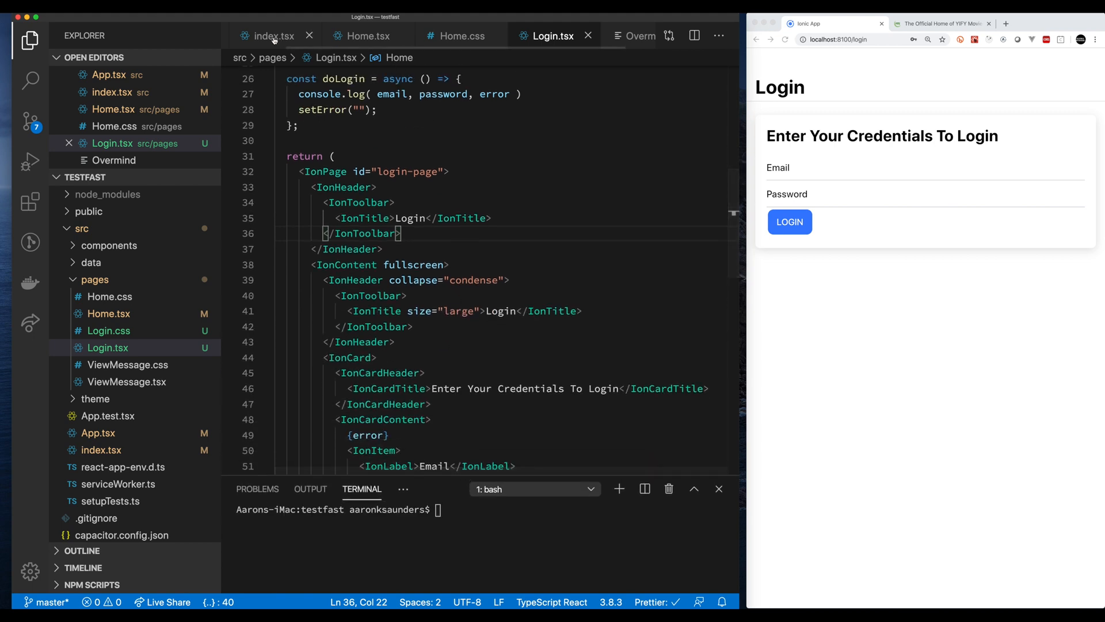
Step: Review Home.tsx, Login.tsx and App.tsx, scrolling through App.tsx's PrivateRoute routing logic
left_click(366, 36)
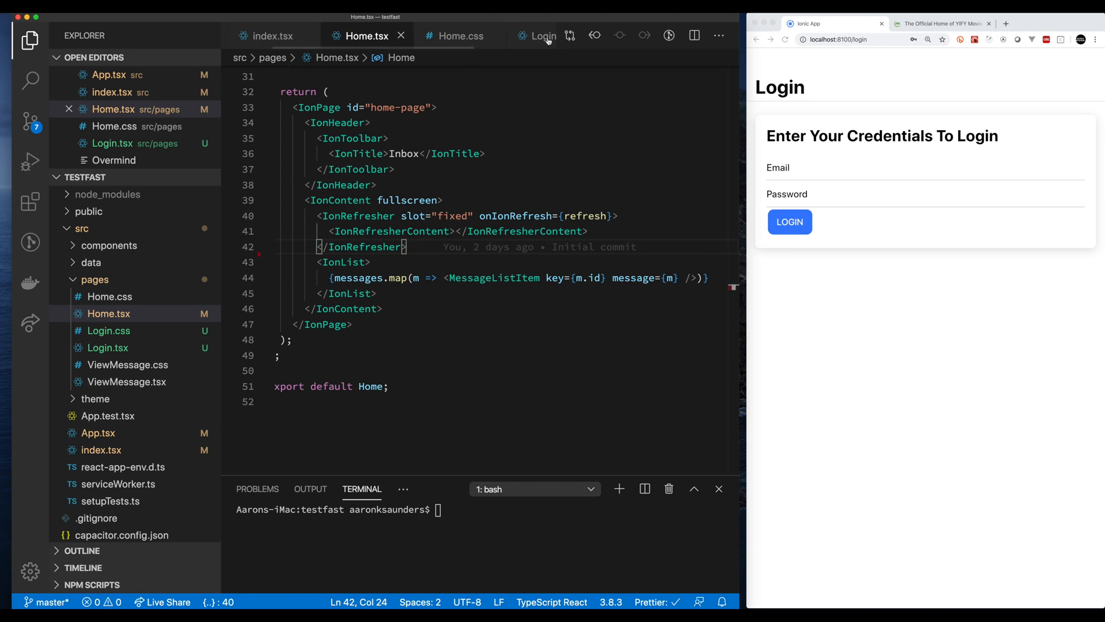
left_click(543, 35)
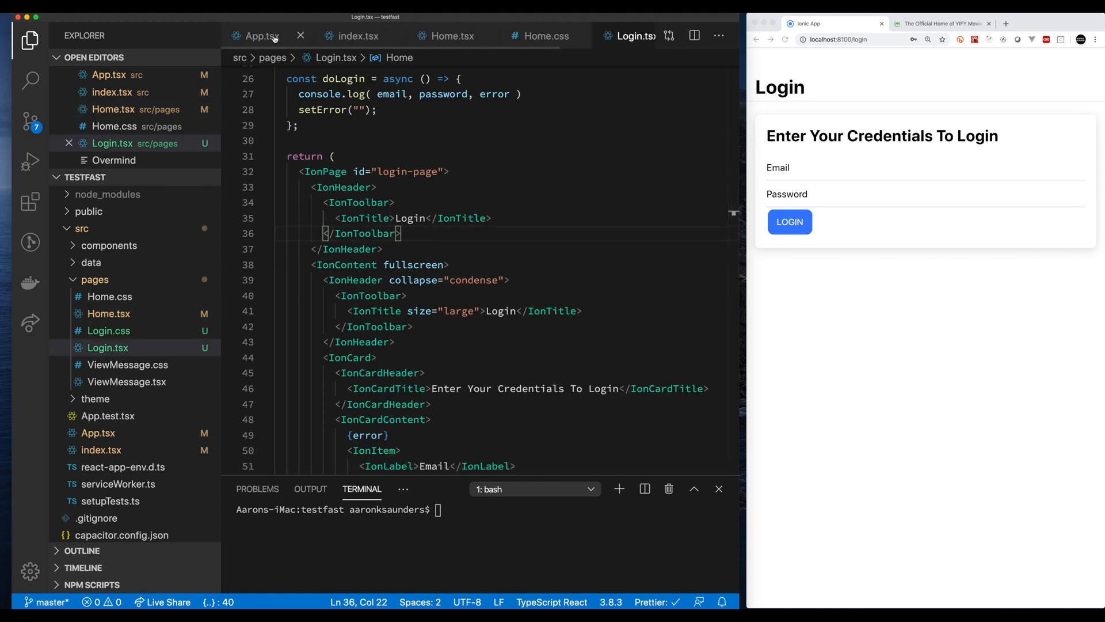
left_click(261, 36)
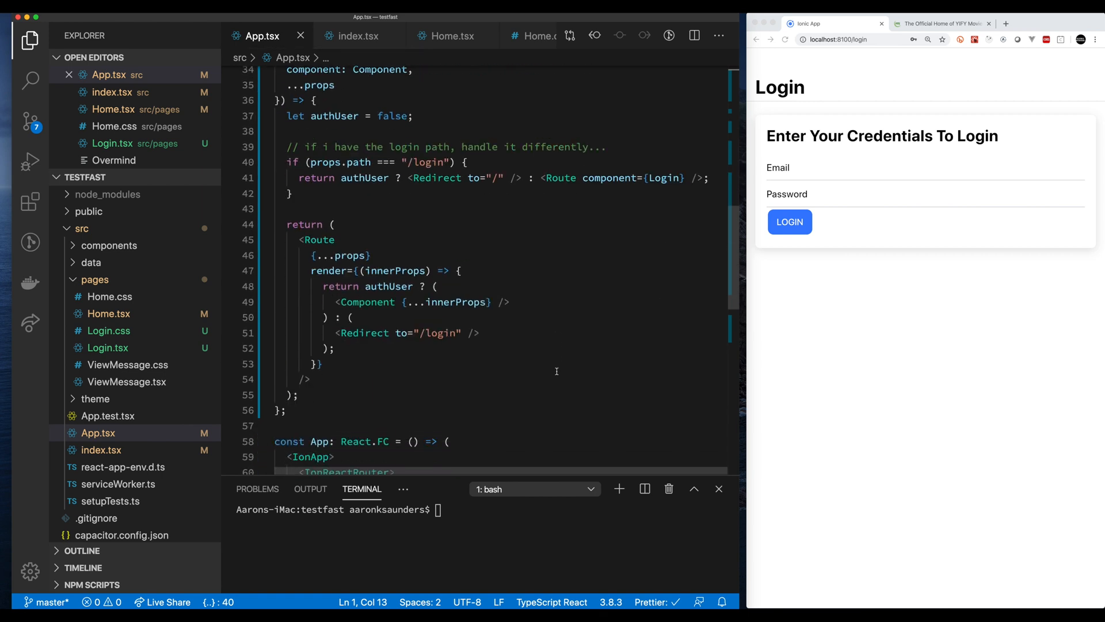
scroll("down", 3)
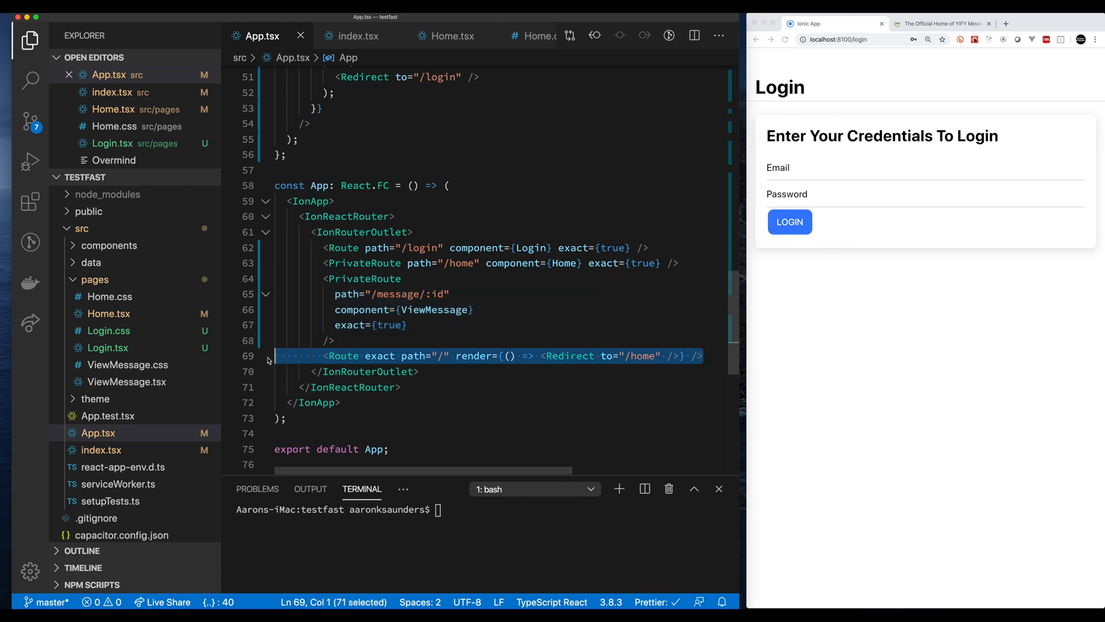
scroll("up", 3)
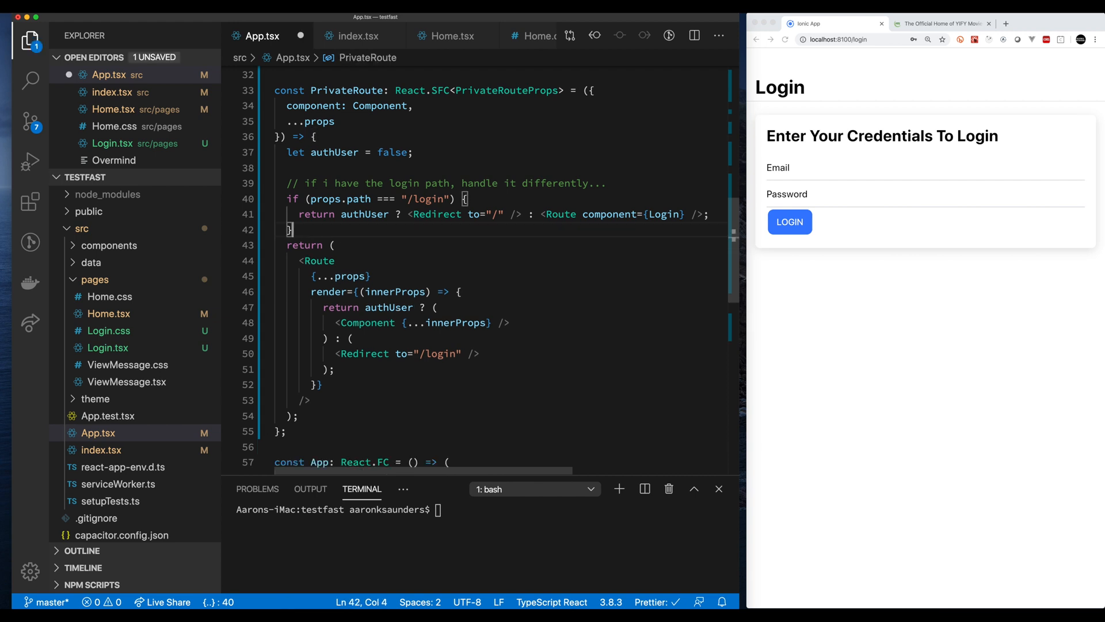
scroll("up", 3)
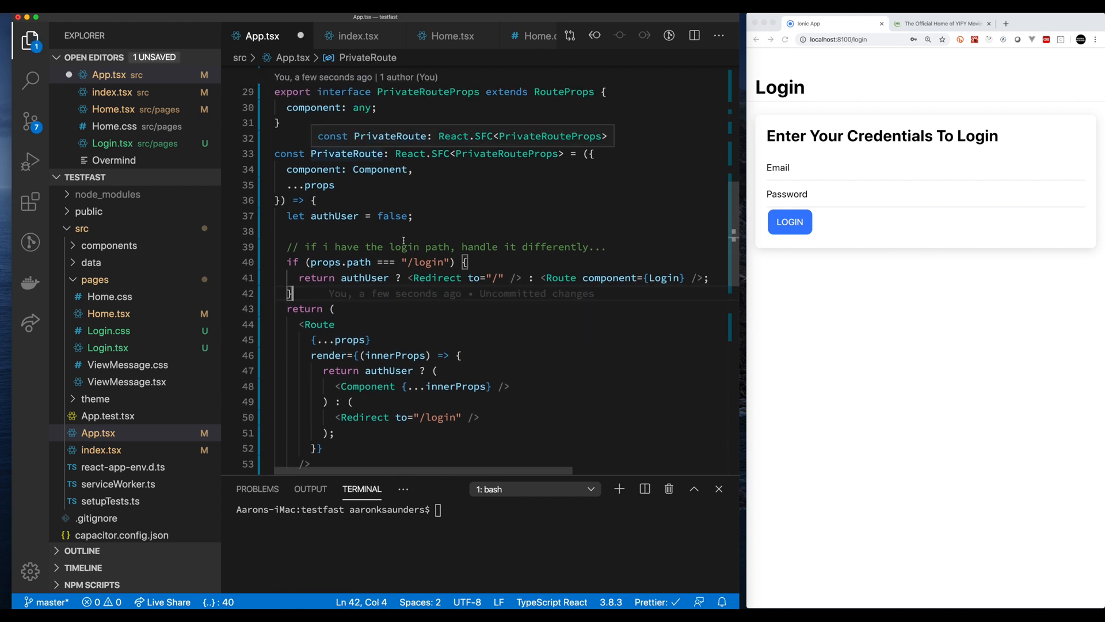
scroll("down", 3)
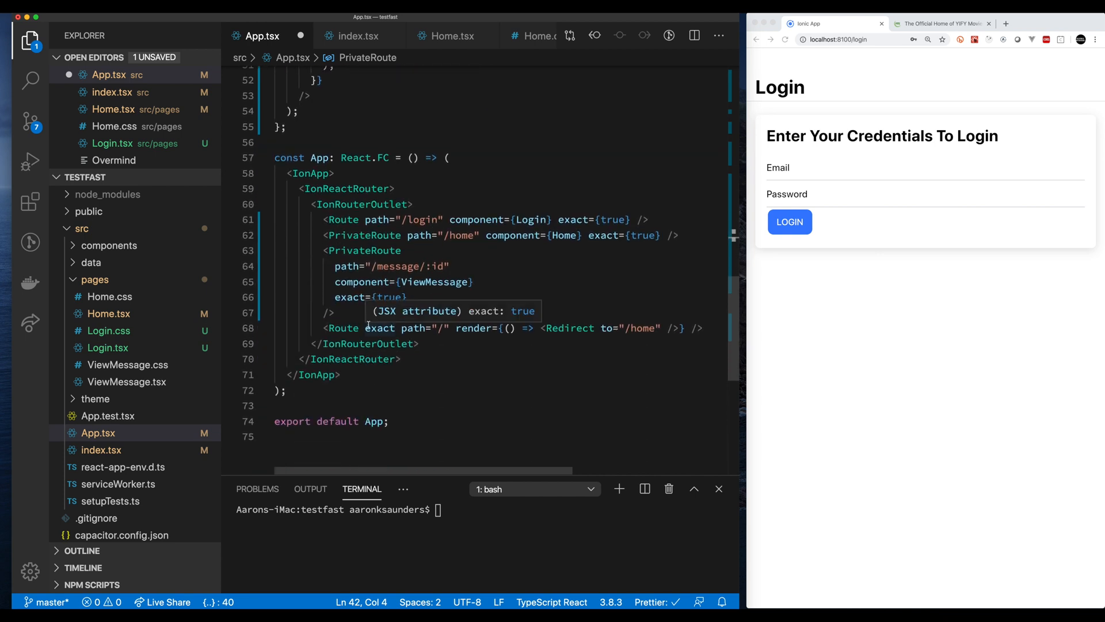
mouse_move(568, 327)
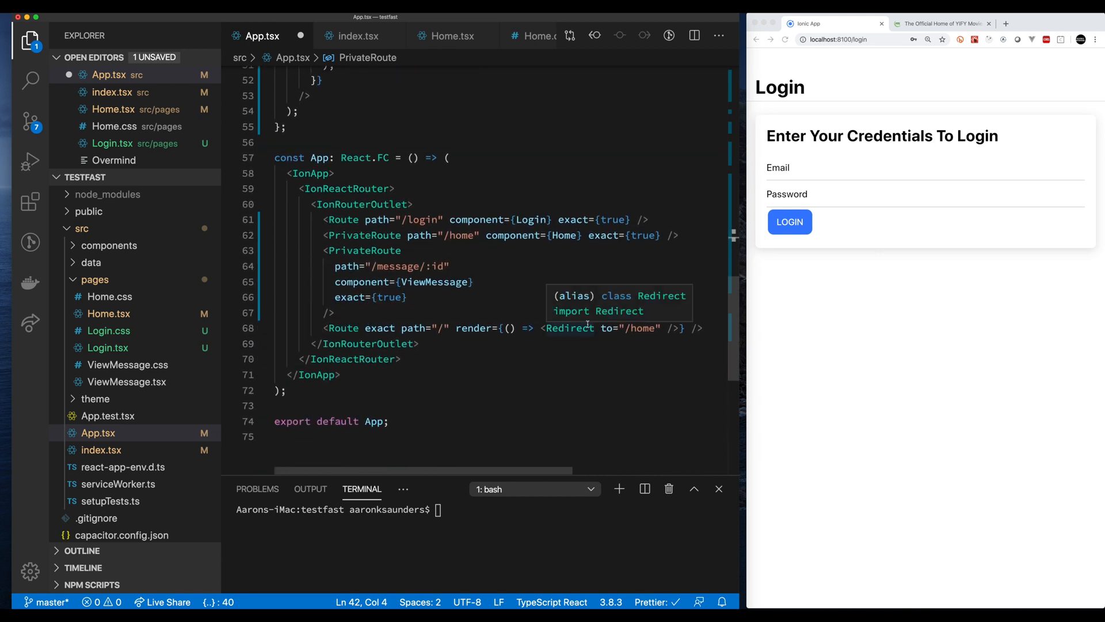
mouse_move(364, 235)
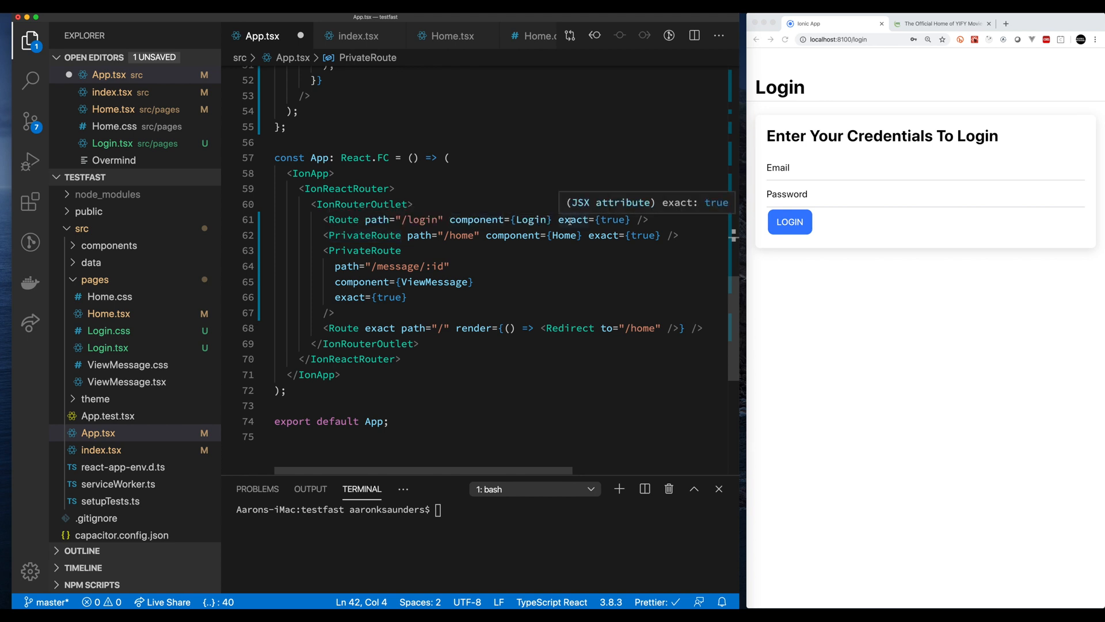
scroll("up", 3)
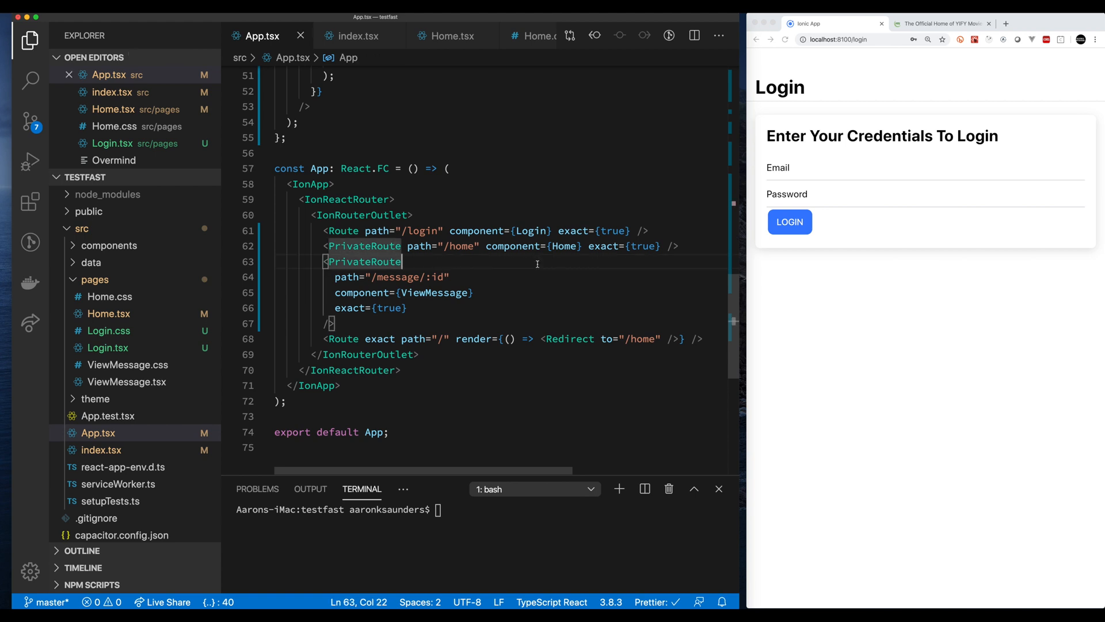
Step: In index.tsx, add an overmind comment and import createOvermind from 'overmind'
left_click(359, 35)
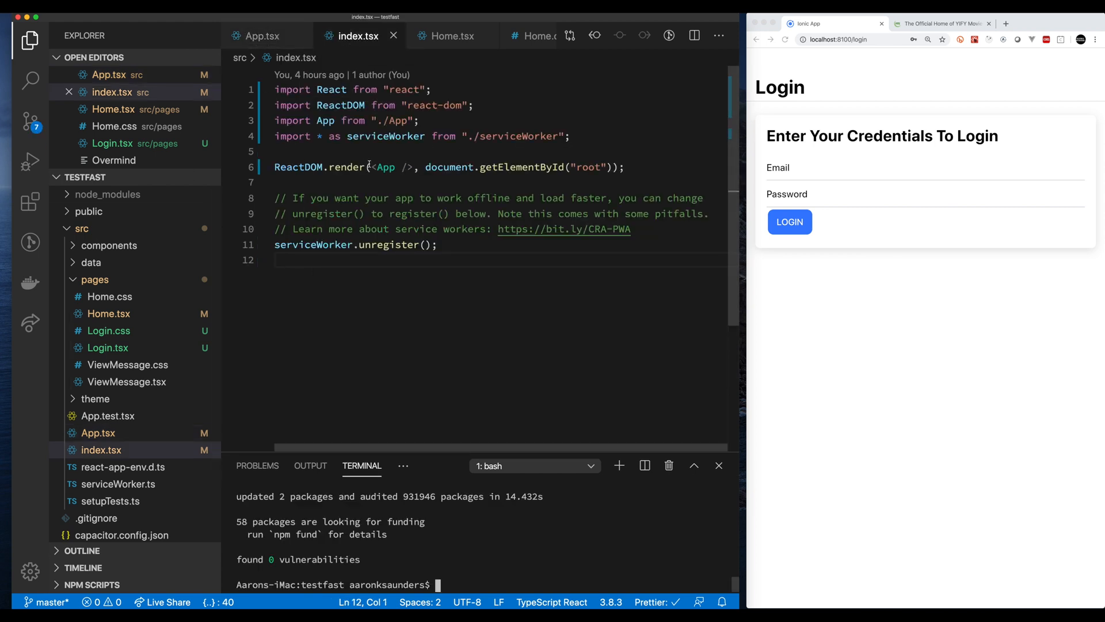
key("enter")
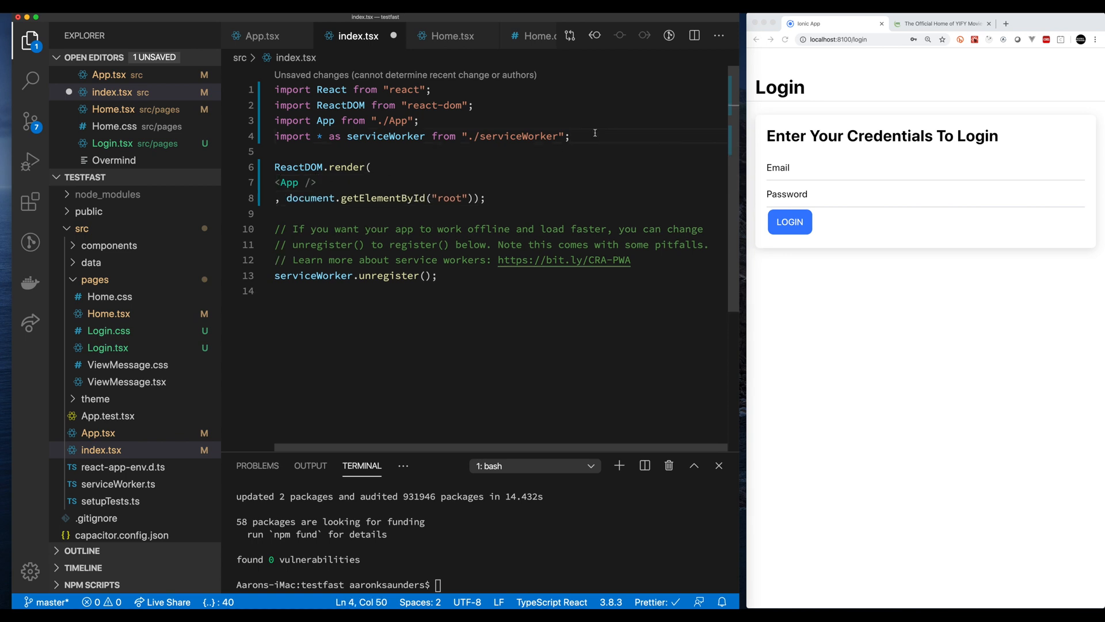
type("// overmid")
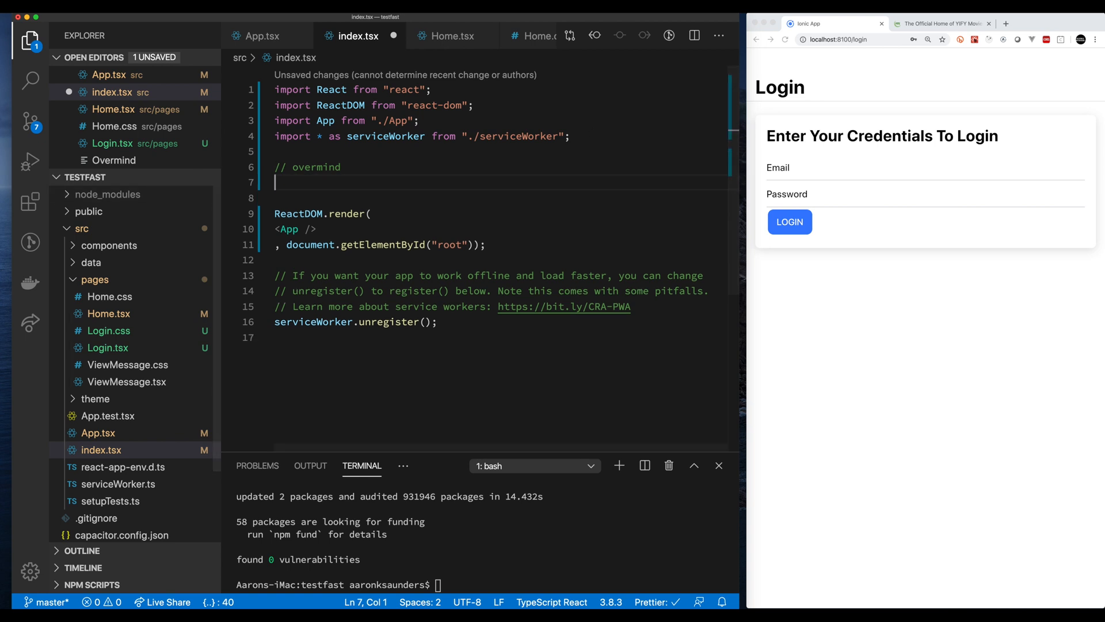
type("import { createOvermind } from \"overmind\";")
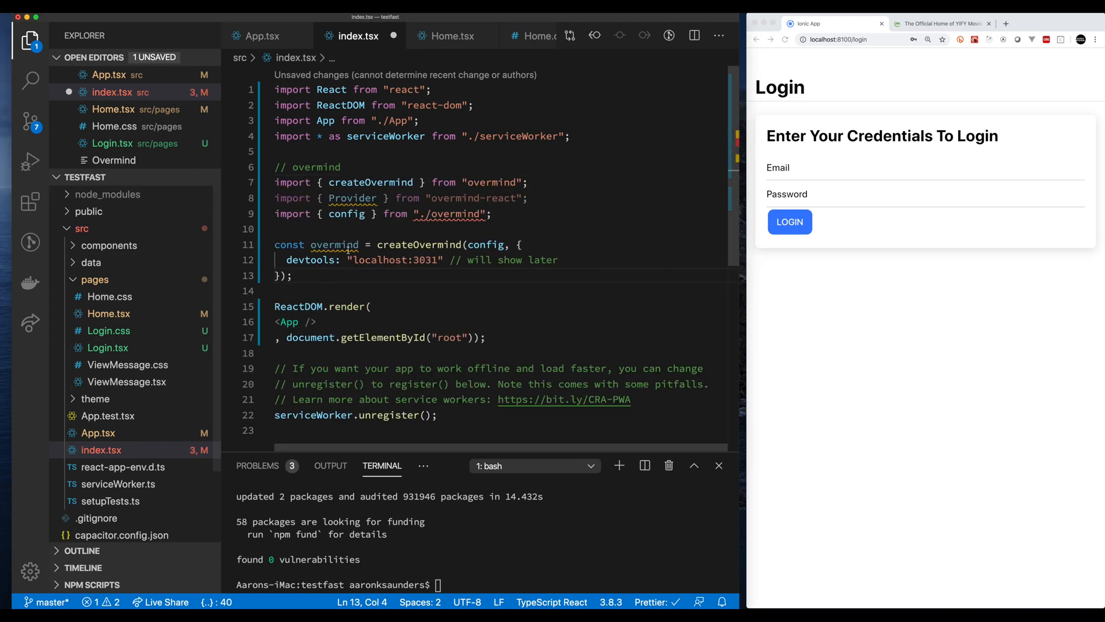
Step: Wrap <App /> in <Provider value={overmindStore}>
double_click(355, 198)
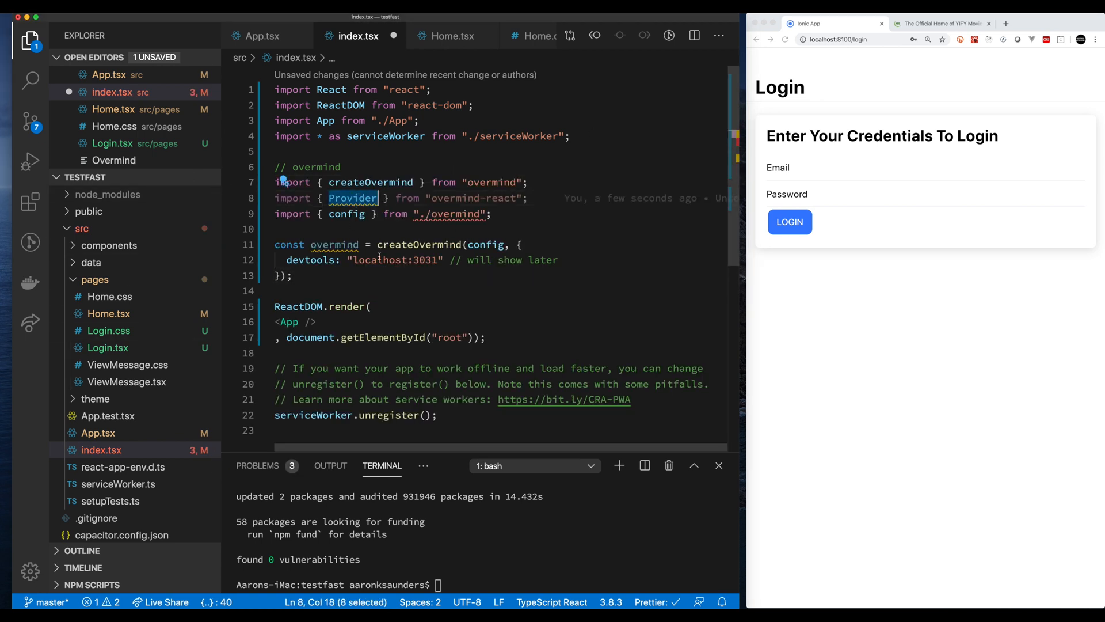
type("<Provider")
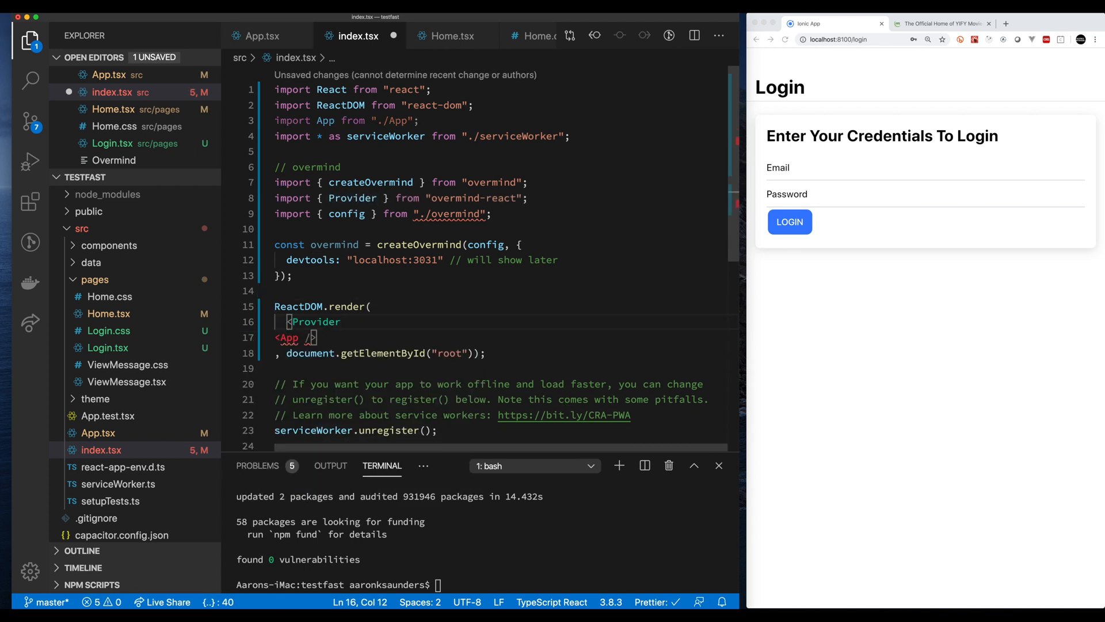
type("value=")
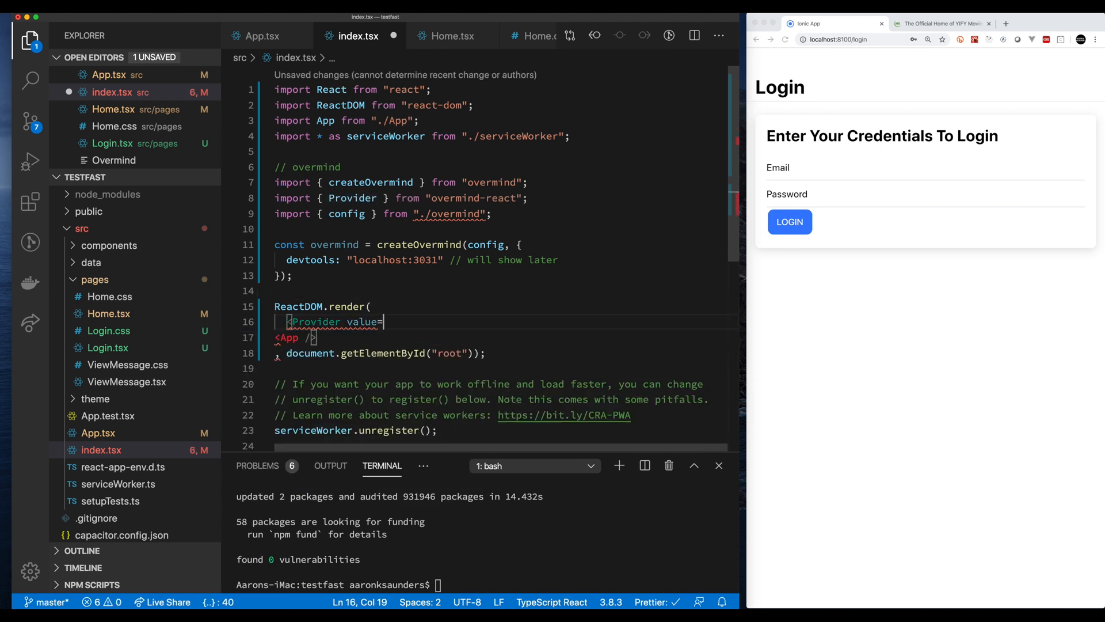
type("overmid}")
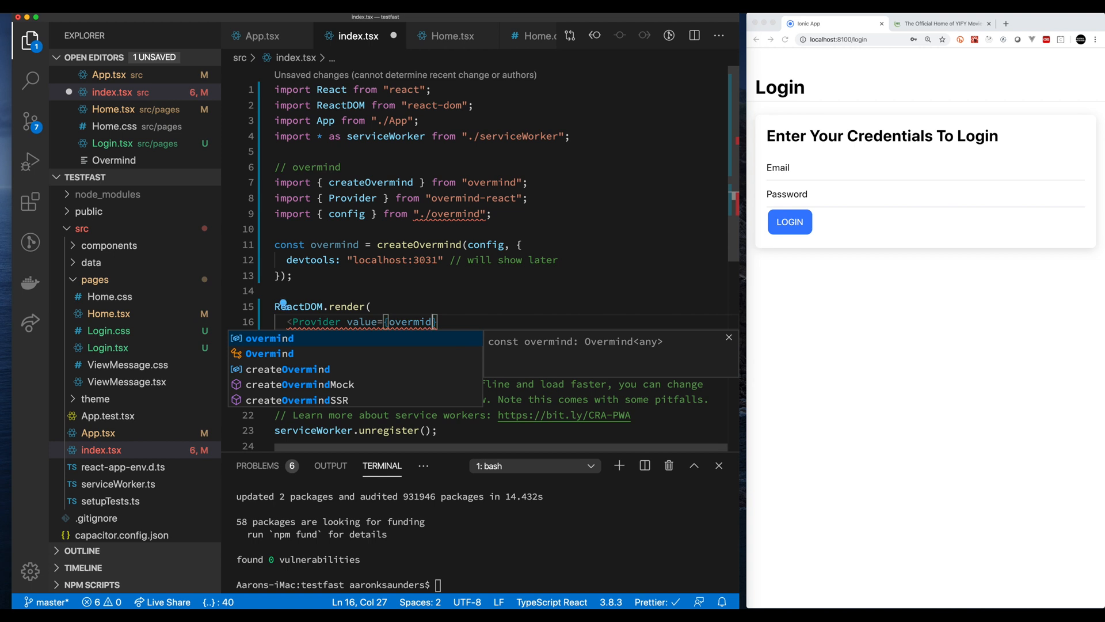
type("St")
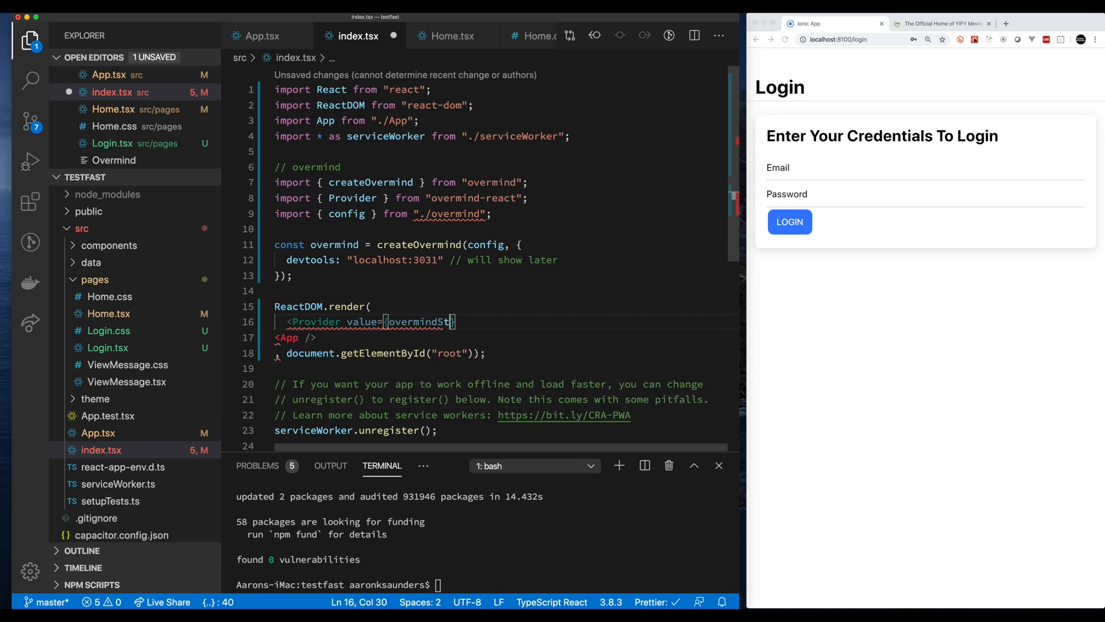
type("ore")
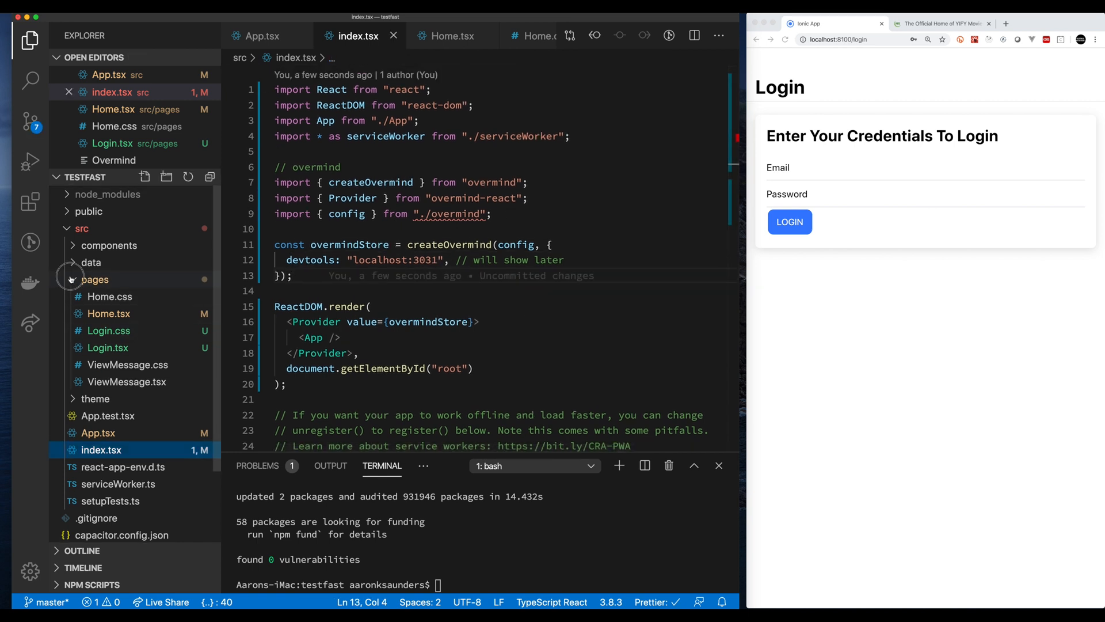
Step: Create index.ts inside the new src/overmind folder and open it
left_click(81, 228)
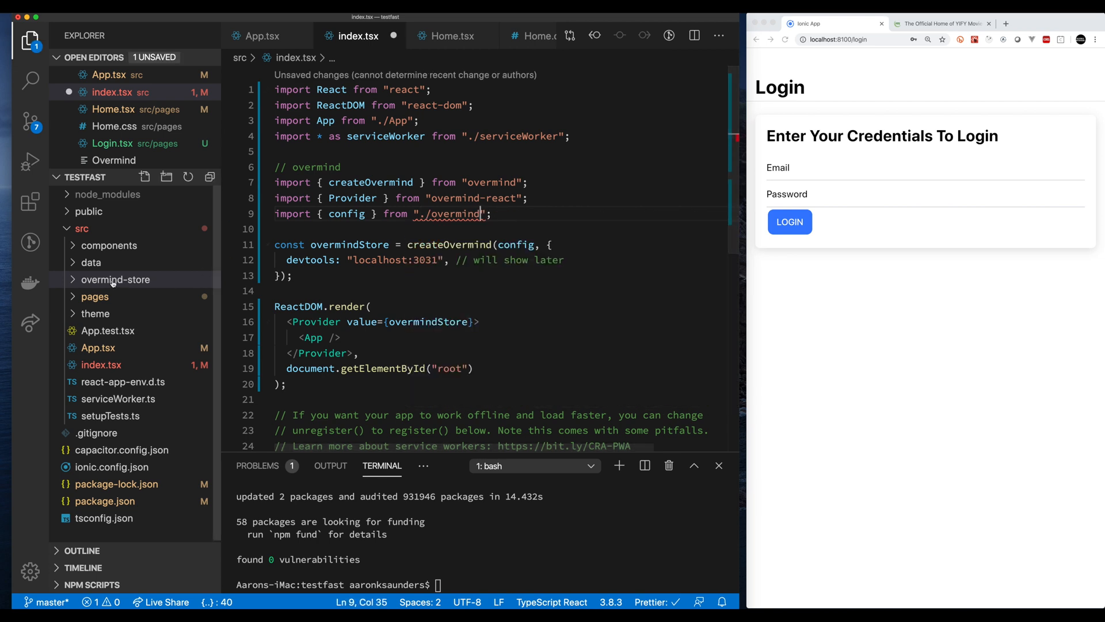
right_click(116, 279)
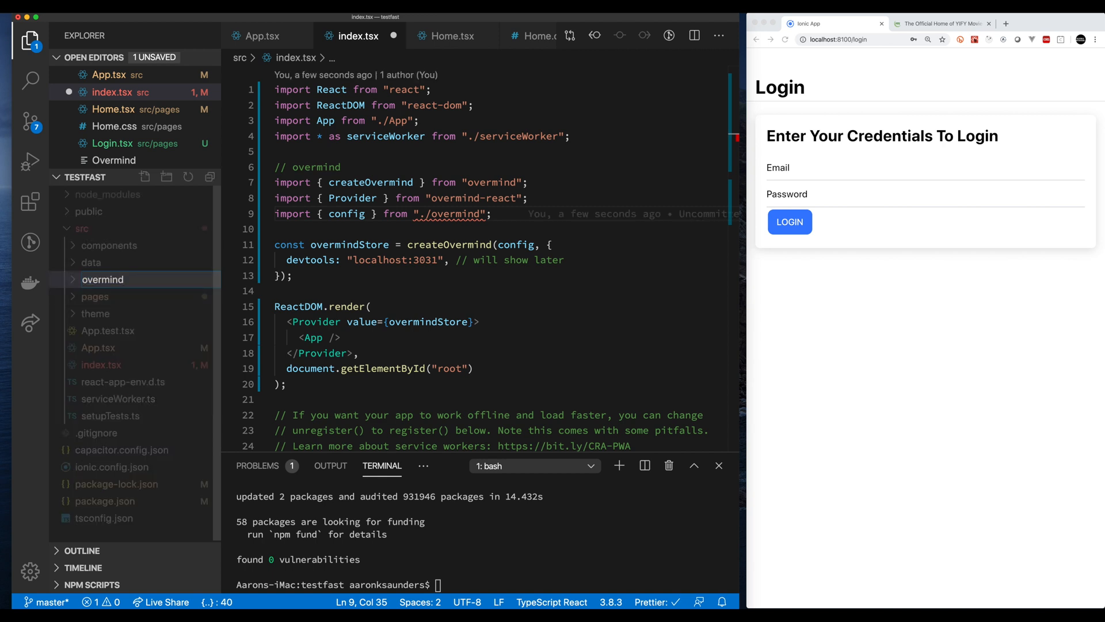
left_click(103, 280)
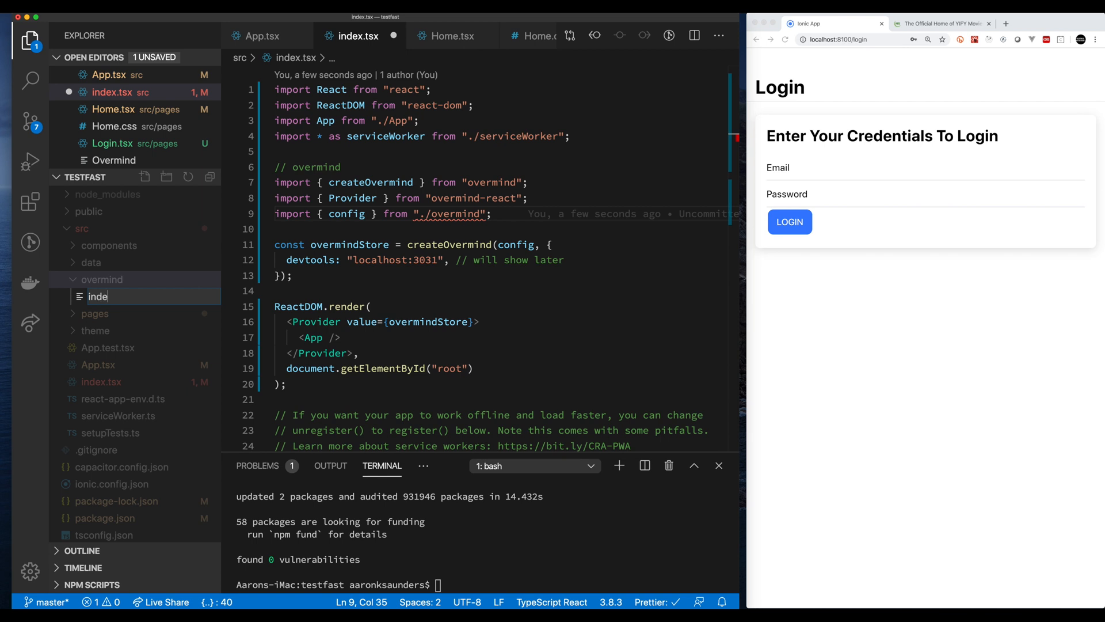
type("x.t")
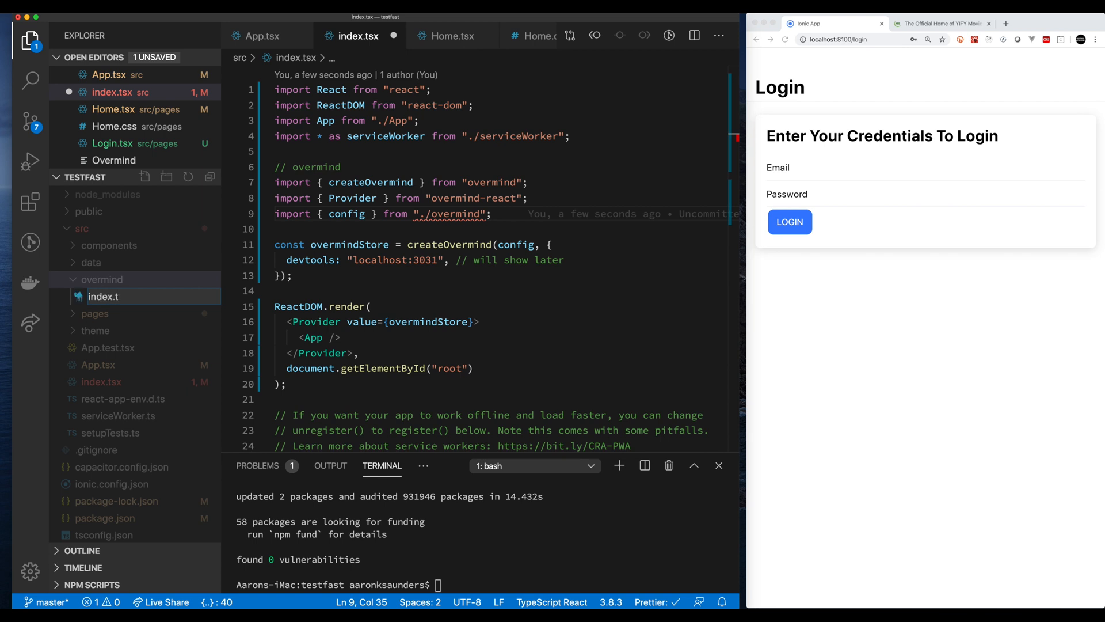
left_click(104, 296)
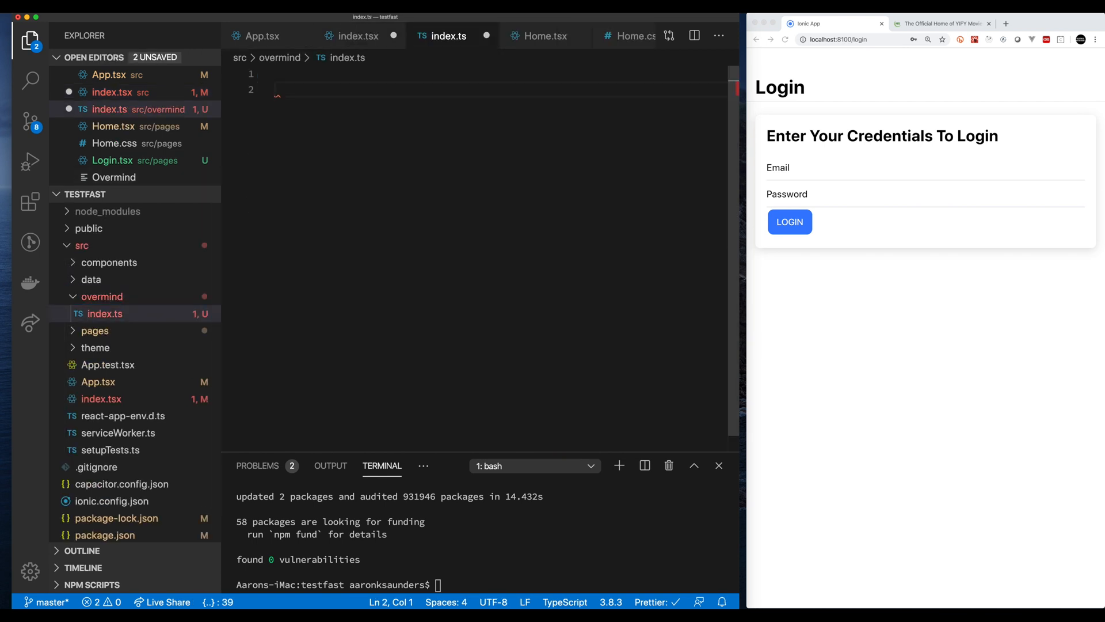
Step: Declare the exported IState type and a state constant in overmind/index.ts
type("export t")
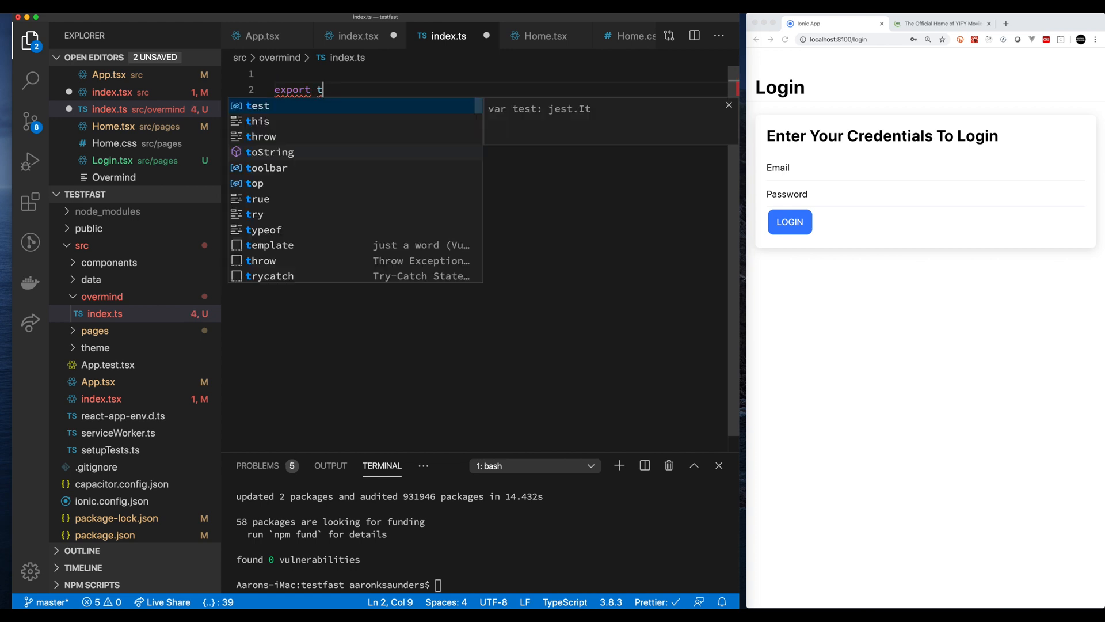
type("ype = IState = {")
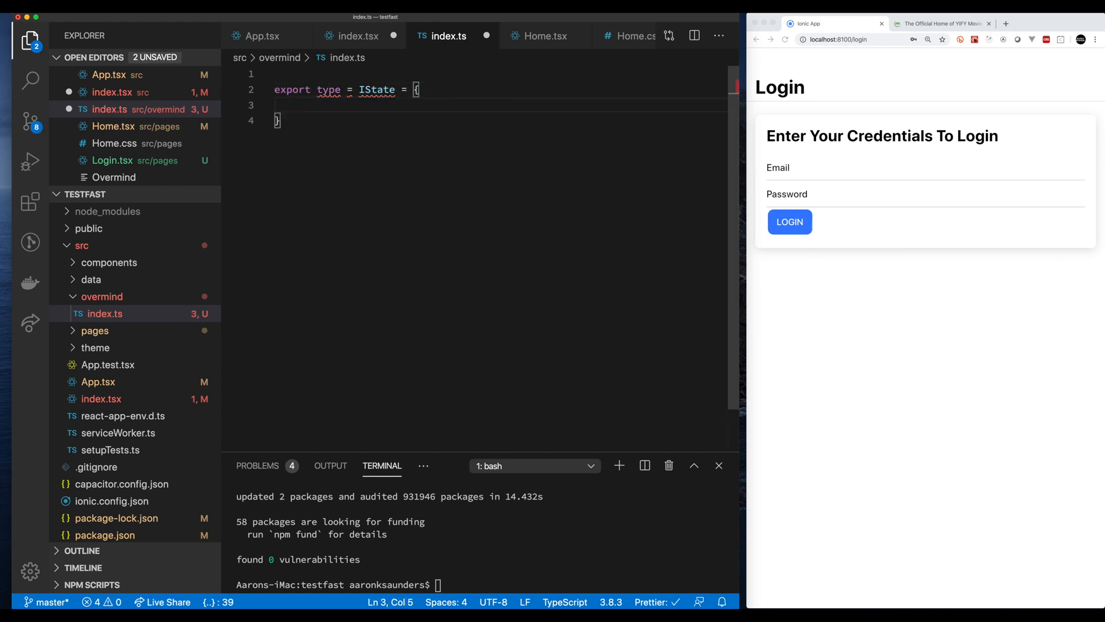
type("error : any;")
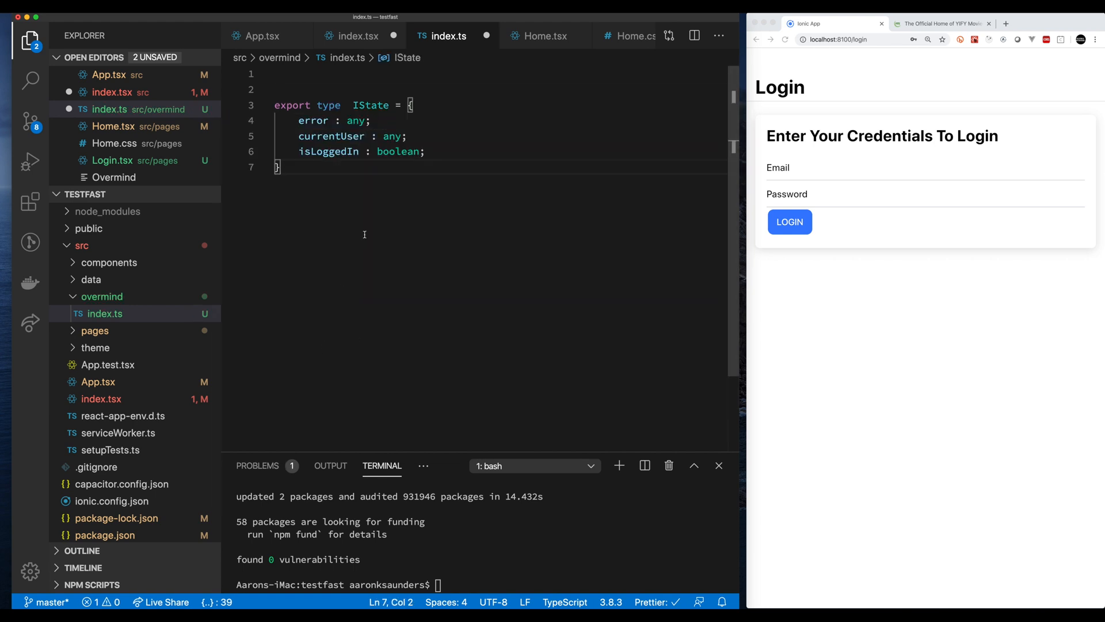
type("const state :I")
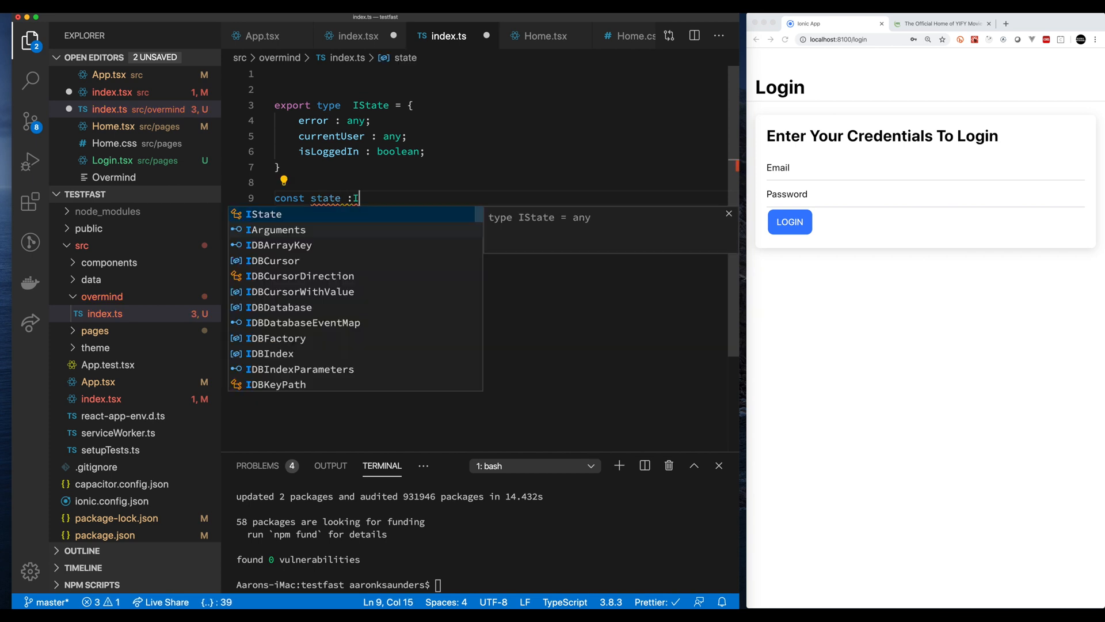
type("State = {")
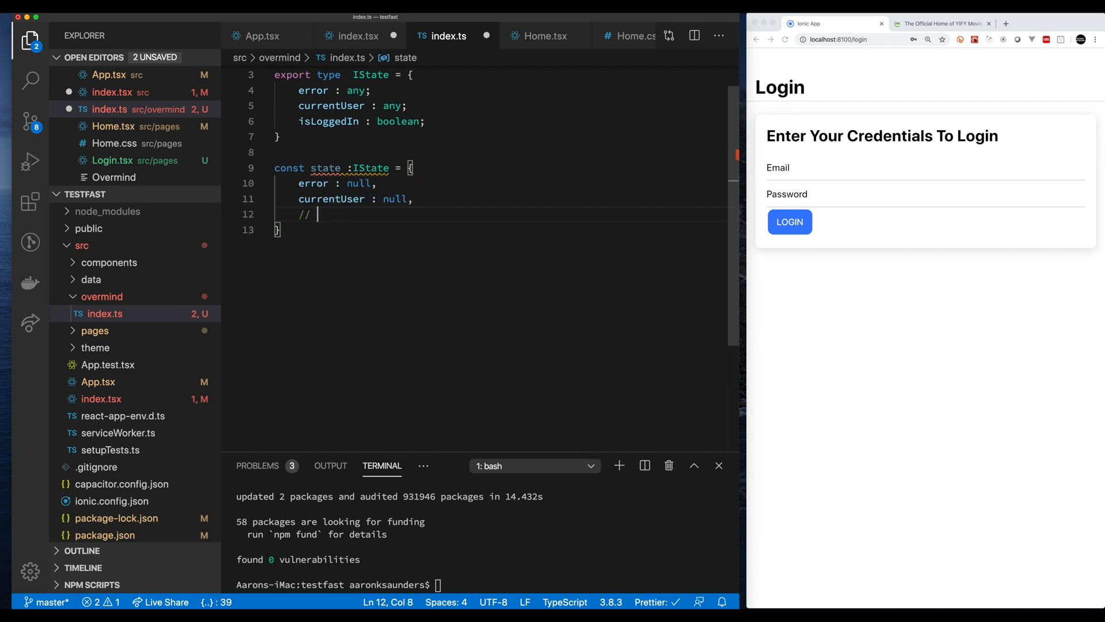
Step: Define isLoggedIn as derived<IState,boolean>(state => state.currentUser != null) and tidy formatting
type("derived value")
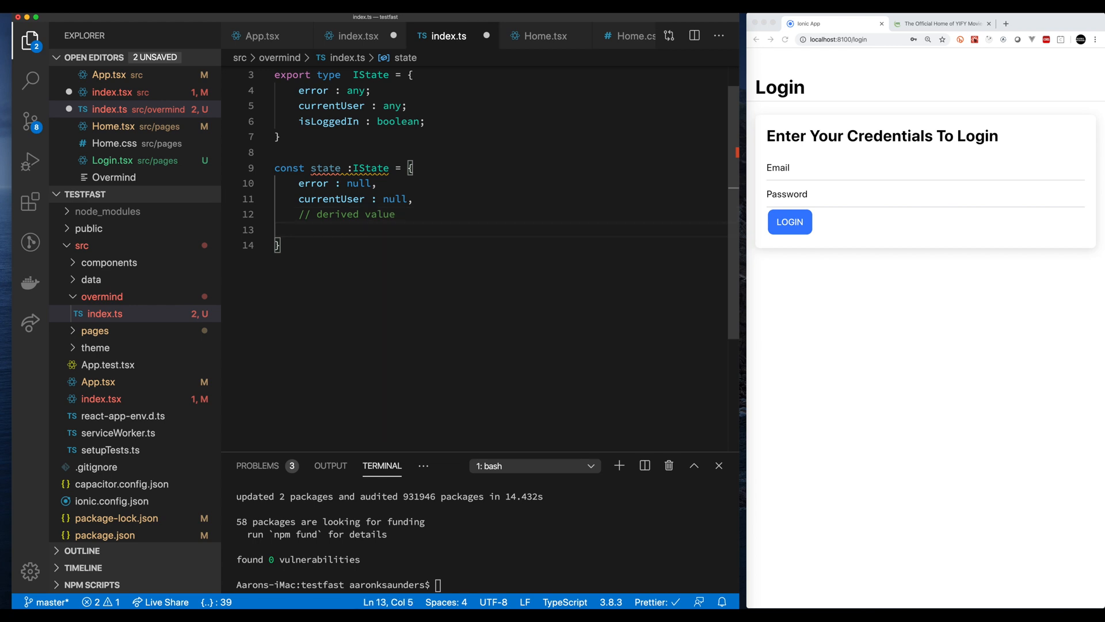
type("isLoggedIn:")
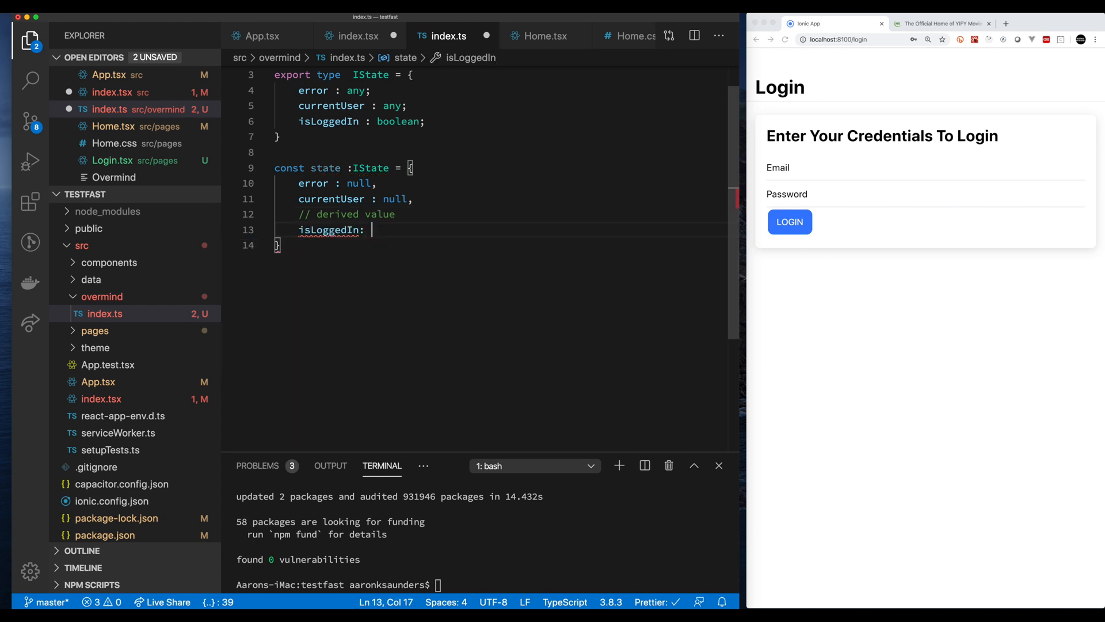
type("derived")
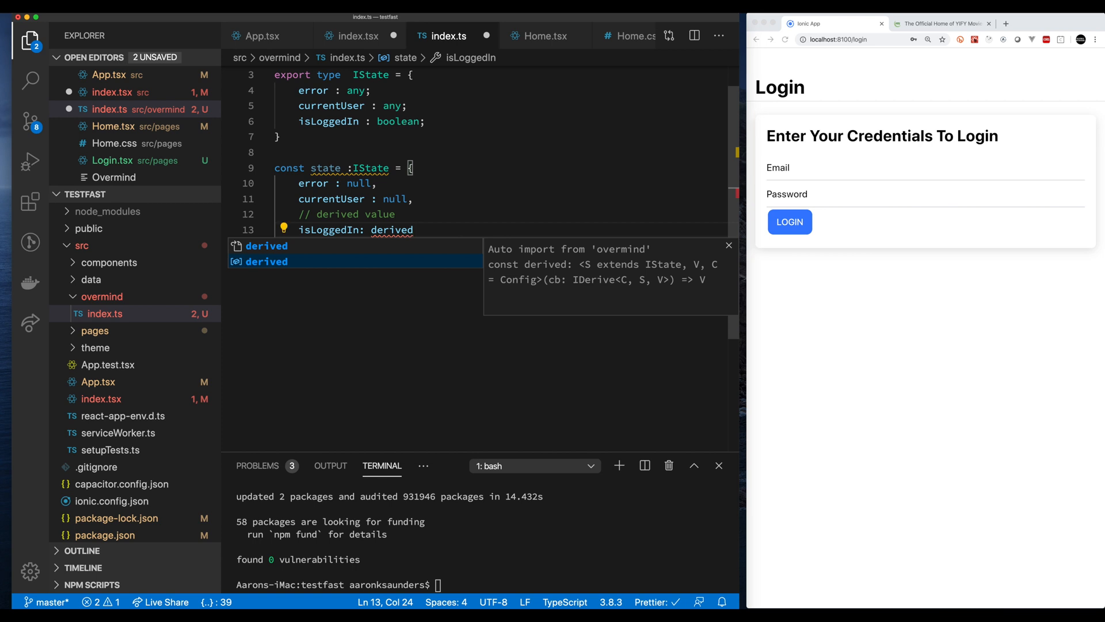
type("<IState")
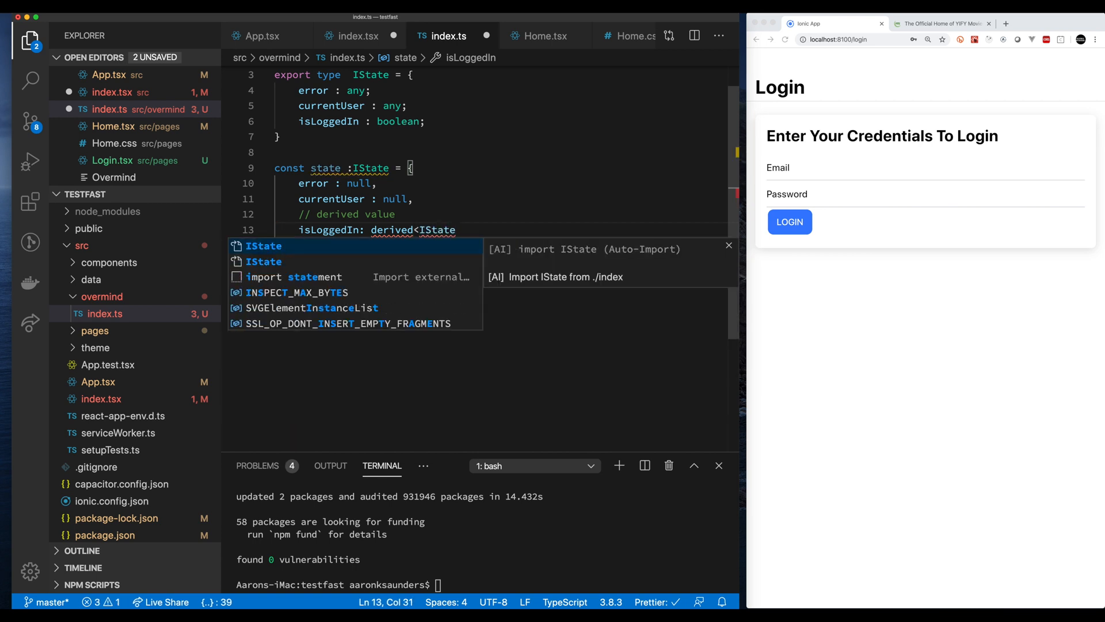
type(",boolean>(")
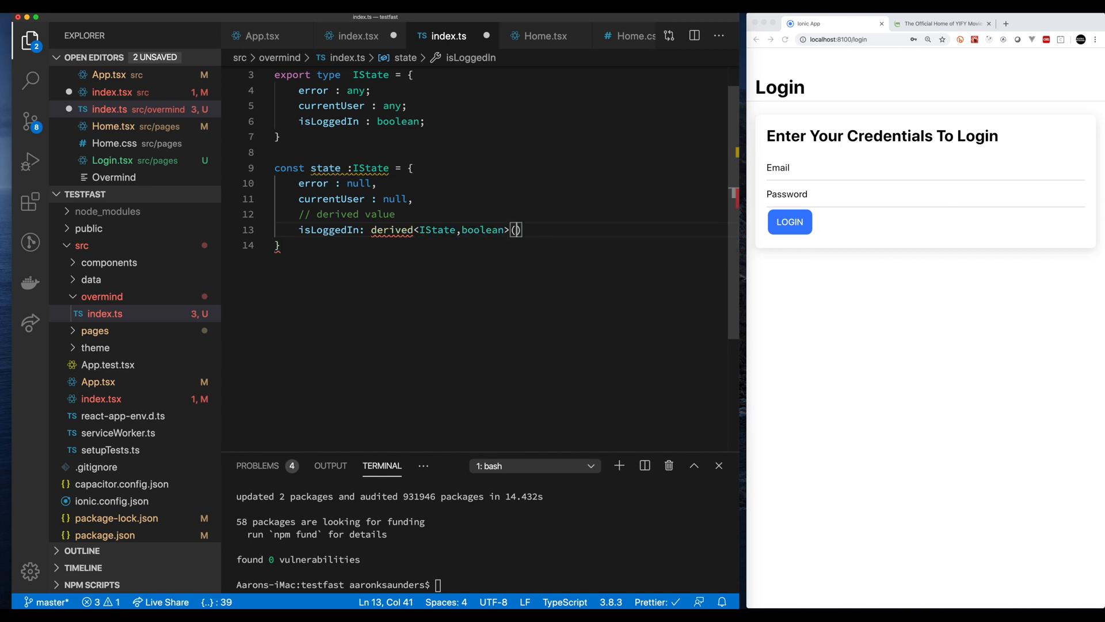
type("state:")
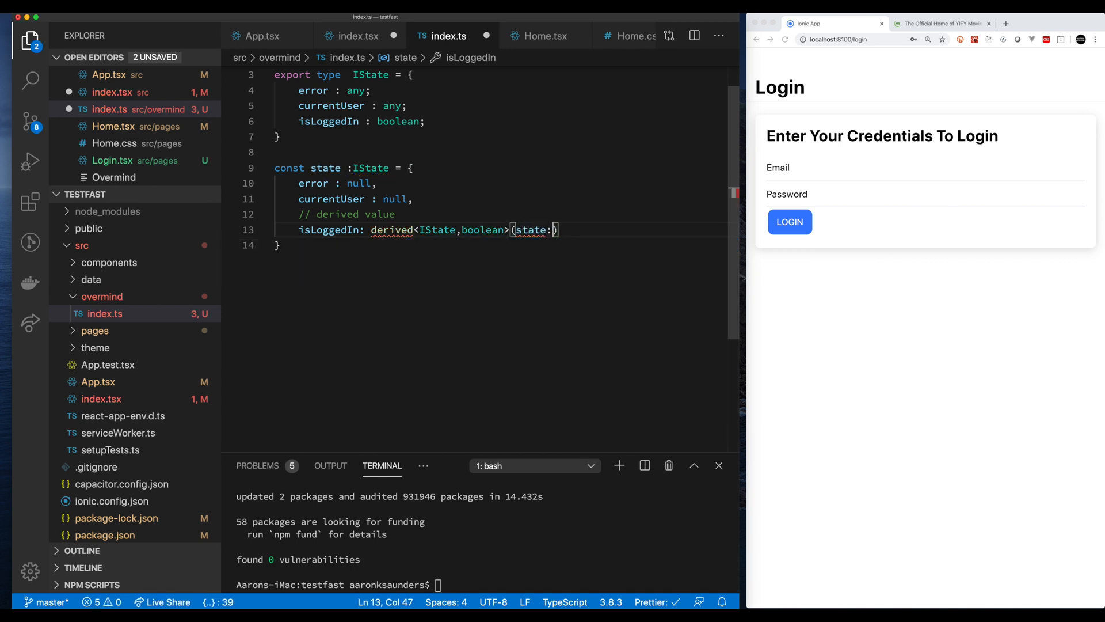
type("IState")
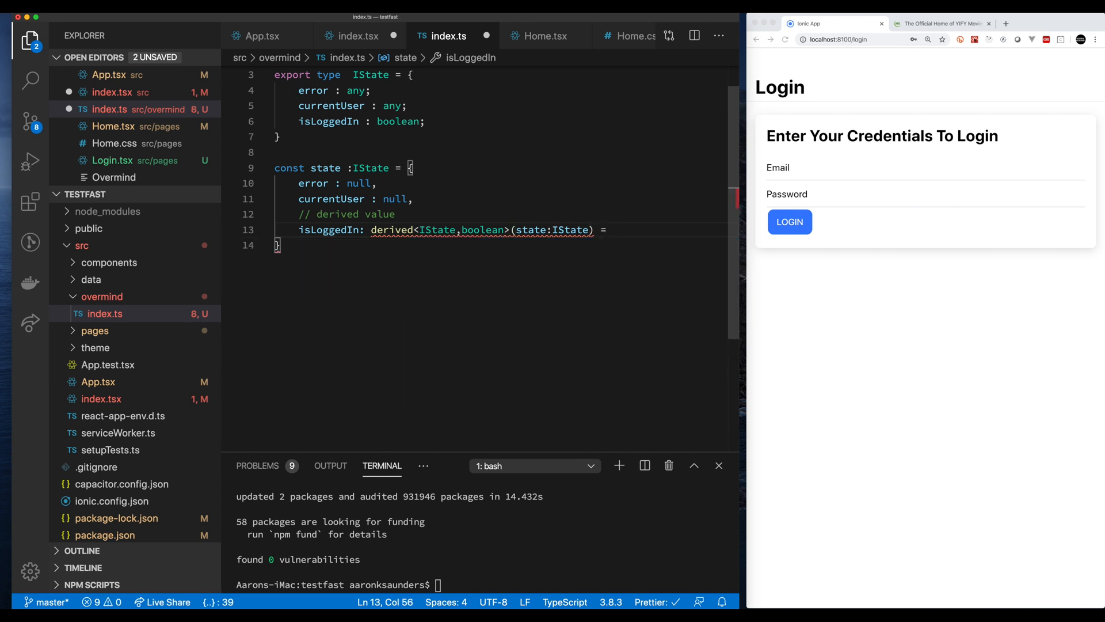
type("=> state")
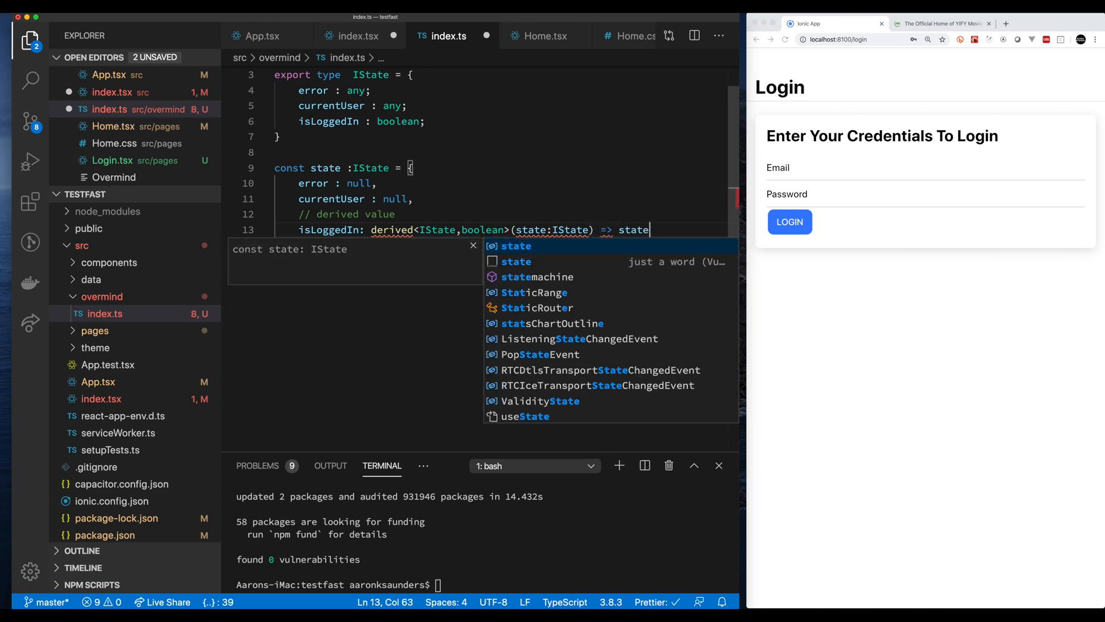
type(".currentUser")
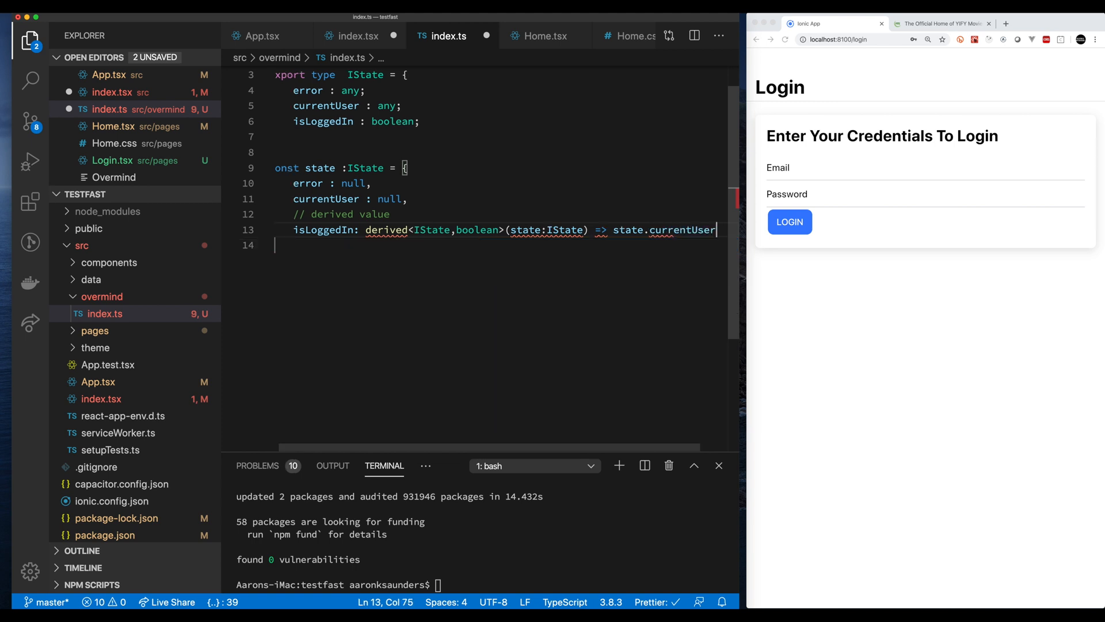
type("!= null;")
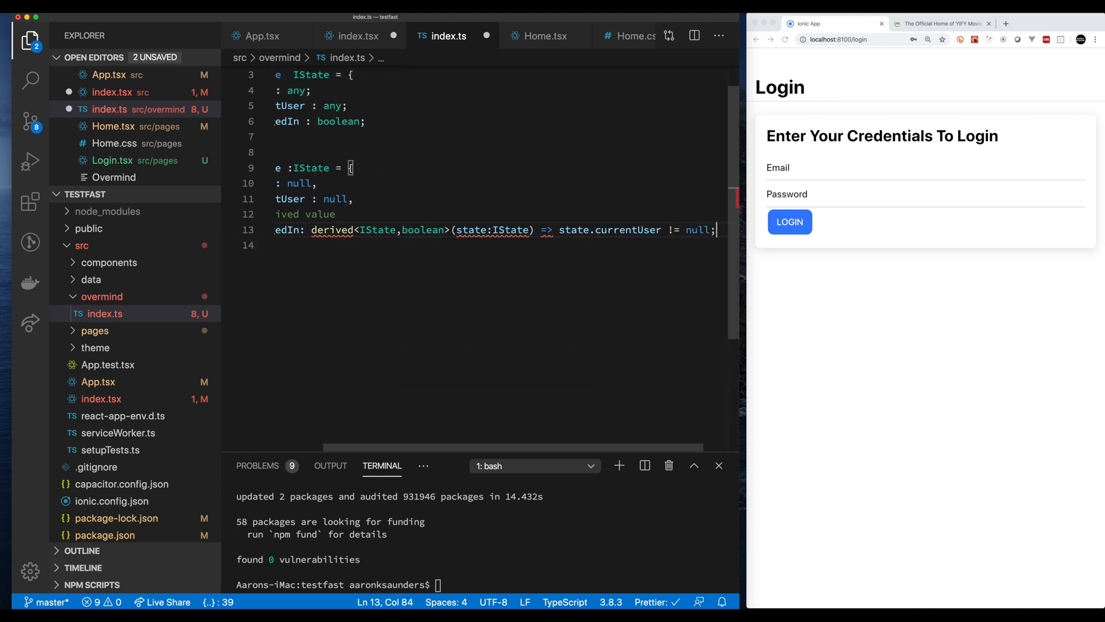
key("Backspace")
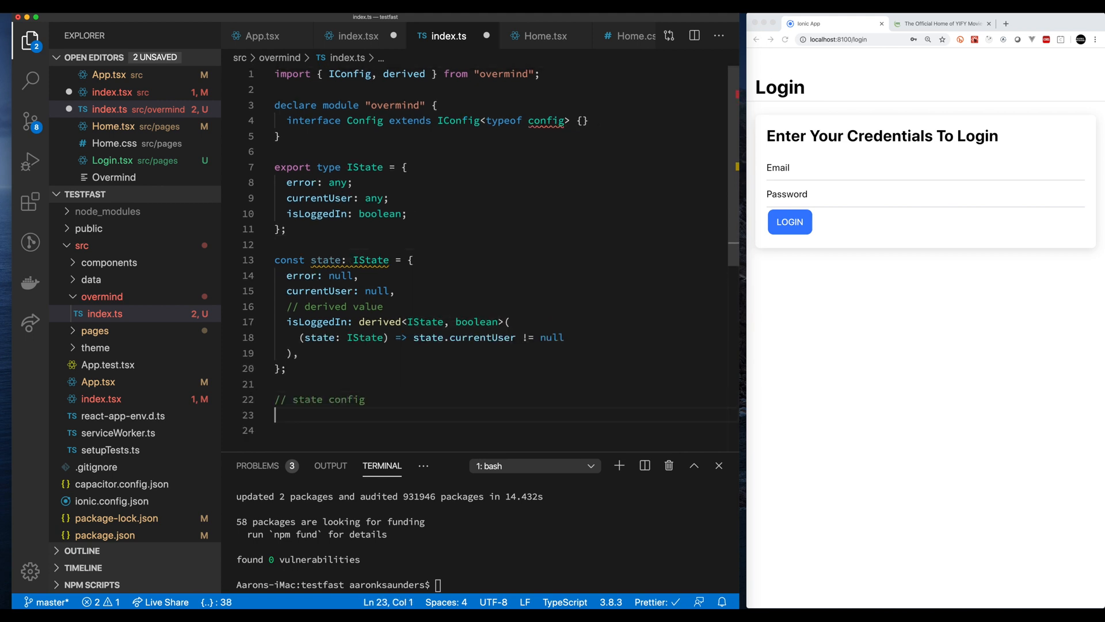
Step: Add export const config = { state } below the state definition
type("export const")
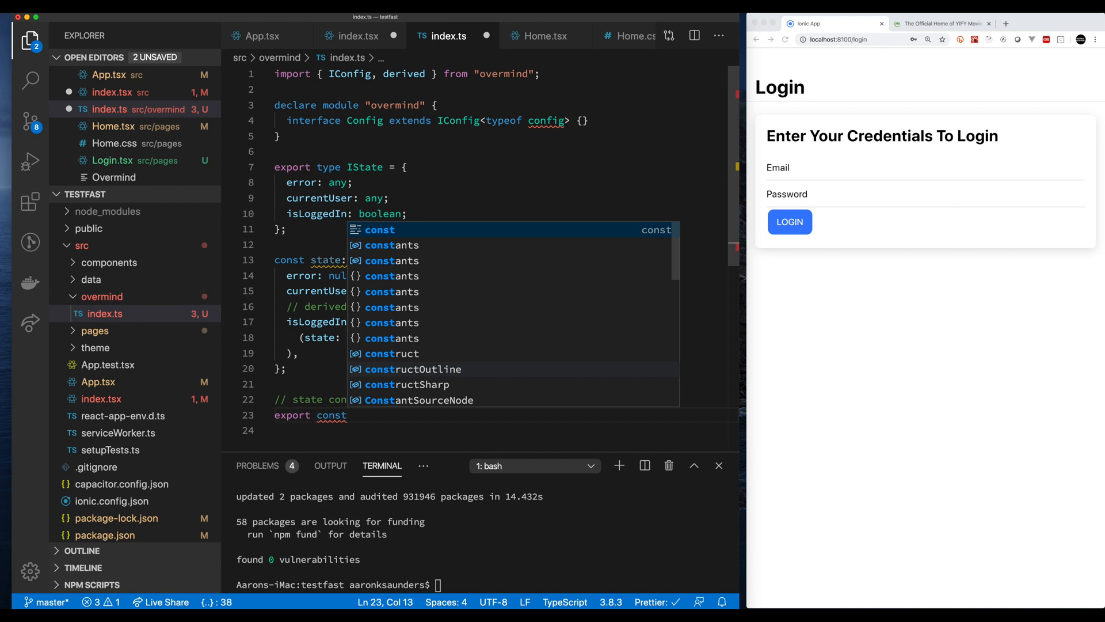
type("config = {")
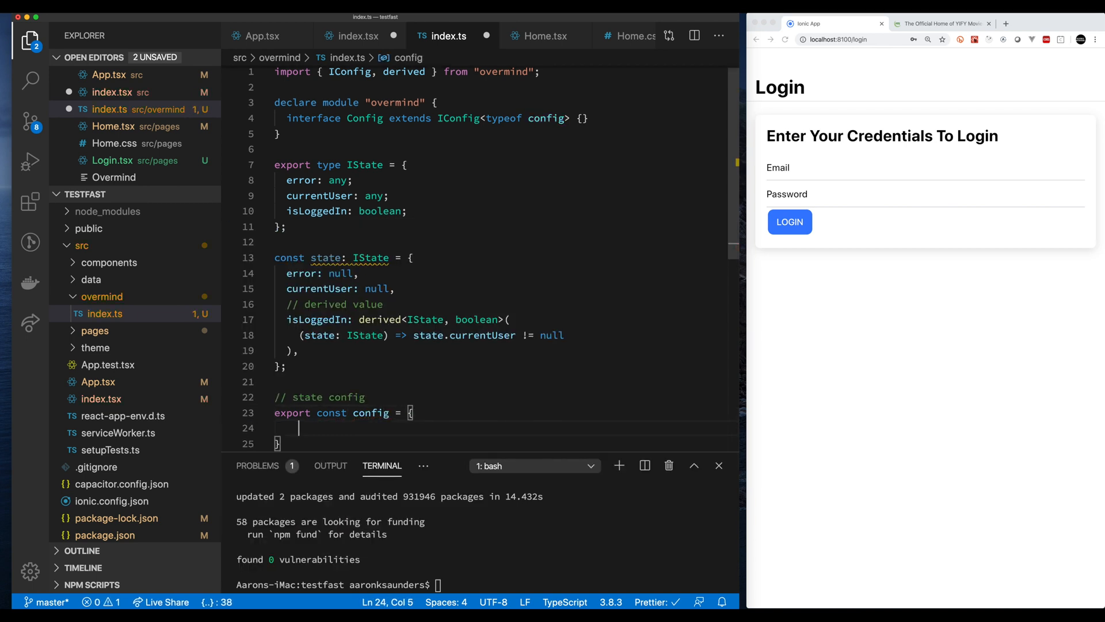
type("state,")
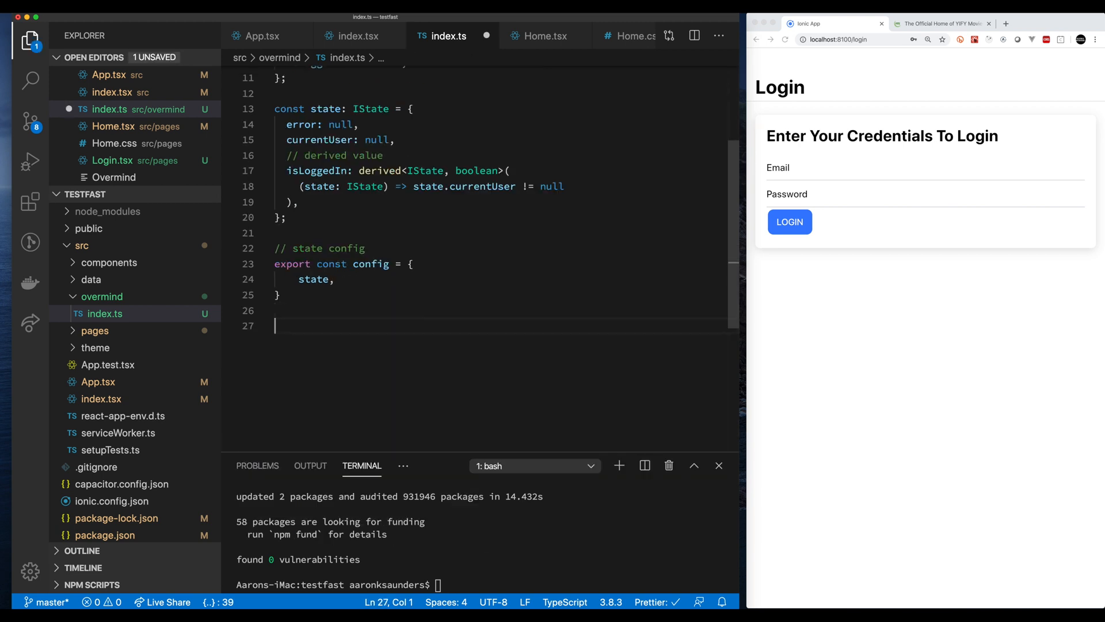
Step: Add a hook comment and export const useApp = createHook<typeof config>();
type("// hook to prov")
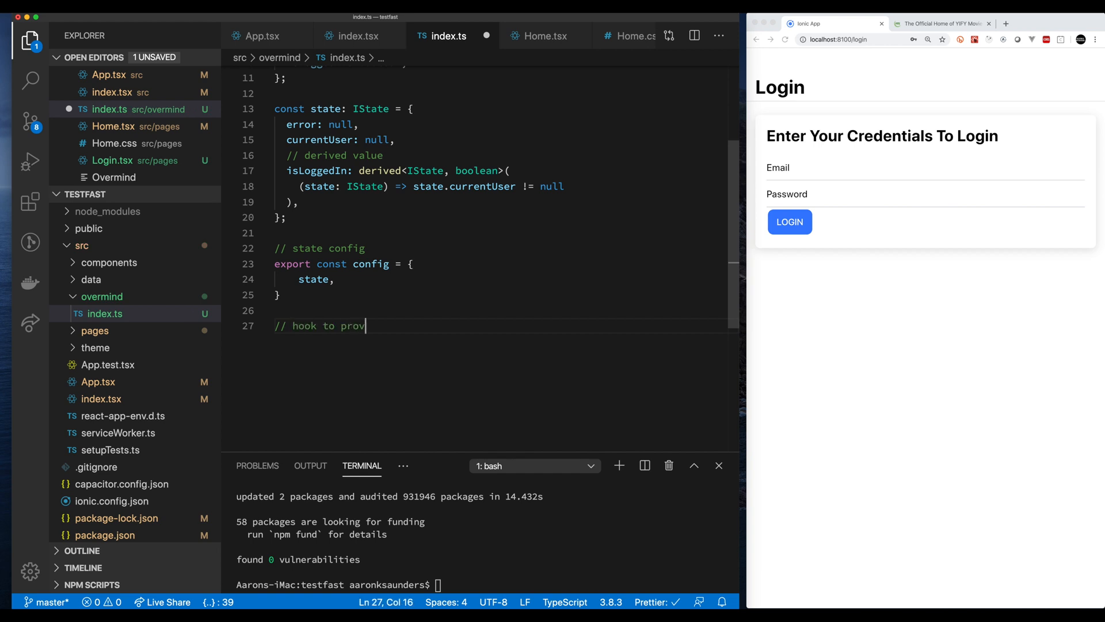
type("ide access in components")
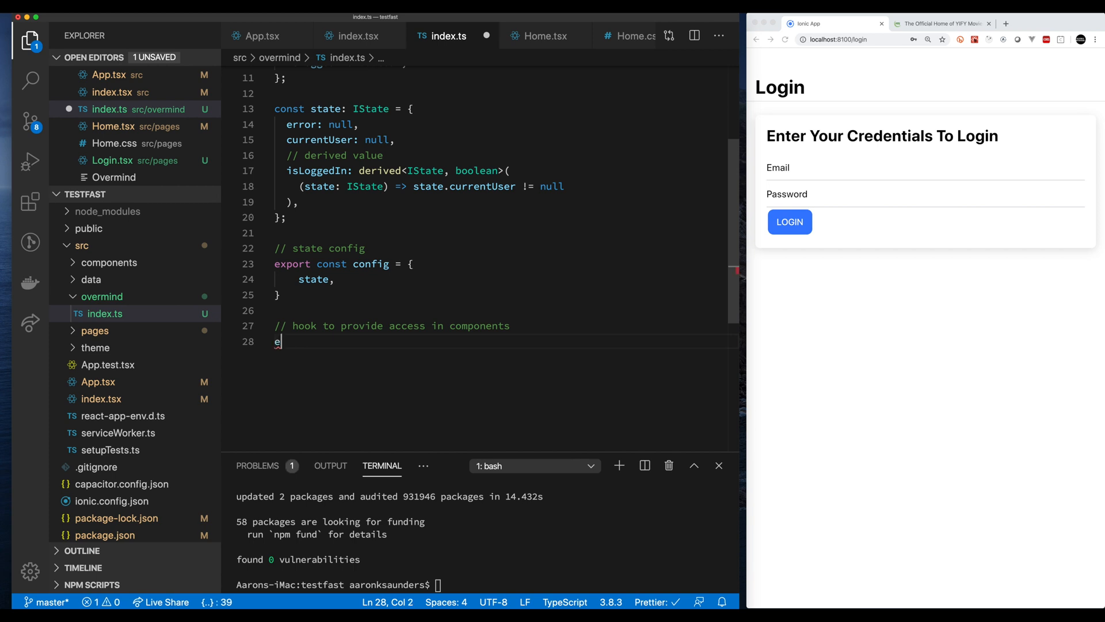
type("xport const useApp =")
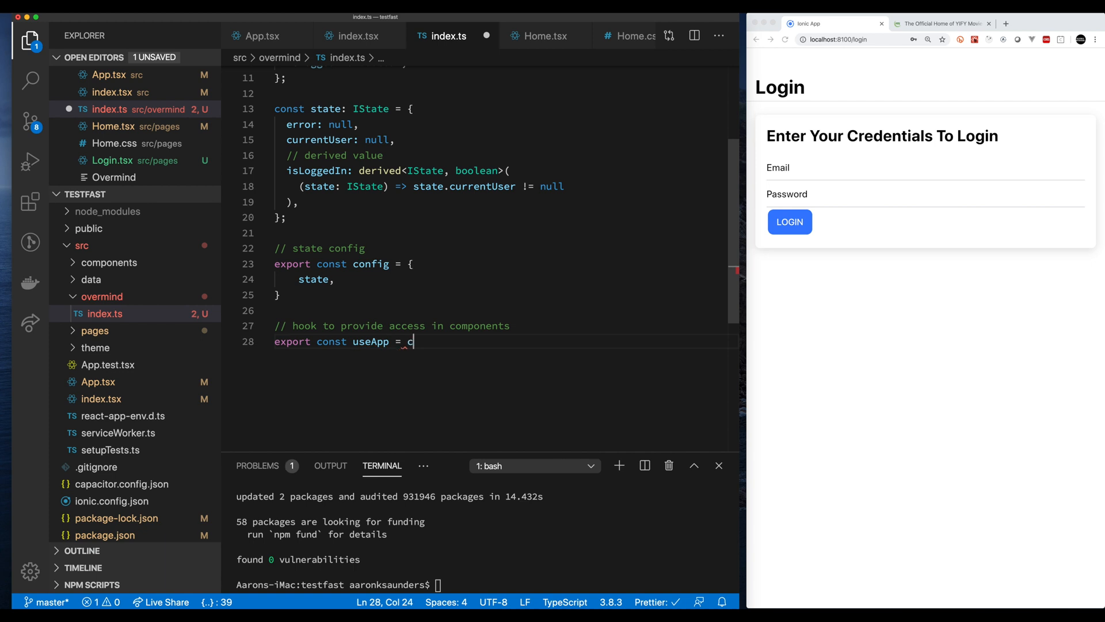
type("createHook<")
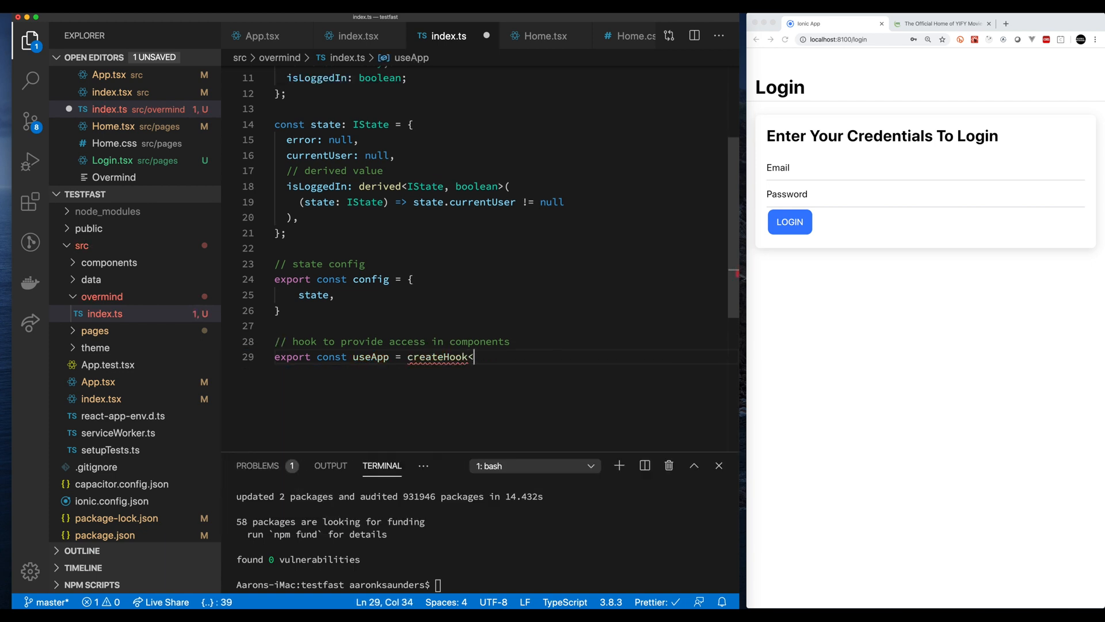
type("type")
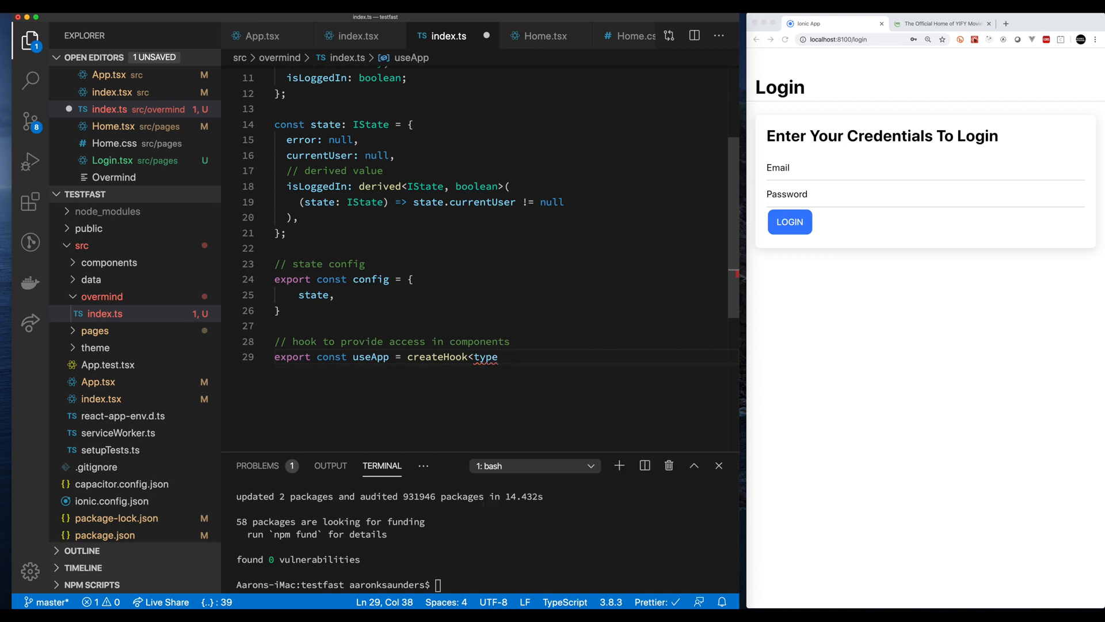
type("typeof config")
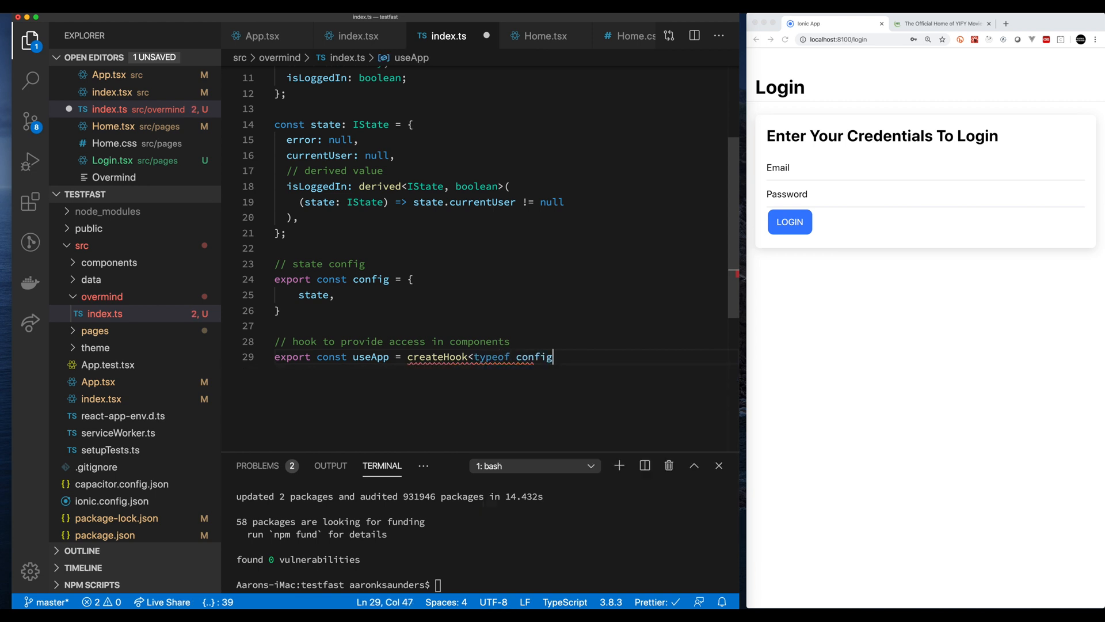
type(">()")
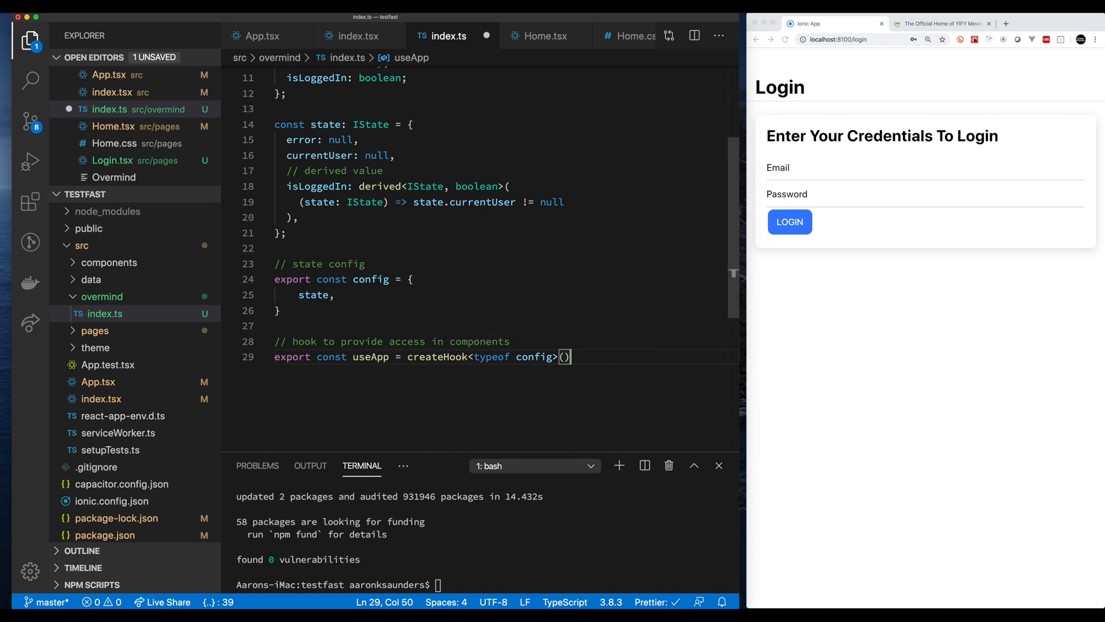
type(";")
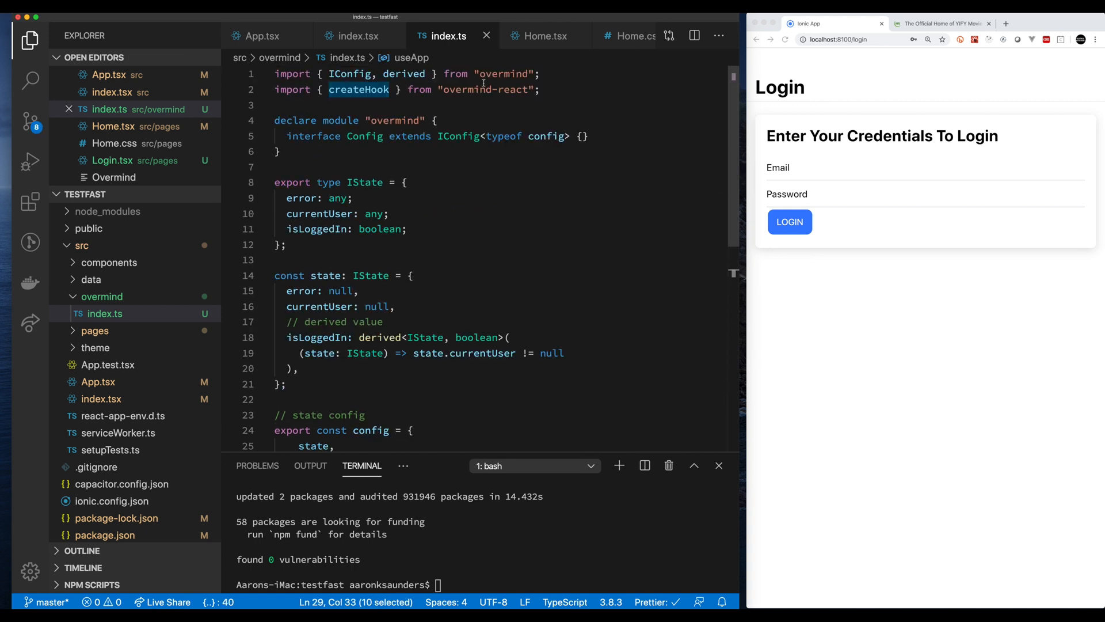
scroll("down", 3)
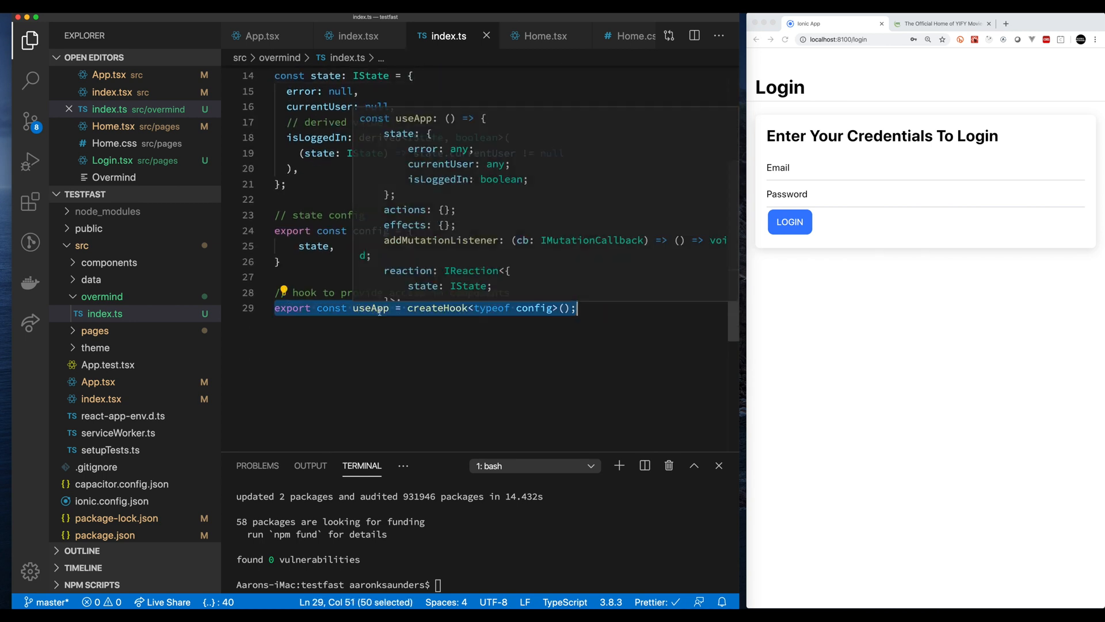
Step: In App.tsx, add '// use overmind to see if we have a user?' and an '// overmind' comment
left_click(263, 35)
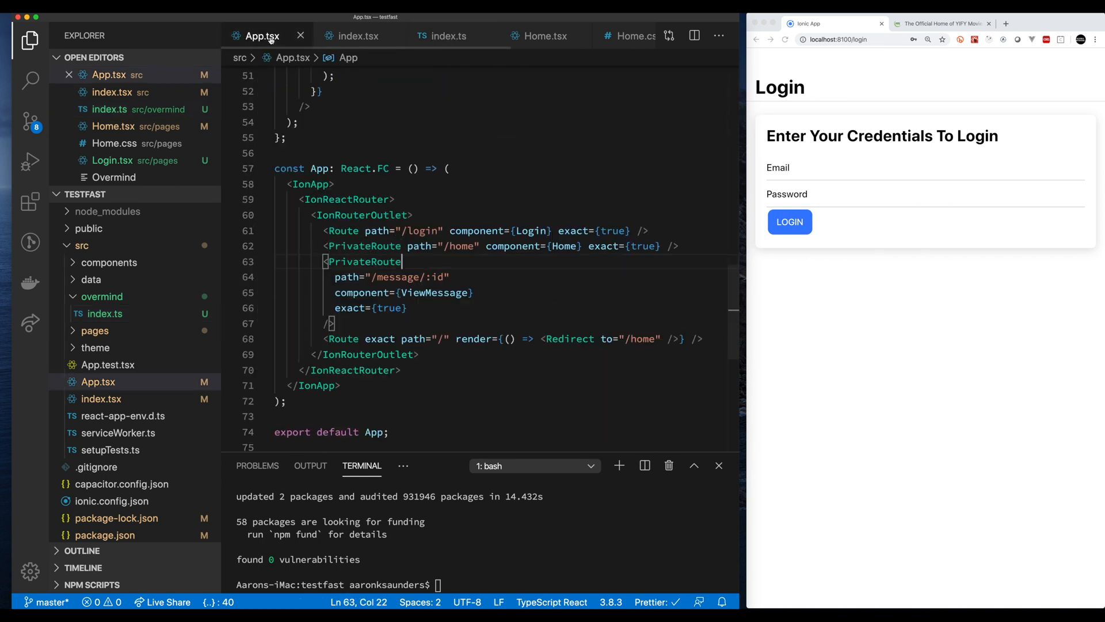
scroll("up", 3)
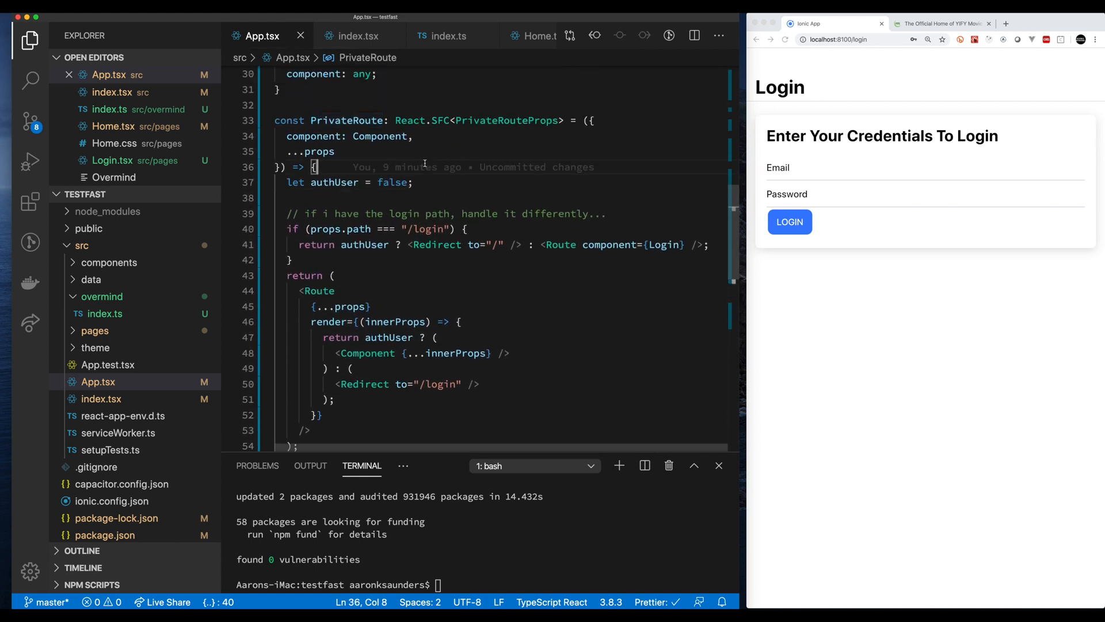
type("// use overmind")
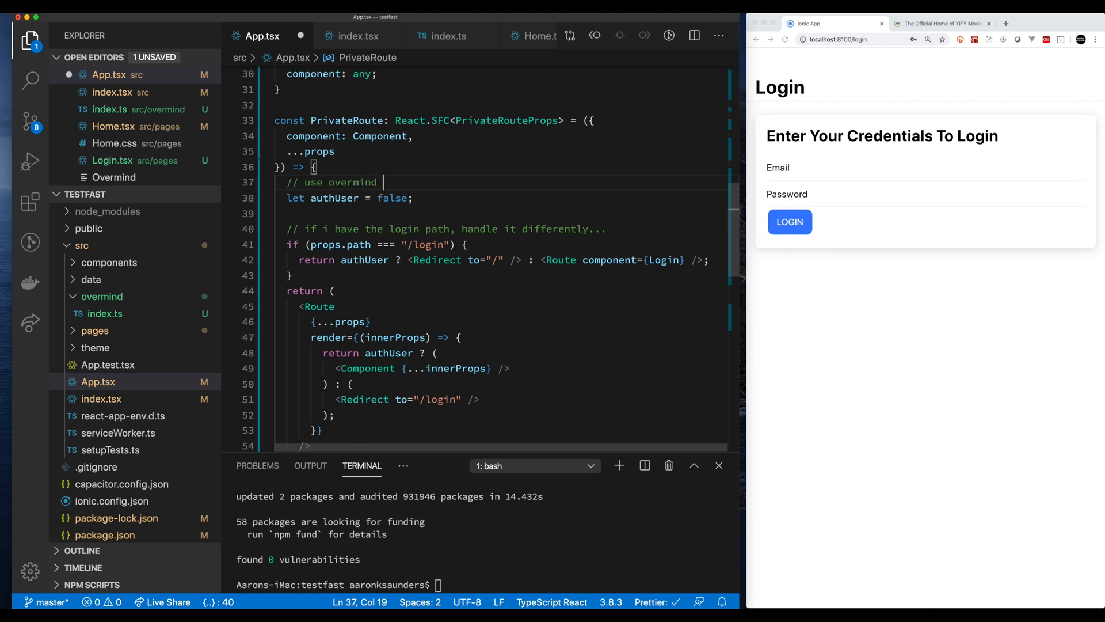
type("to see if we have a")
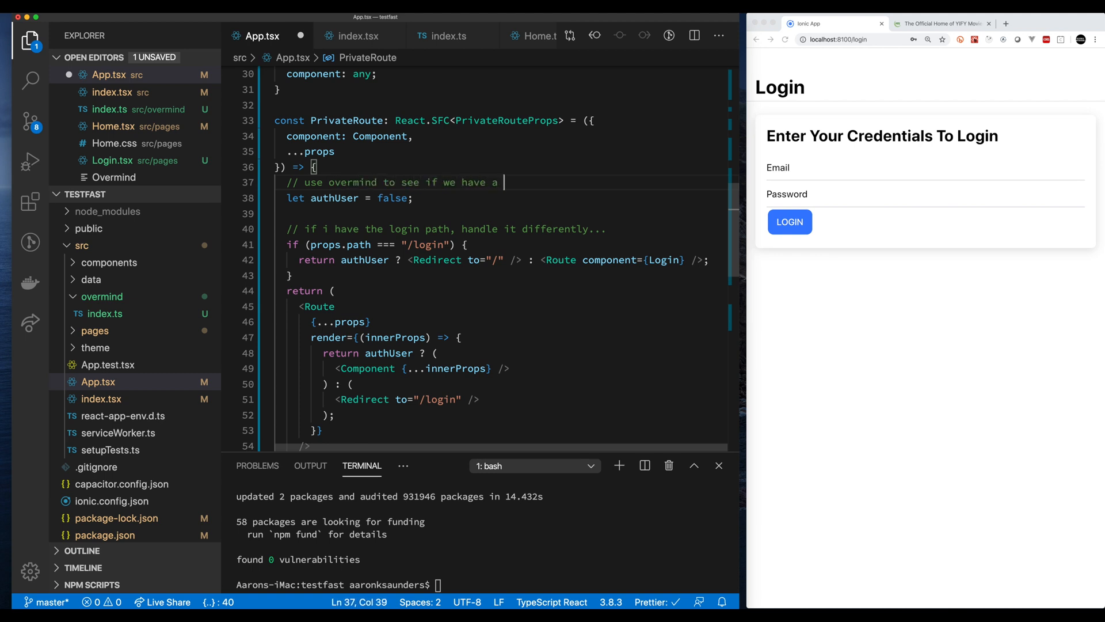
type("user?")
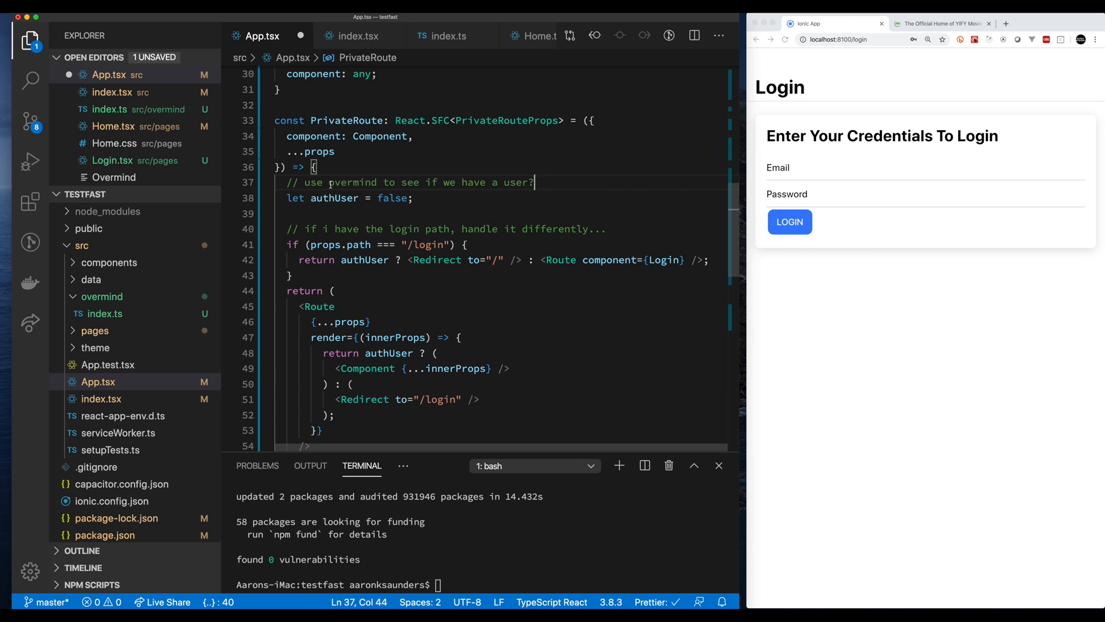
scroll("up", 3)
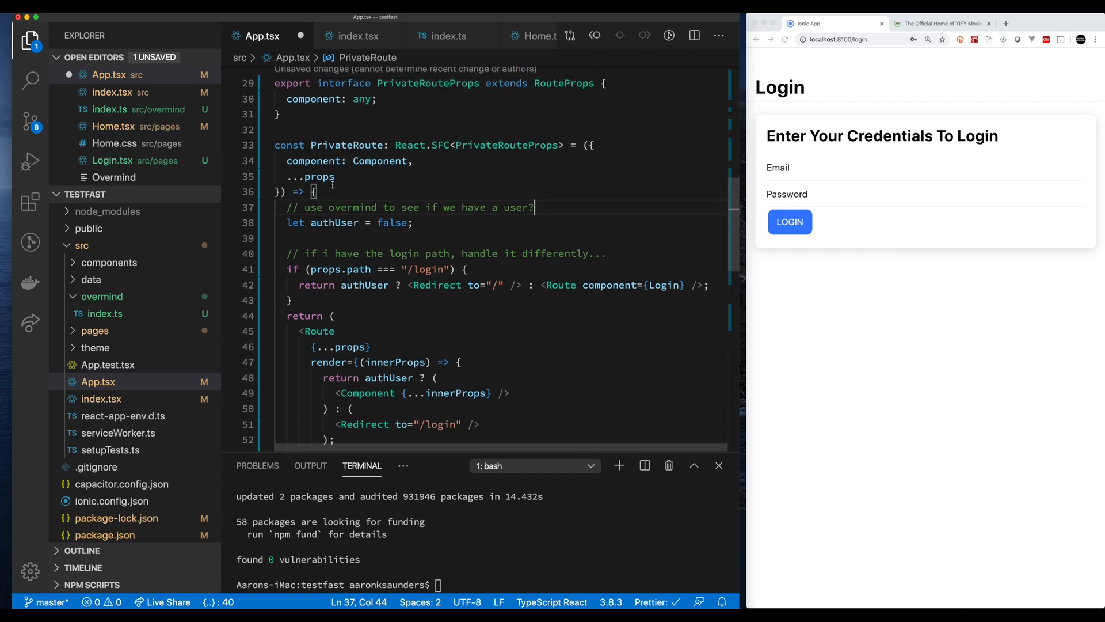
scroll("up", 3)
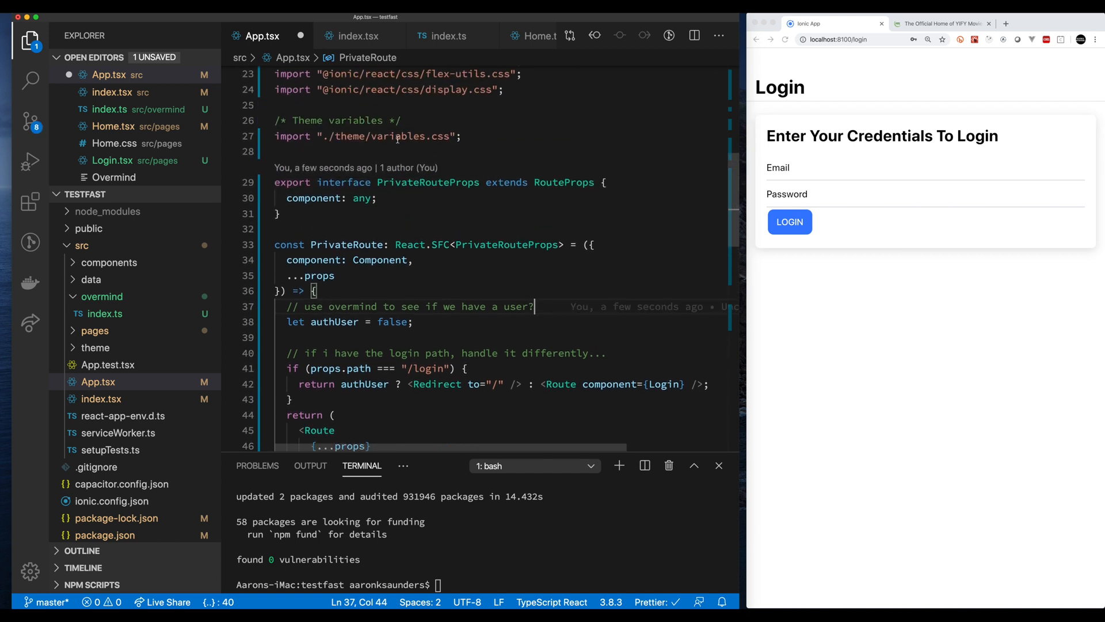
type("// overmind")
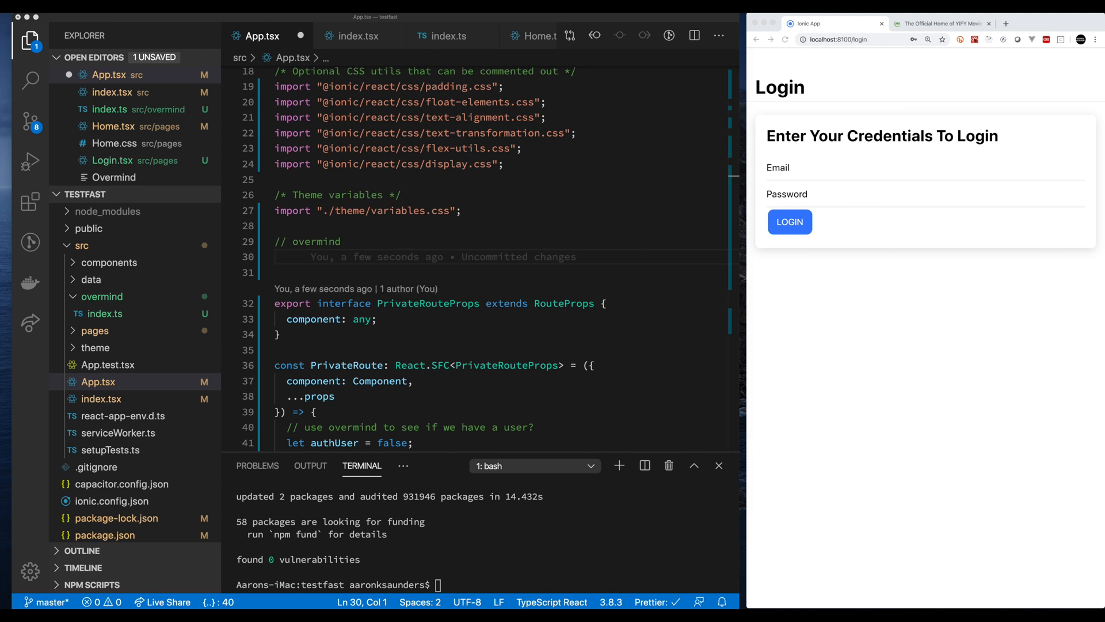
mouse_move(352, 252)
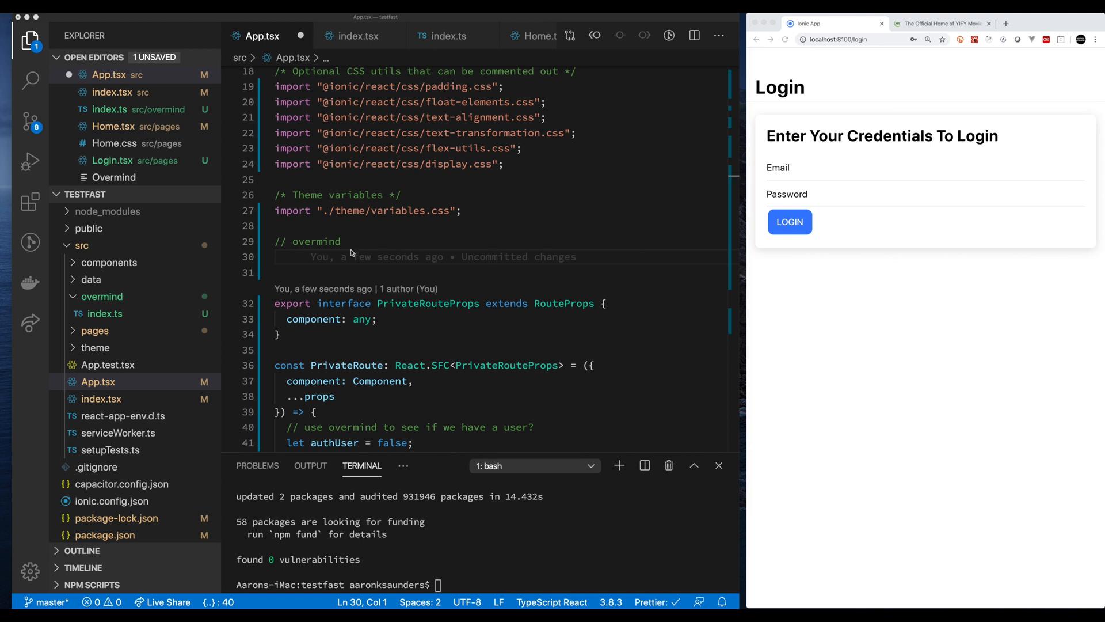
Step: Add import useApp from './overmind' using path completion
type("import")
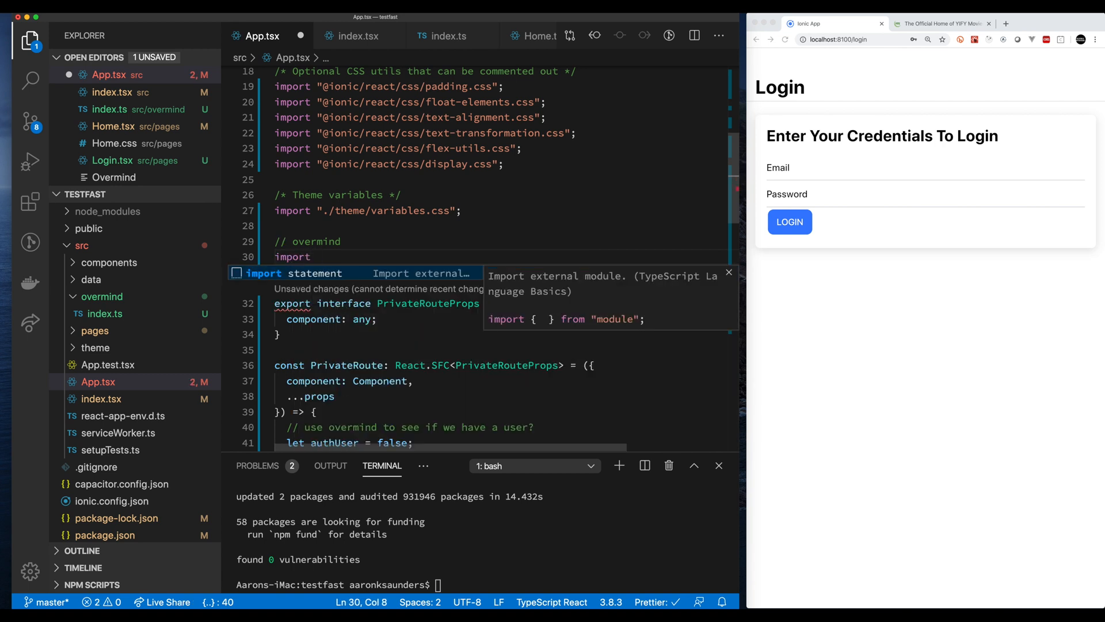
type("useApp")
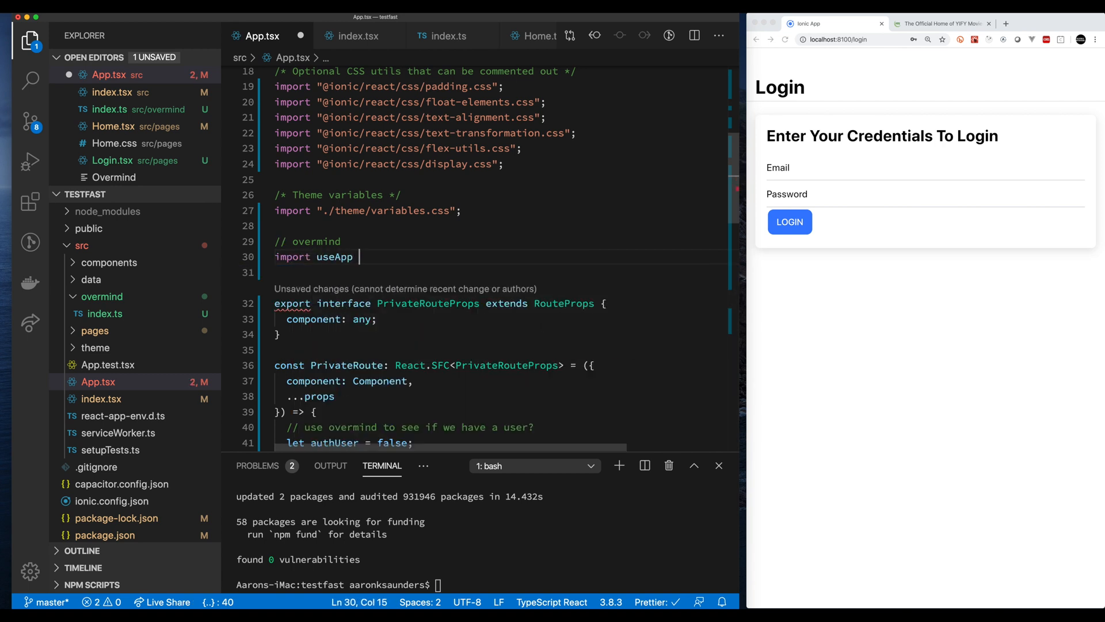
type("from './")
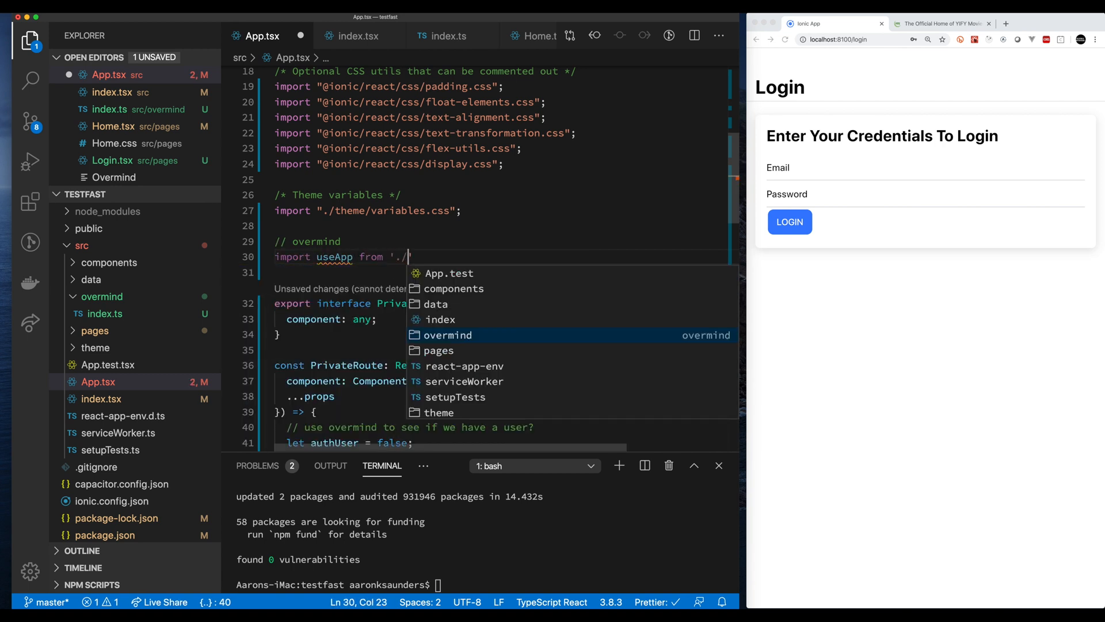
left_click(448, 335)
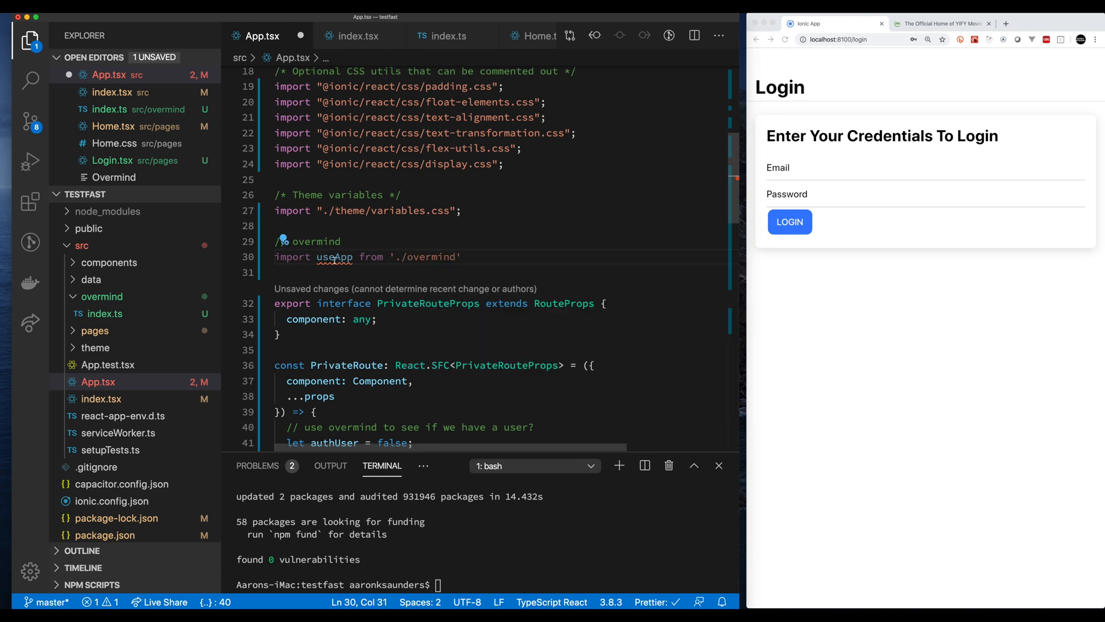
scroll("down", 3)
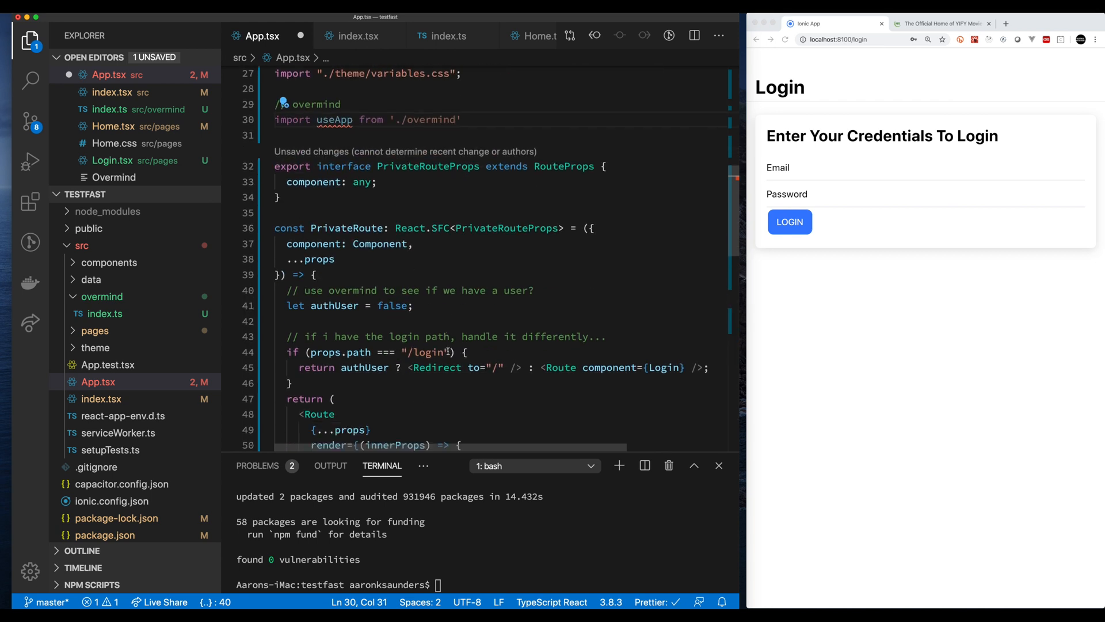
scroll("up", 3)
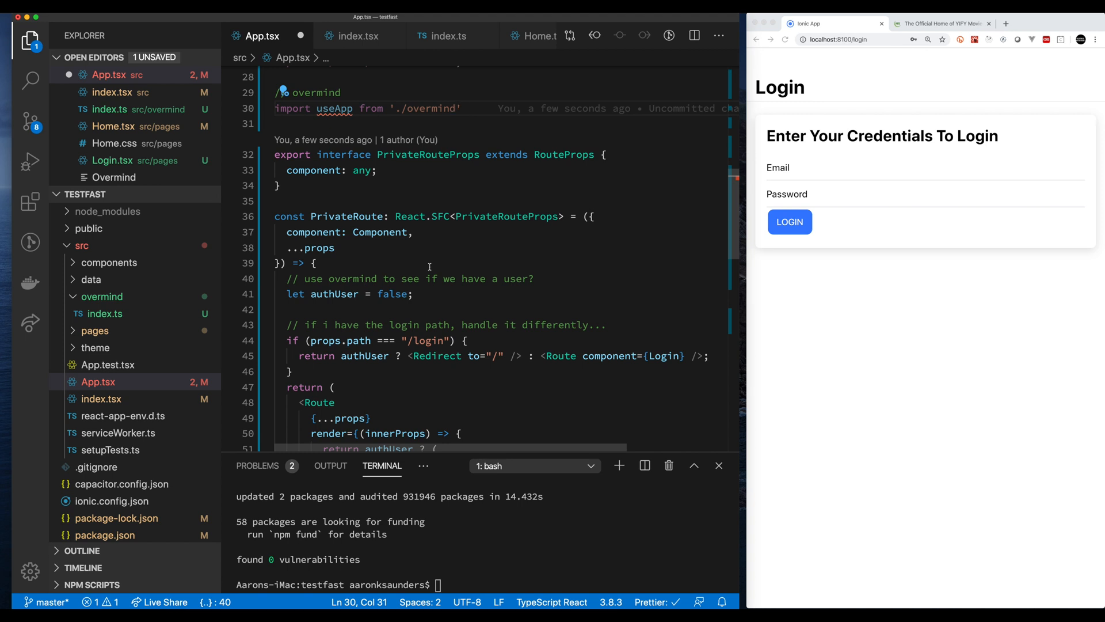
Step: Add const { state } = useApp(); inside PrivateRoute
key("enter")
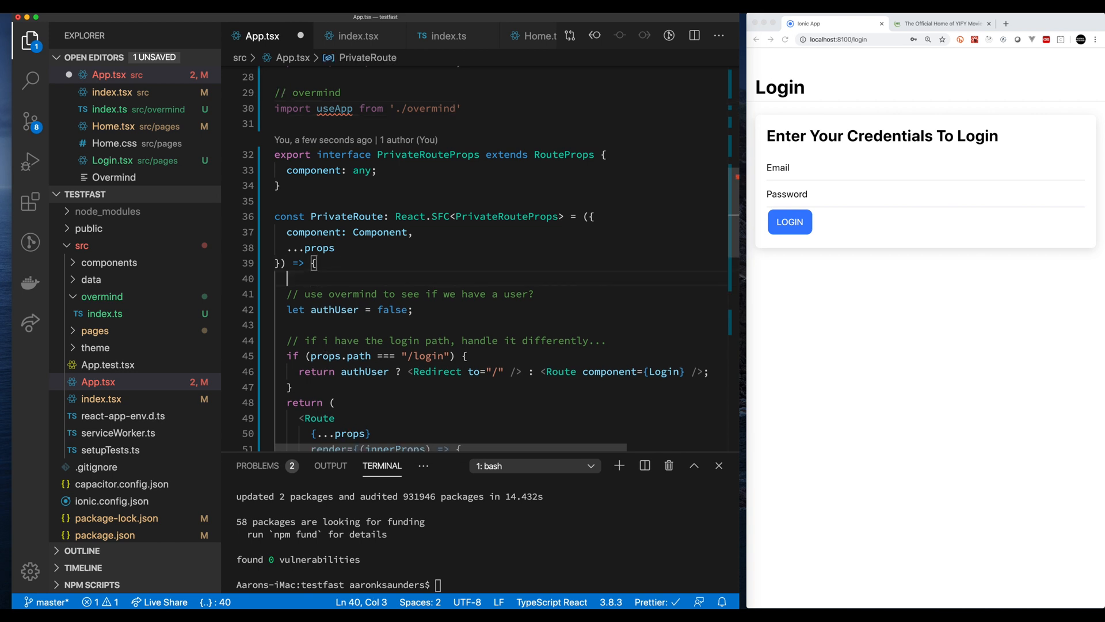
type("const { state")
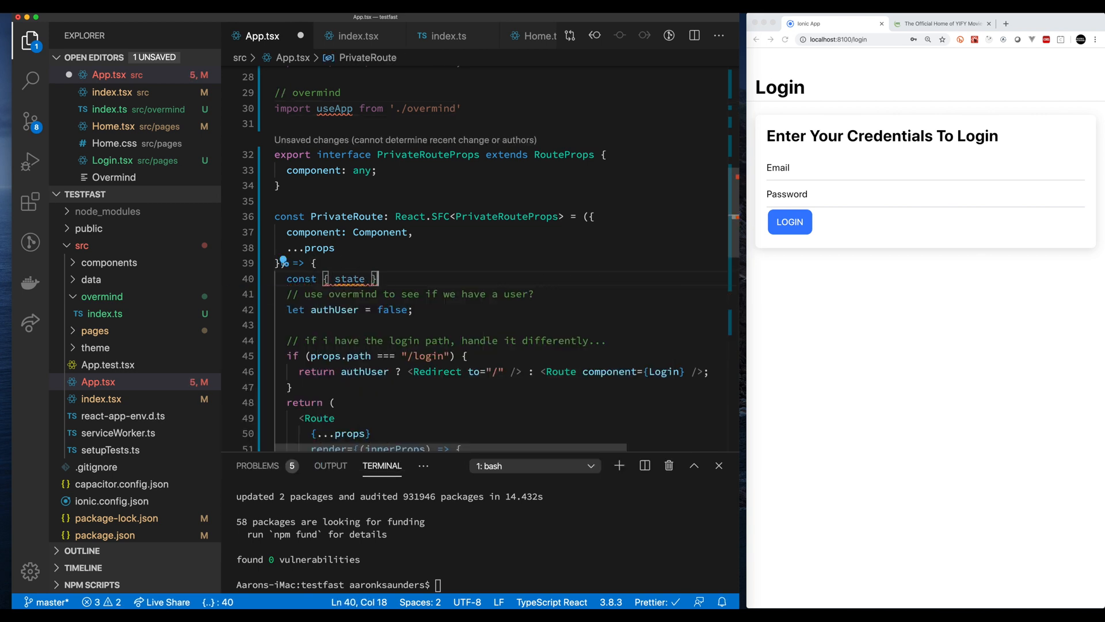
type("=")
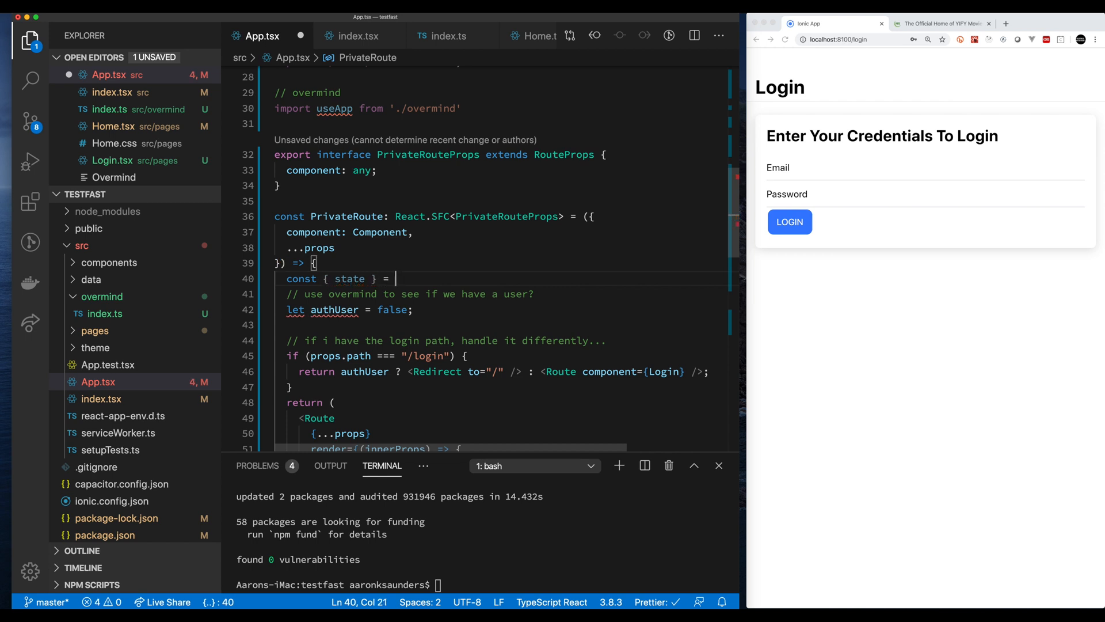
type("useApp")
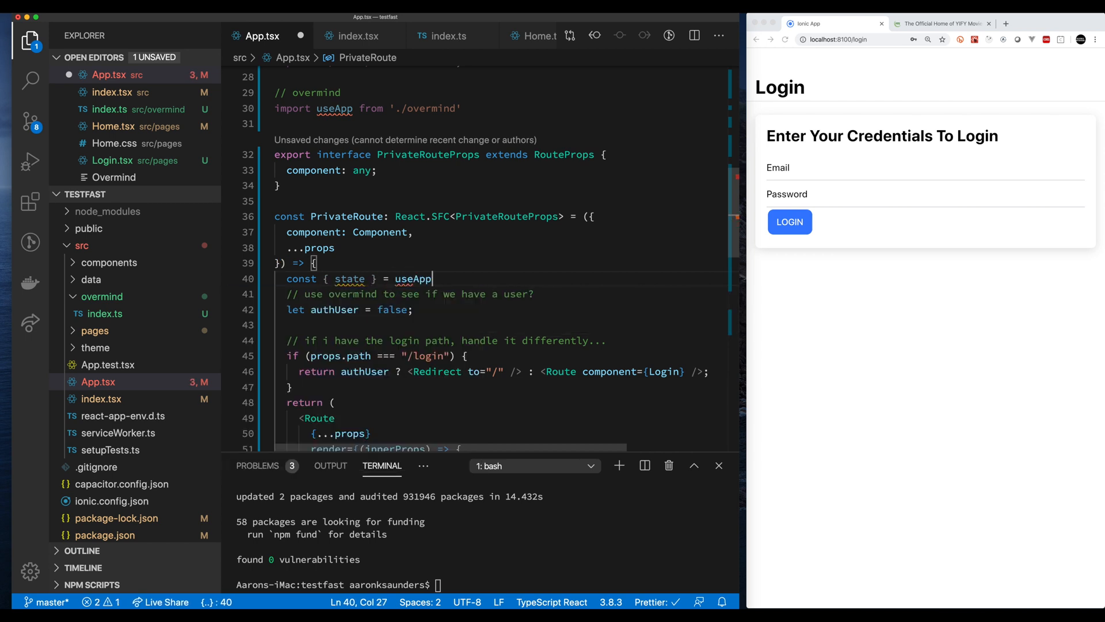
type("();")
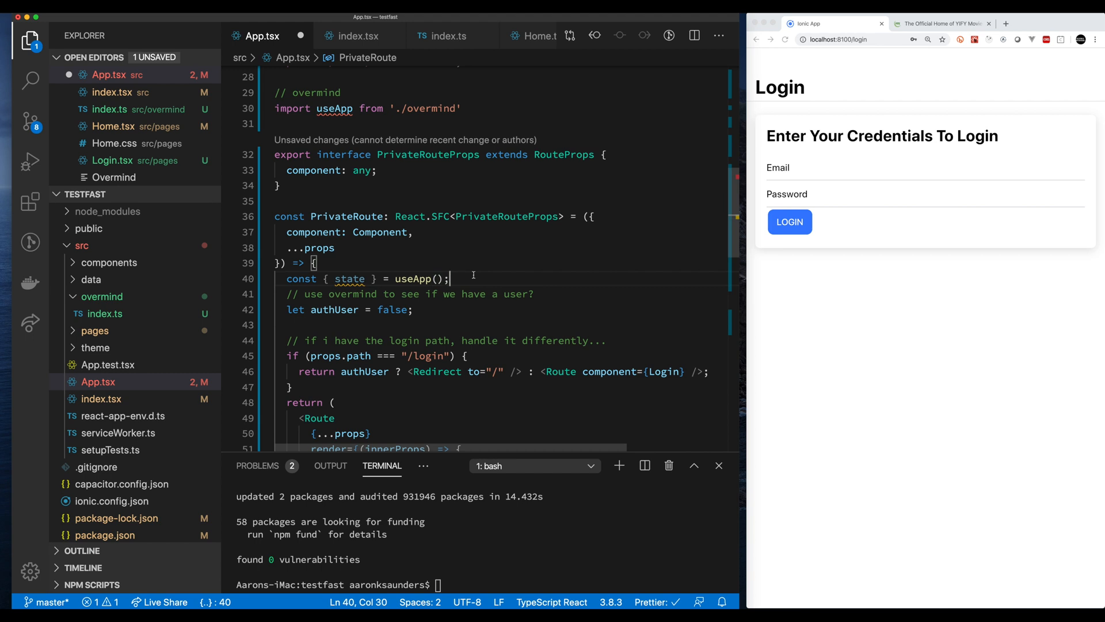
double_click(350, 278)
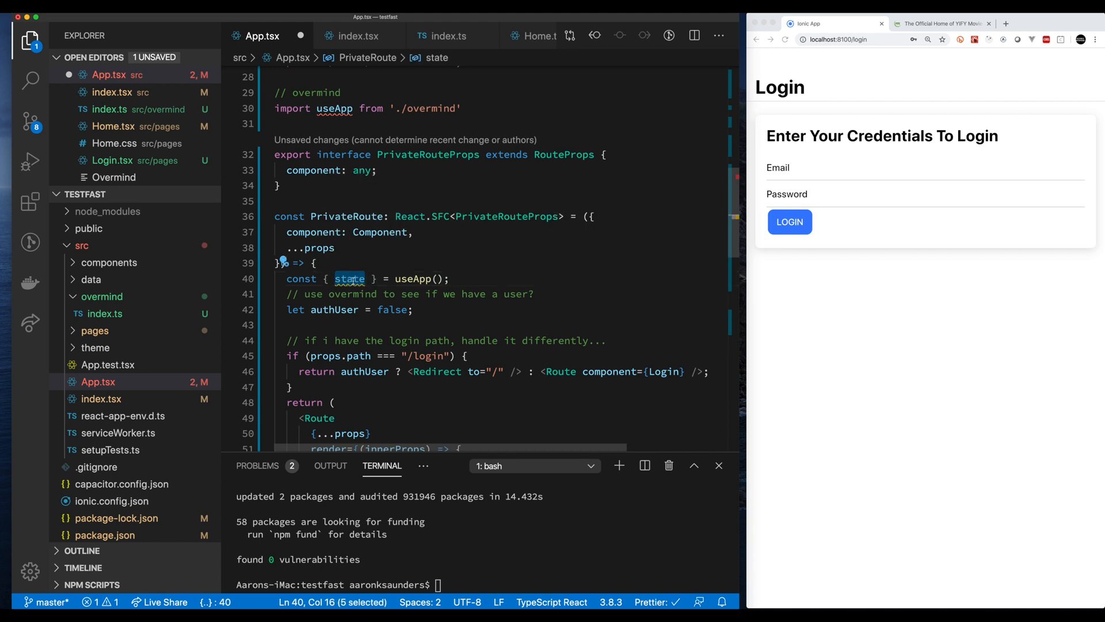
Step: Set authUser to state.isLoggedIn
left_click(414, 310)
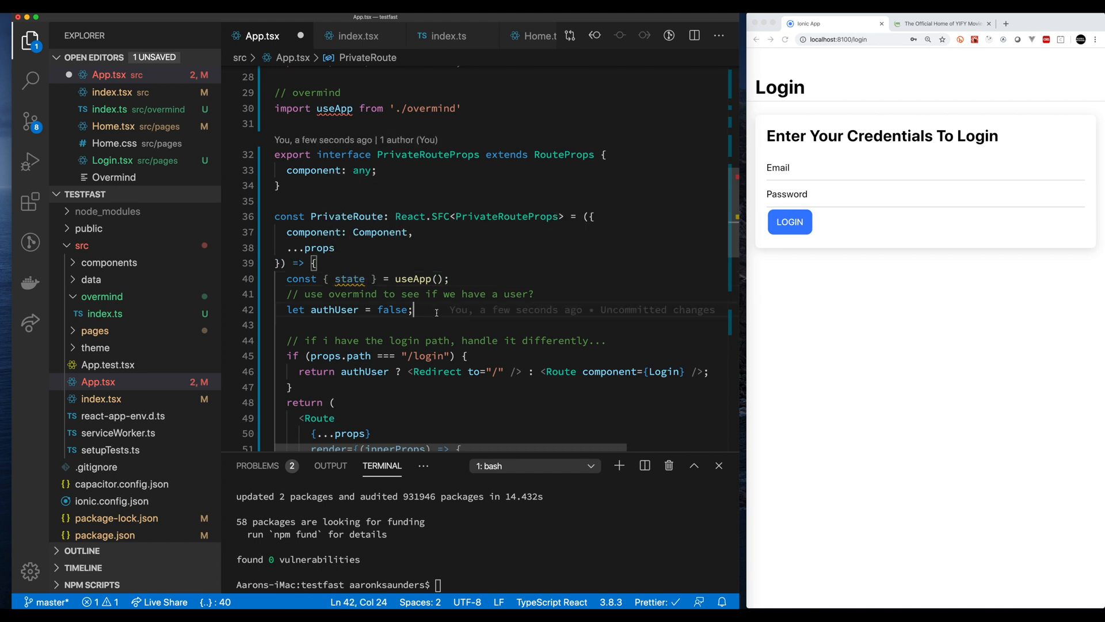
type("state")
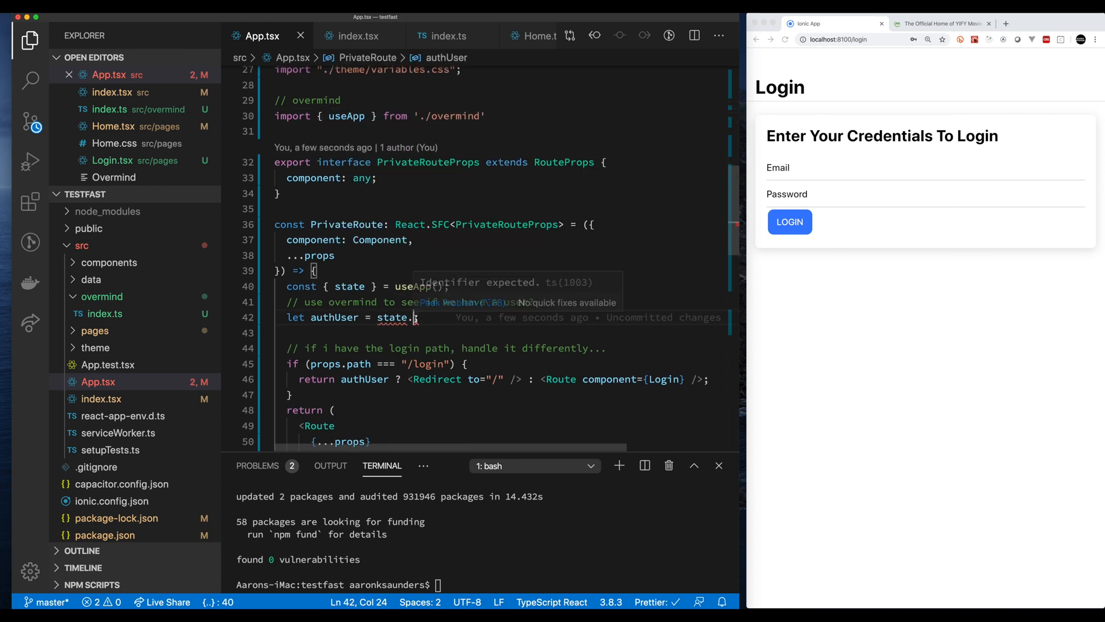
type(".")
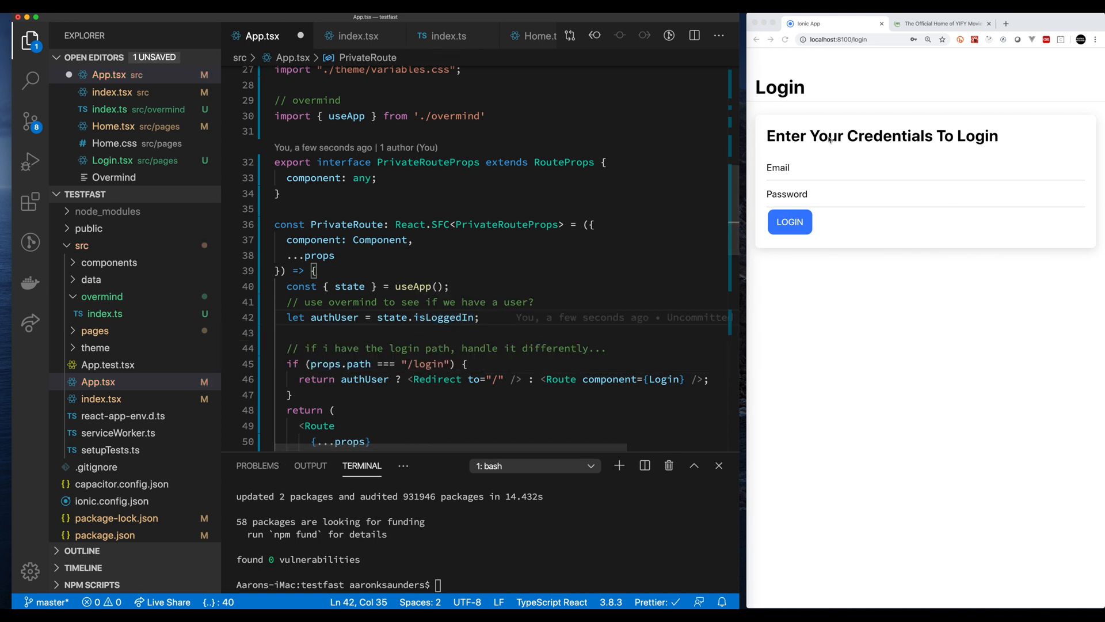
scroll("down", 3)
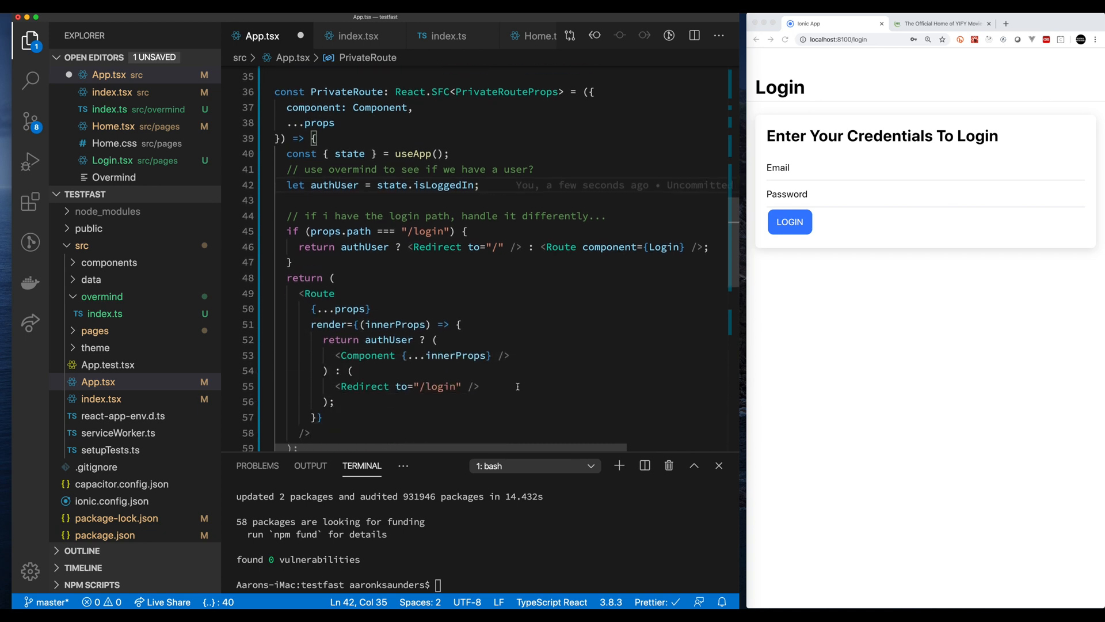
scroll("down", 3)
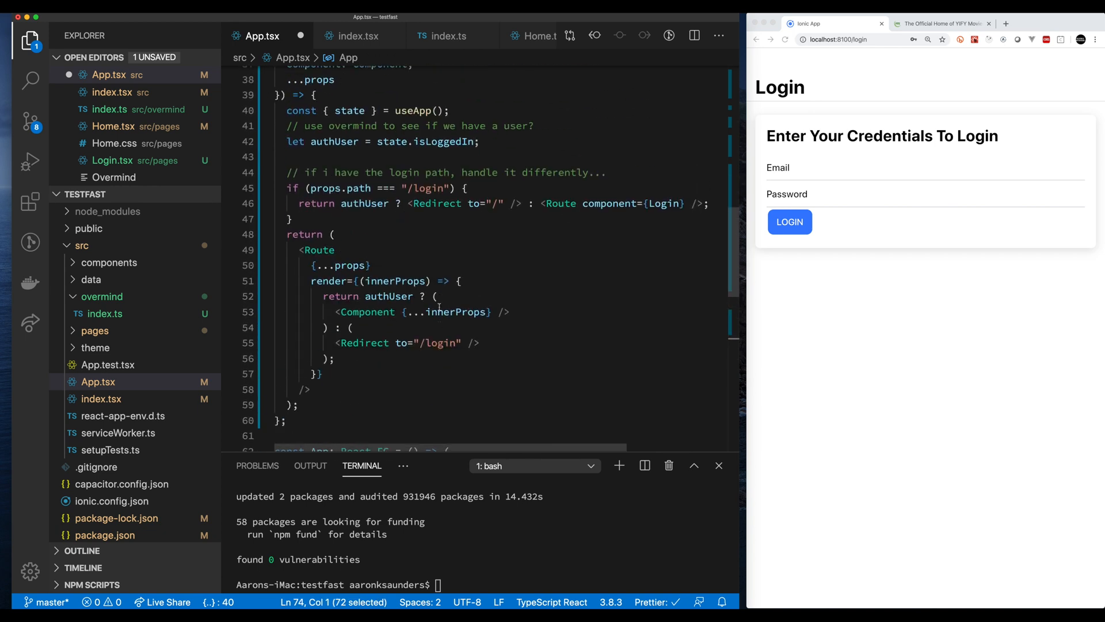
scroll("up", 3)
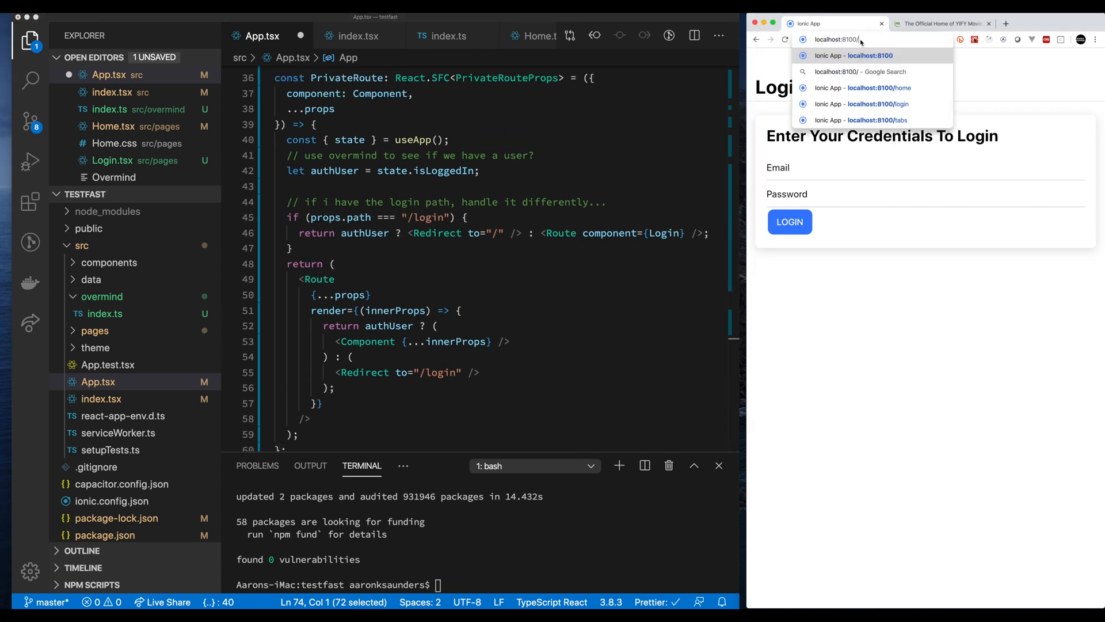
Step: Run ionic serve in the terminal and inspect the Overmind devtools state
left_click(855, 55)
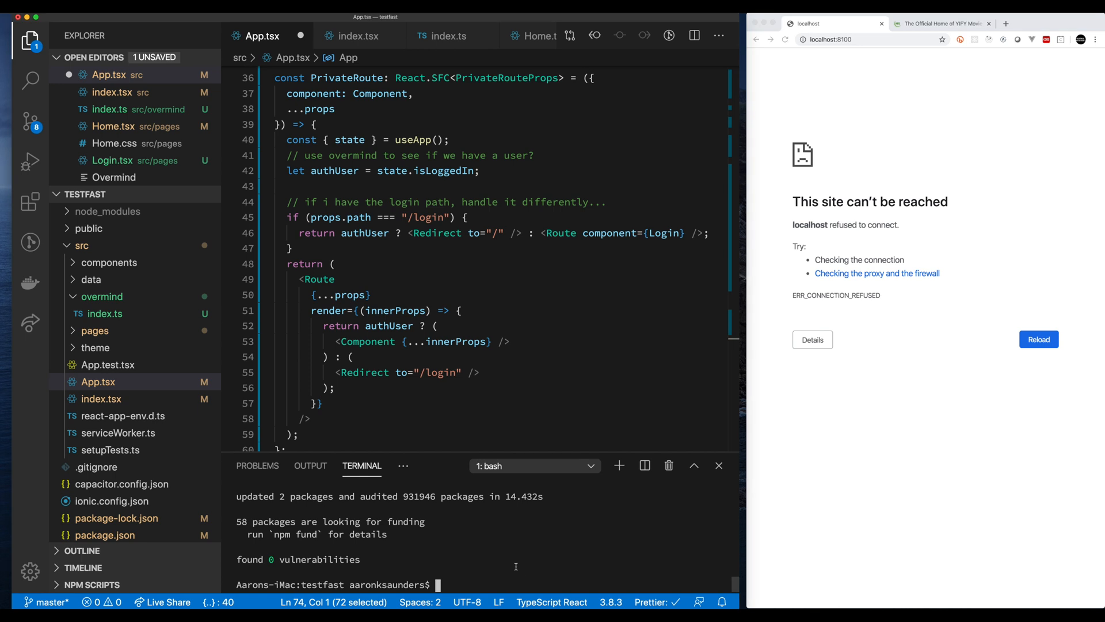
type("ionic serve")
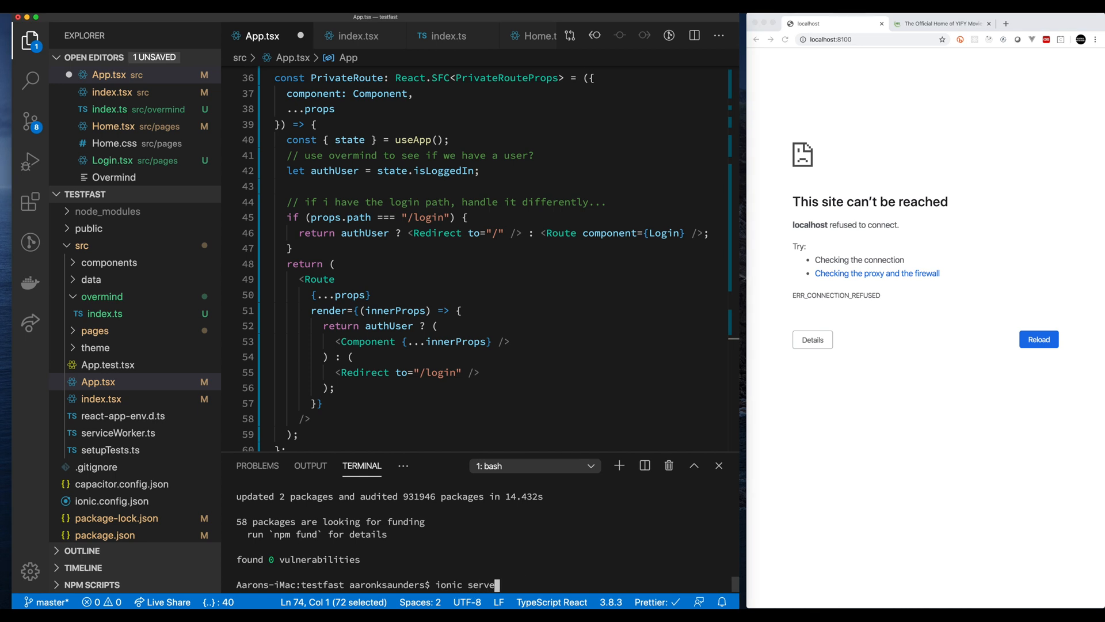
key("Return")
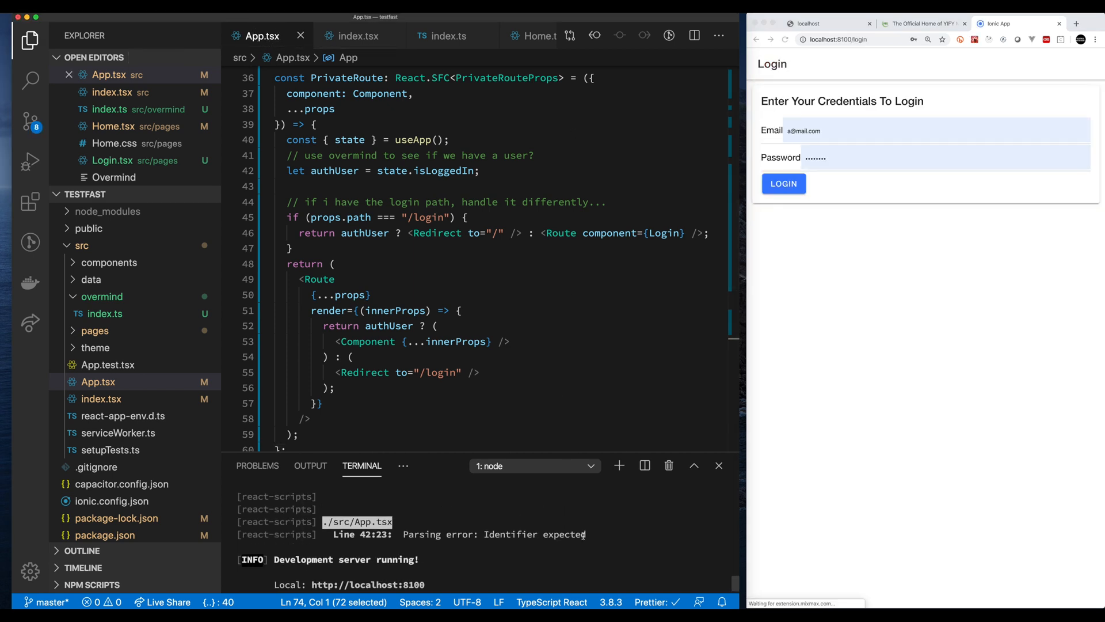
left_click(337, 108)
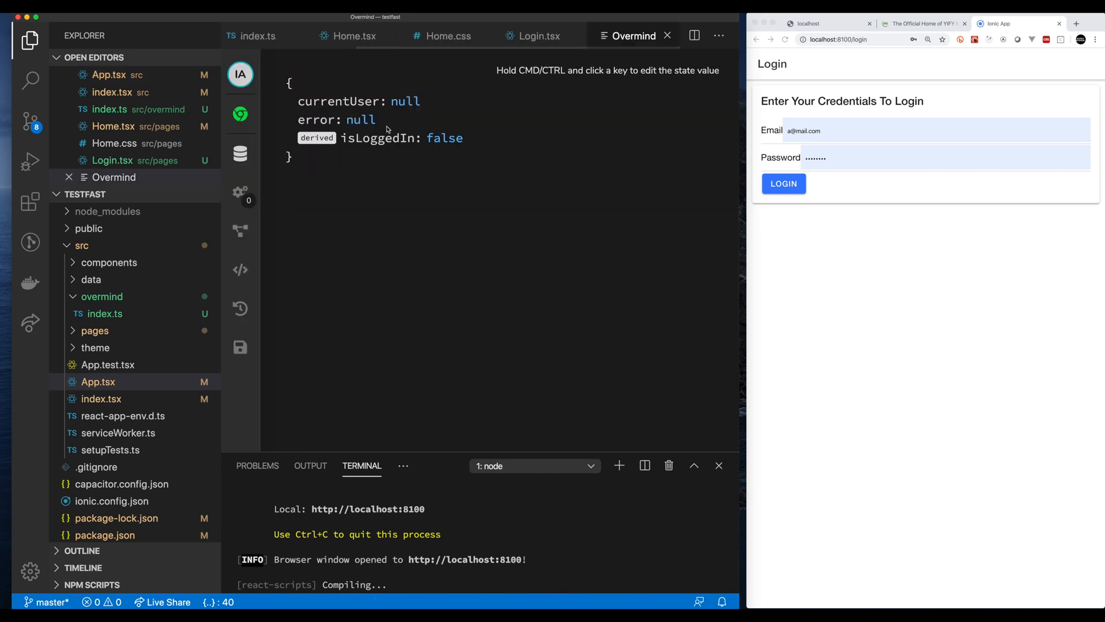
mouse_move(439, 150)
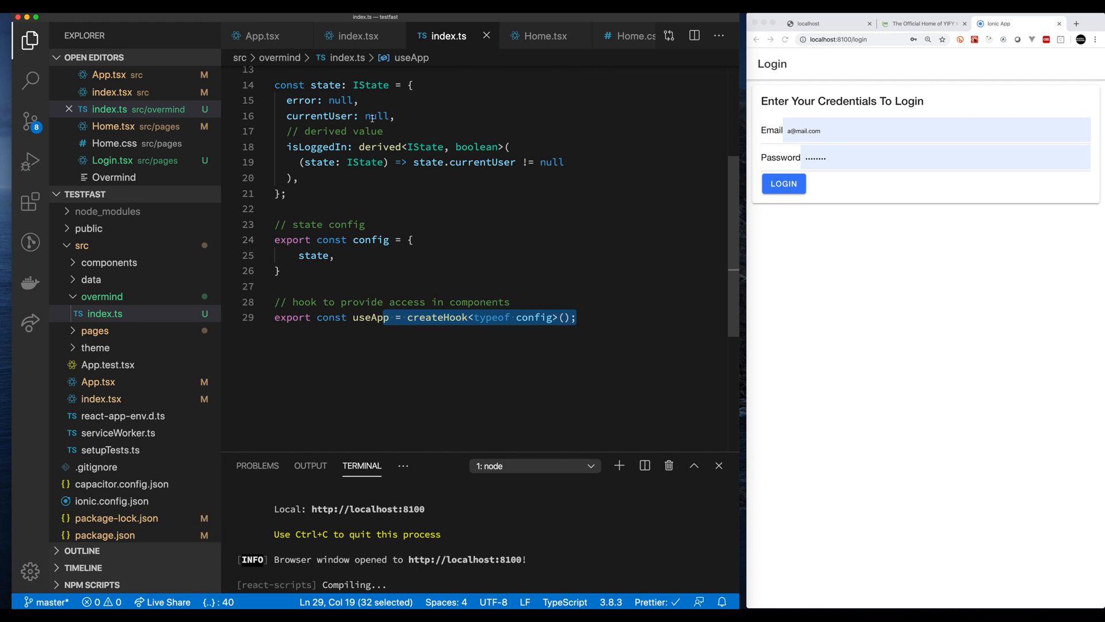
Step: Set currentUser to {id:'12121'}, reload localhost:8100 to confirm the Inbox, then reset it to null
type("{}")
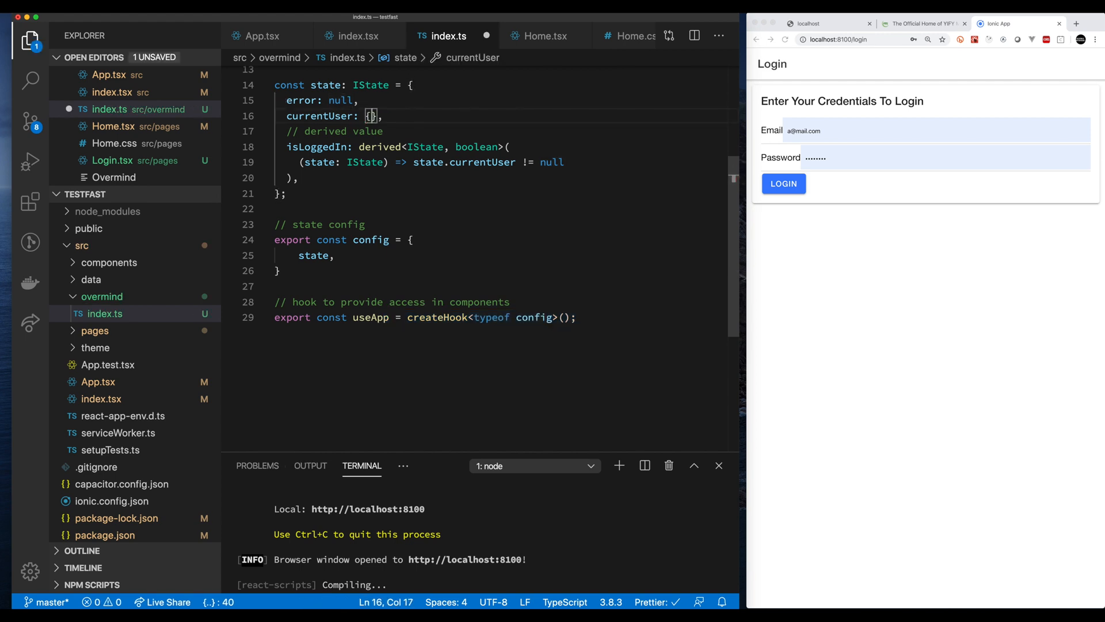
type("id:")
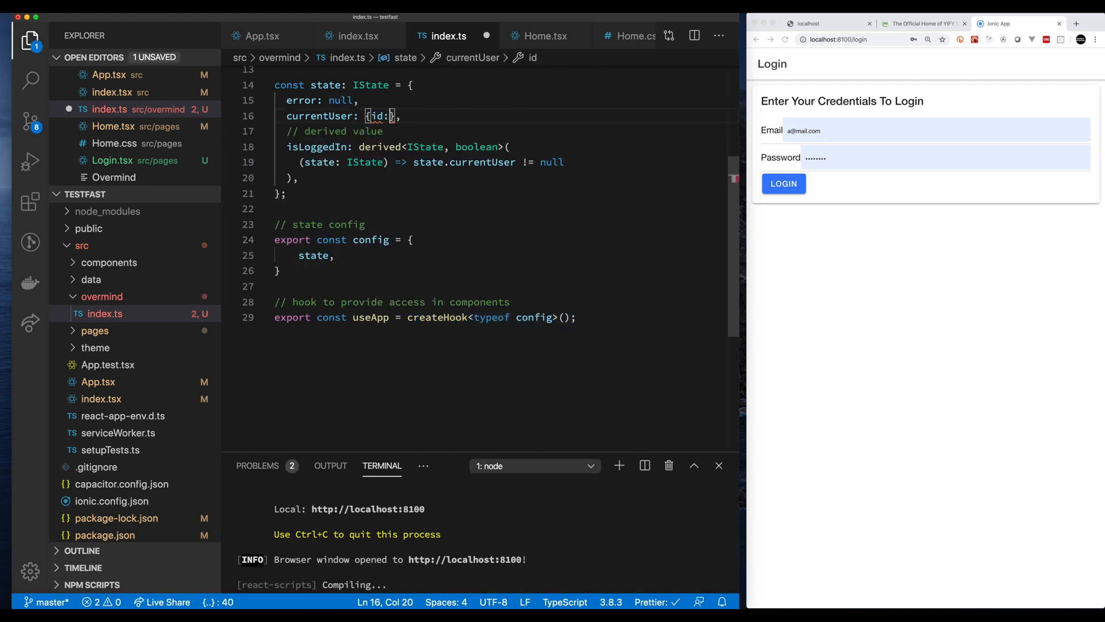
type("'12121'")
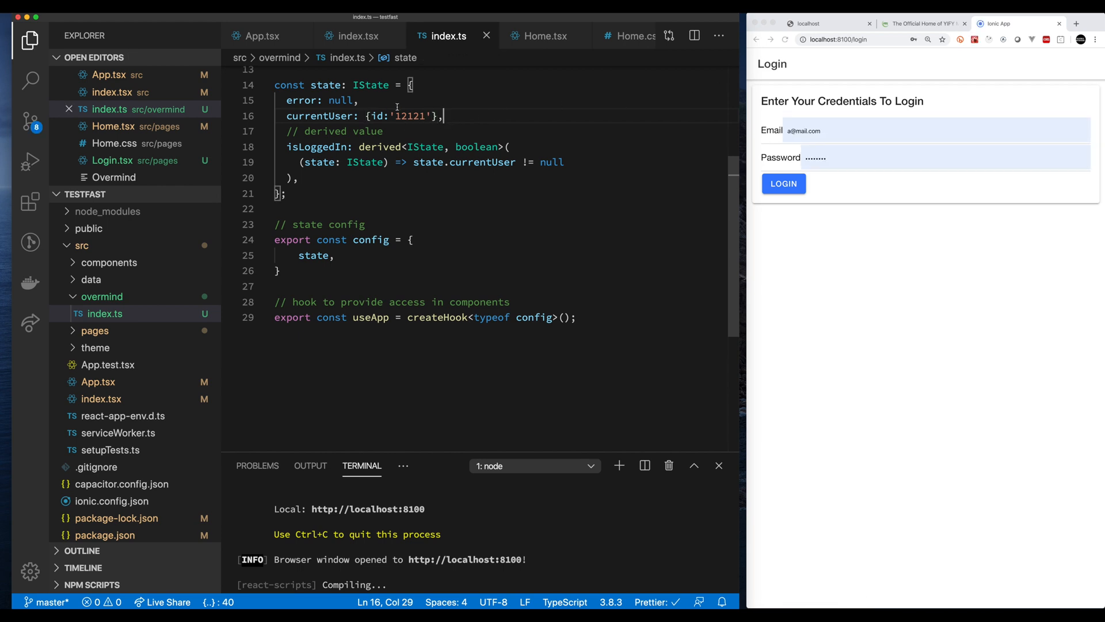
left_click(838, 39)
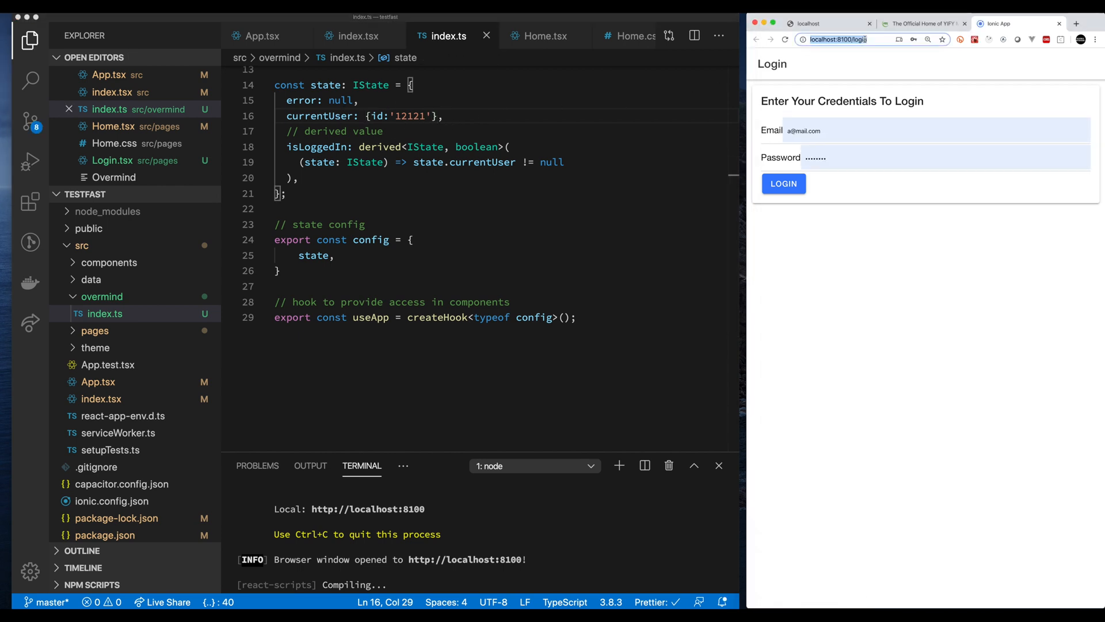
left_click(783, 183)
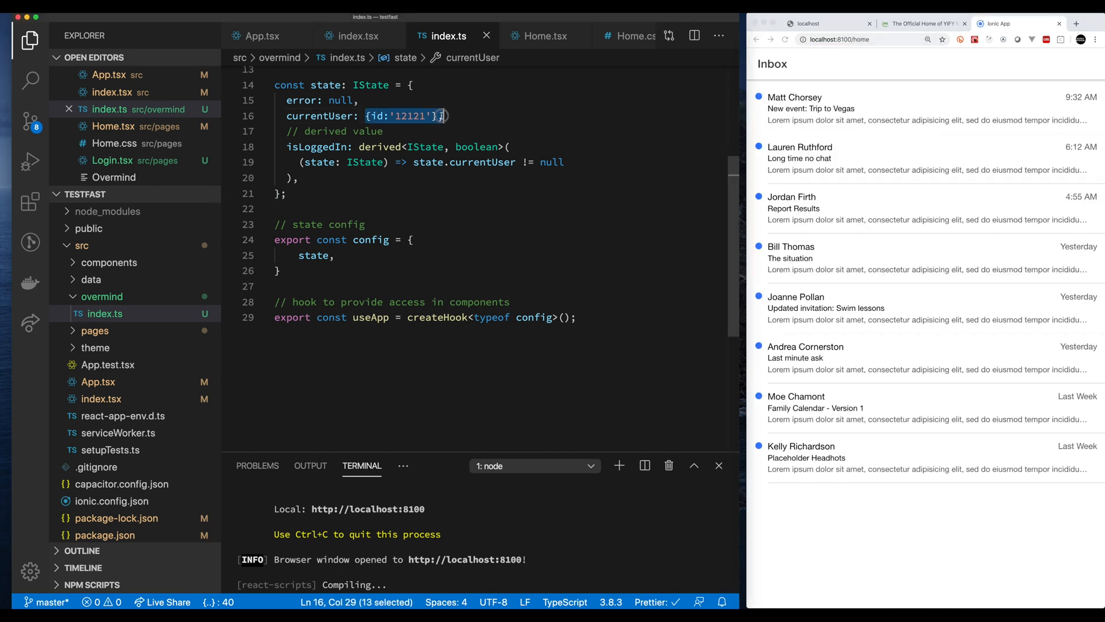
type("null")
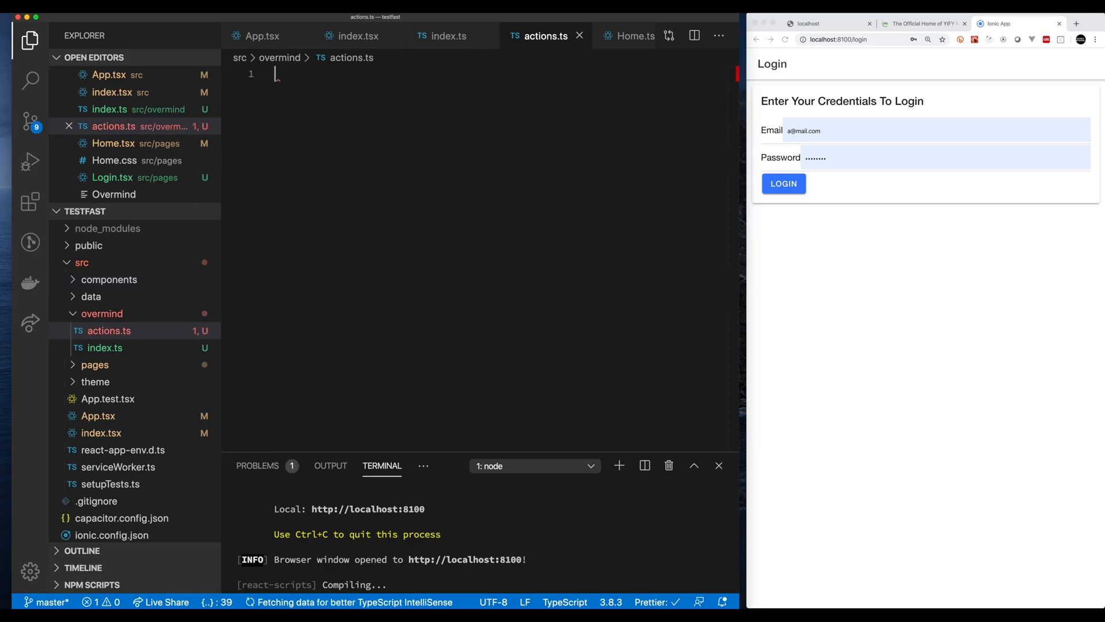
Step: Import AsyncAction from overmind and declare an exported doLogin constant typed AsyncAction<any>
type("import { AsyncAction } from \"overmind\";")
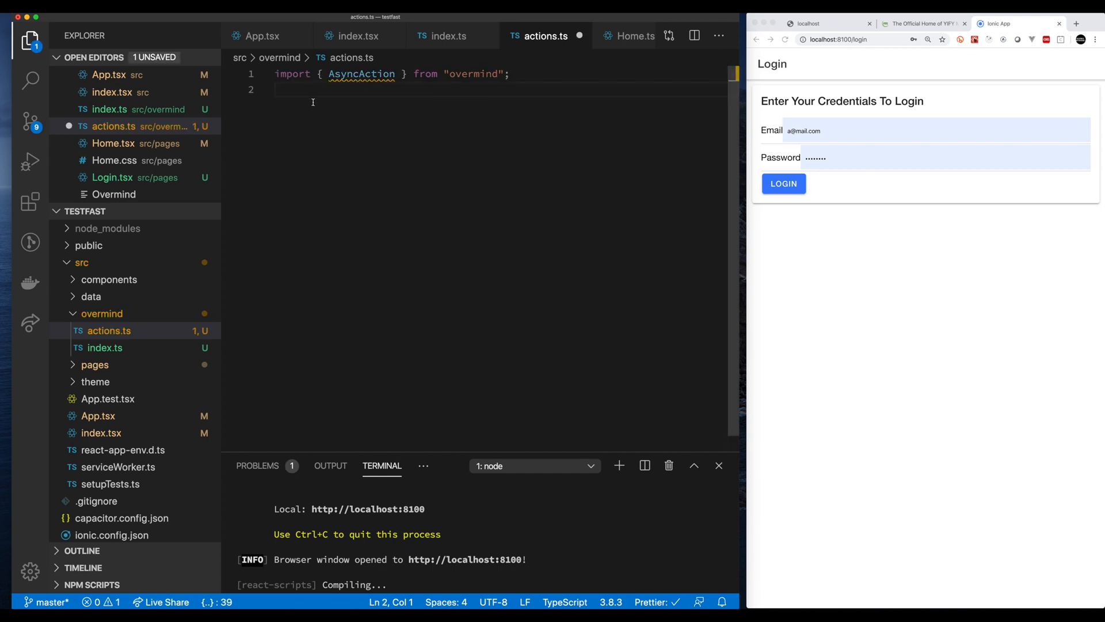
type("ex")
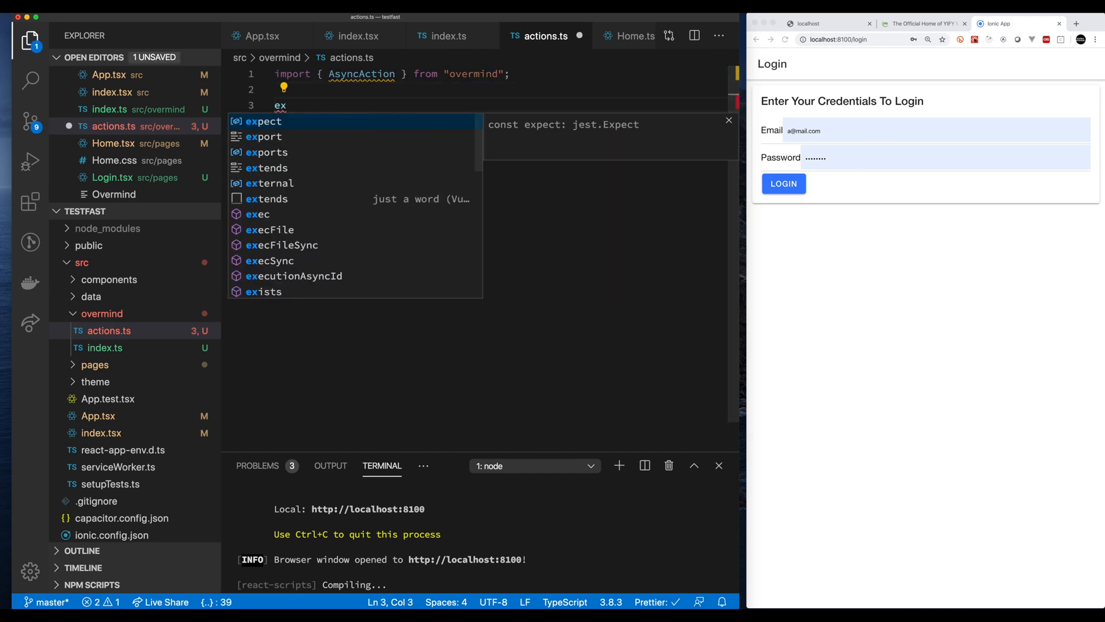
key("Escape")
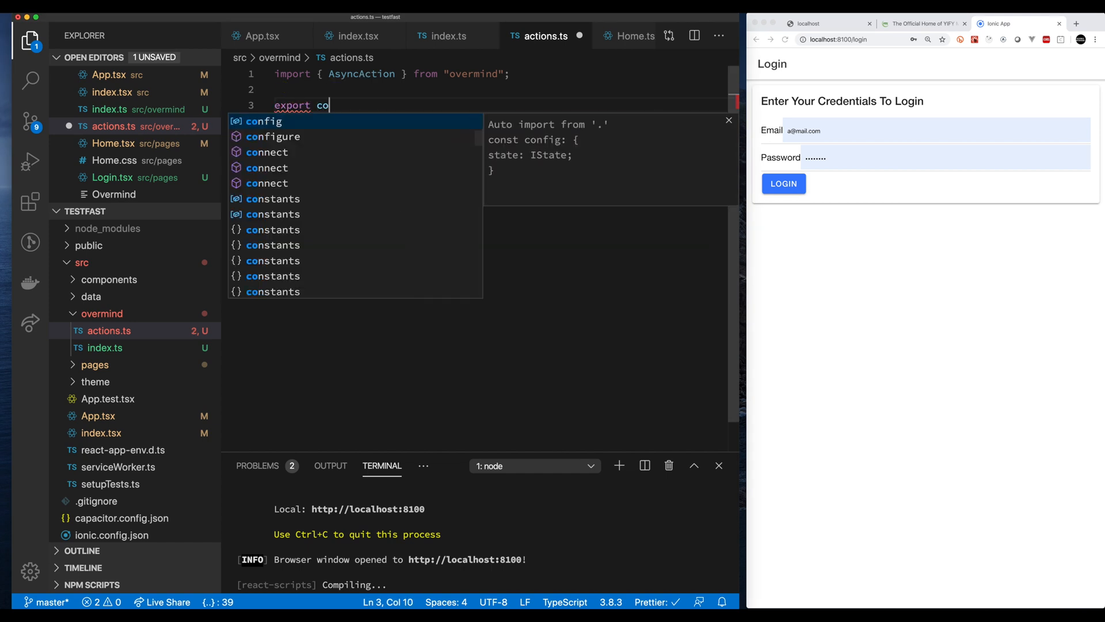
type("nst doLogin: AsyncAction")
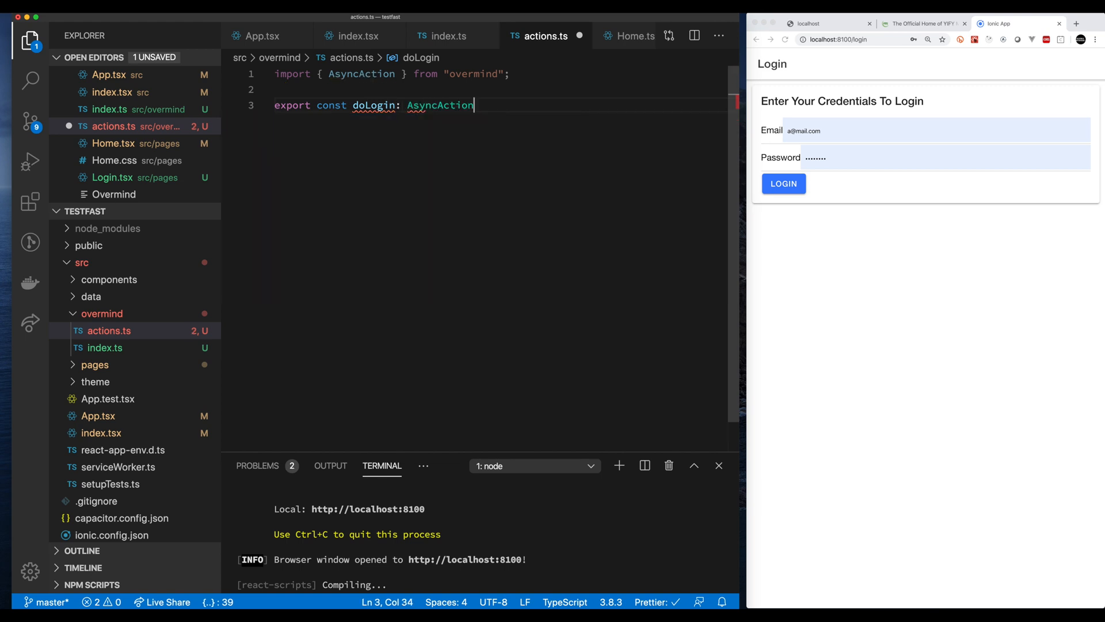
type("<any,any>")
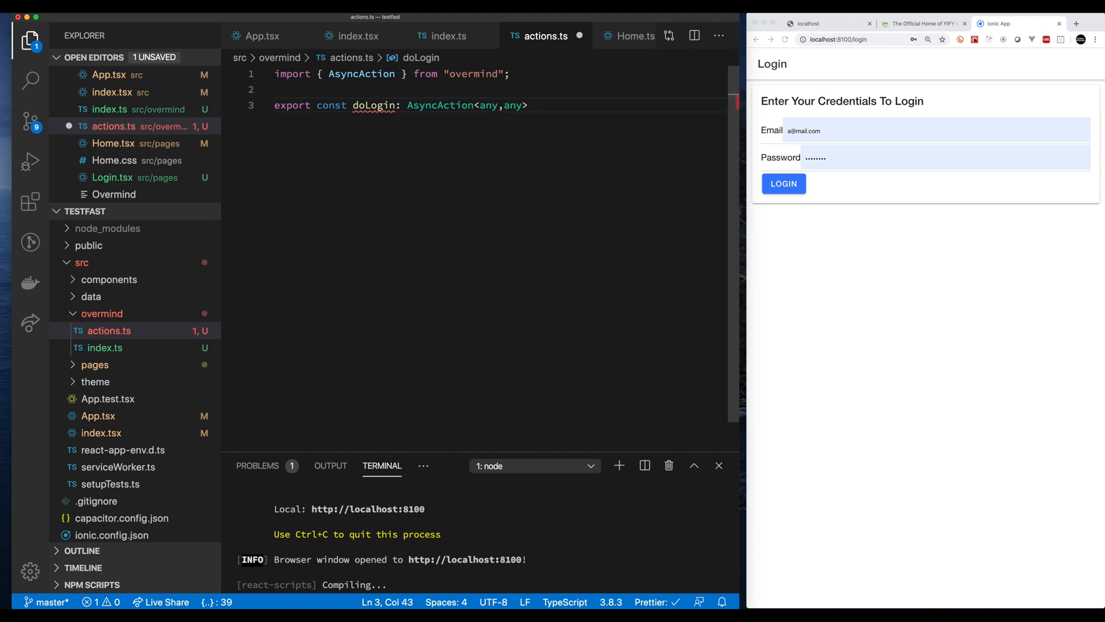
Step: Write the async signature taking state, effects and credentials with string email and password
type("= async (")
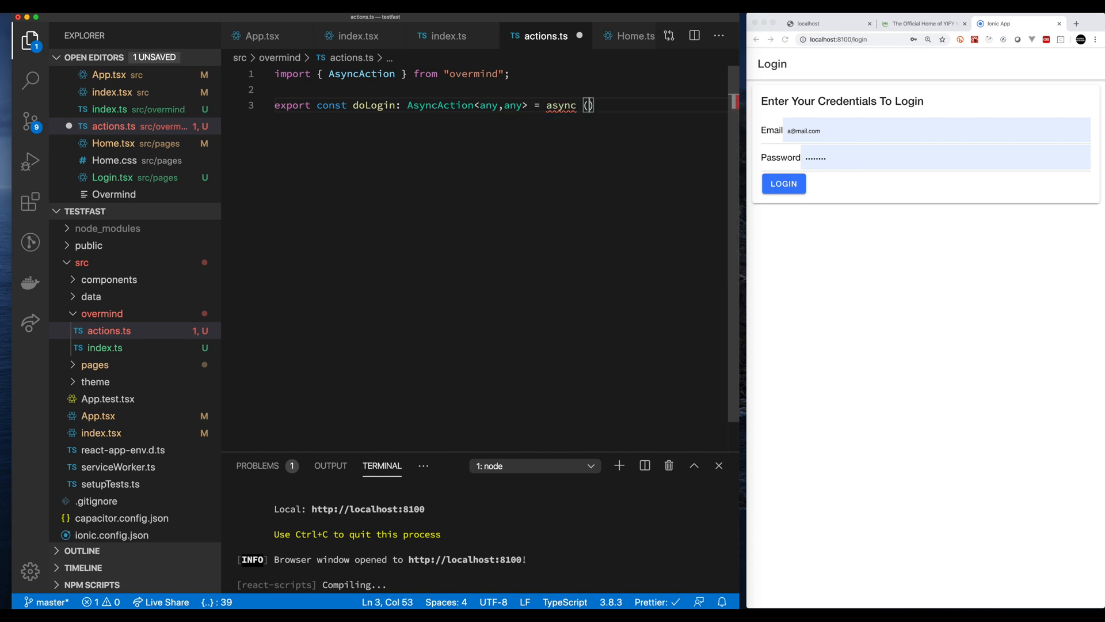
type("state, effects},")
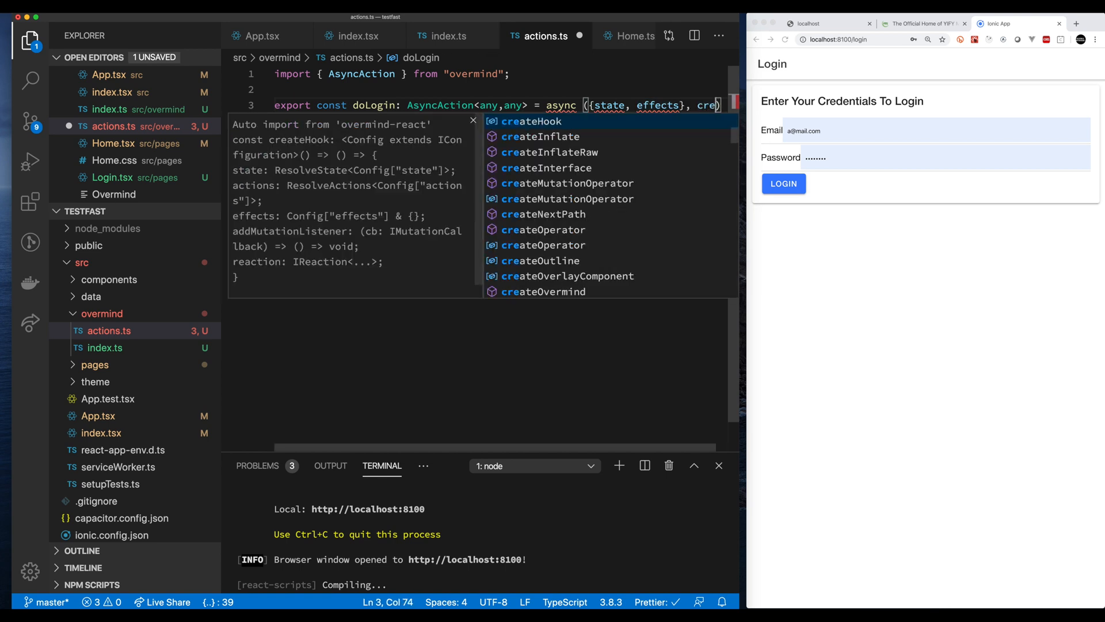
type("credentials:{email")
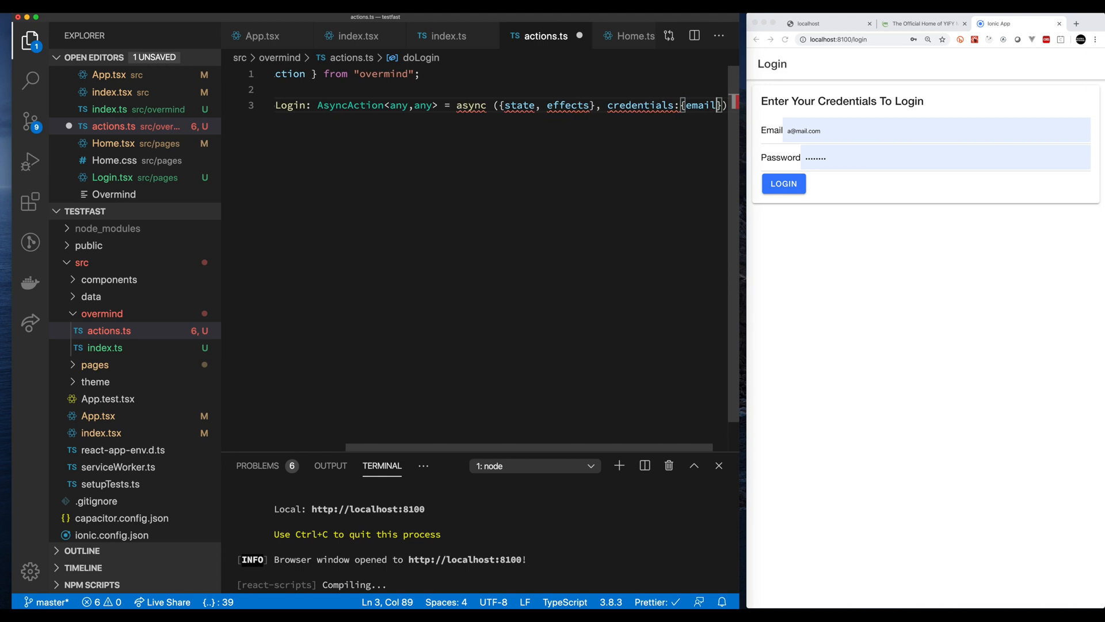
type("string")
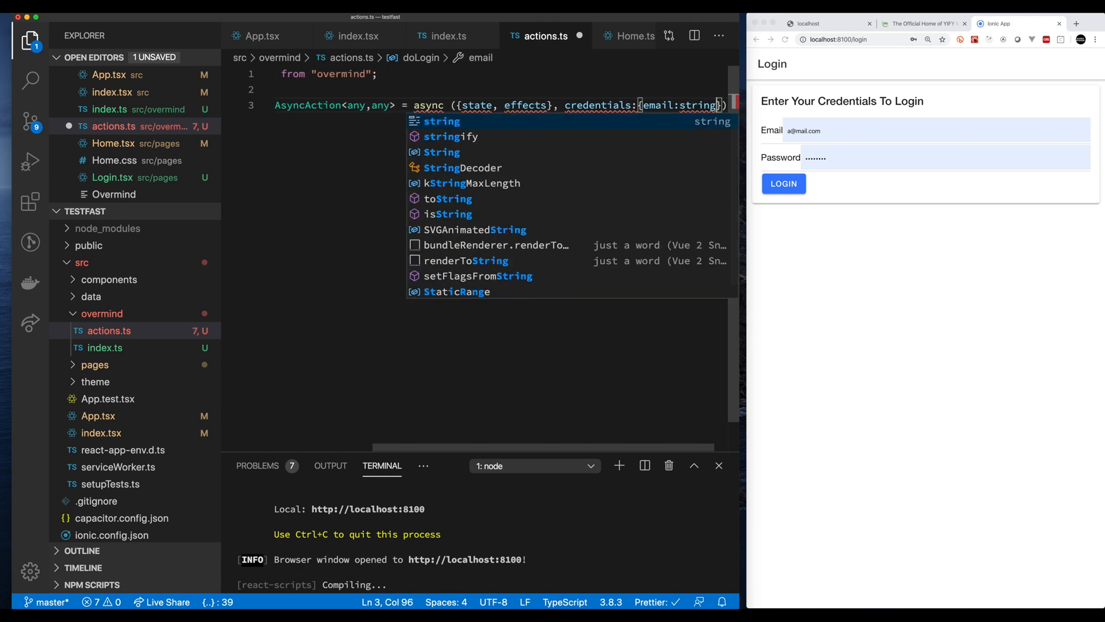
type(", password:st")
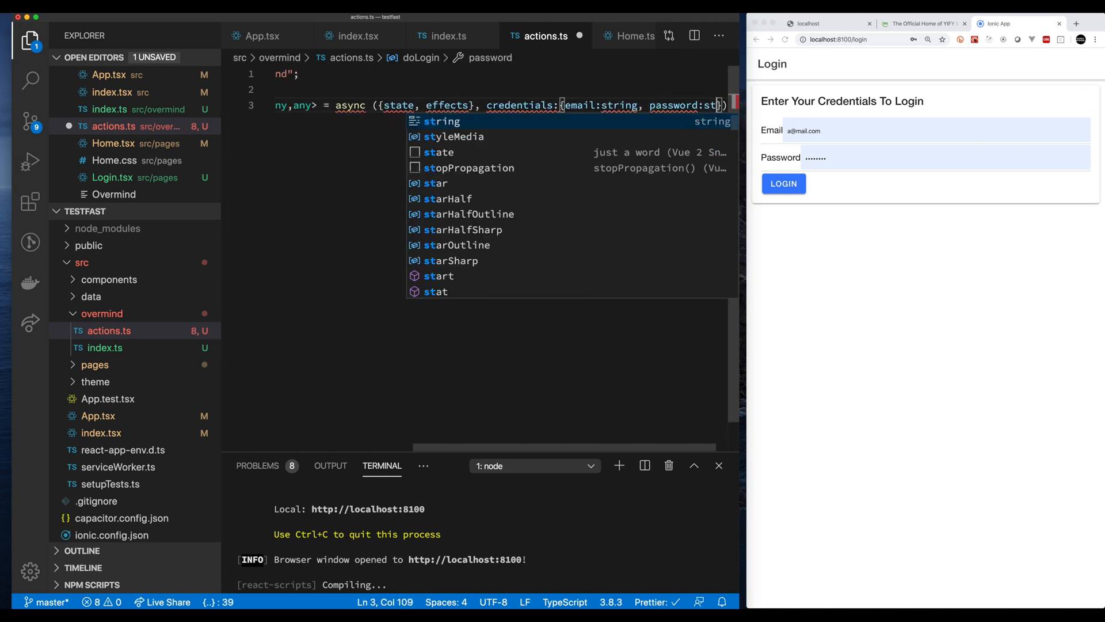
type("ing")
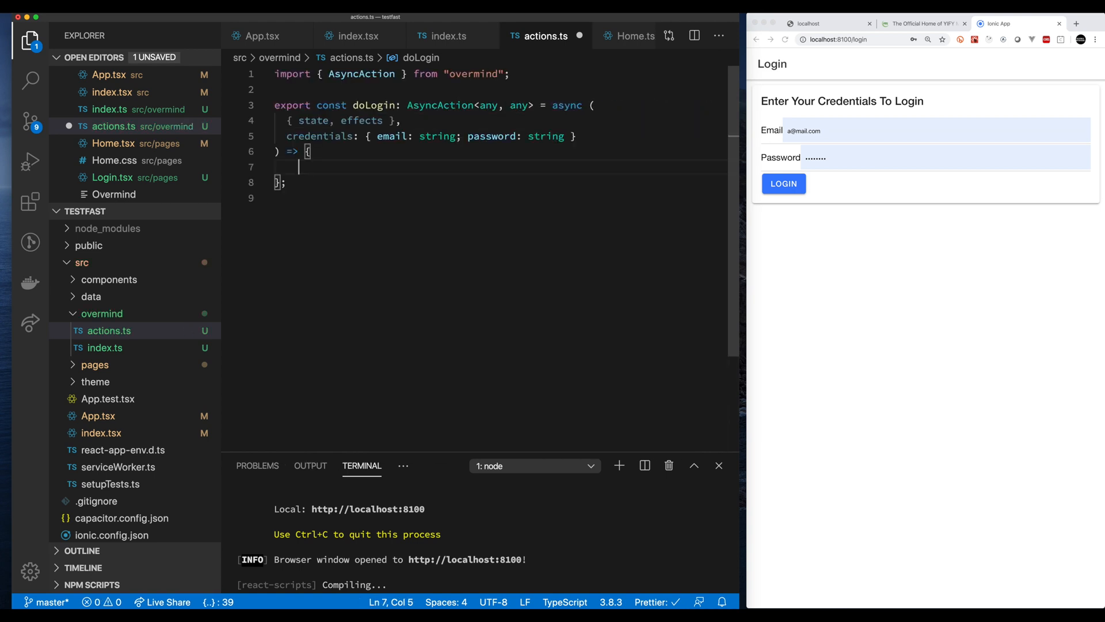
Step: Reset state.error and state.currentUser to null at the start of doLogin
type("state")
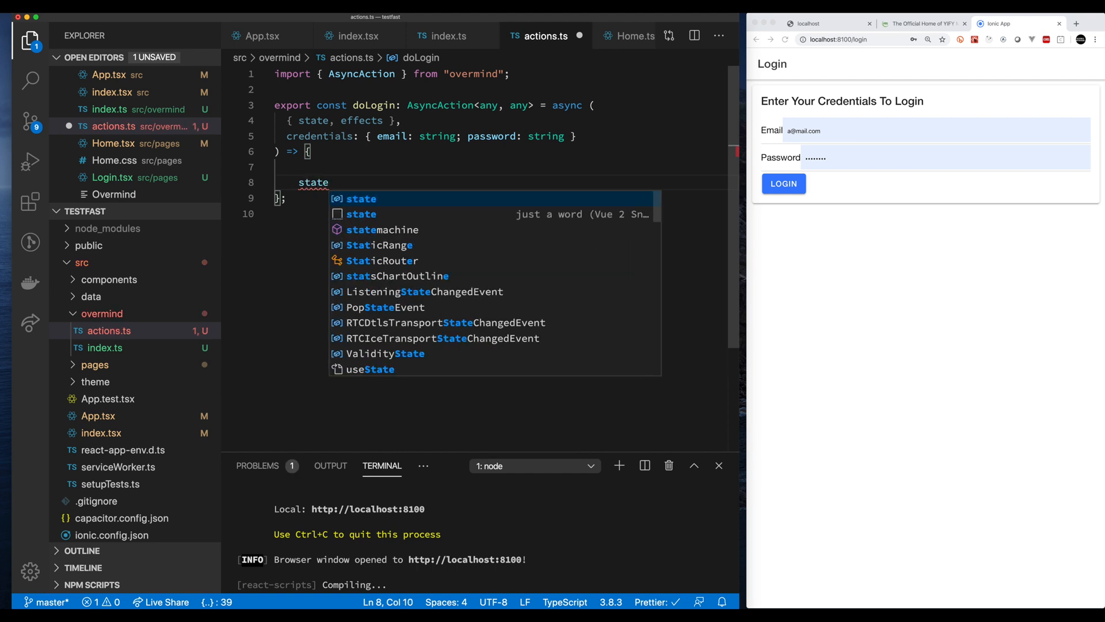
type(".error = null;")
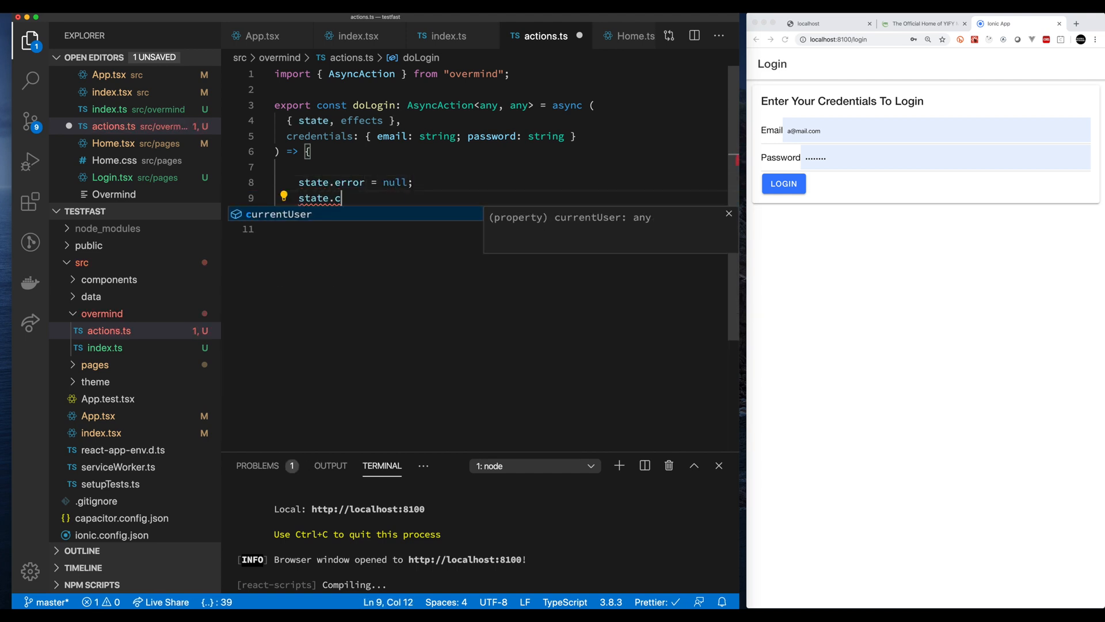
type("urrentUser = null")
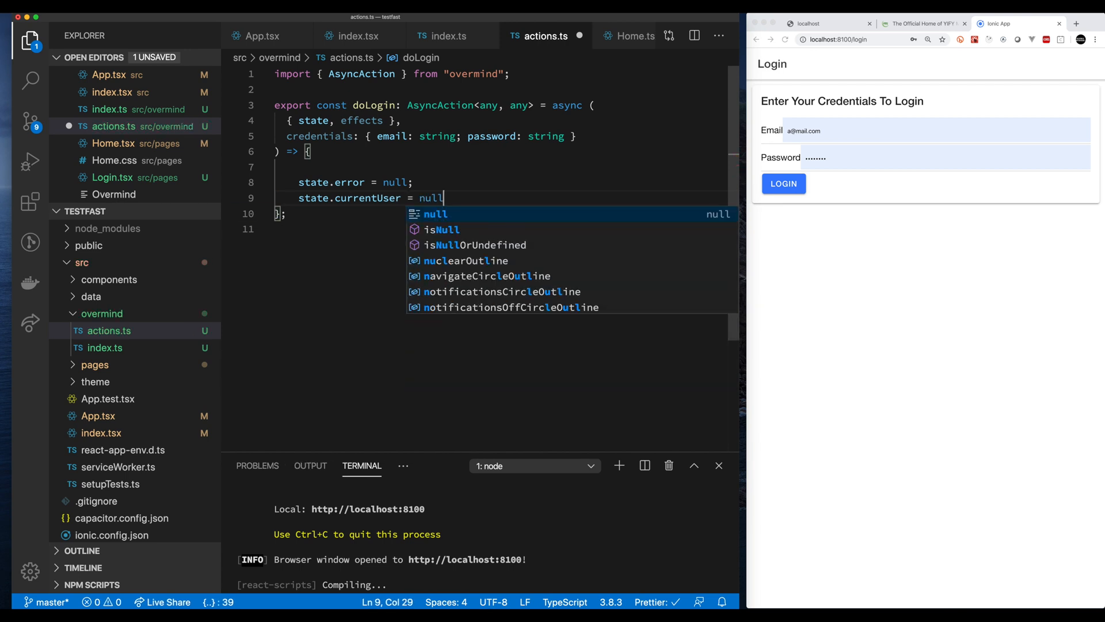
type(";")
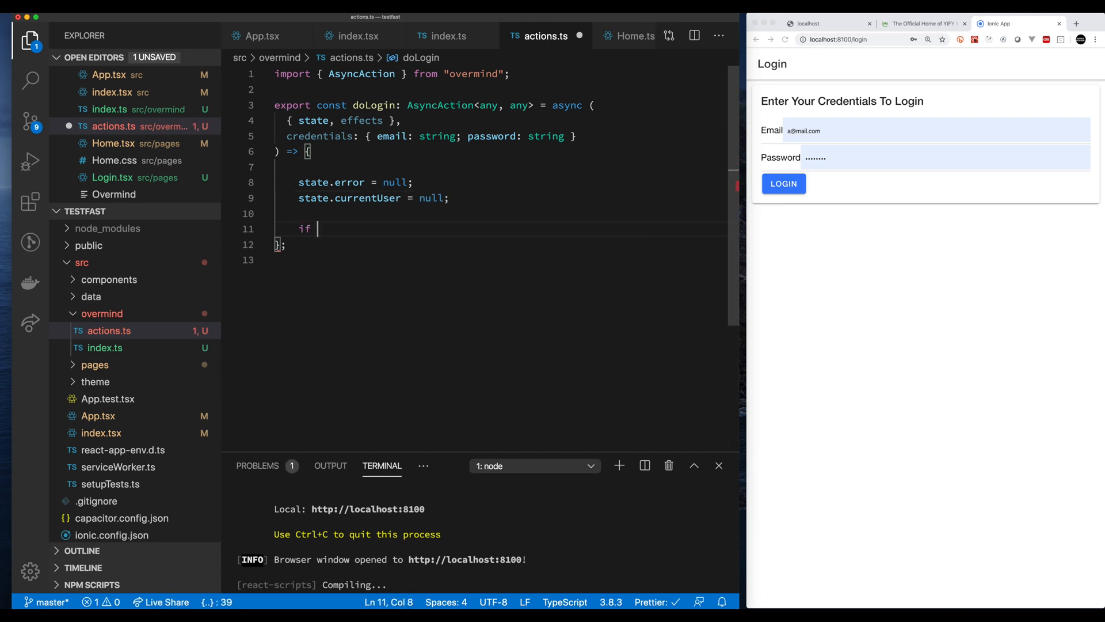
type("(credentials.password")
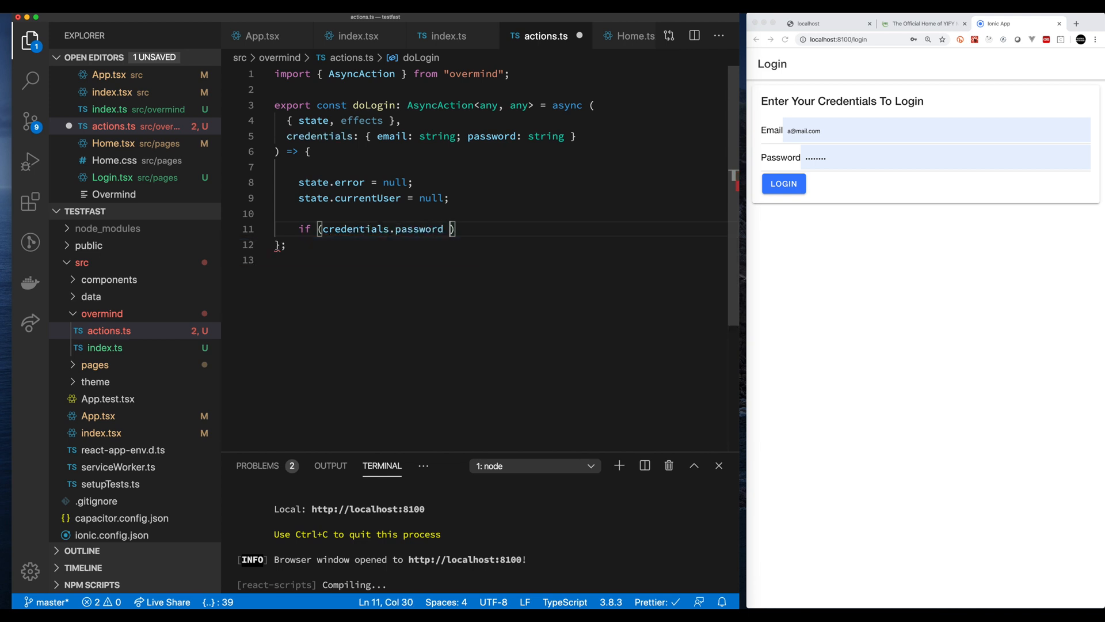
type("=== 'pa'")
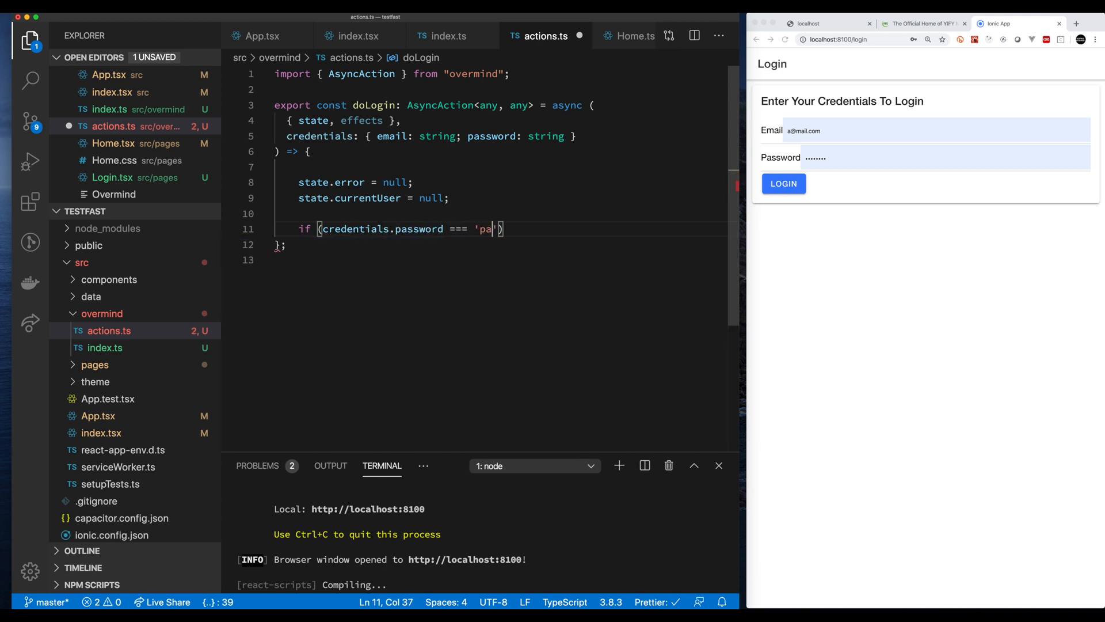
type("ssword123")
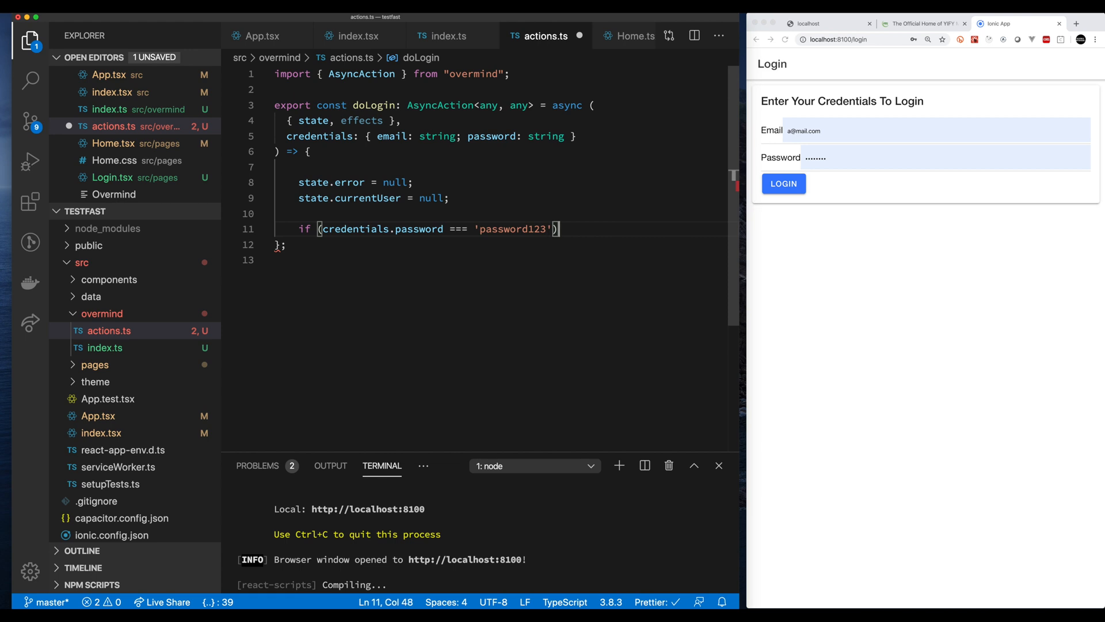
type("state.currentUser = {")
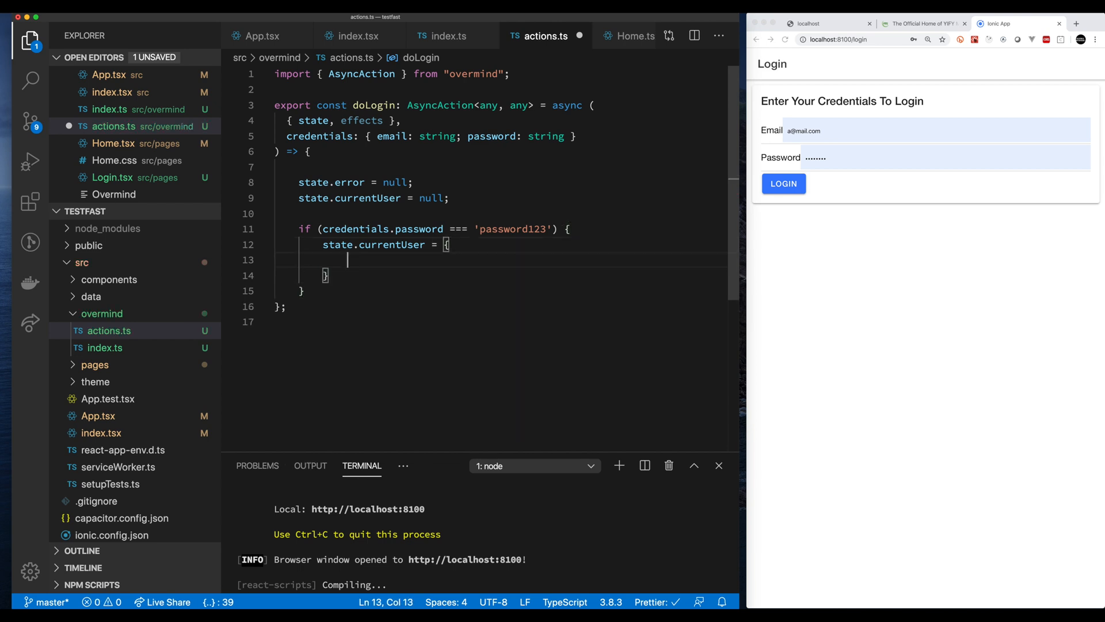
type("email")
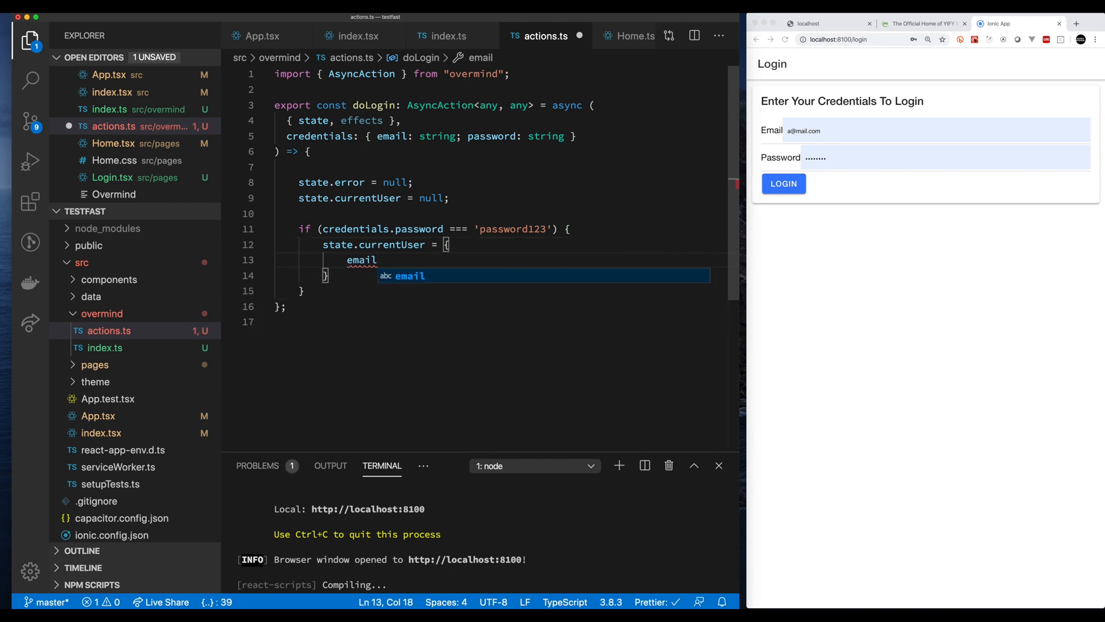
type(":")
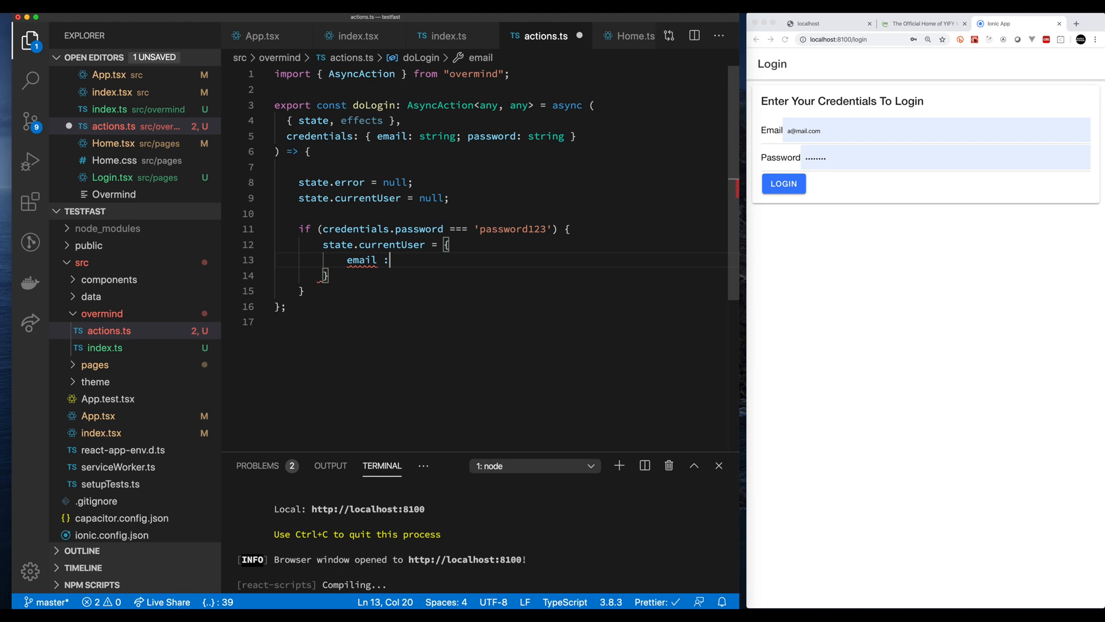
type("credentials.email,")
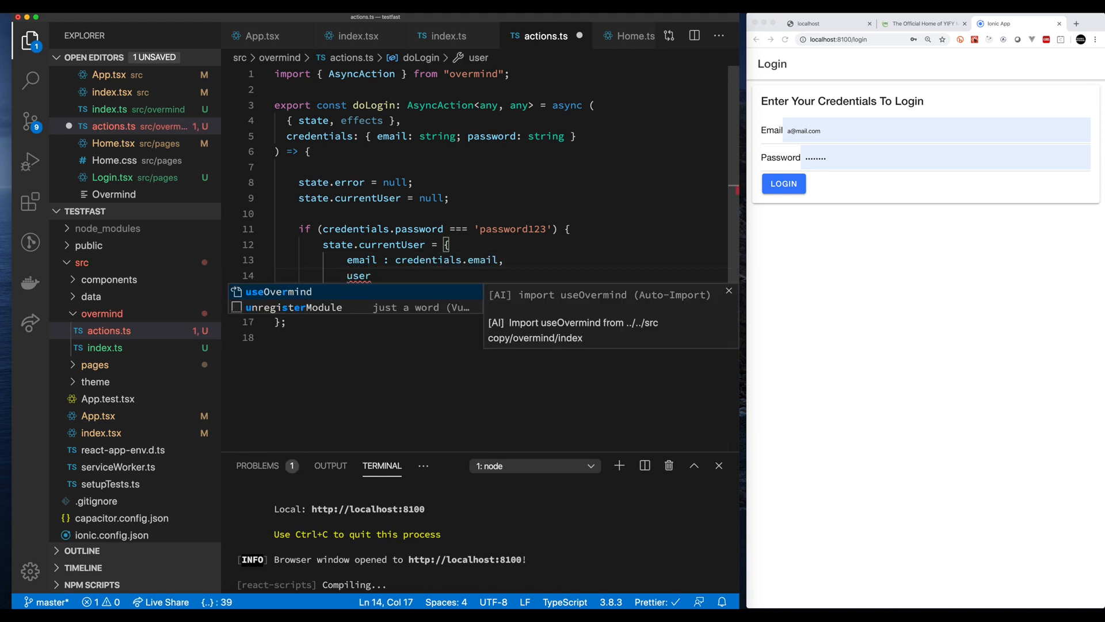
type("username : c")
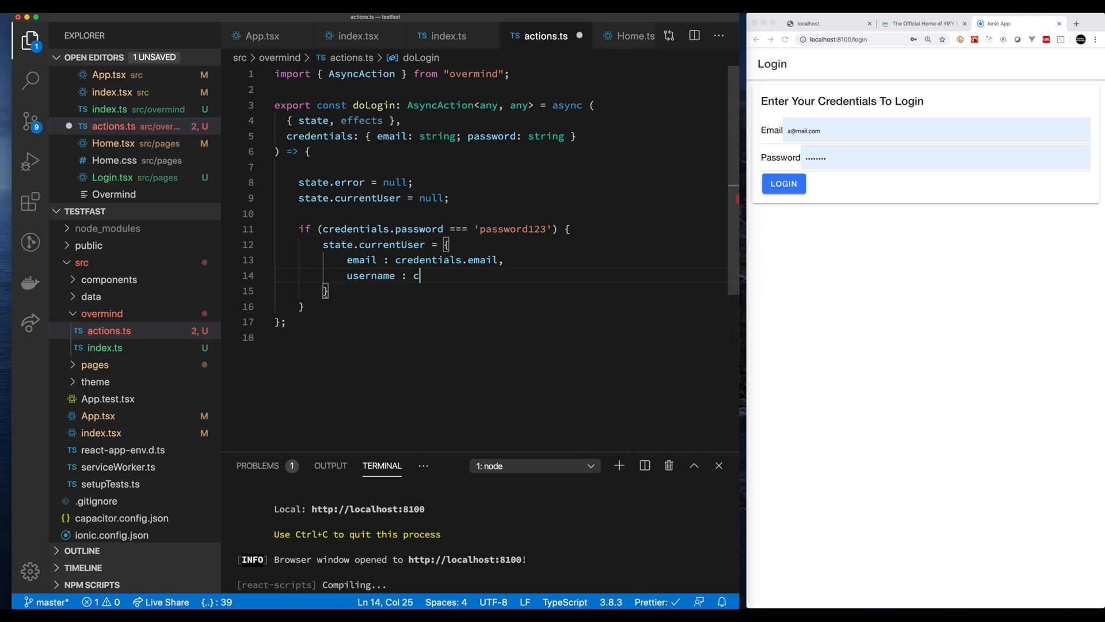
type("redentials.email,")
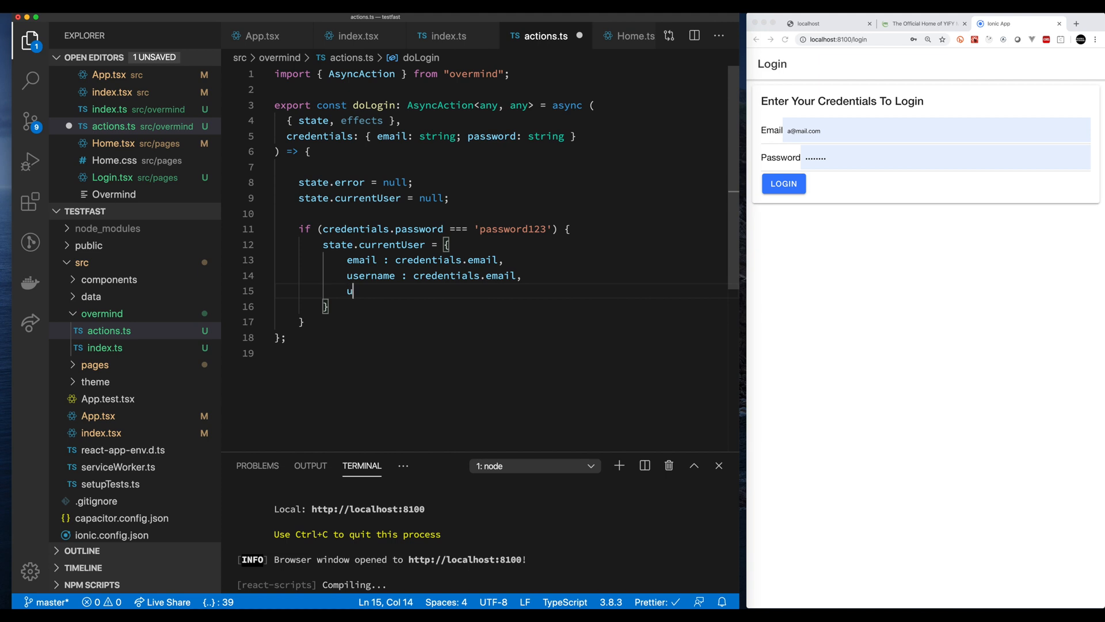
type("id : '121222121'")
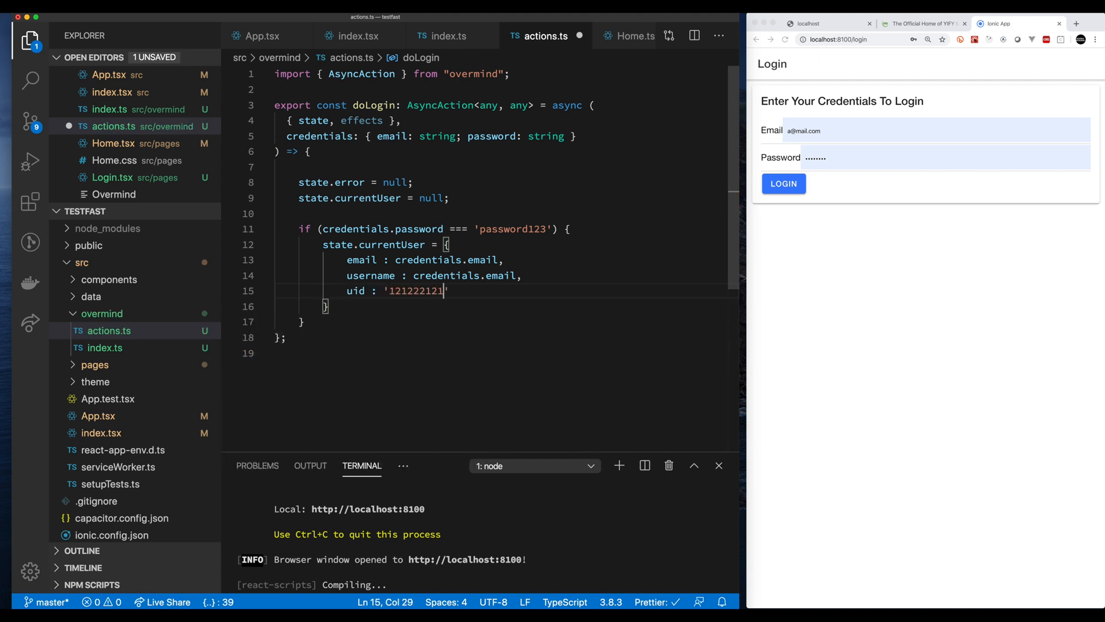
left_click(448, 245)
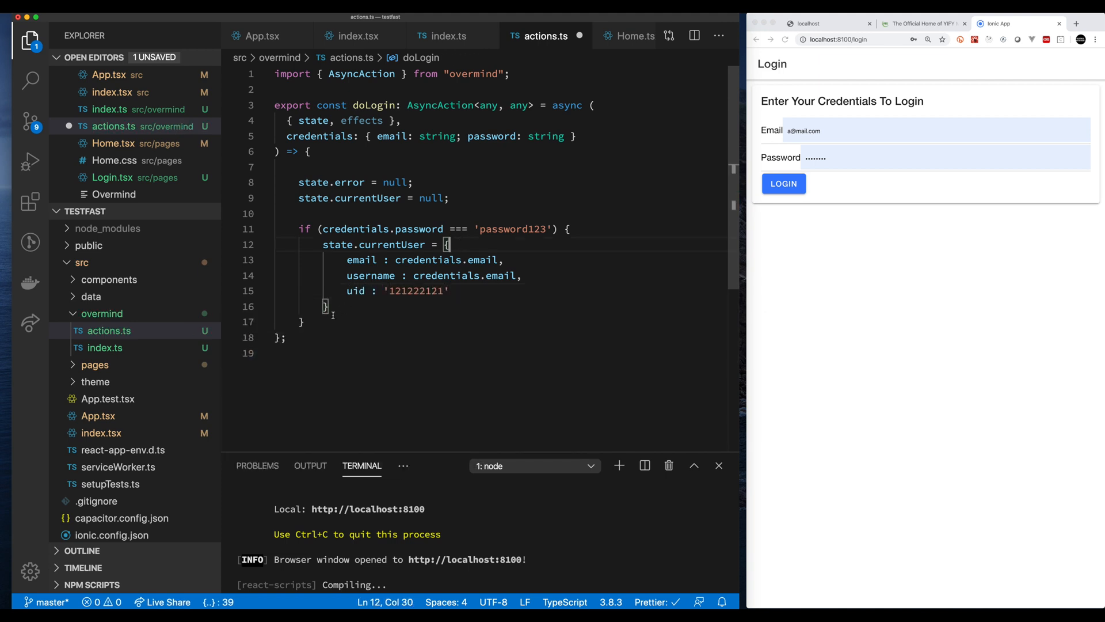
type("return new Promise((resolve, reject) => {")
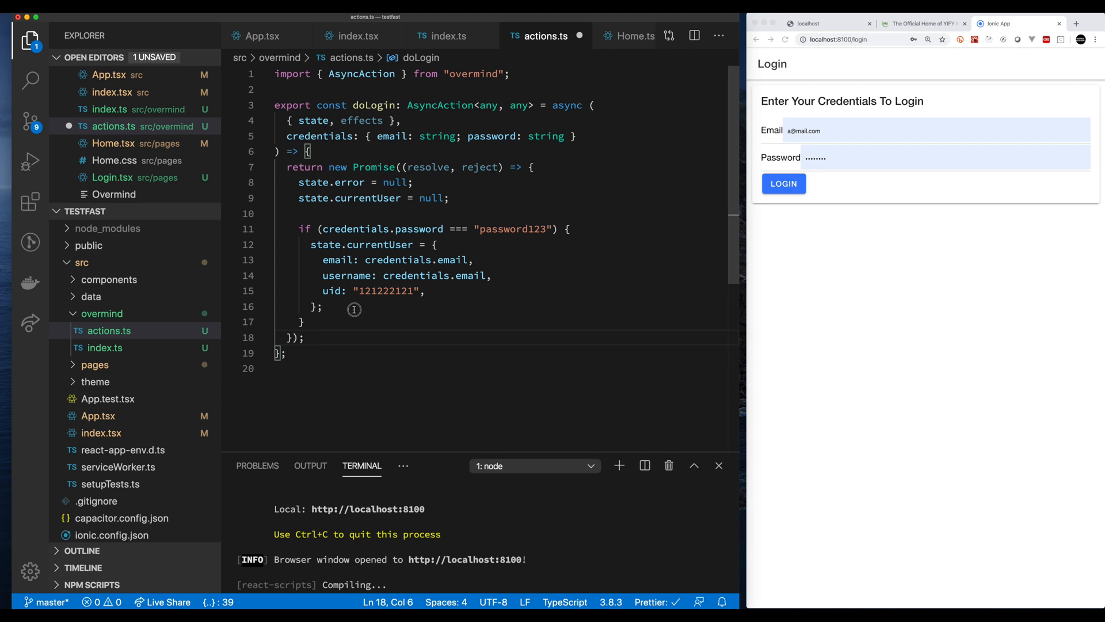
Step: Resolve the user, and in the else branch clear currentUser and set error 'No User Found'
key("Enter")
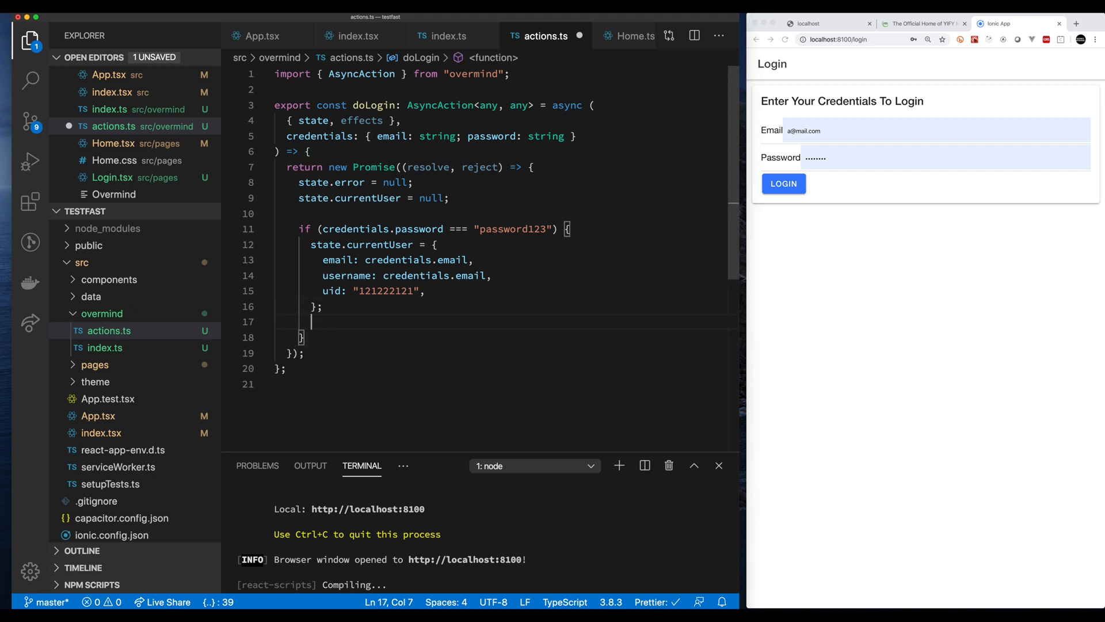
type("resolve()")
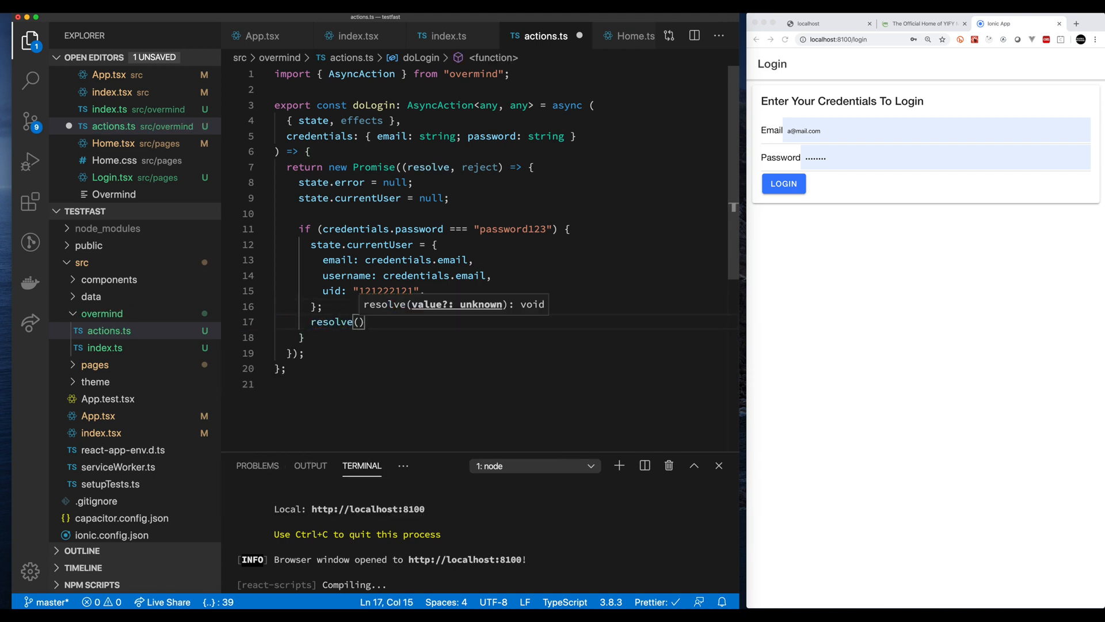
type("state.currentUser")
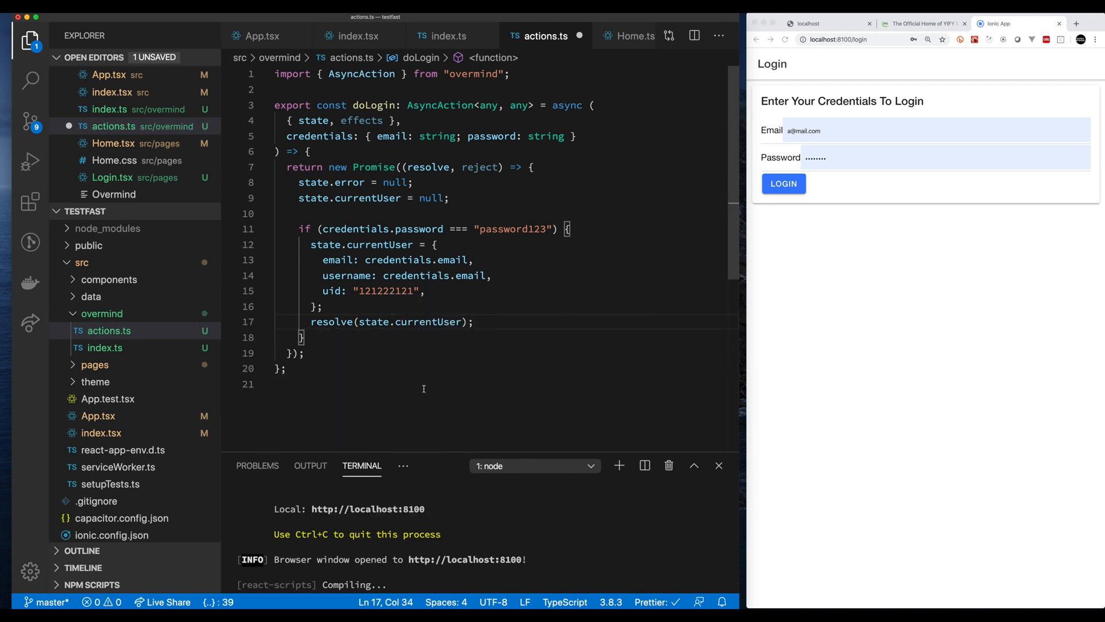
type("e")
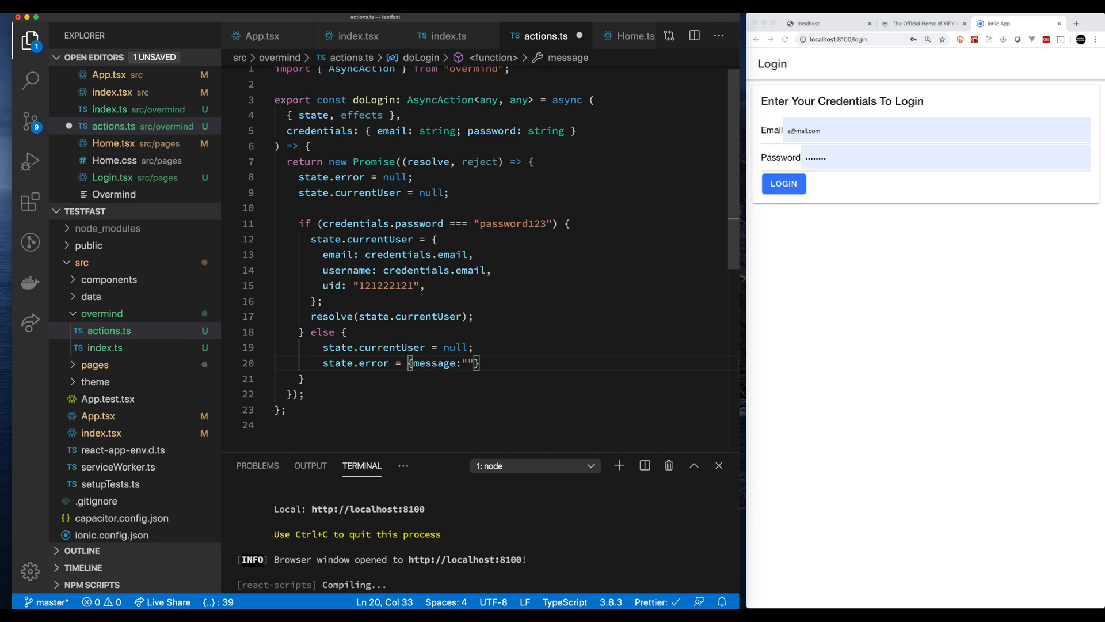
type("No User Found")
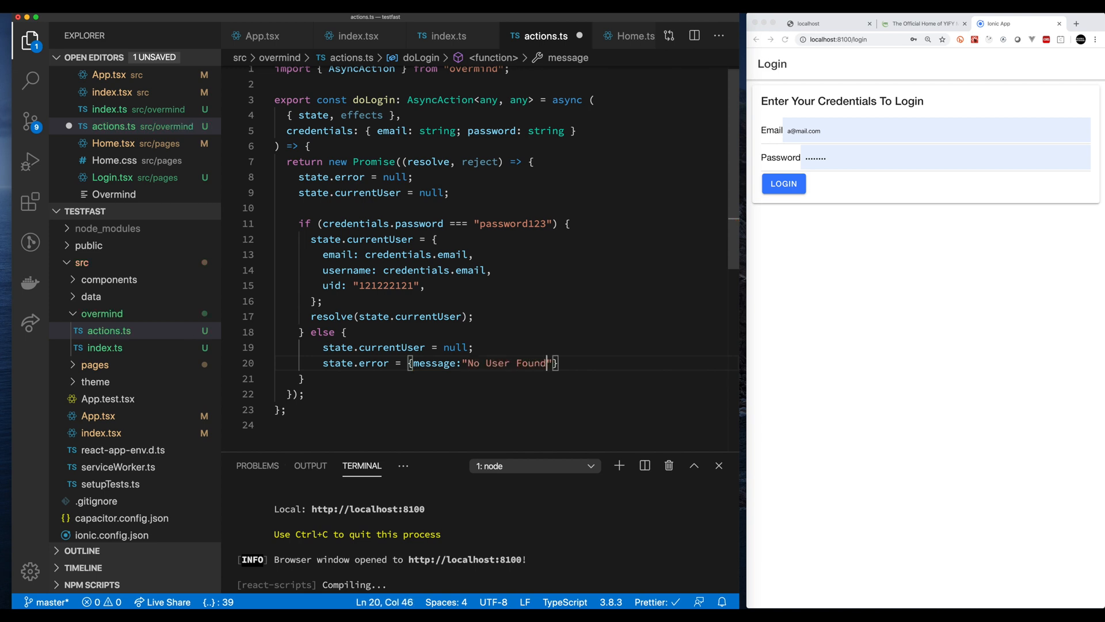
Step: Reject in the else branch, remove the effects parameter, save, and expand the pages folder
key("enter")
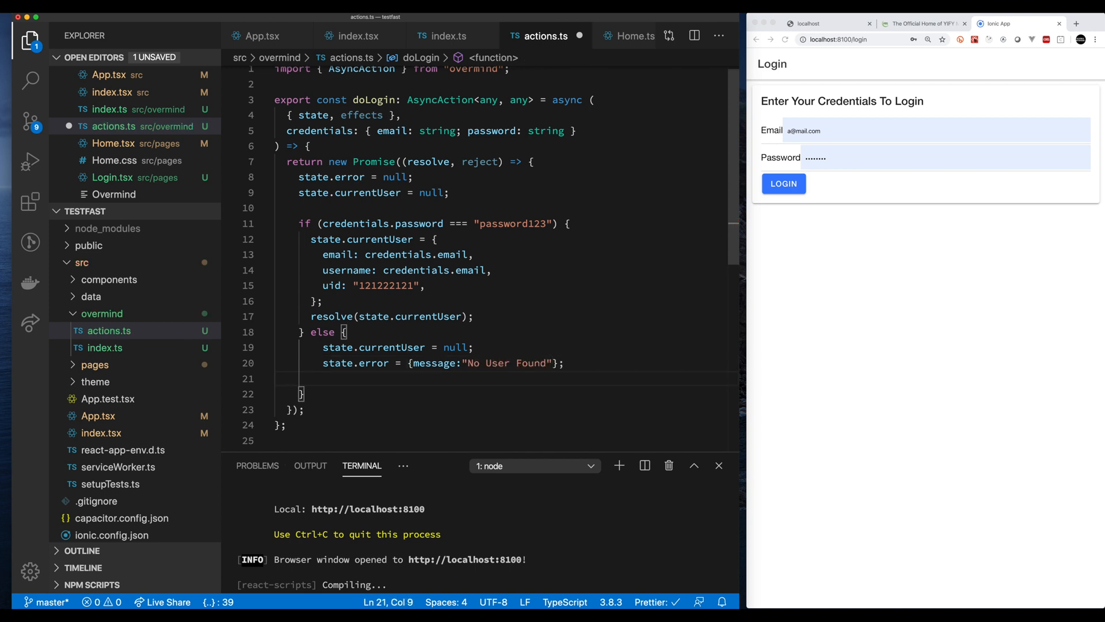
type("reject")
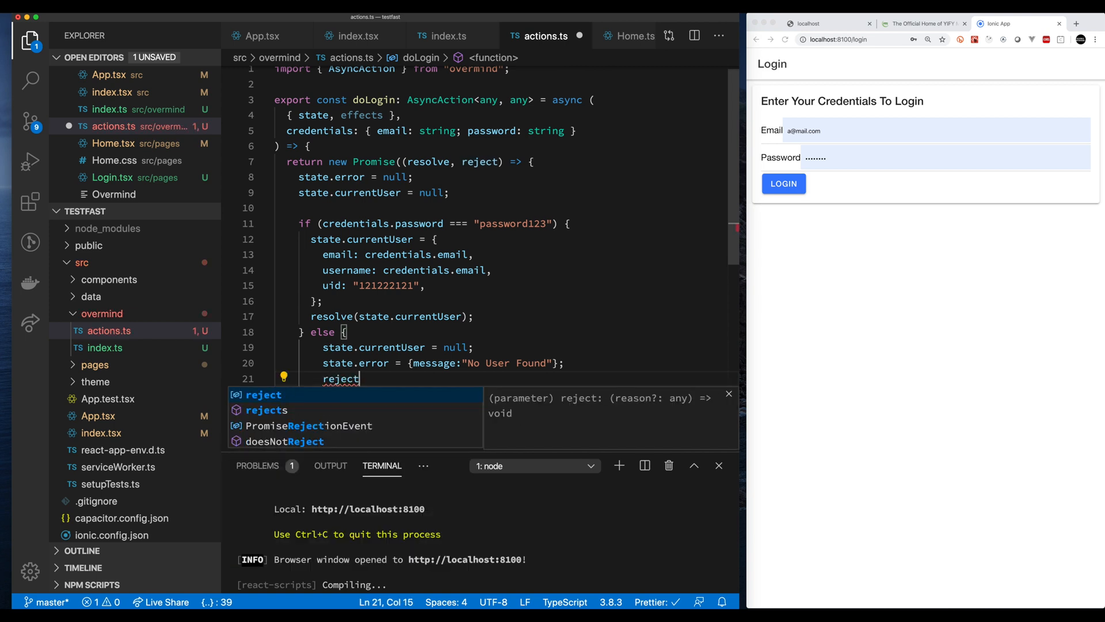
type("(state")
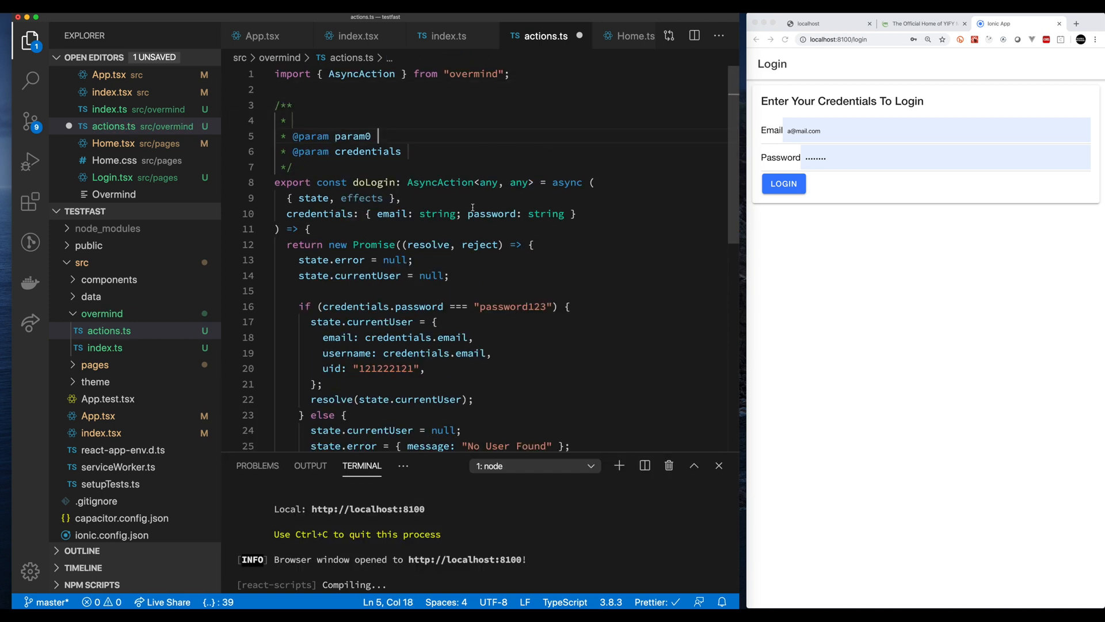
double_click(360, 182)
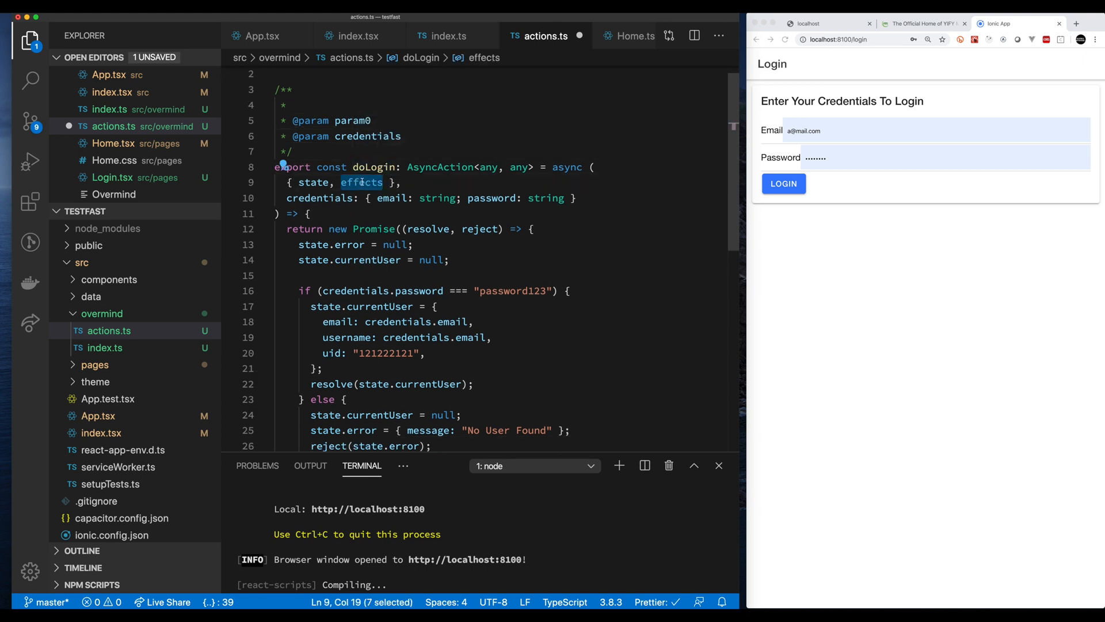
key("Backspace")
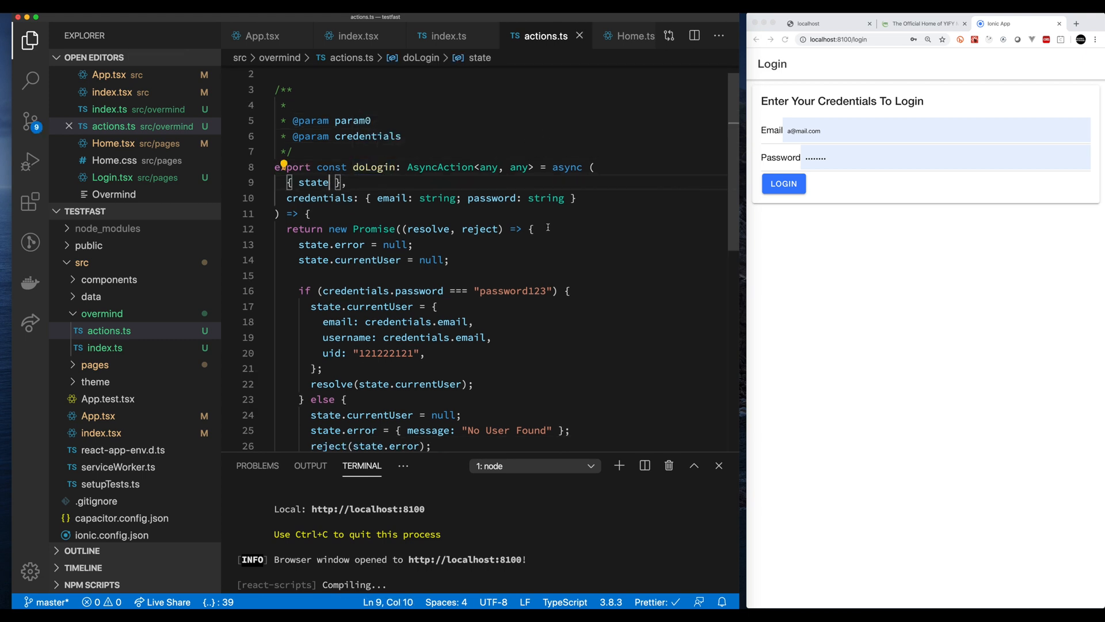
left_click(95, 364)
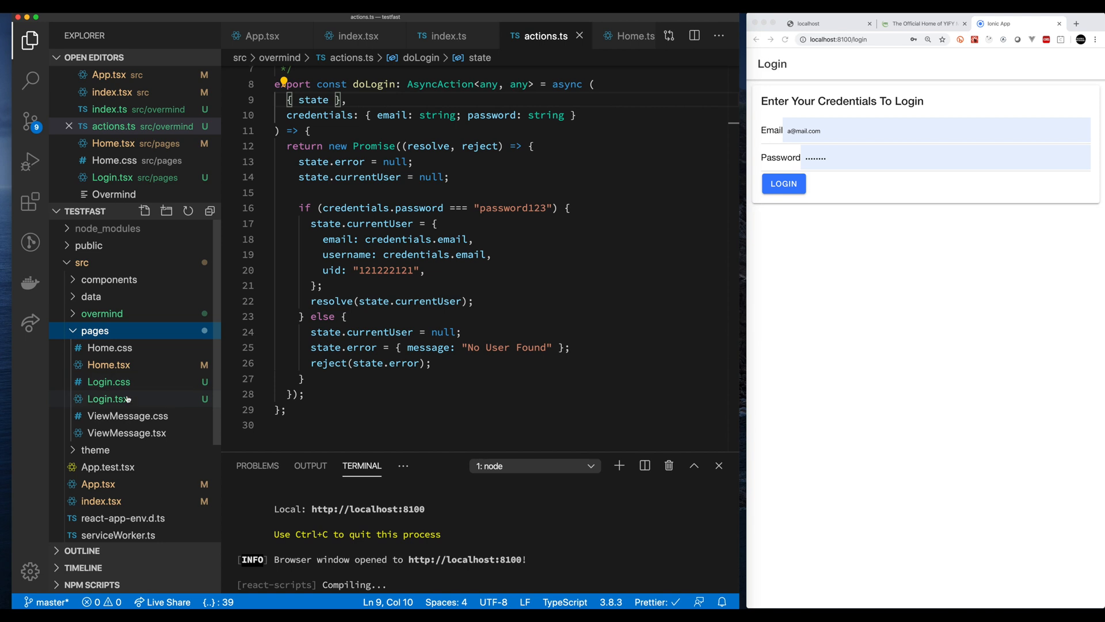
Step: In Login.tsx, import useApp from '../overmind' and add const { actions } = useApp()
left_click(107, 398)
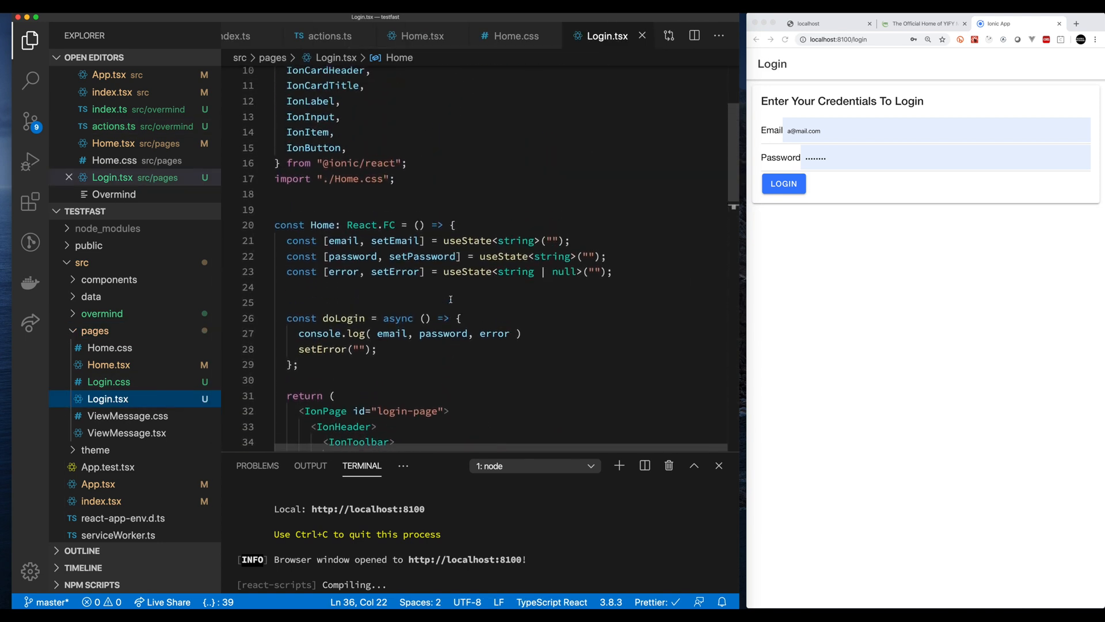
type("import { us")
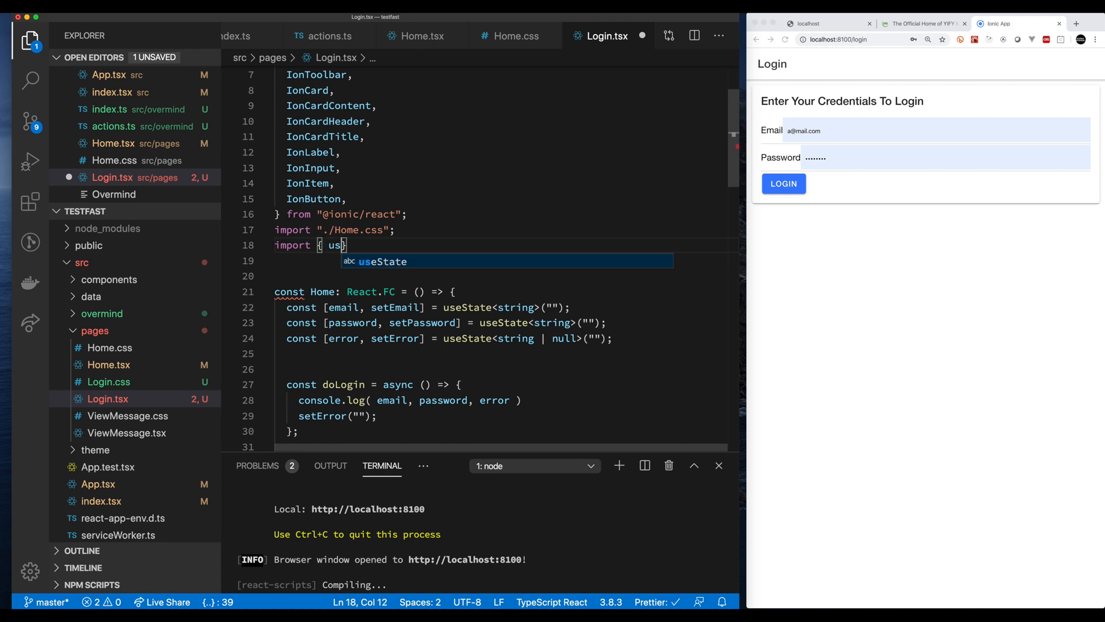
type("eApp } from '../")
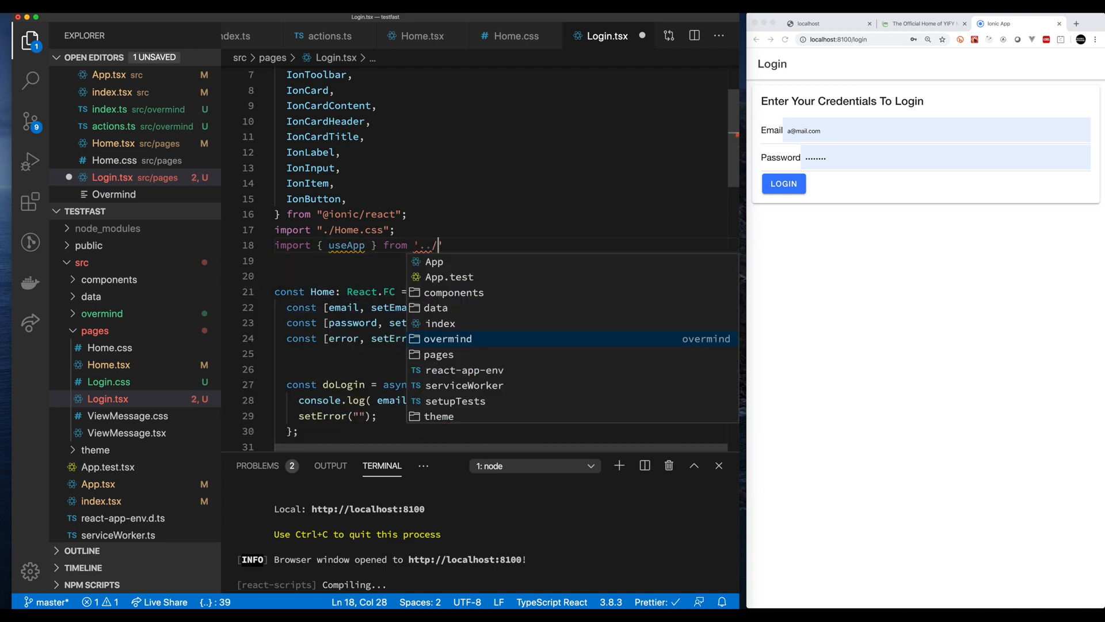
left_click(448, 338)
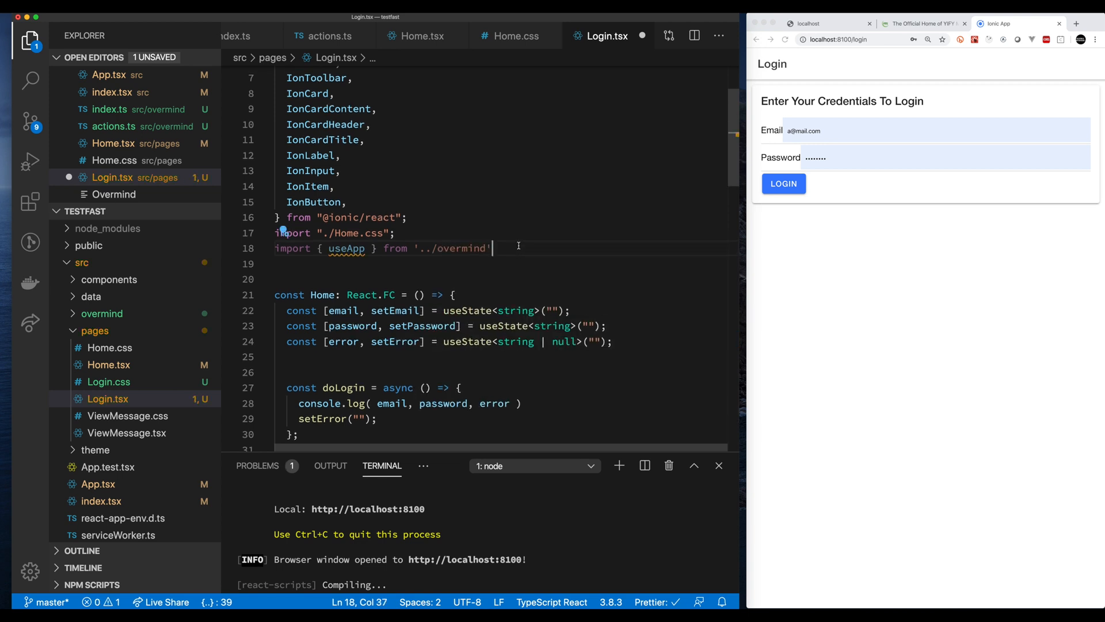
scroll("down", 3)
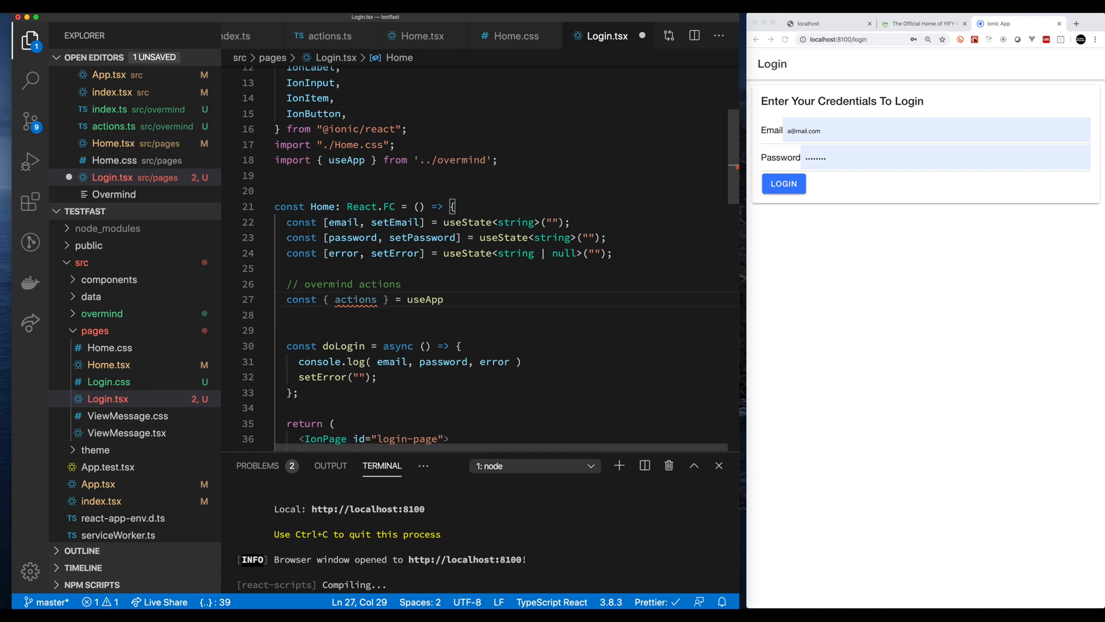
type("();")
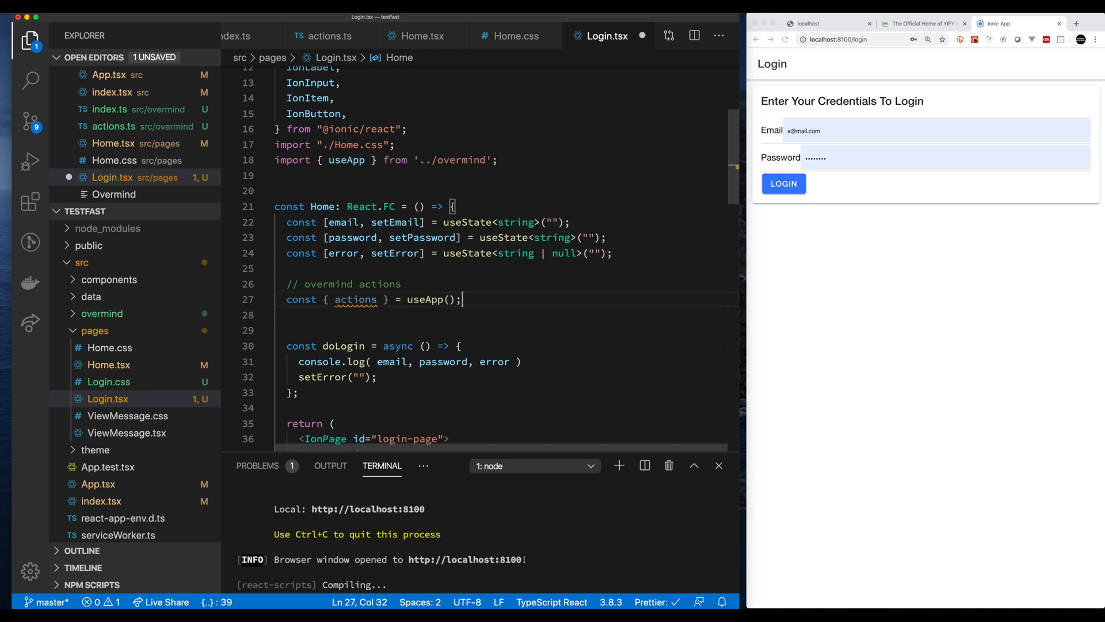
scroll("down", 3)
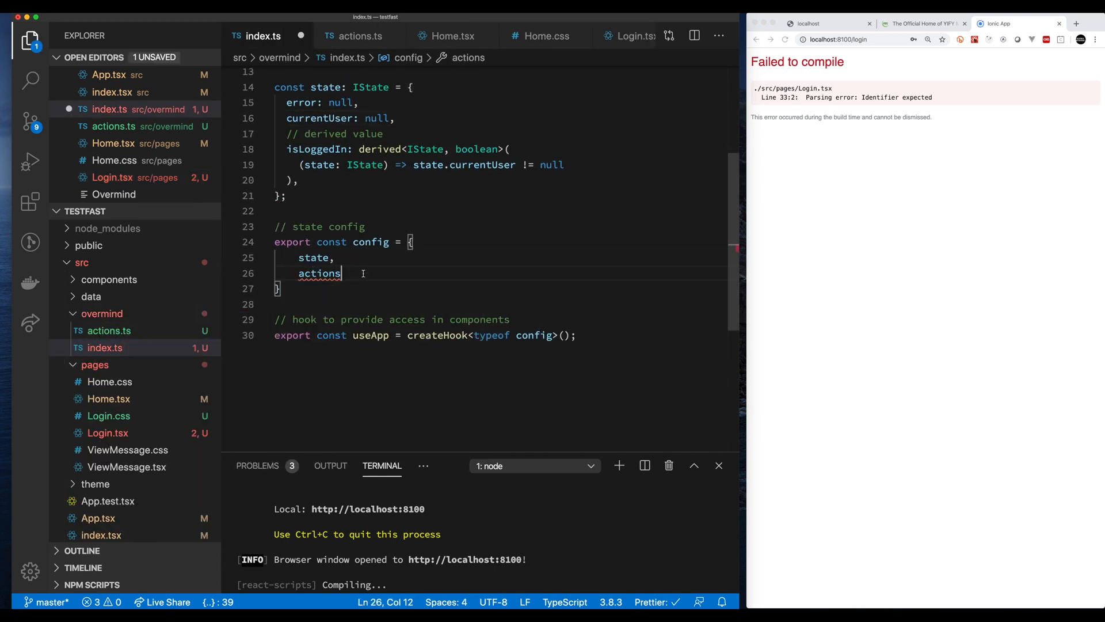
Step: Add import actions from './actions' at the top of overmind/index.ts
scroll("up", 3)
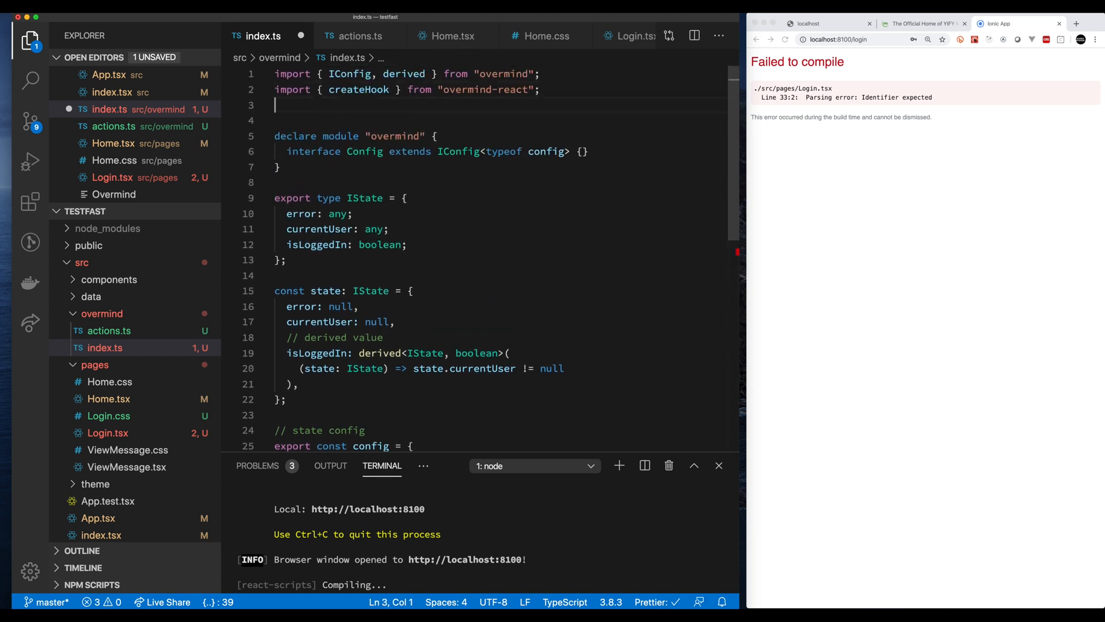
type("import actions from")
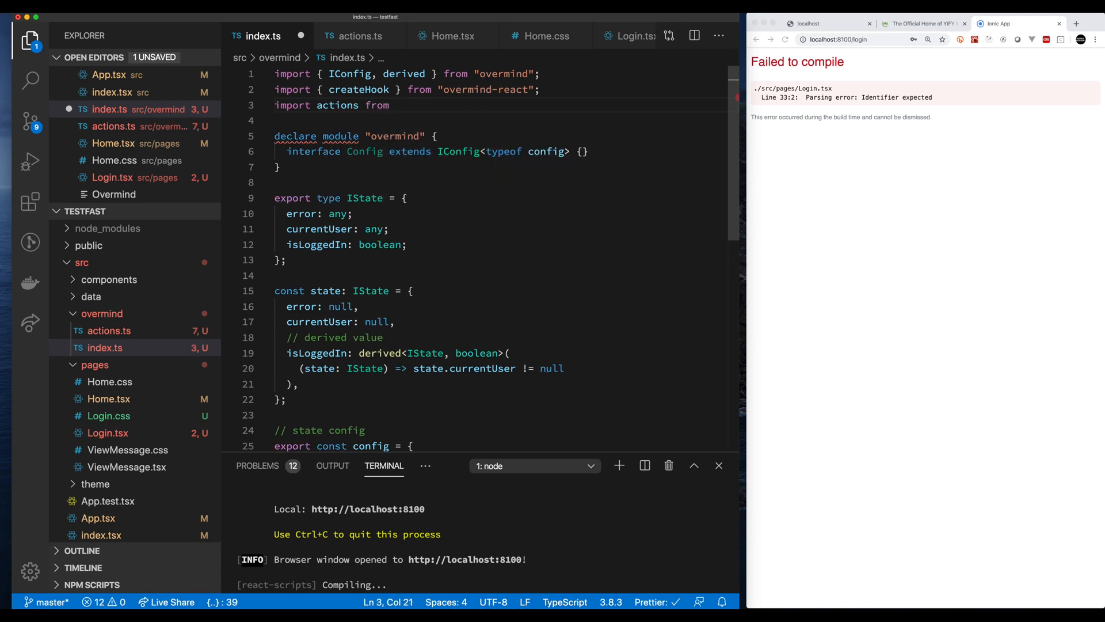
type("'./actions'")
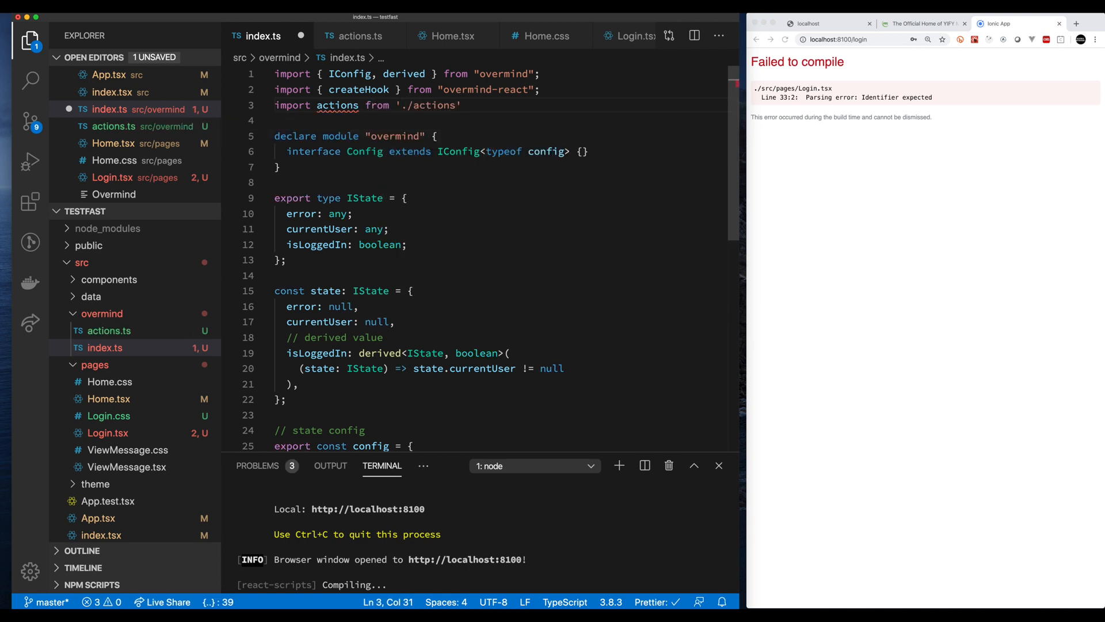
mouse_move(338, 105)
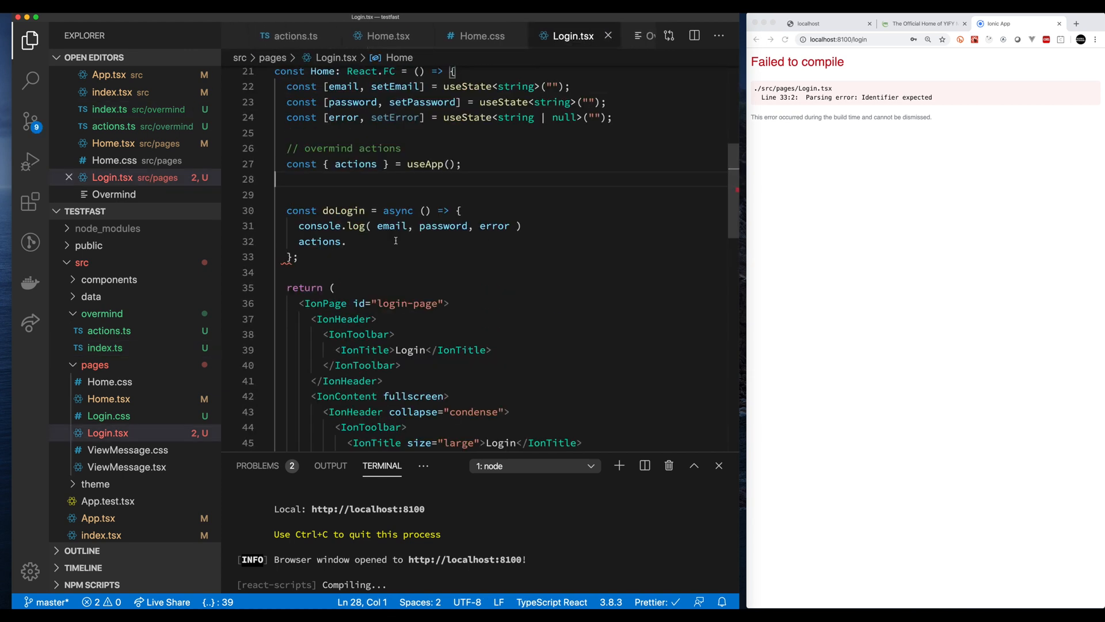
Step: Wrap actions.doLogin({email, password}) in try with console.log(response), and setError(error) in catch
type("doLogin({email,password")
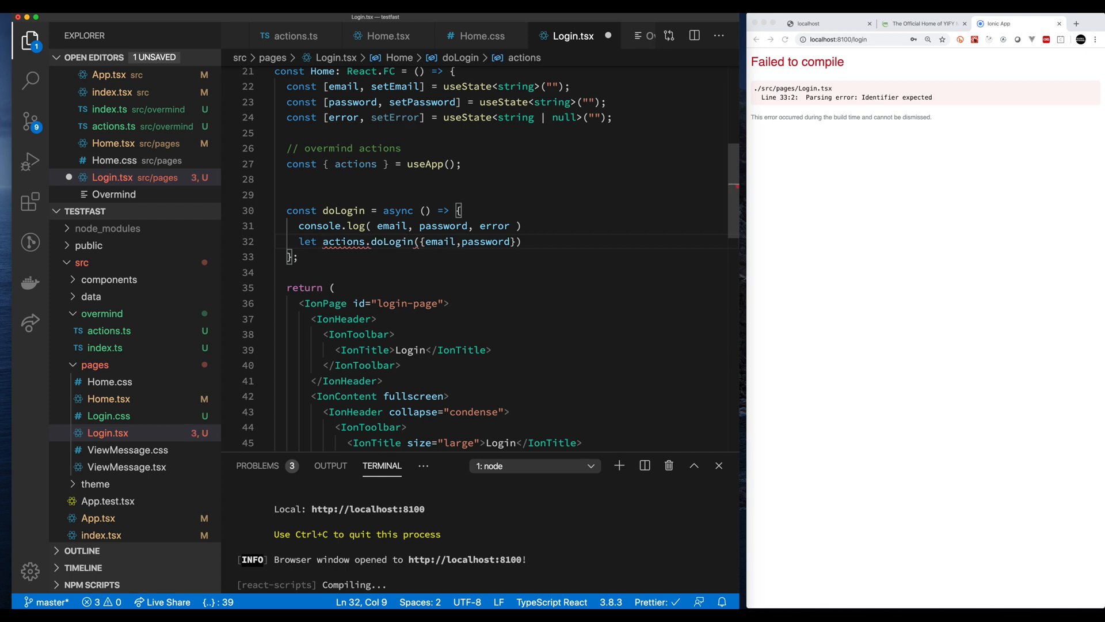
type("response =")
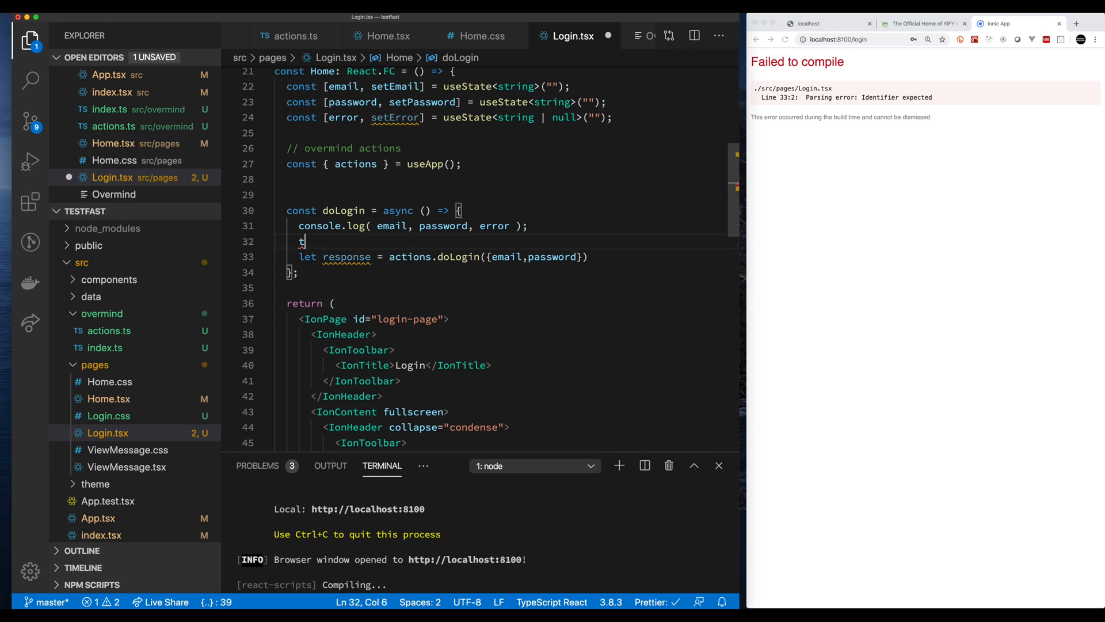
type("ry {")
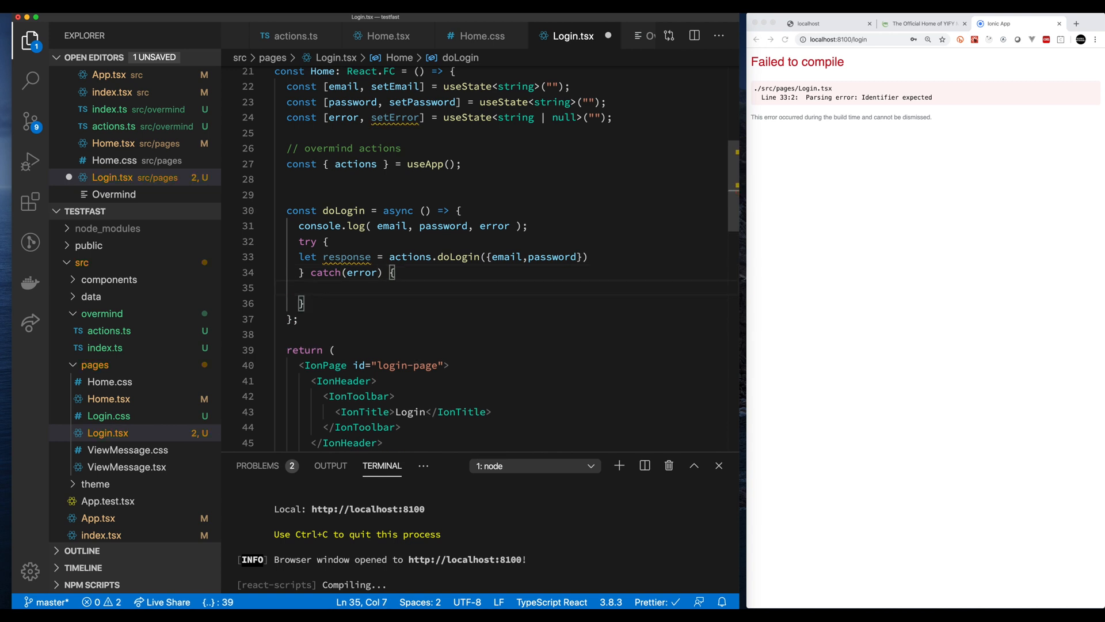
left_click(589, 256)
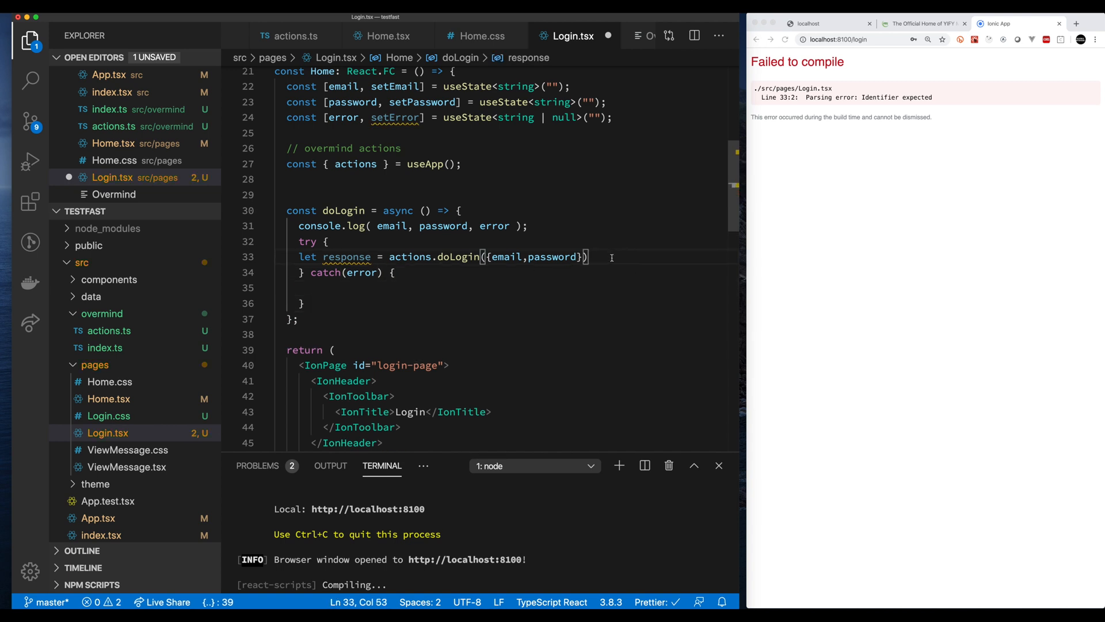
type("console.log(response);")
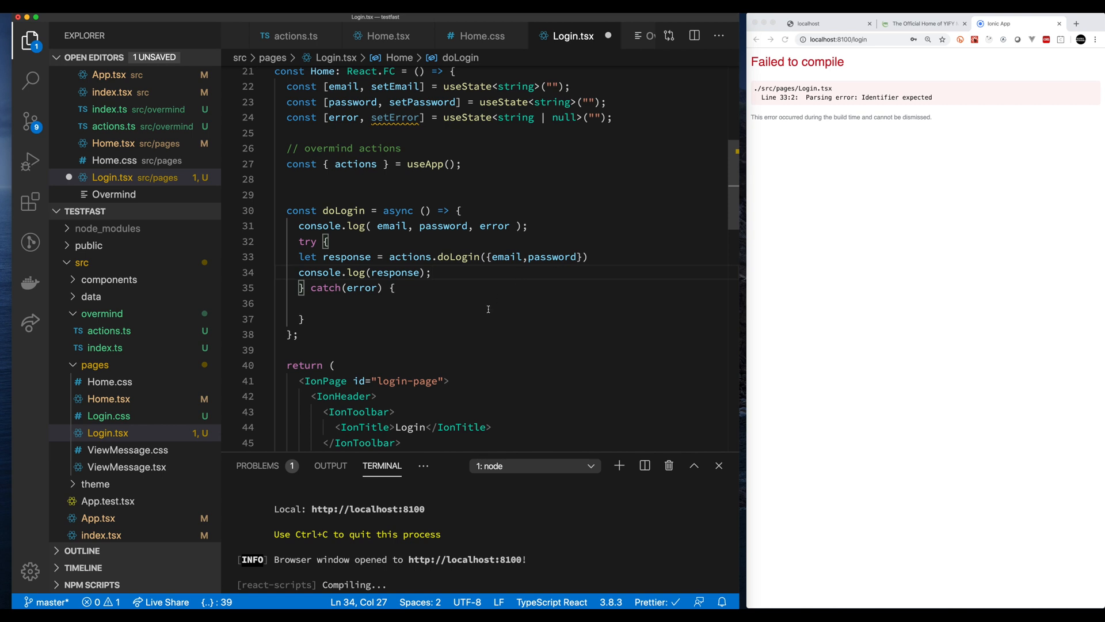
type("setError(")
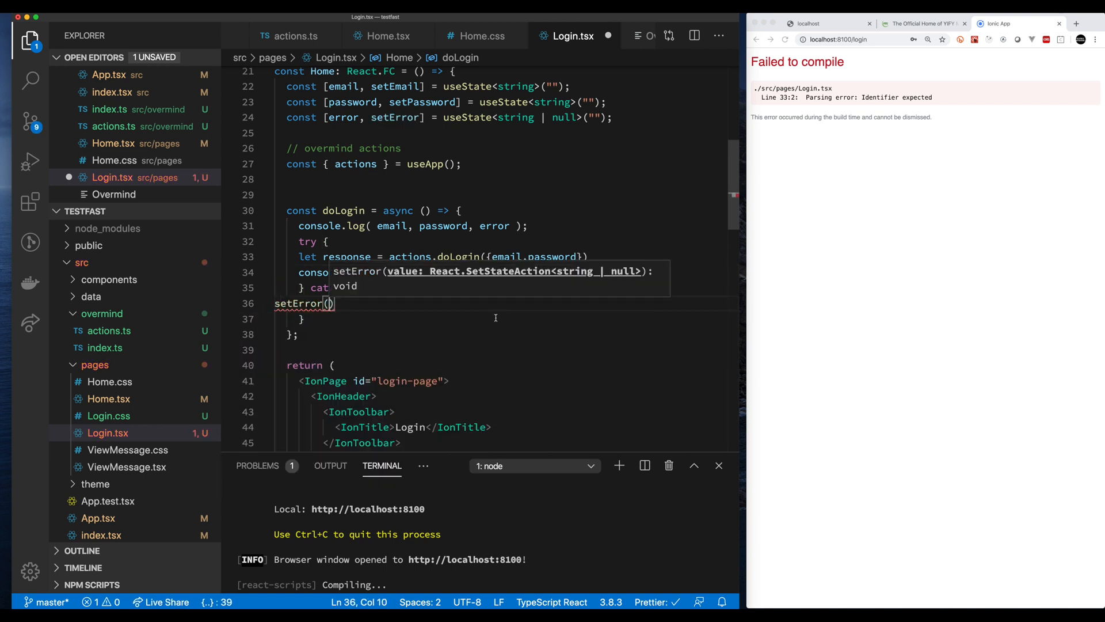
type("error")
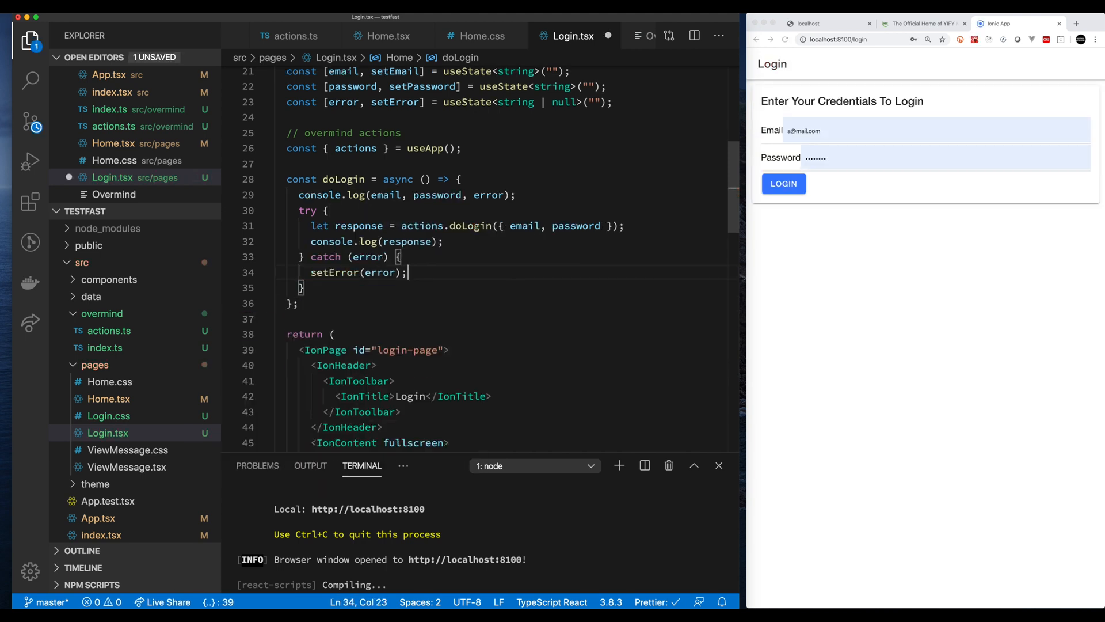
scroll("up", 3)
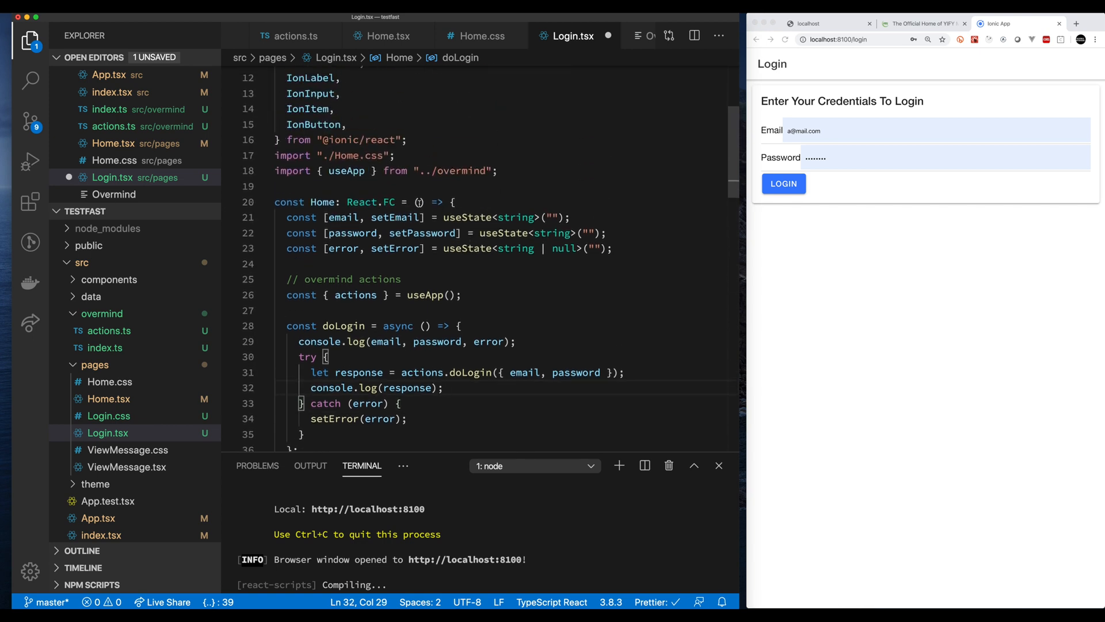
type("his")
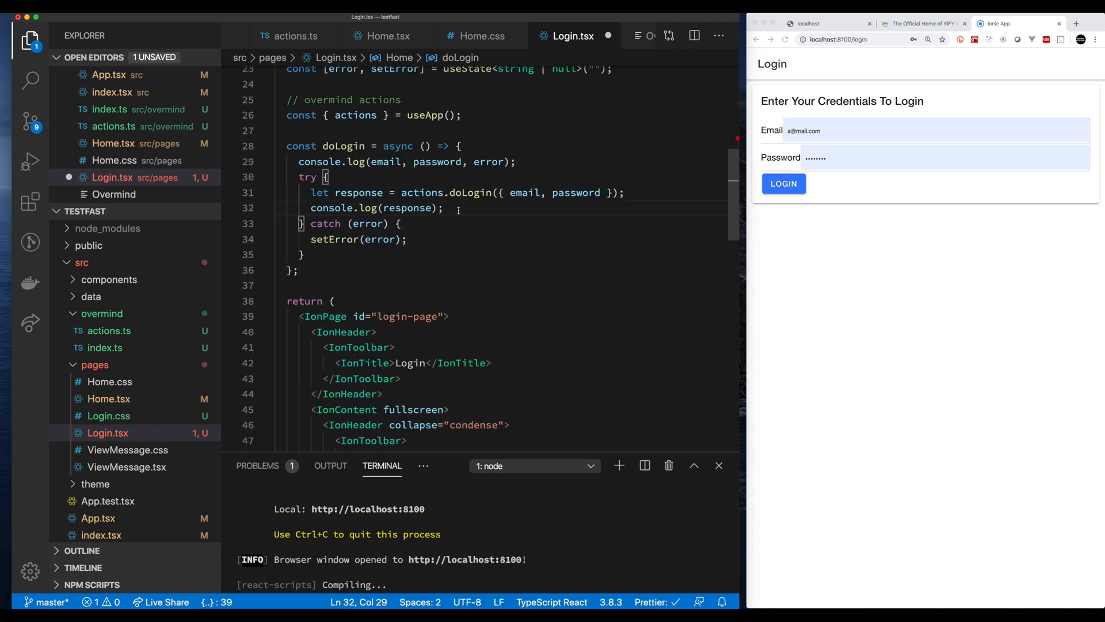
Step: Add history.push('/home') after the successful doLogin call
type("history")
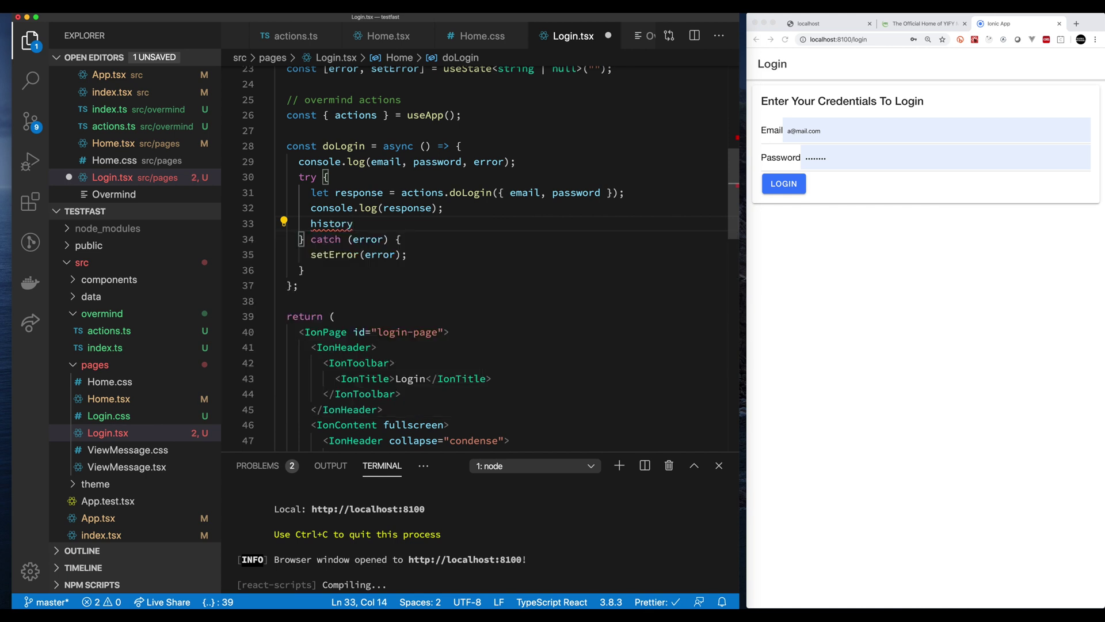
type(".p")
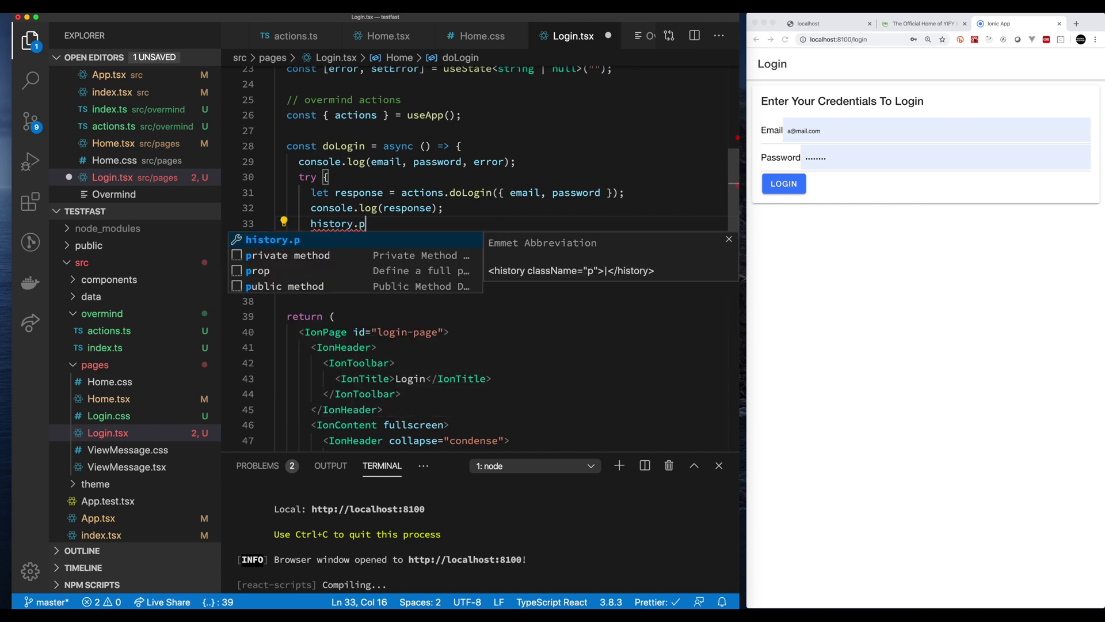
type("ust('/h")
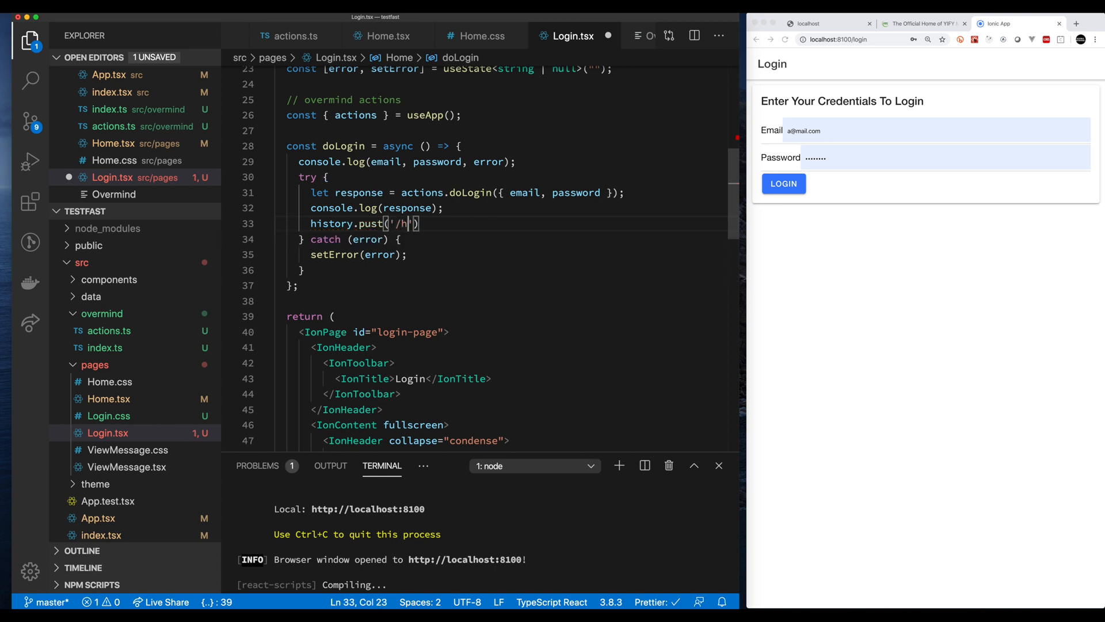
type("ome")
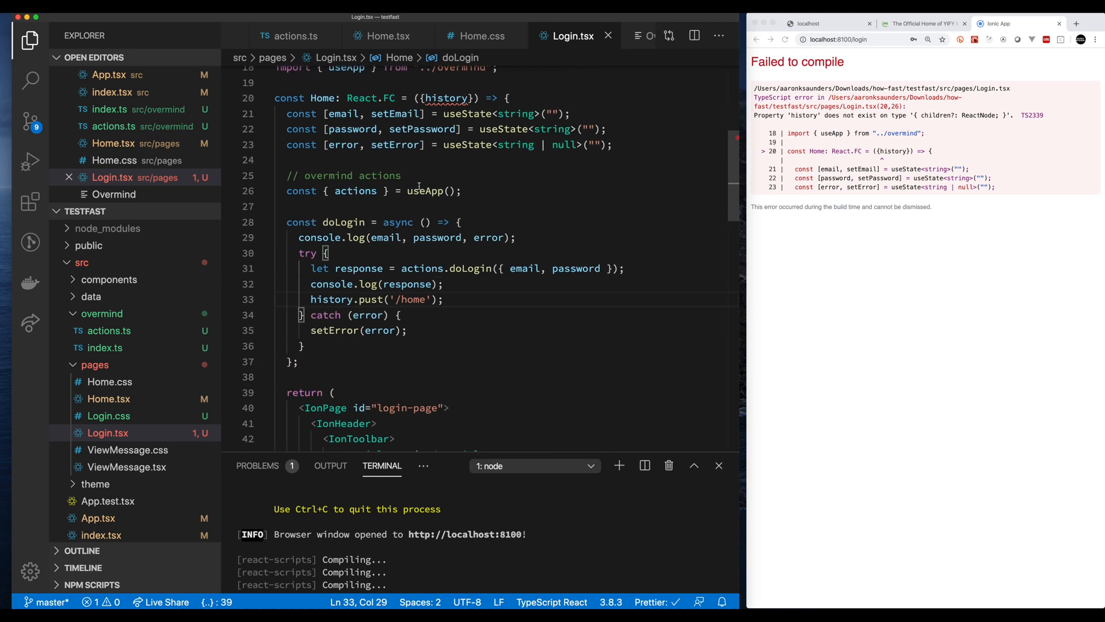
Step: Type the component as React.FC<RouteComponentProps>, importing RouteComponentProps from react-router
scroll("up", 3)
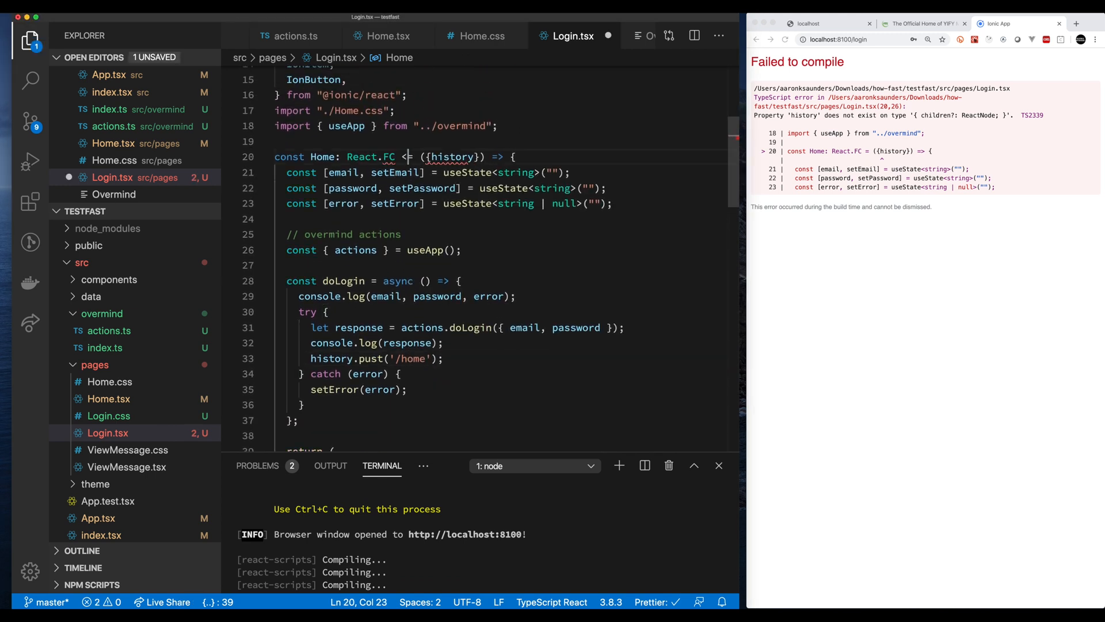
type("<RouteComponentProps>")
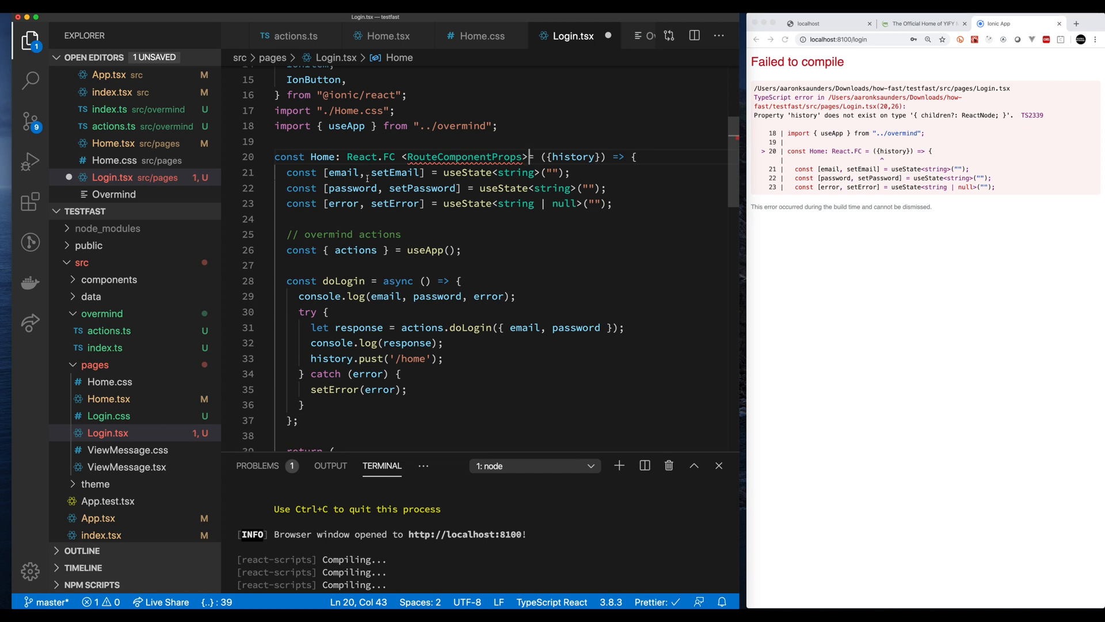
left_click(462, 156)
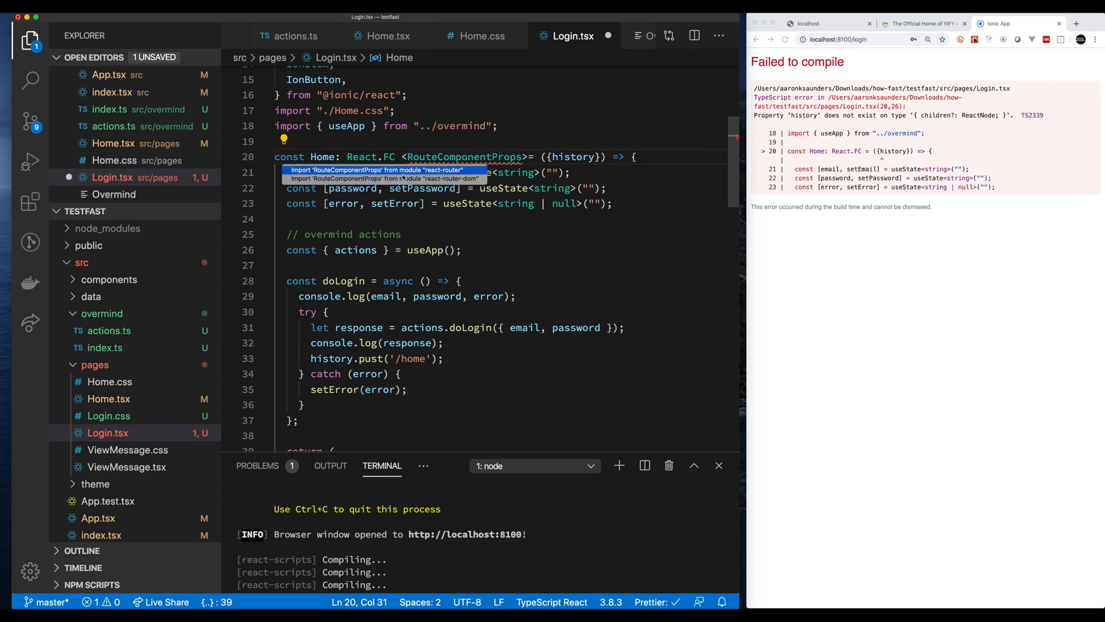
left_click(377, 170)
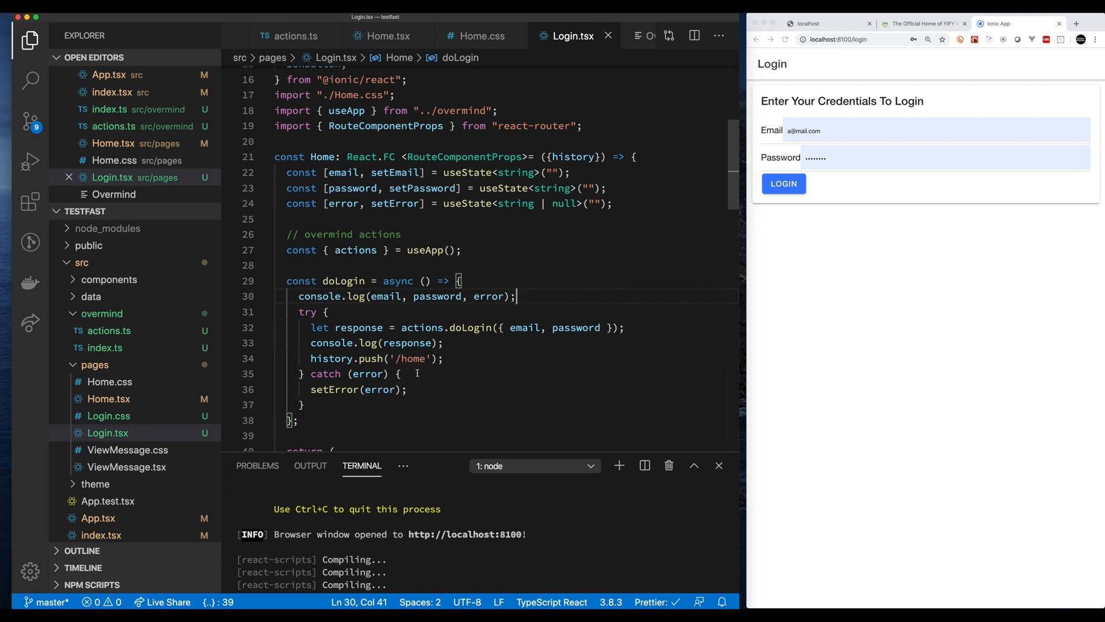
left_click(531, 257)
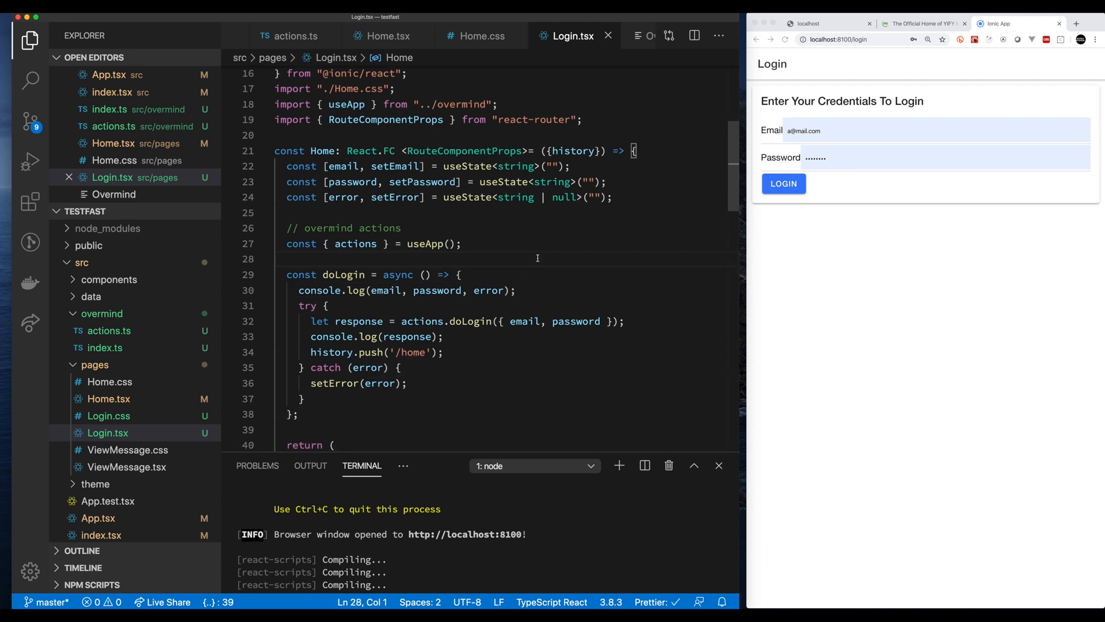
Step: Log in with the aaron@ test credentials, then inspect currentUser in the Overmind devtools
left_click(631, 36)
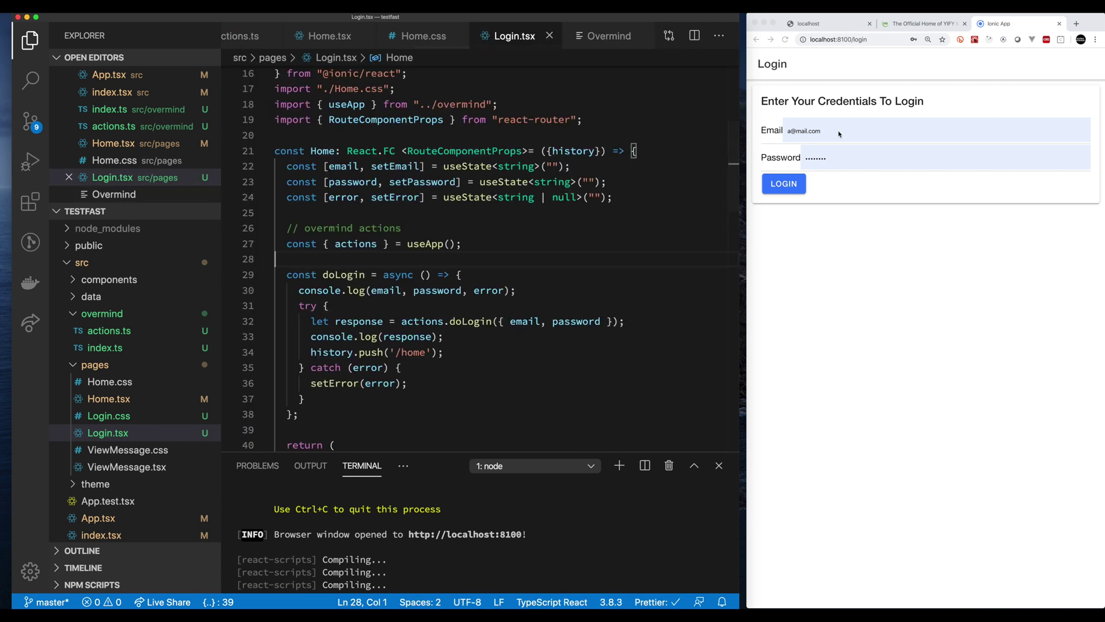
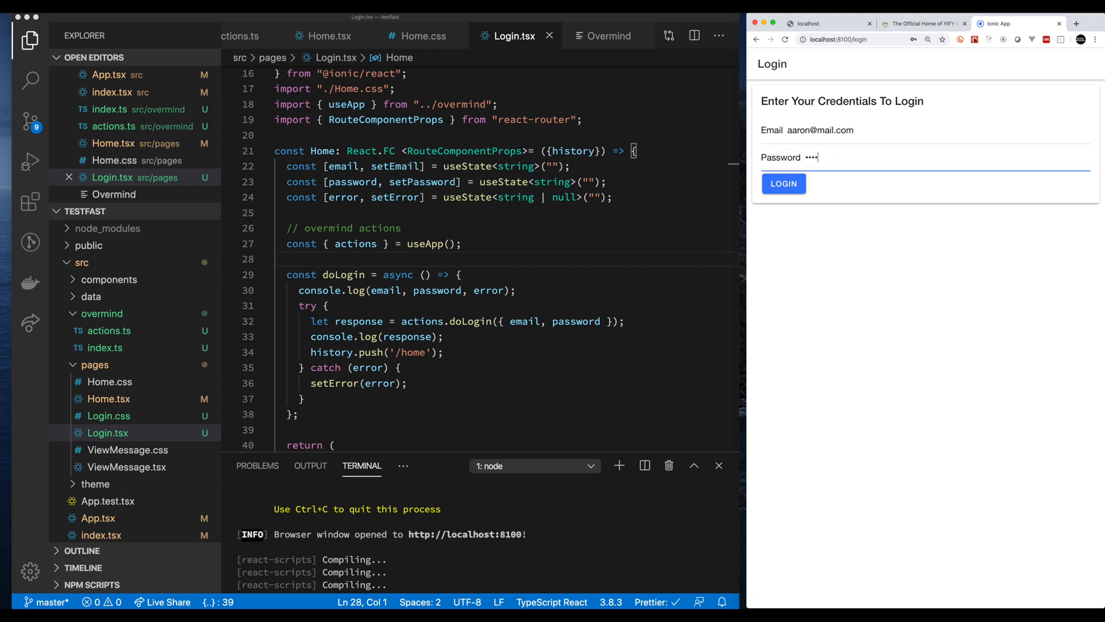
left_click(782, 183)
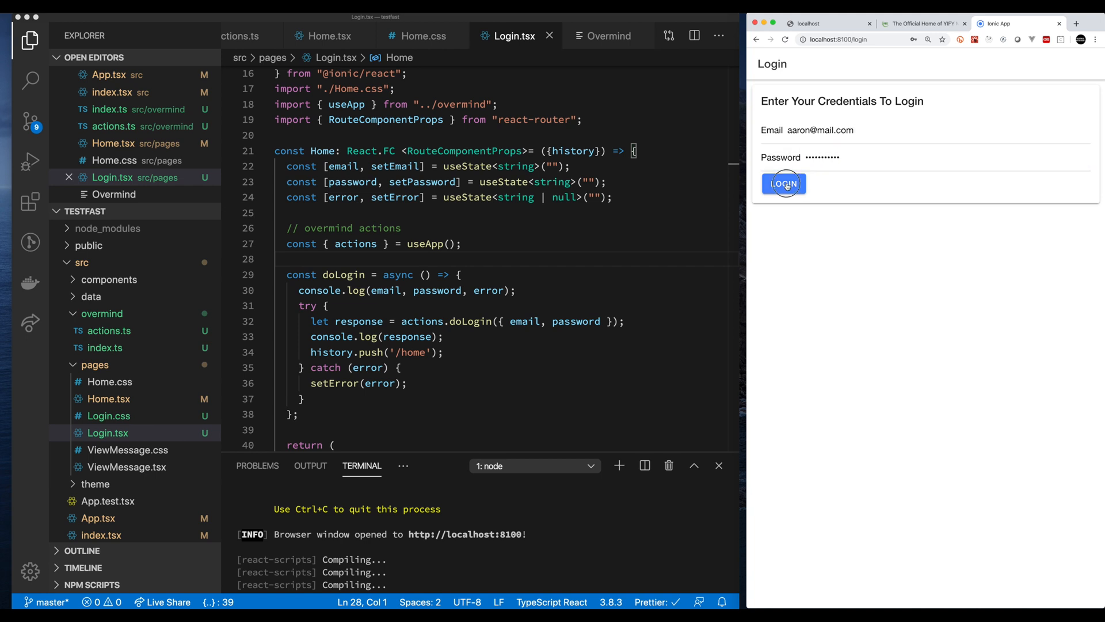
left_click(782, 183)
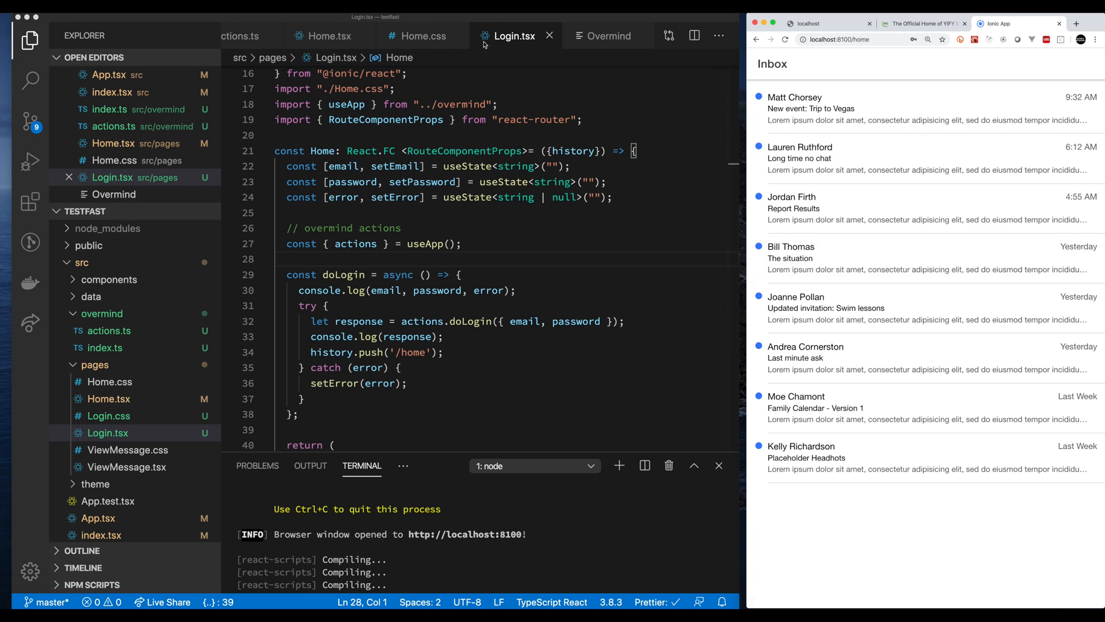
left_click(605, 36)
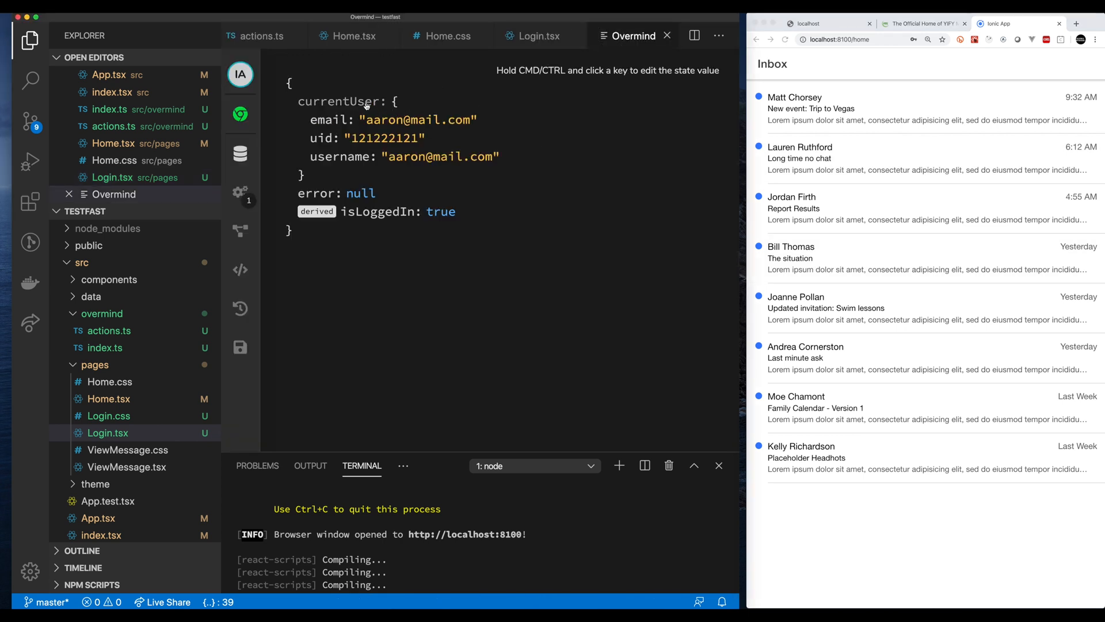
left_click(292, 100)
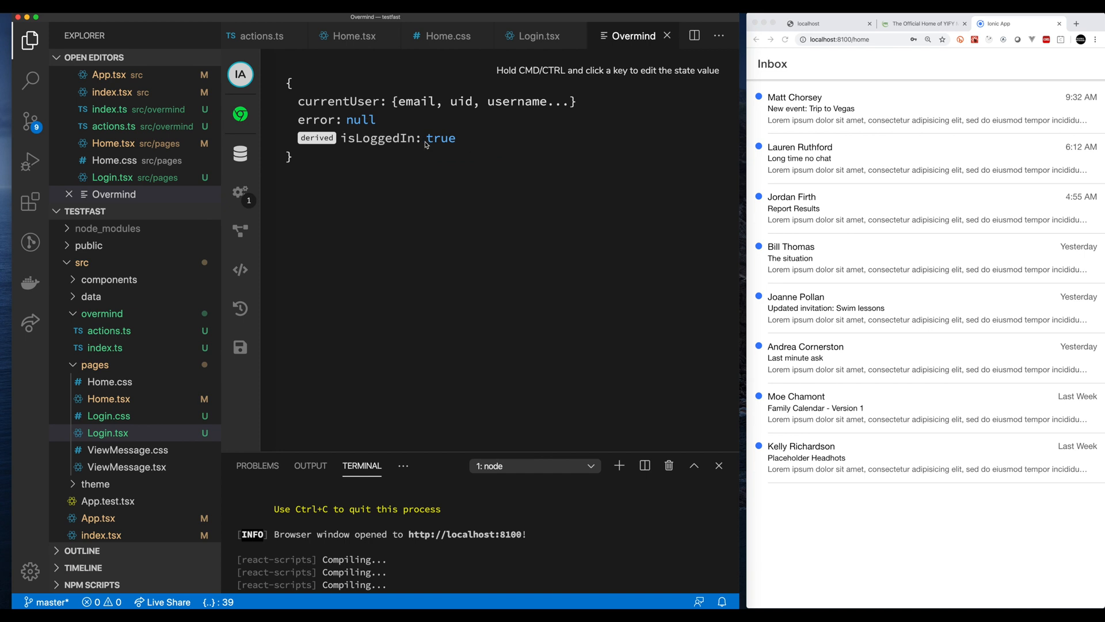
mouse_move(547, 122)
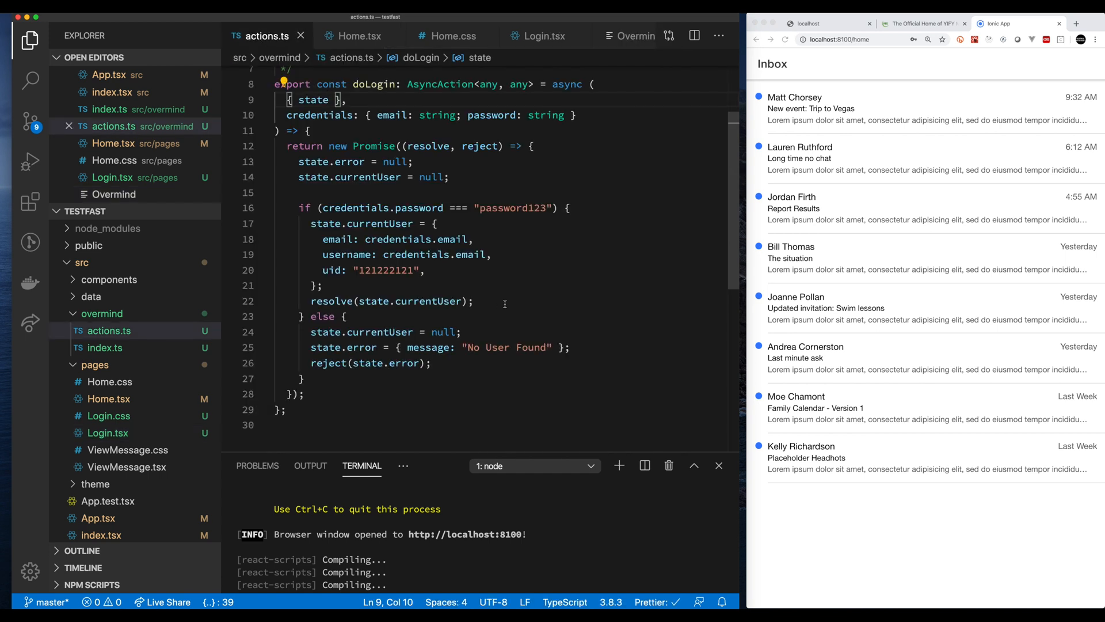
Step: Paste a copy of doLogin, rename it doLogout, and drop its credentials parameter
scroll("up", 3)
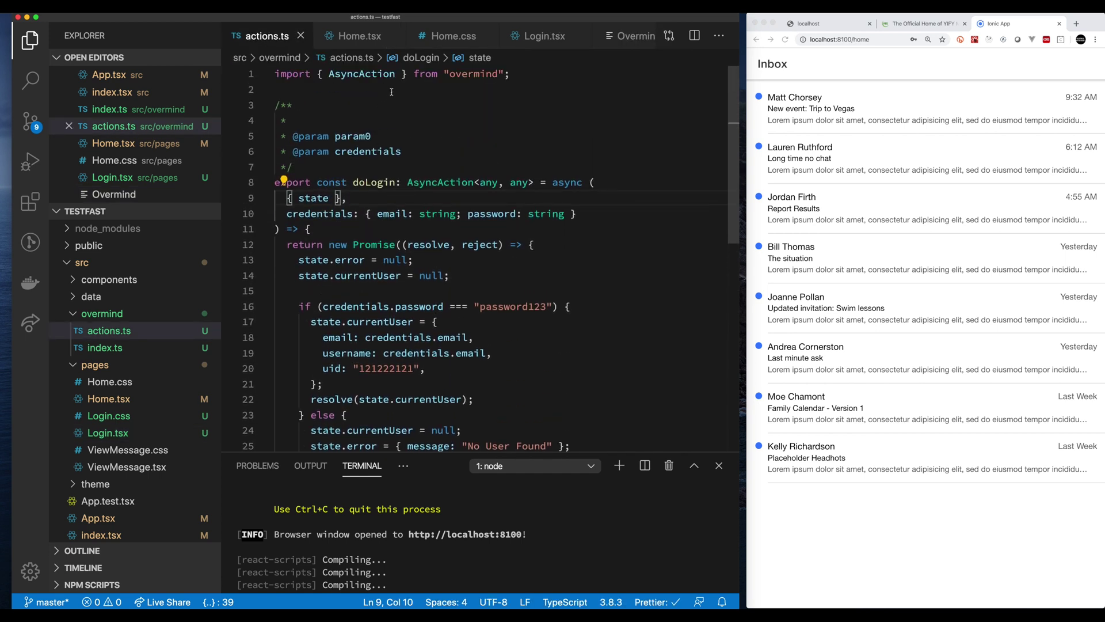
key("Enter")
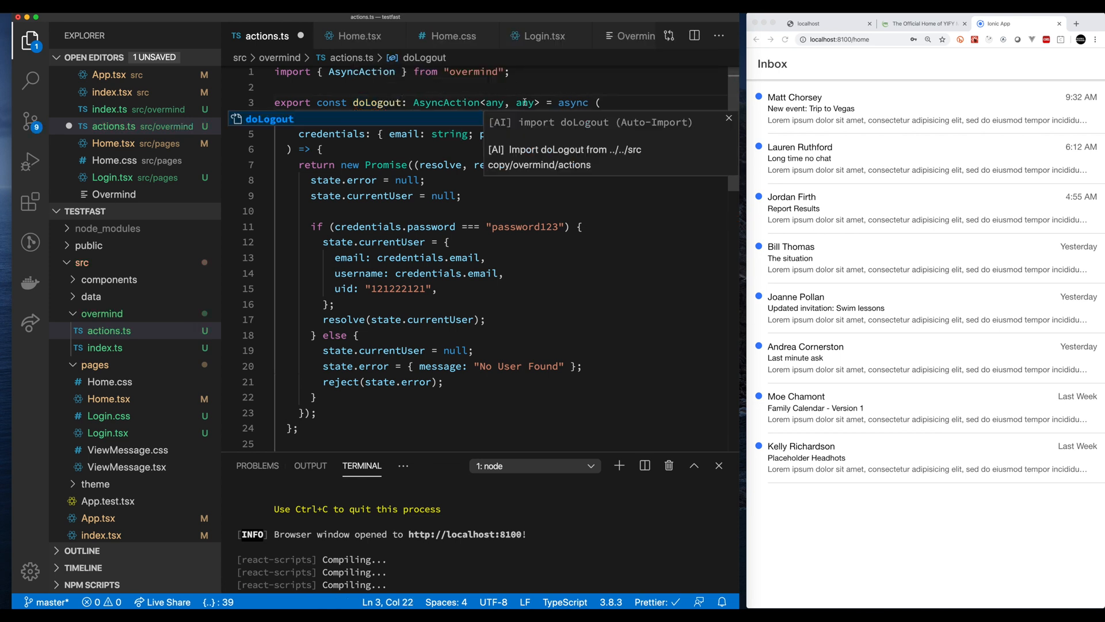
type("void")
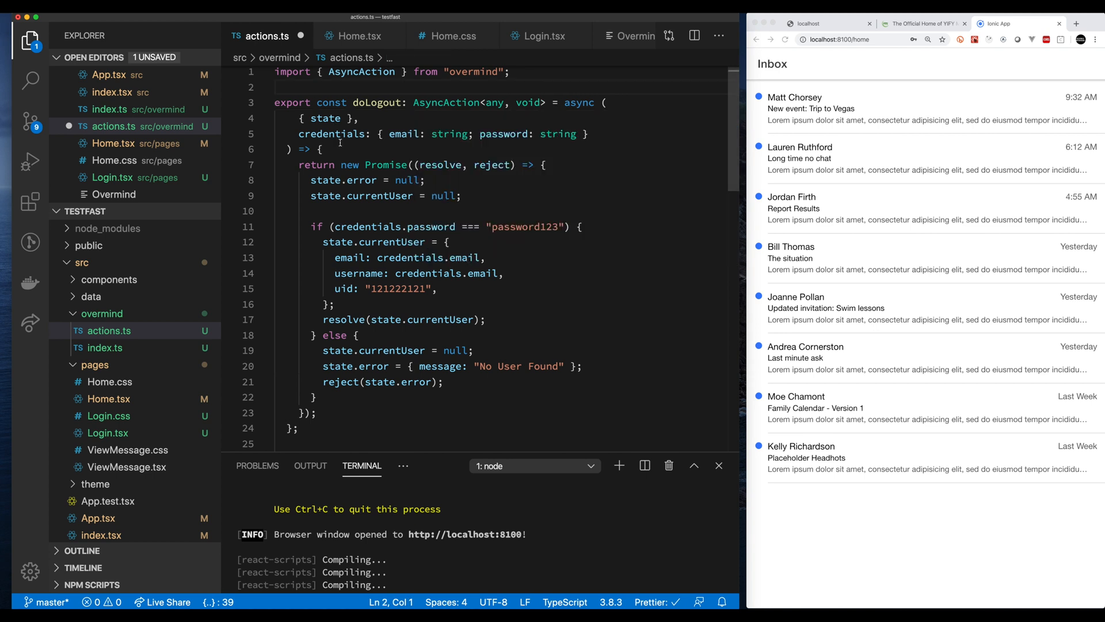
left_click(587, 133)
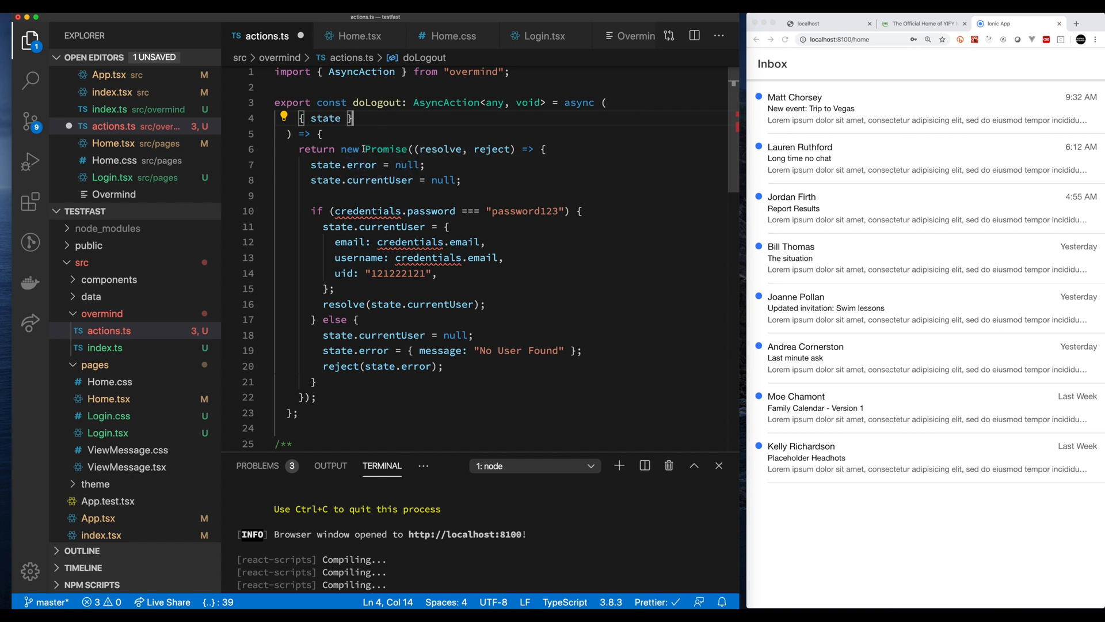
mouse_move(393, 202)
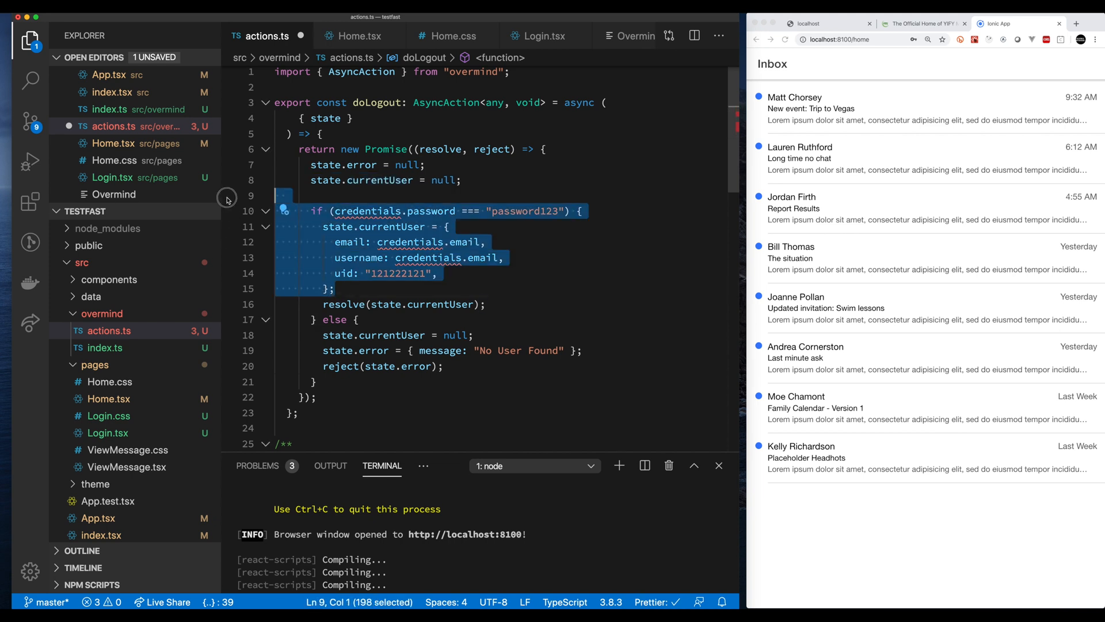
Step: Delete the password branch, resolve(true), type it AsyncAction<any, boolean>, and save
key("Delete")
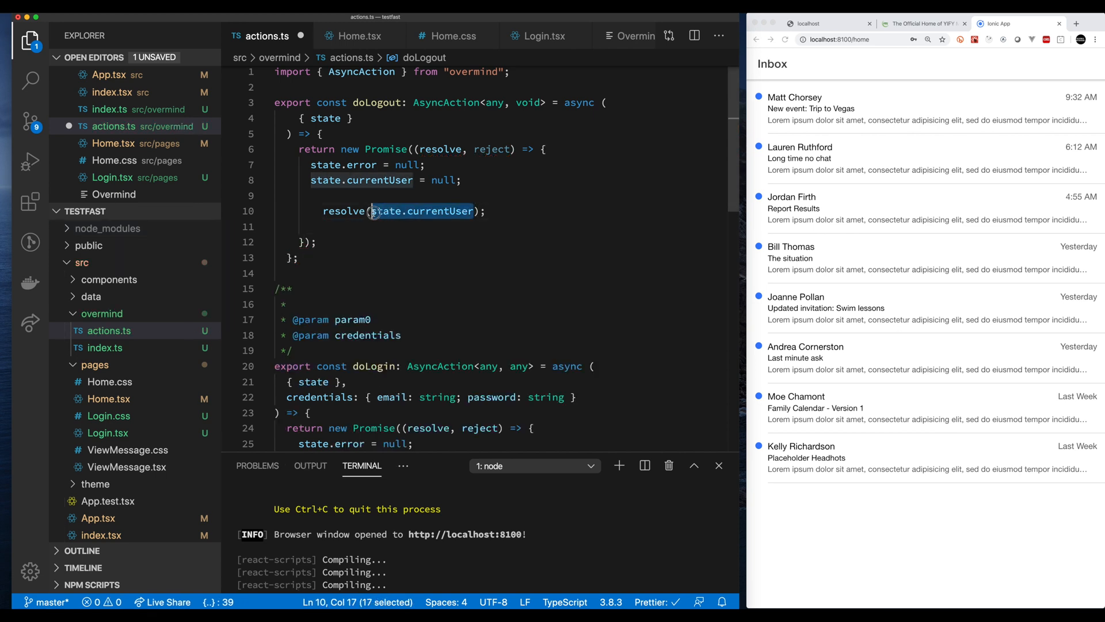
type("tr);")
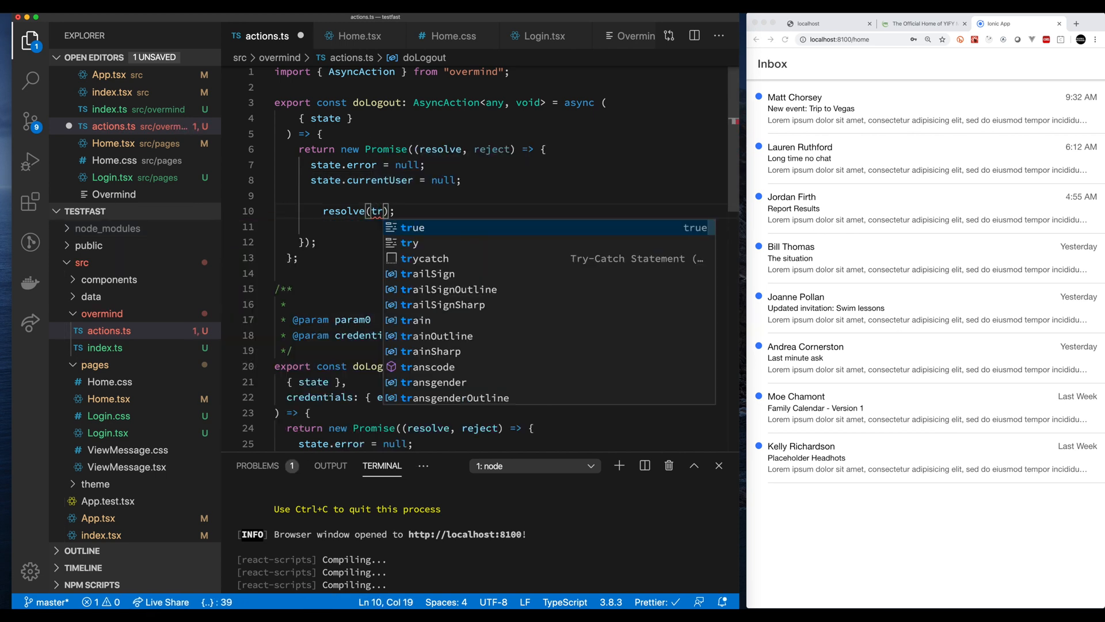
type("ue")
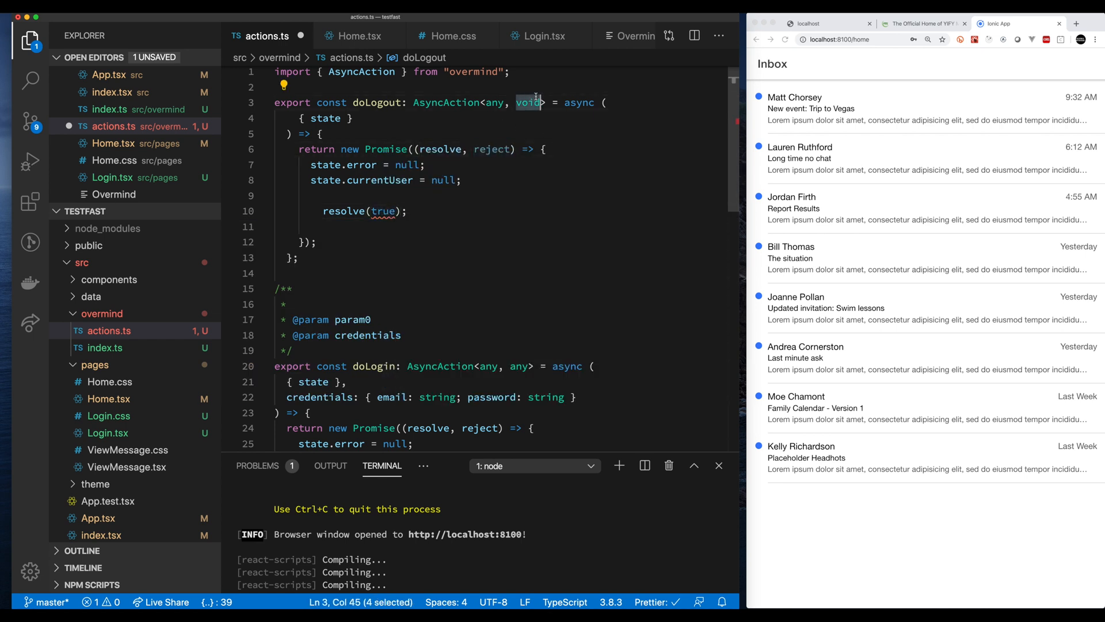
type("boolean")
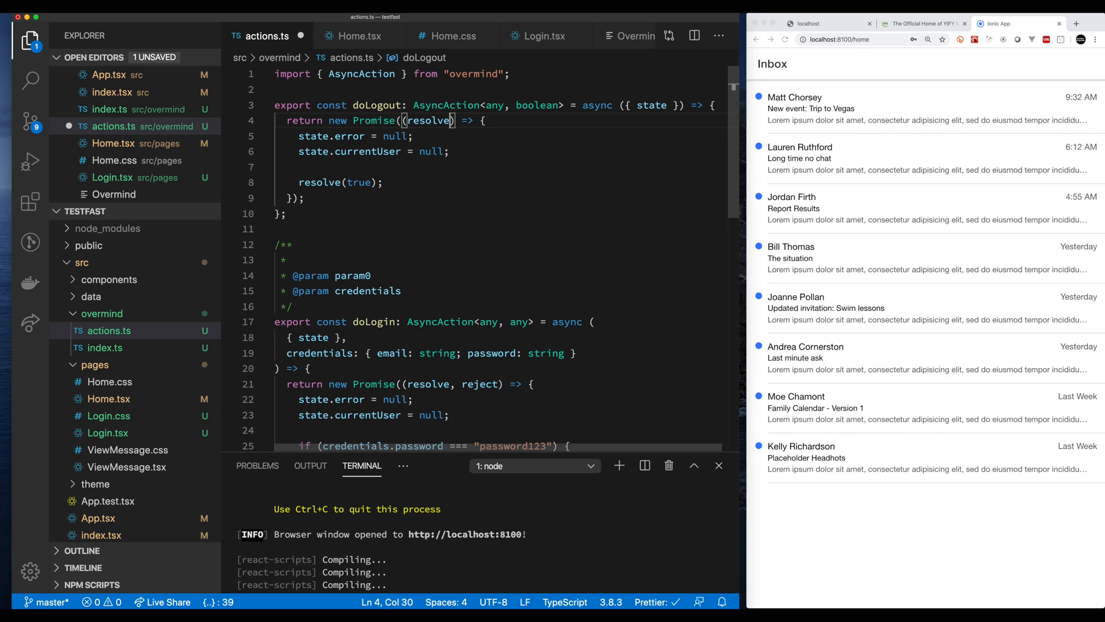
left_click(276, 90)
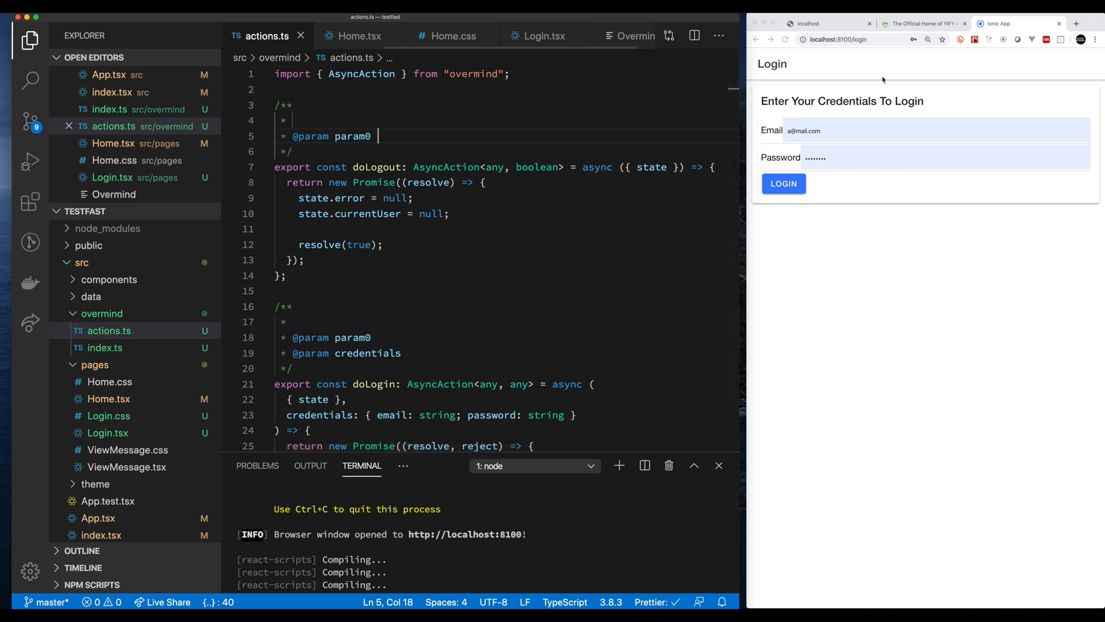
left_click(291, 120)
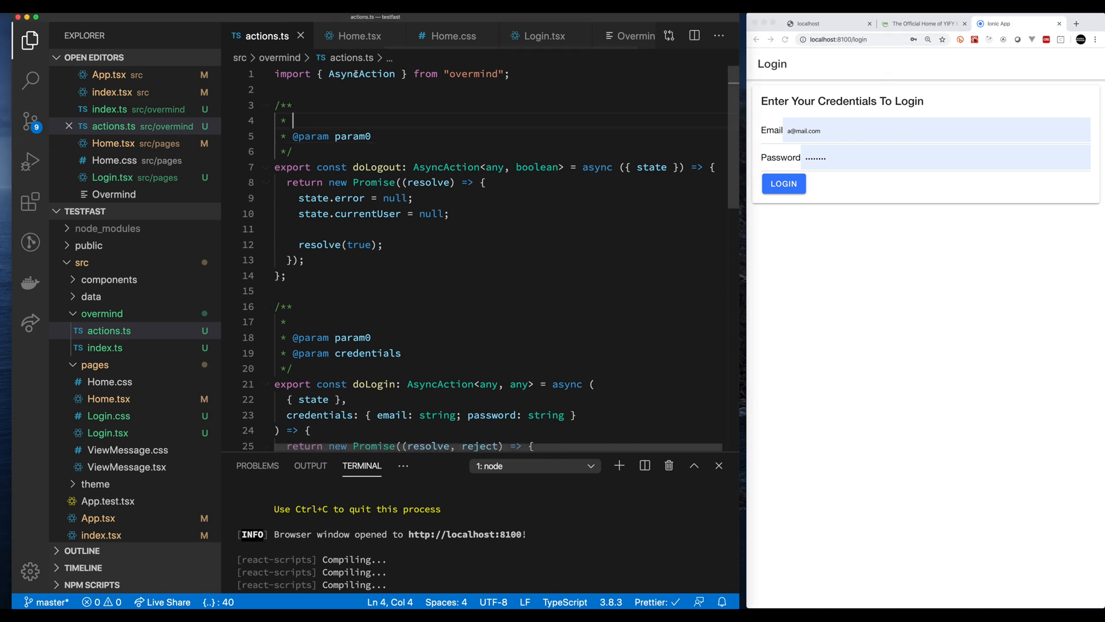
Step: In Home.tsx, add an end-slot LOGOUT IonButton to the Inbox toolbar with an empty onClick arrow
left_click(358, 35)
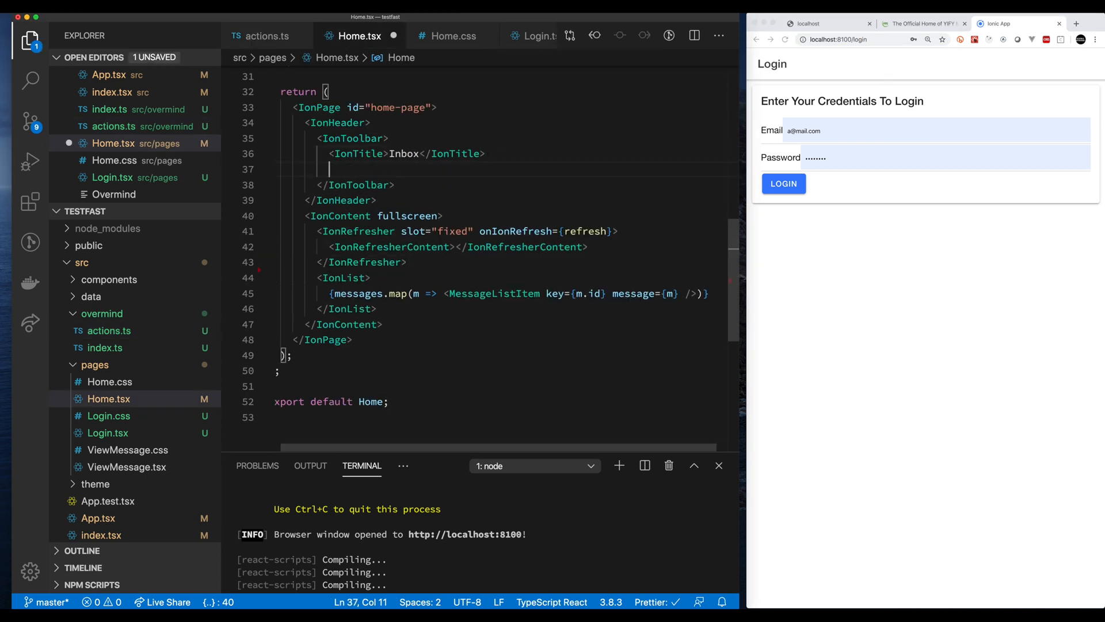
type("<ion-buttons slot=")
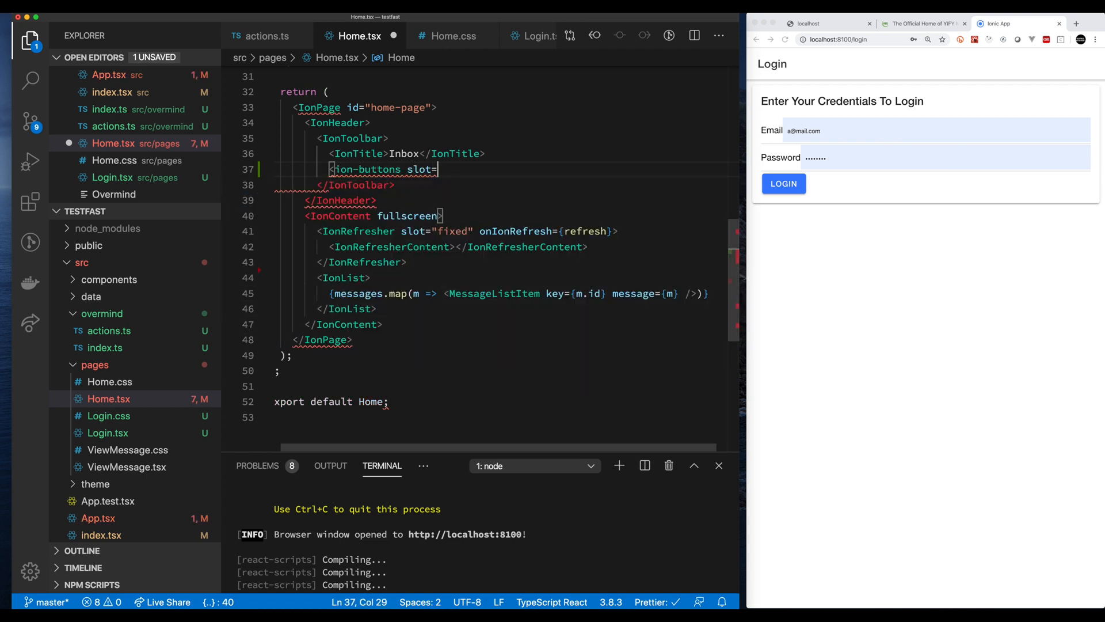
type("\"end\">")
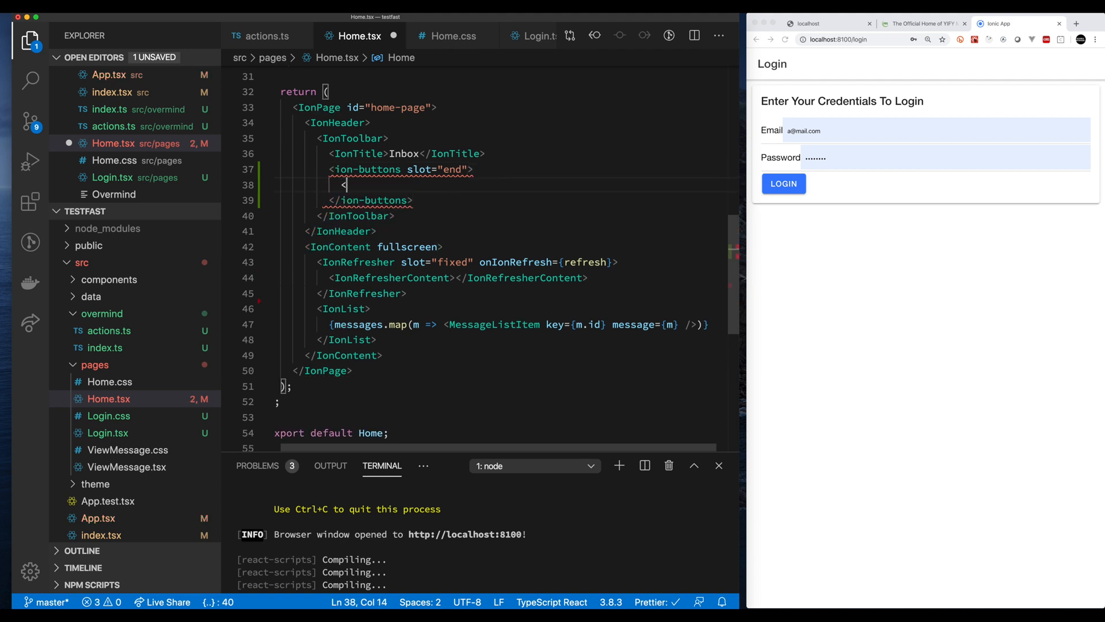
type("ion-button></ion-button>")
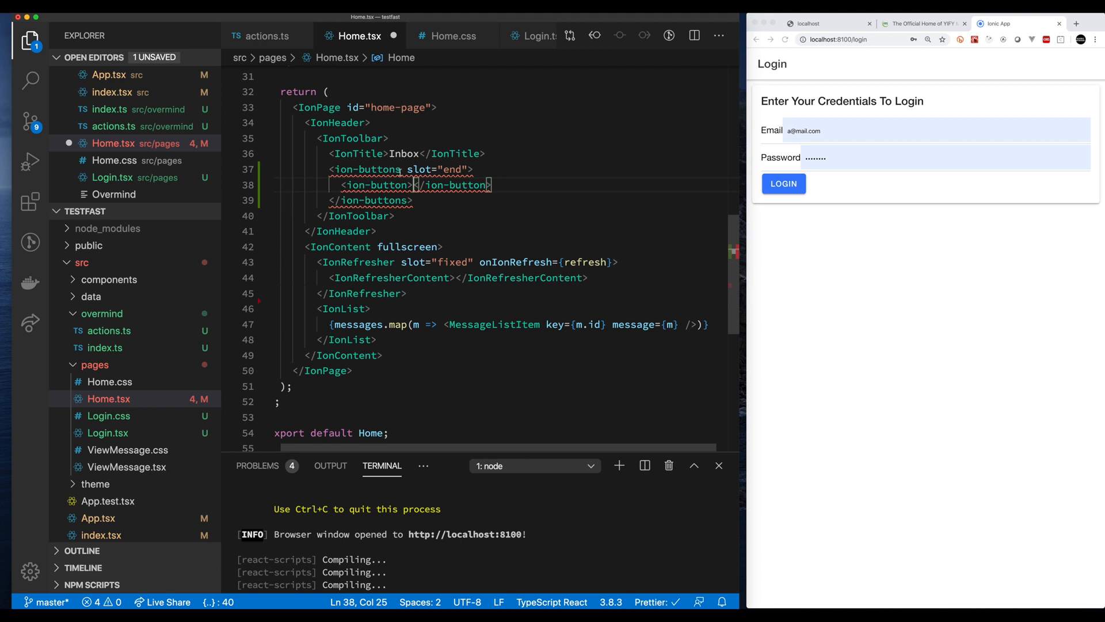
scroll("up", 3)
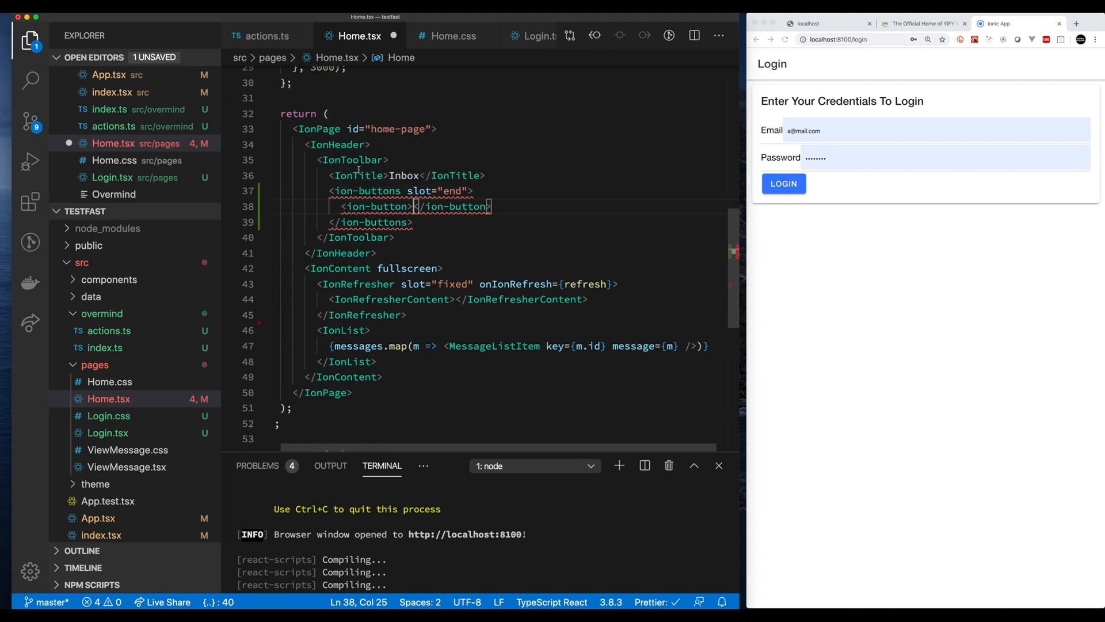
type("onButton on></IonButton>")
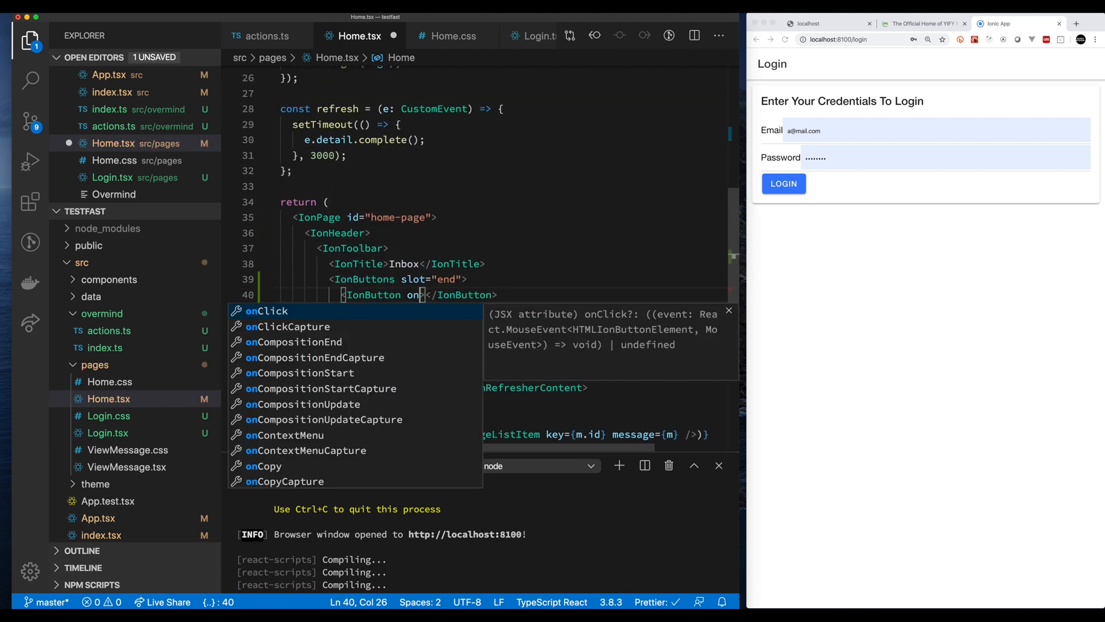
left_click(266, 310)
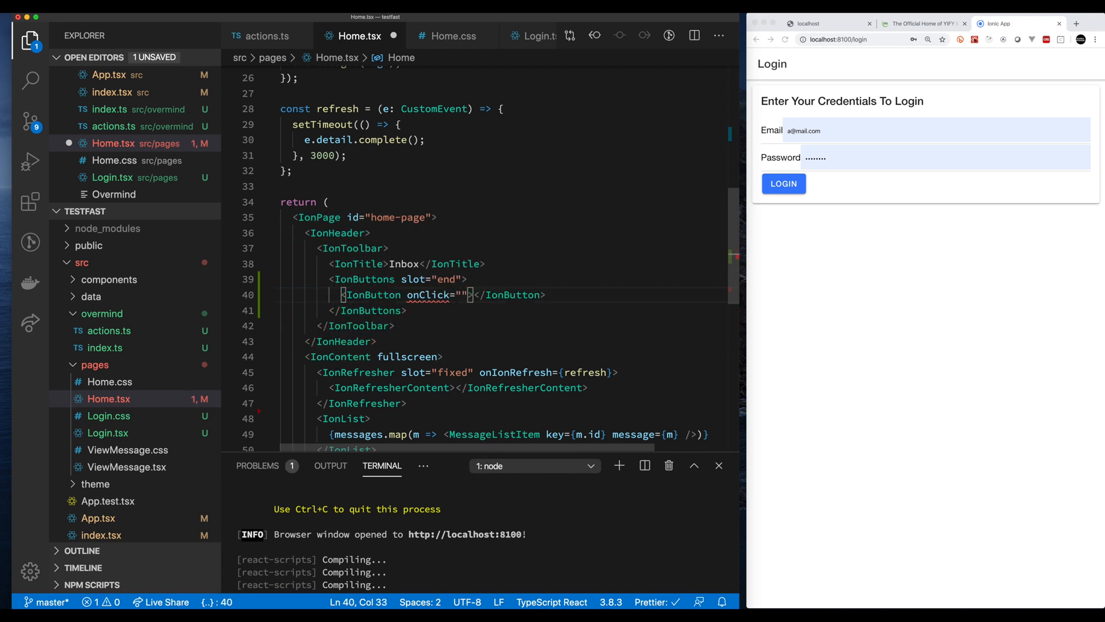
type("LOGOUT")
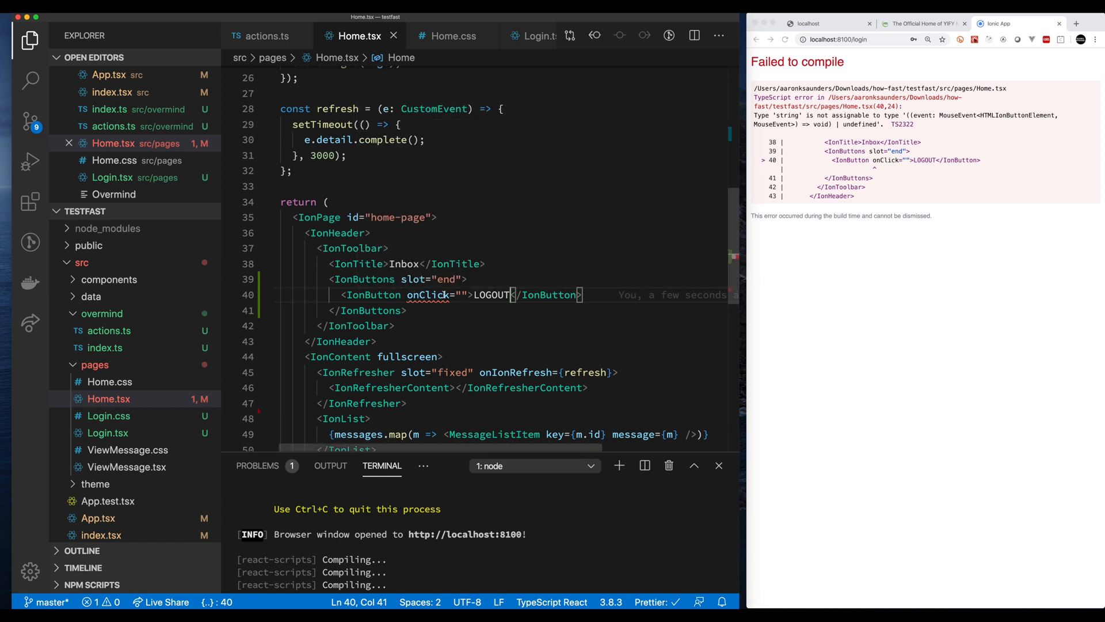
mouse_move(430, 295)
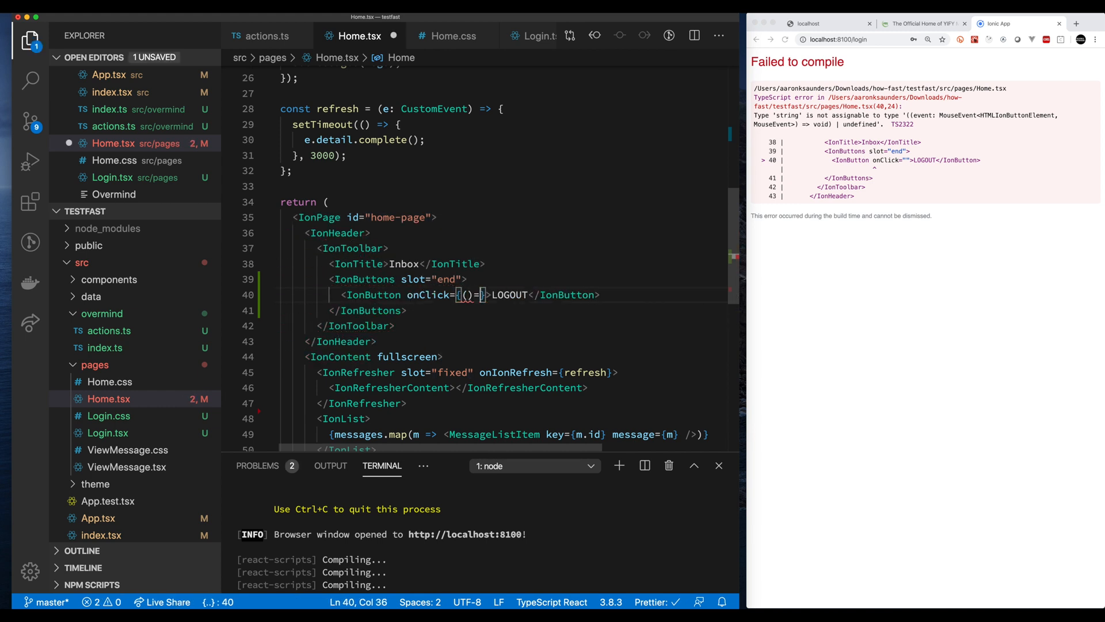
scroll("up", 3)
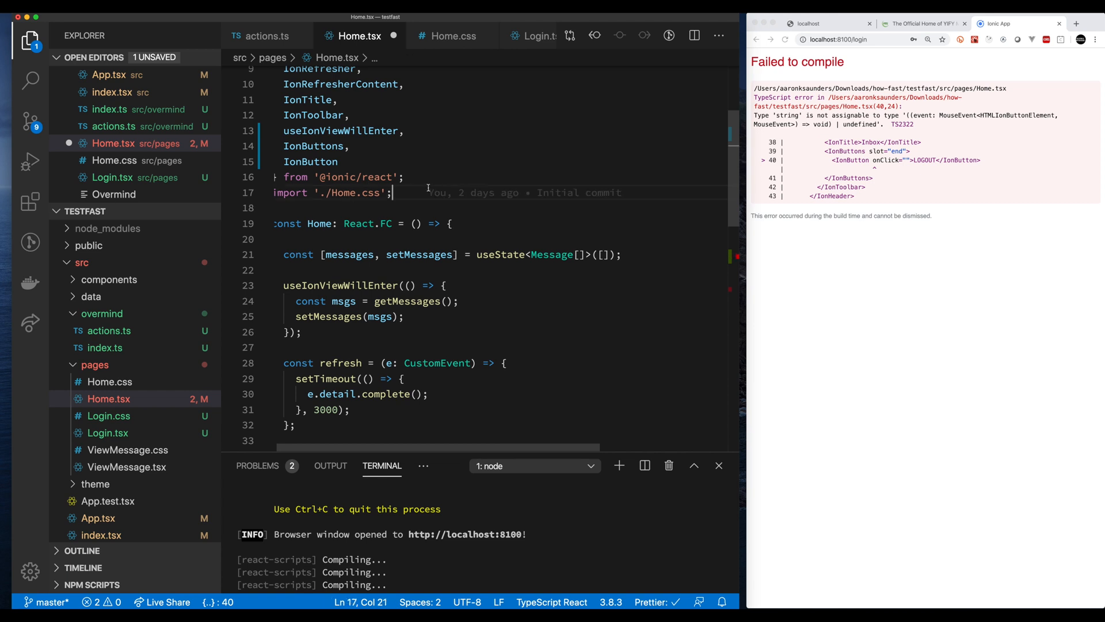
Step: Import useApp from the overmind folder in Home.tsx
type("import { useApp } from")
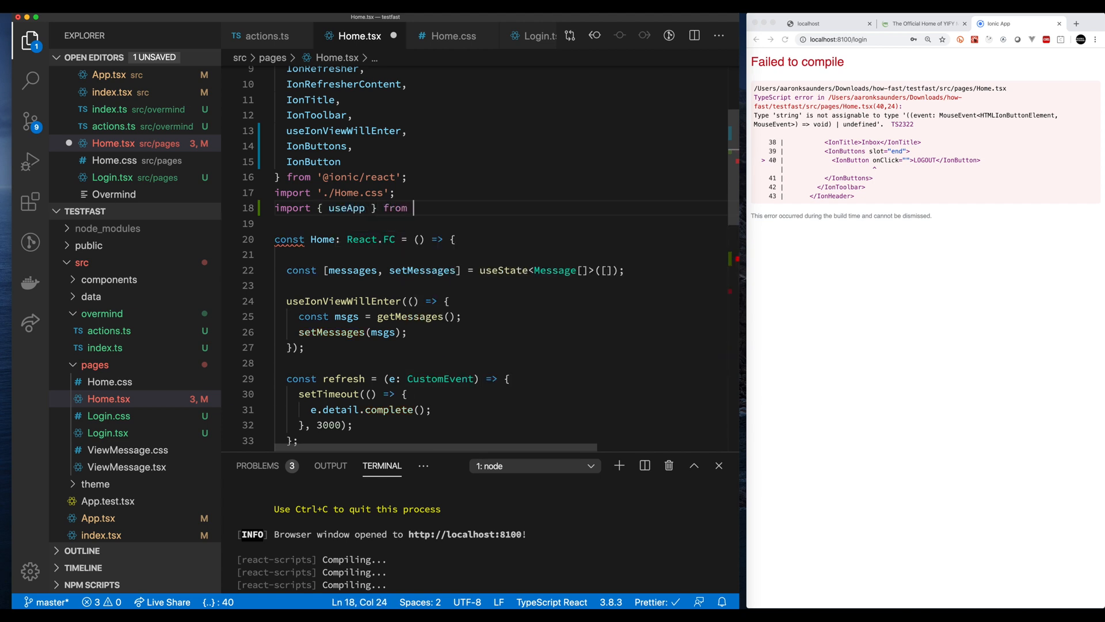
type("=")
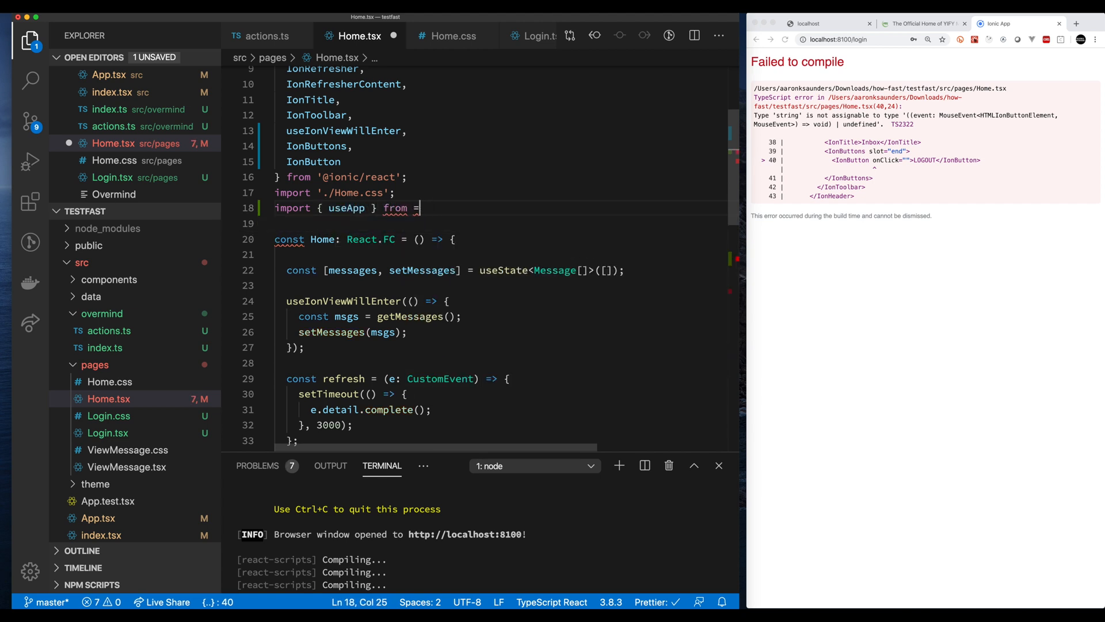
type("./'")
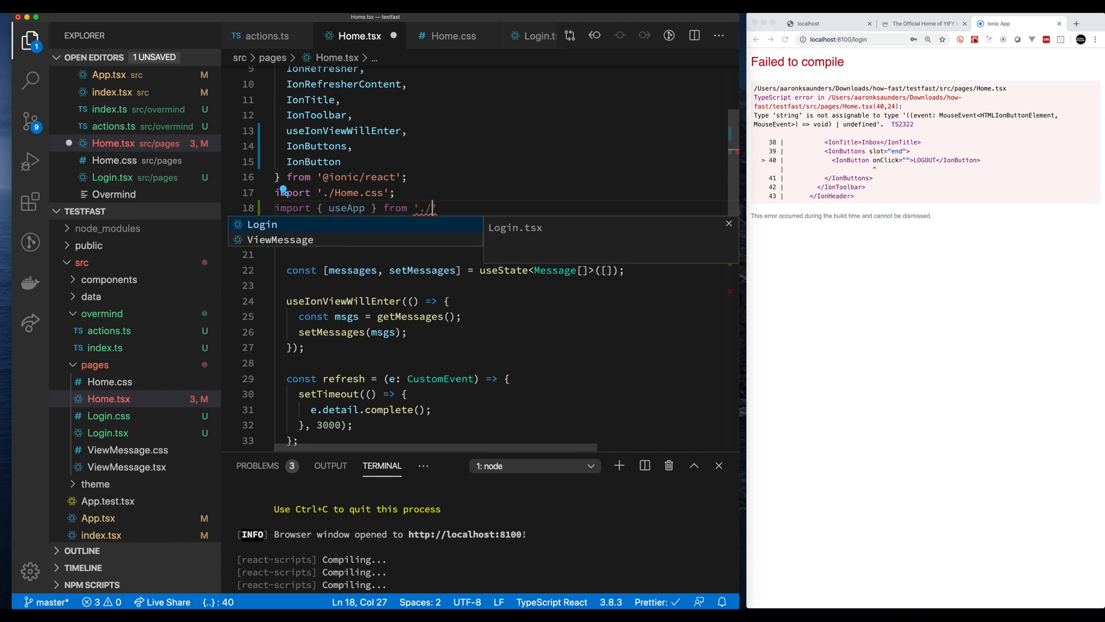
type("/")
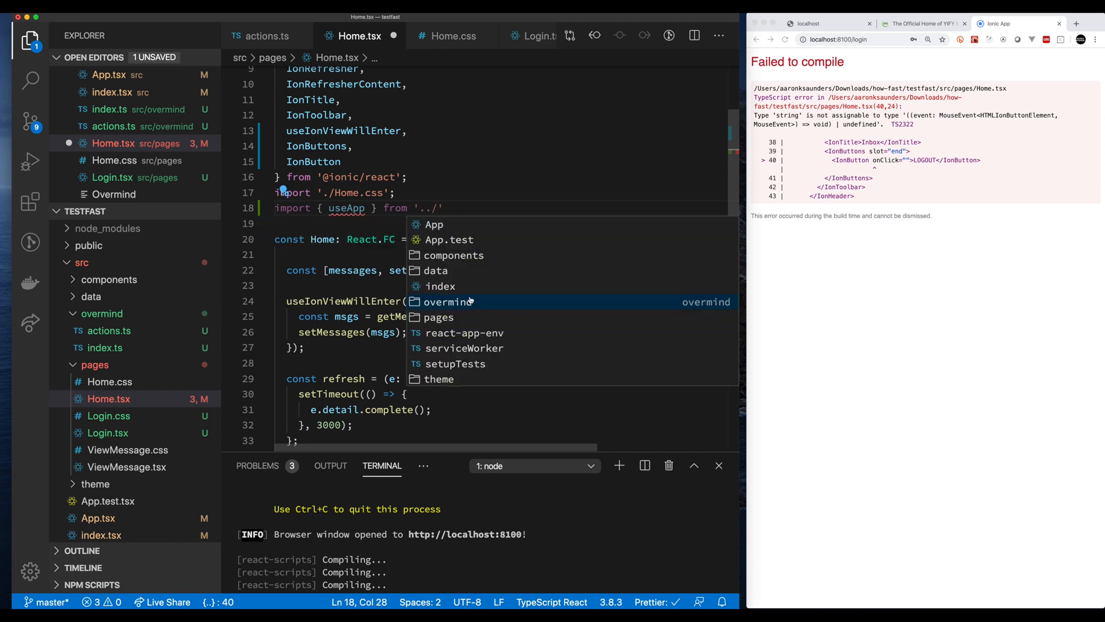
left_click(448, 302)
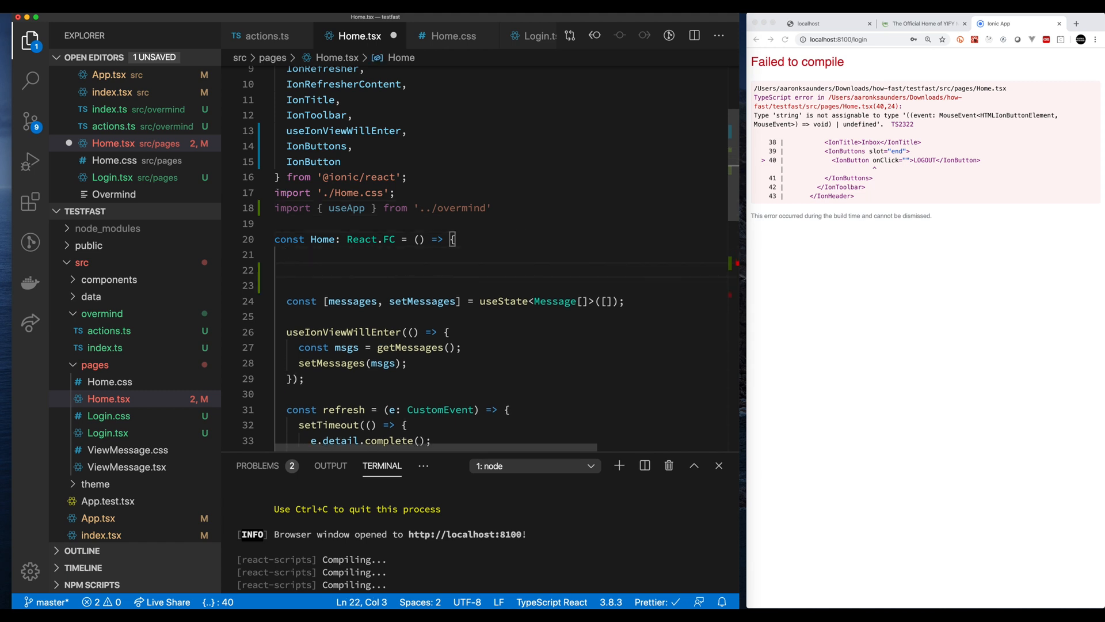
Step: Add const { actions } = useApp(); and start the LOGOUT onClick calling actions
type("const { actions")
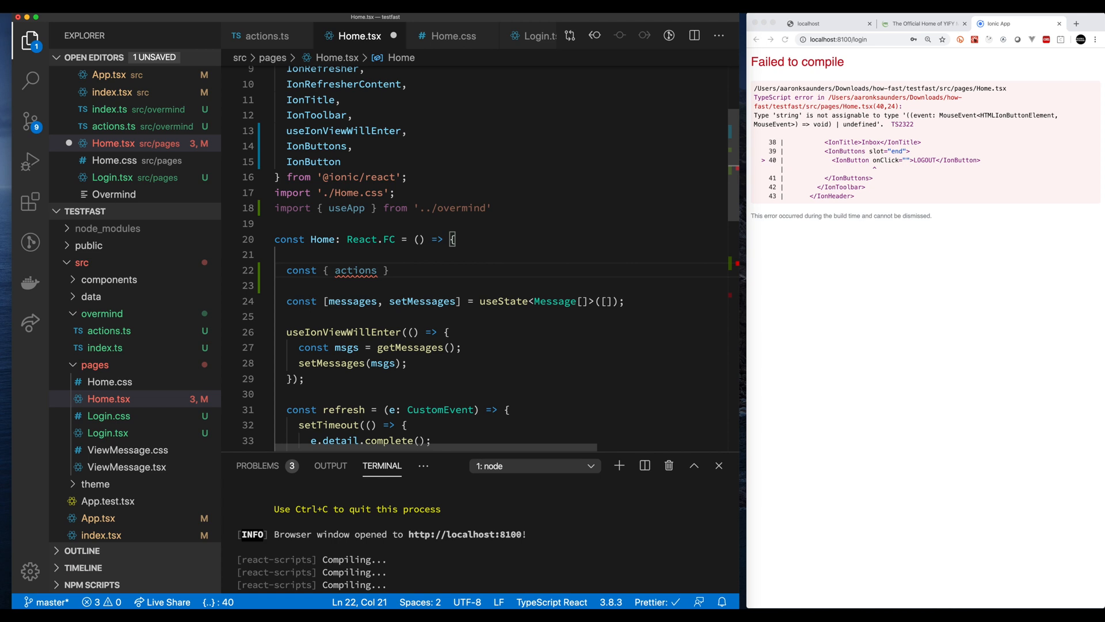
type("= useApp")
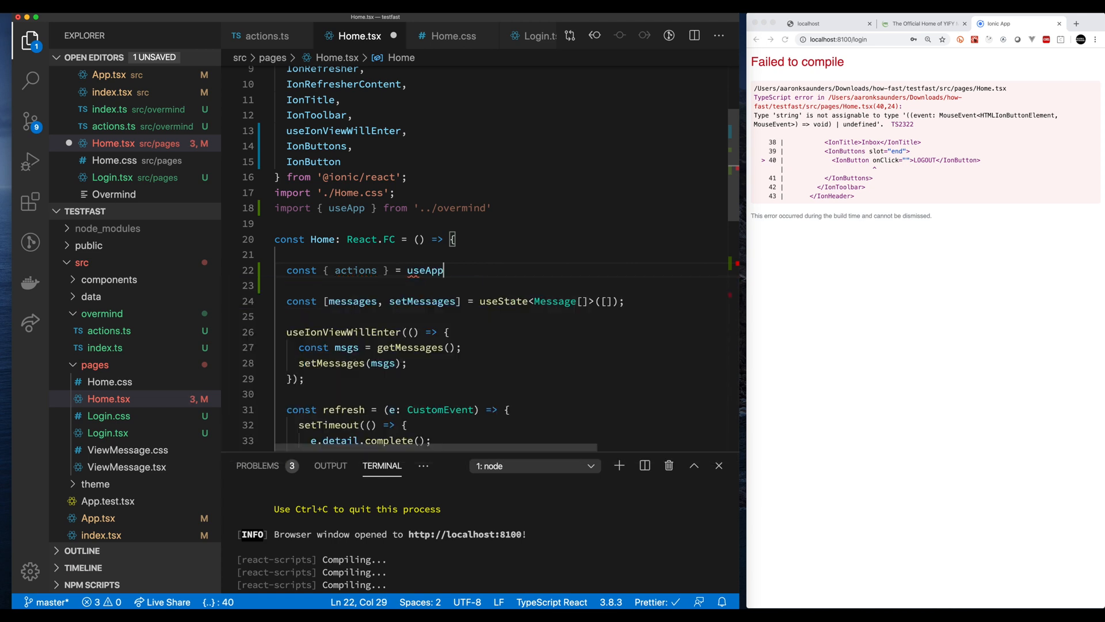
type("();")
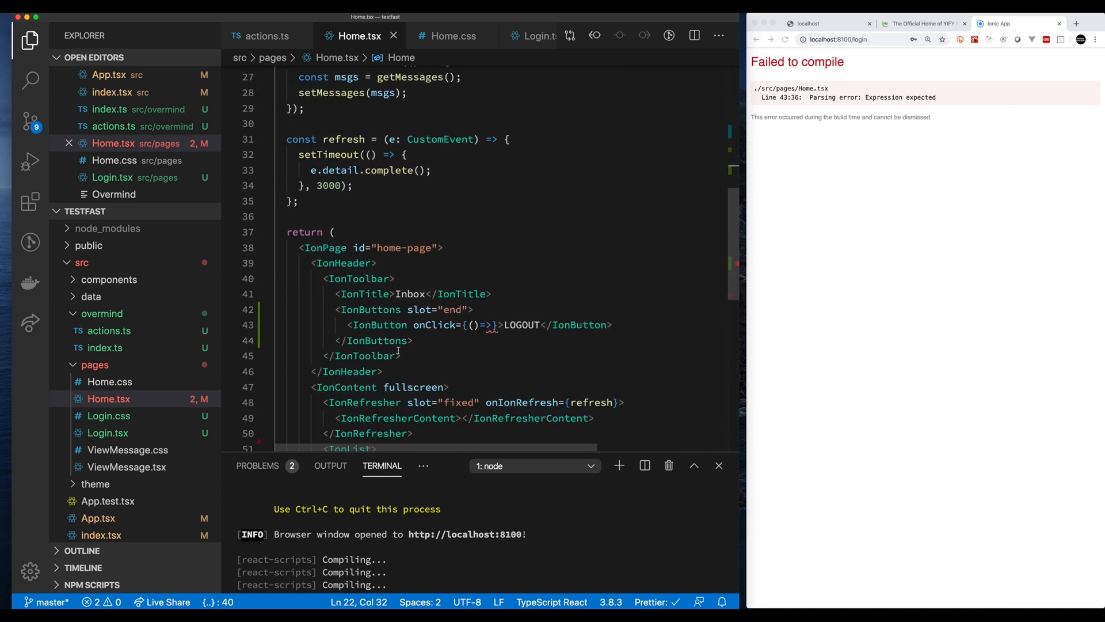
type("ac")
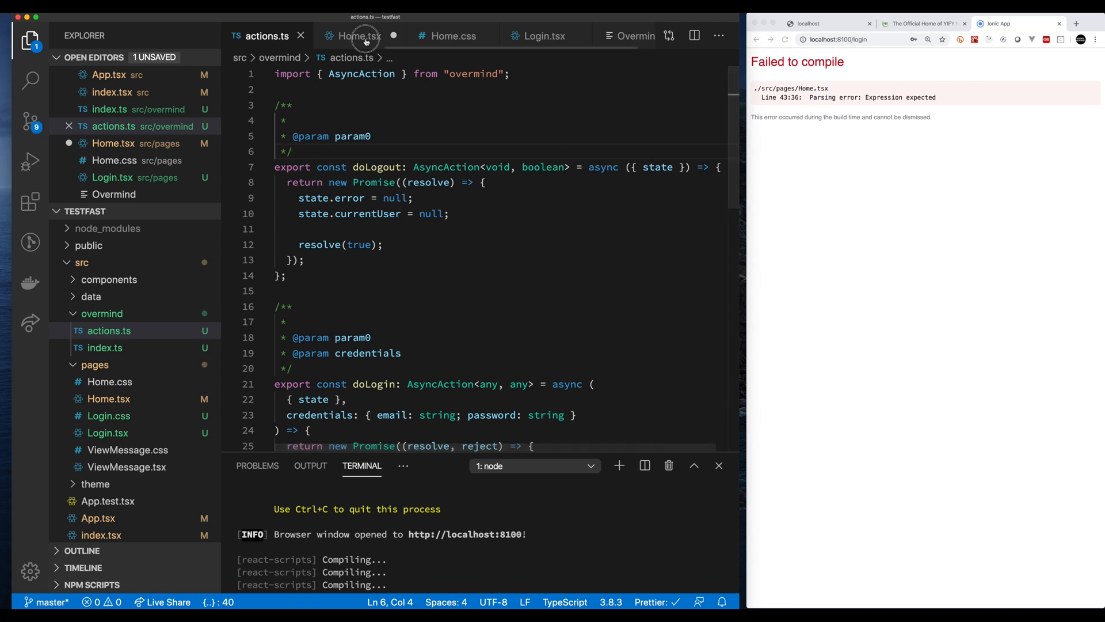
Step: Replace the LOGOUT onClick's actions.doLogout() call with doLogout() in Home.tsx
left_click(354, 36)
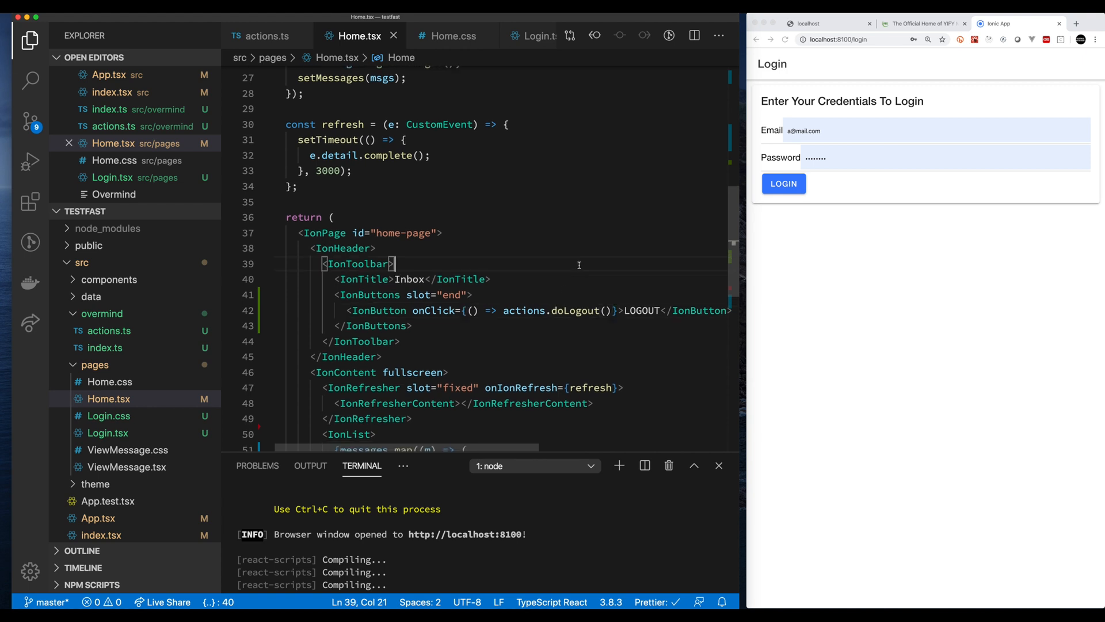
scroll("up", 3)
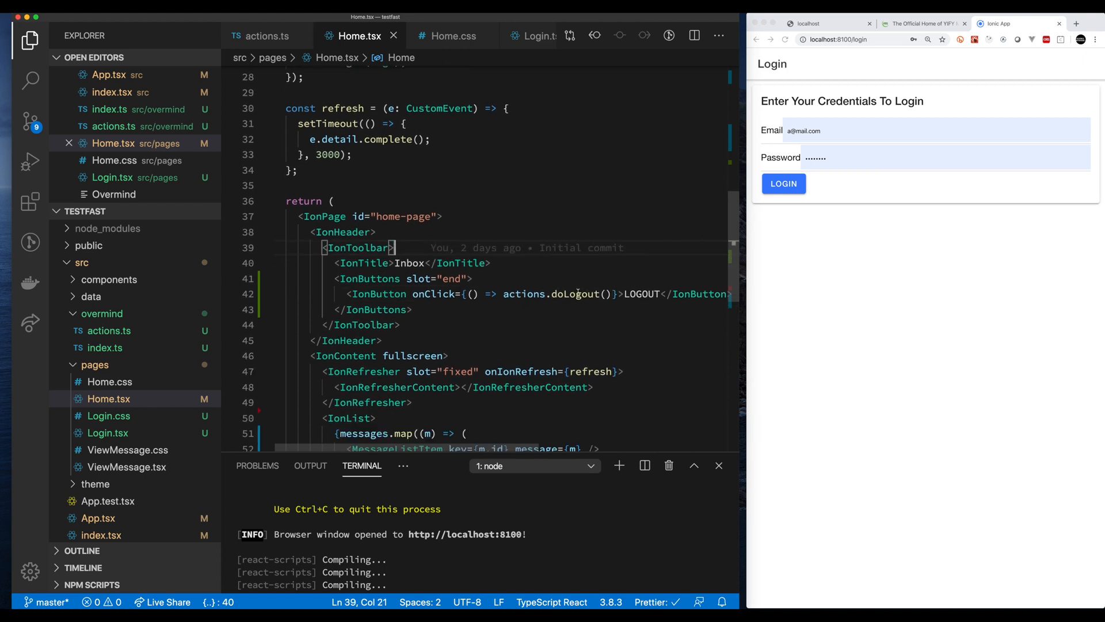
scroll("down", 3)
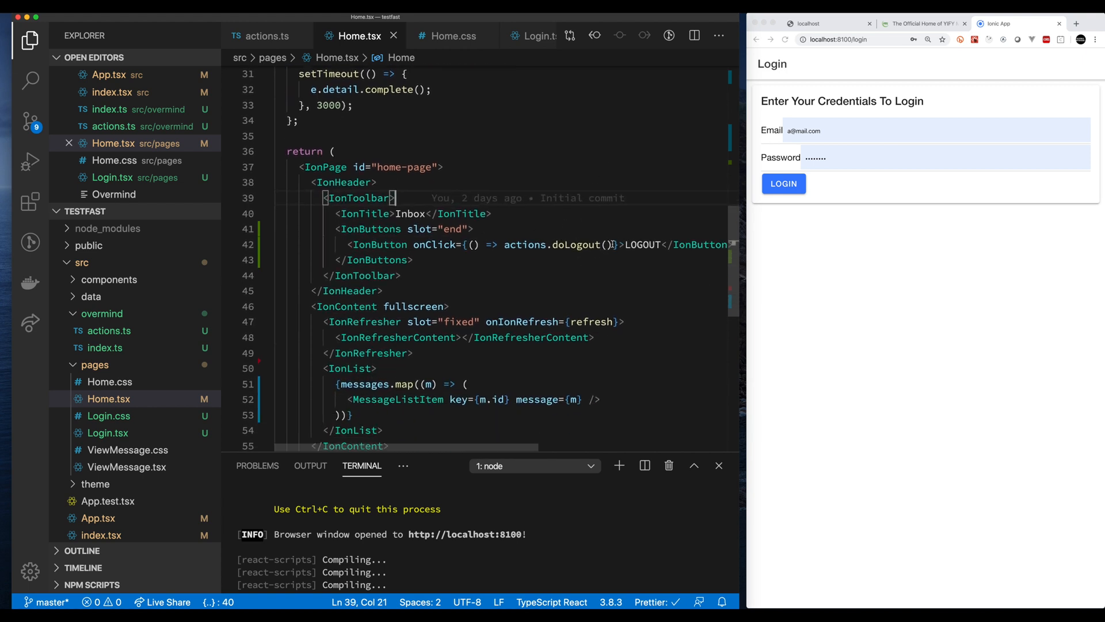
double_click(559, 244)
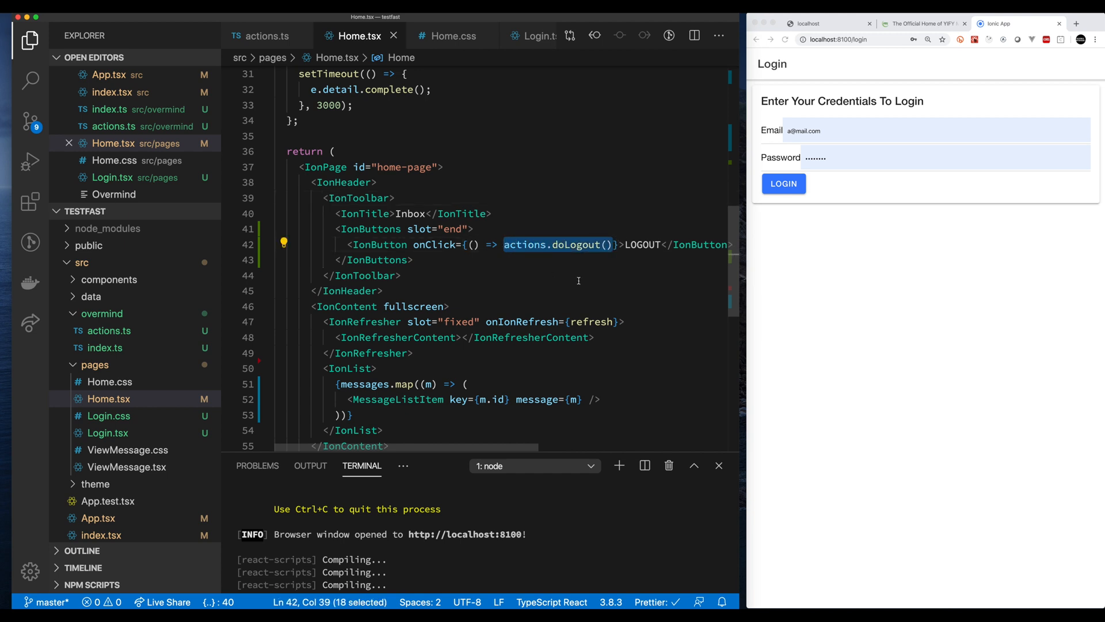
type("doLo")
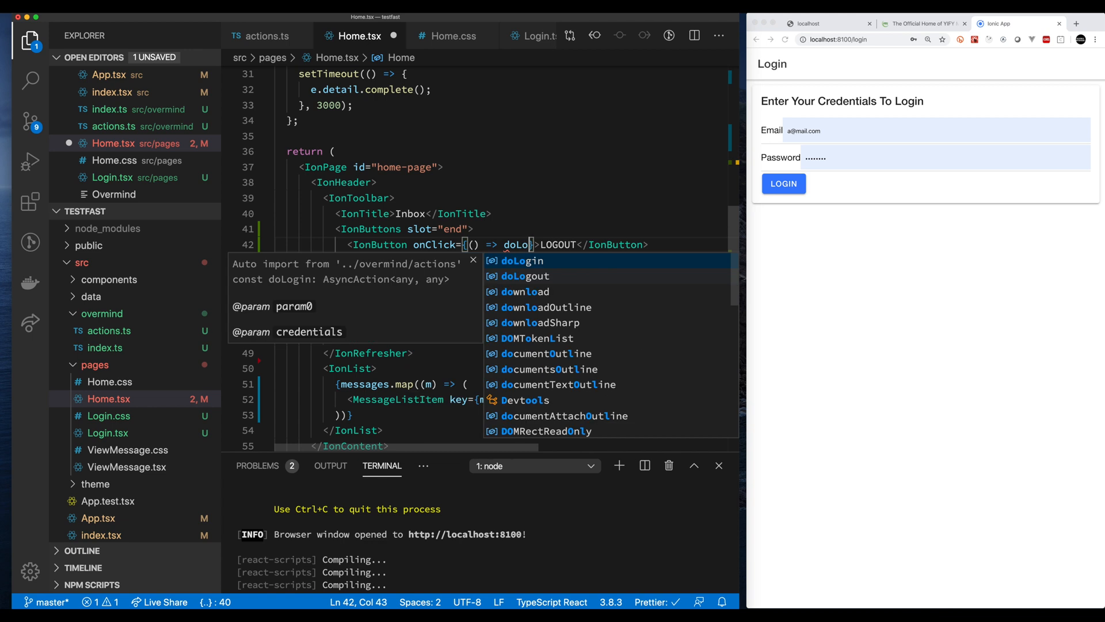
left_click(524, 275)
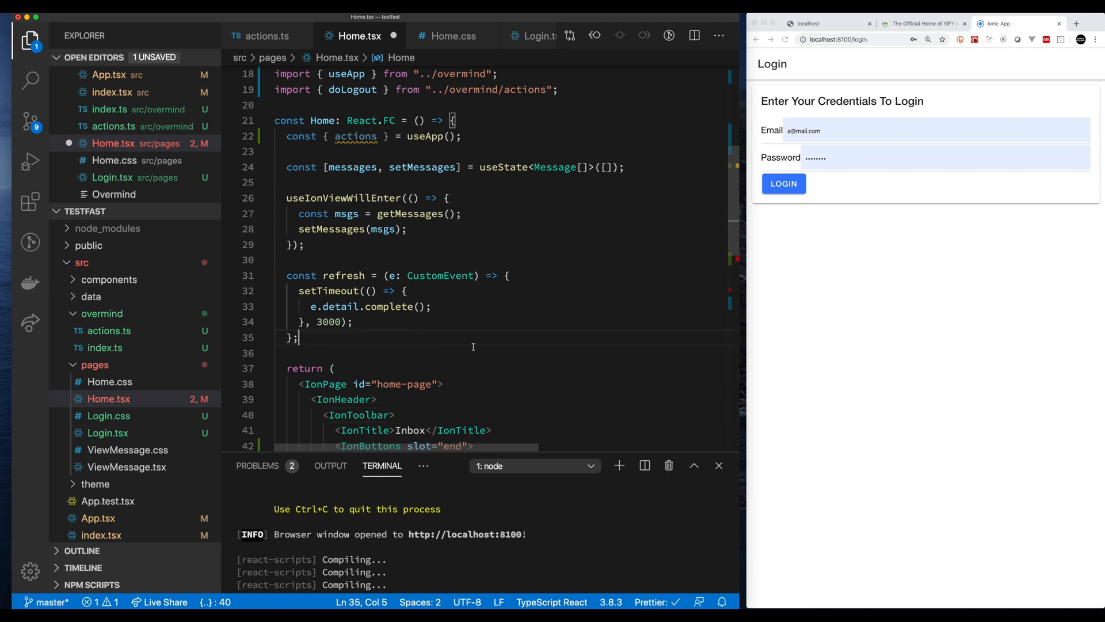
Step: Define const doLogout = async () => { await actions.doLogout(); } in Home.tsx
type("const doL")
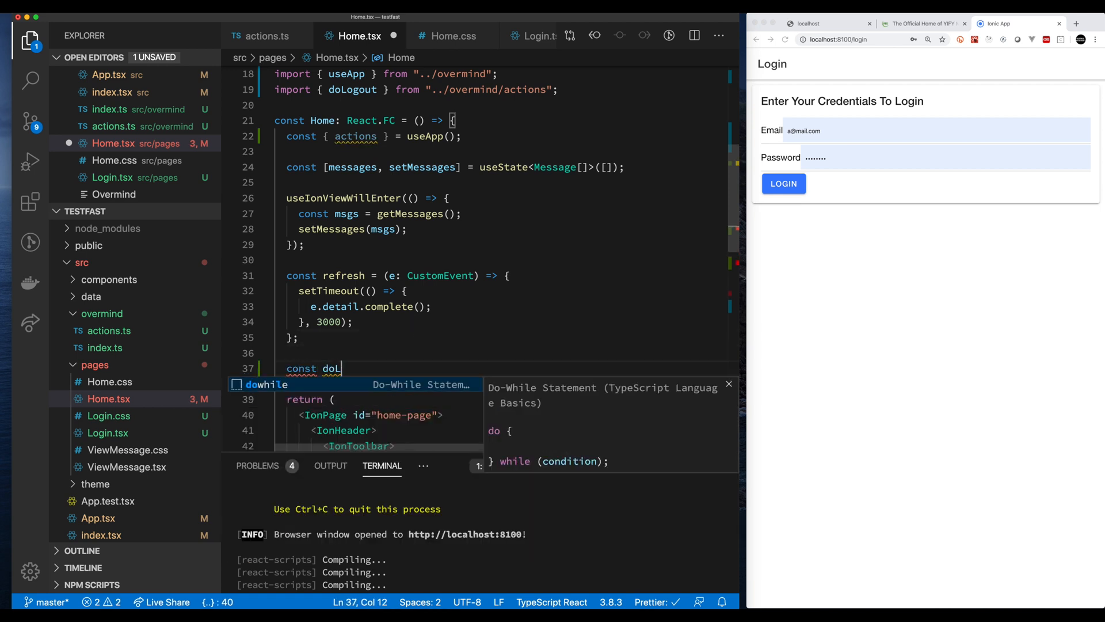
type("ogout")
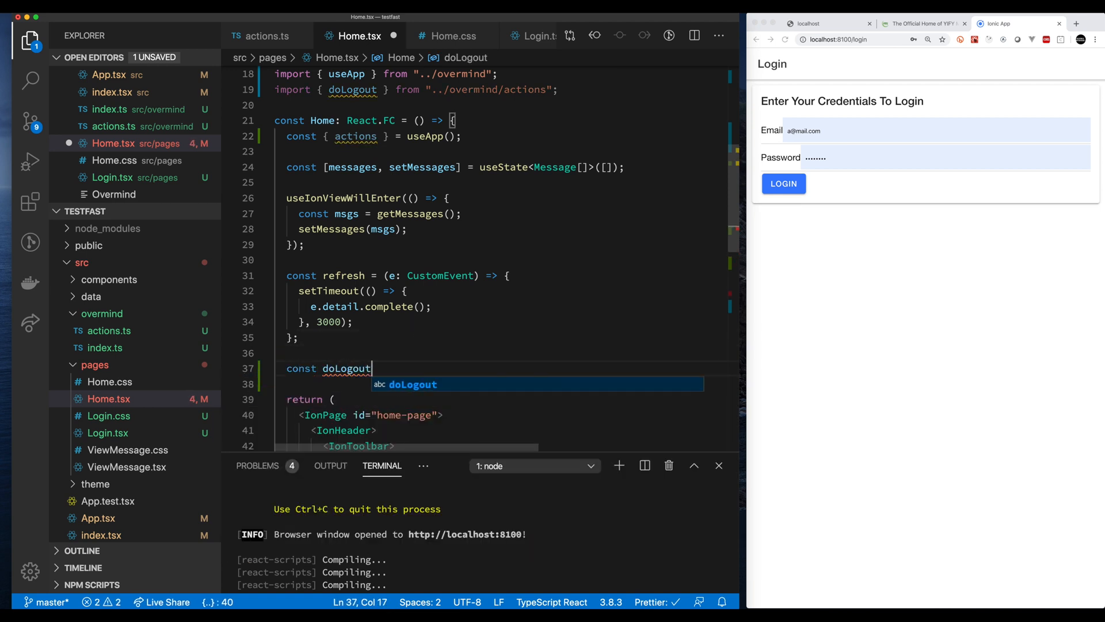
type("= () =>")
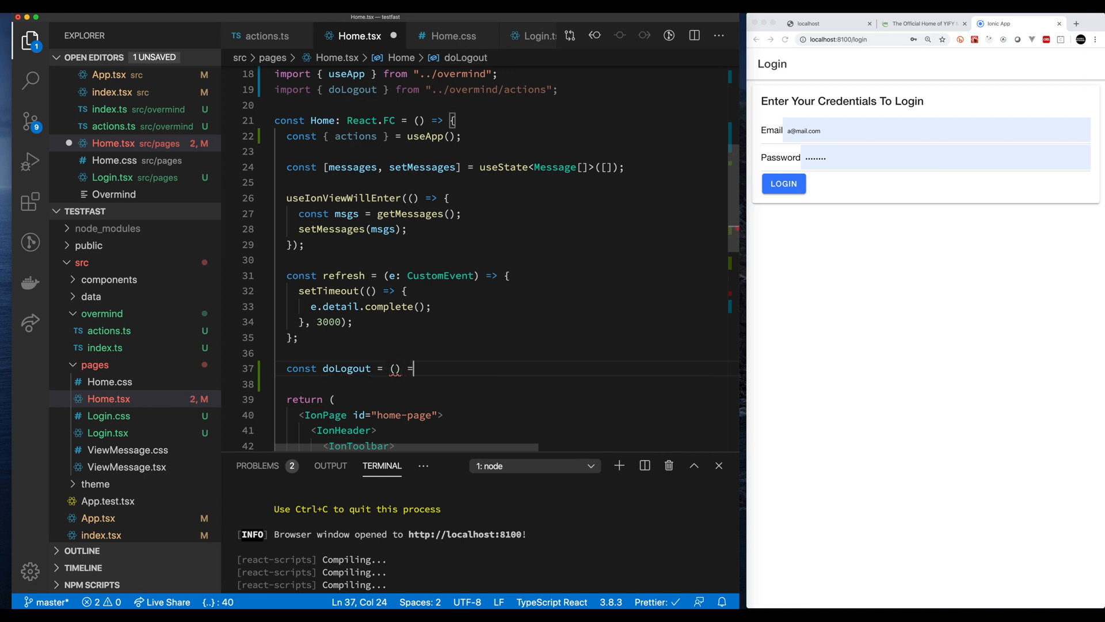
type("actions.doLogout()")
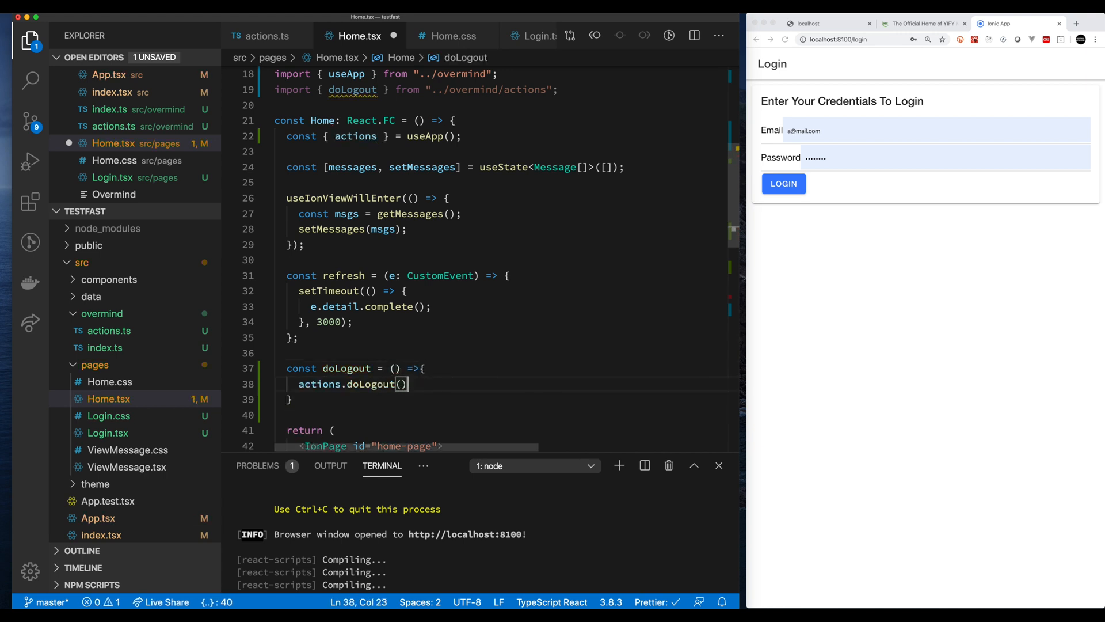
type("I")
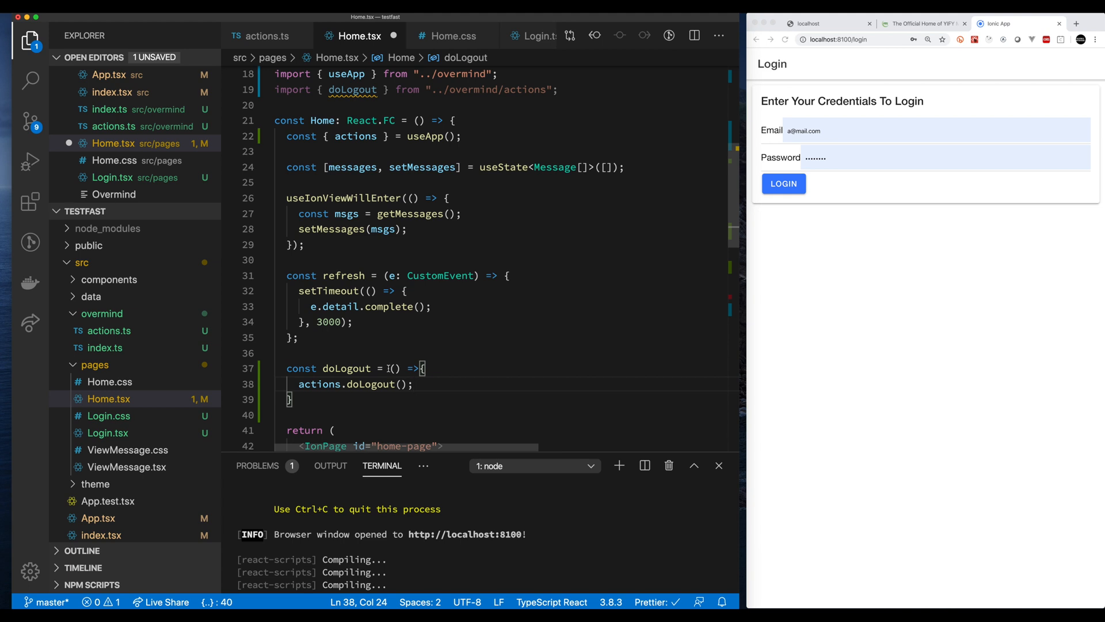
type("async")
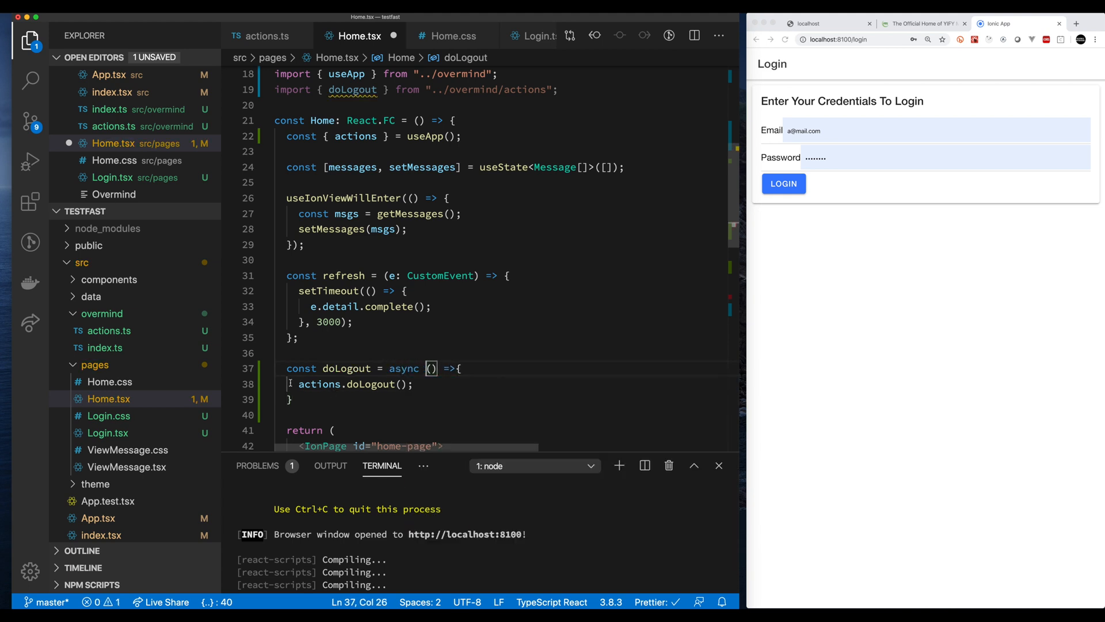
type("await")
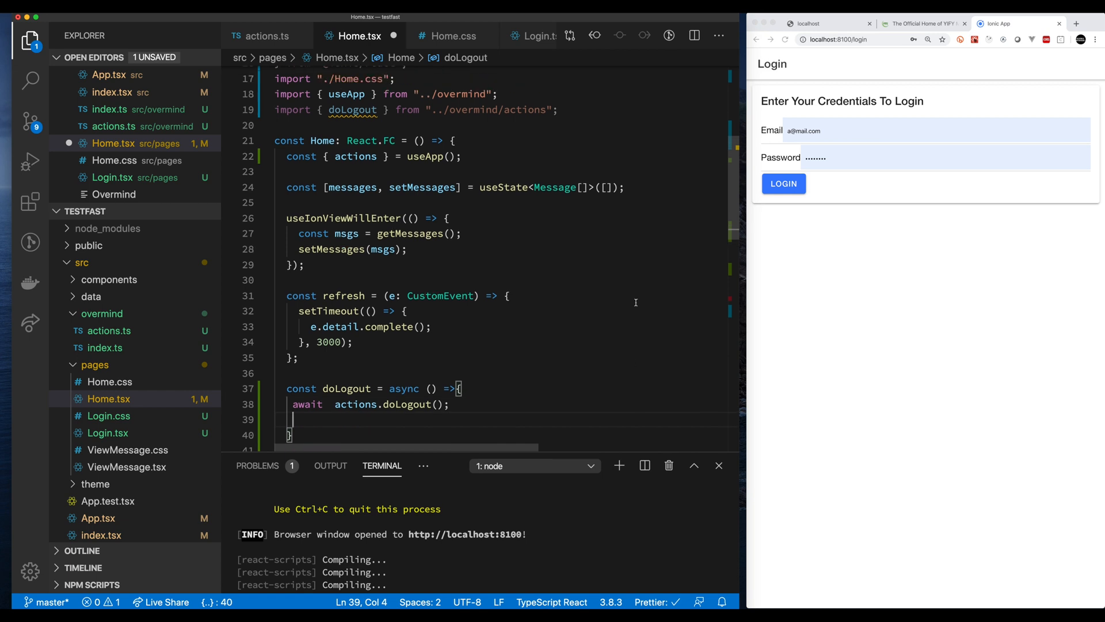
scroll("down", 3)
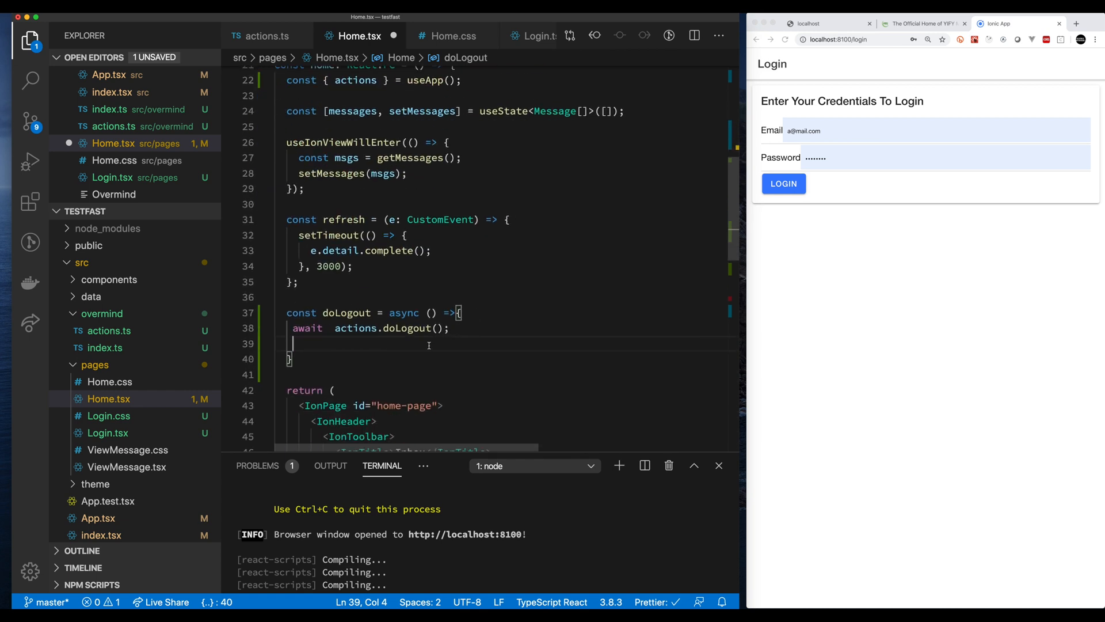
scroll("up", 3)
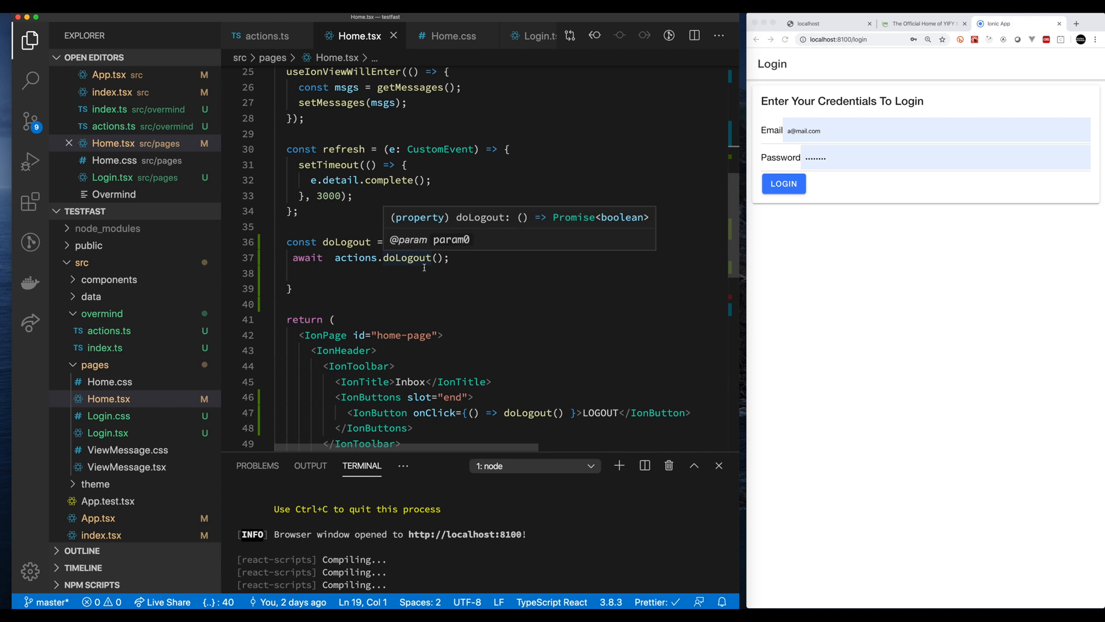
scroll("up", 3)
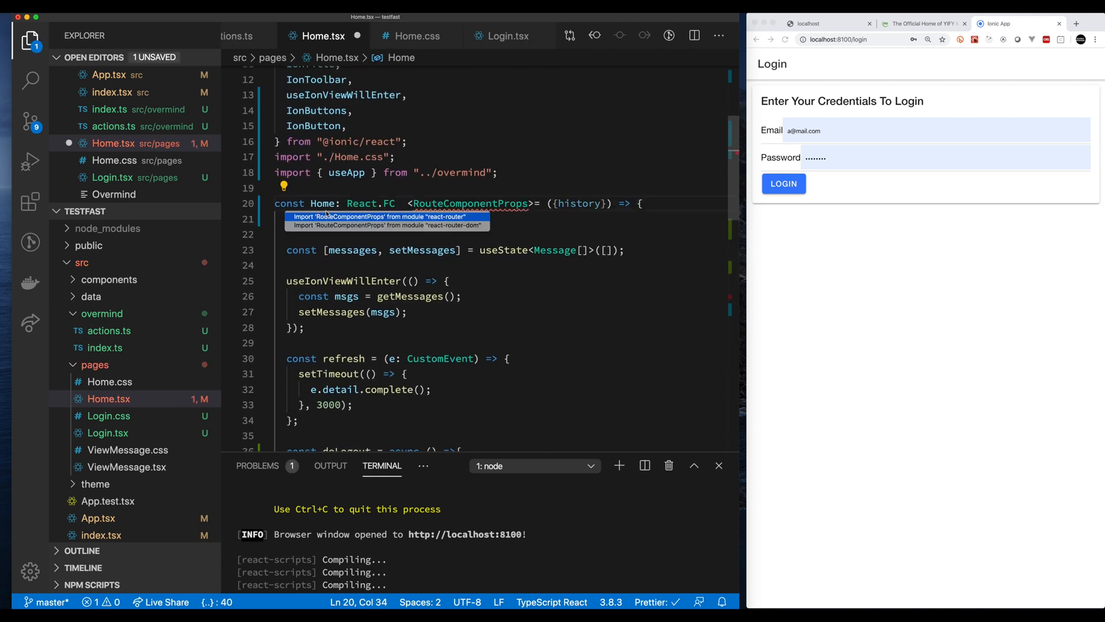
Step: Apply the RouteComponentProps import quick fix so Home can push history to /login
left_click(383, 216)
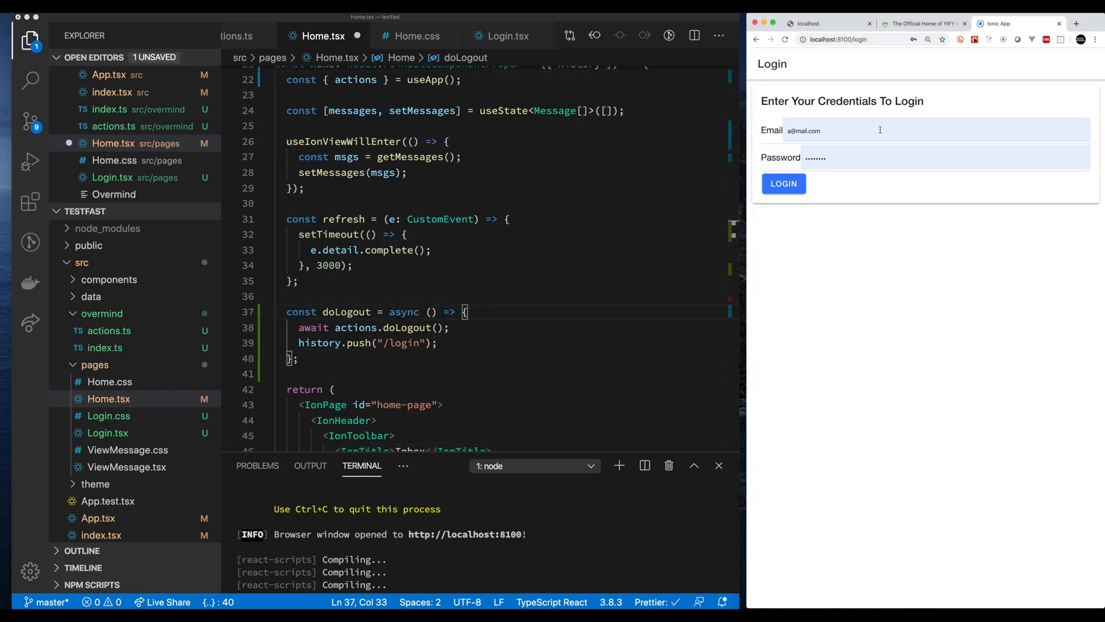
Step: In Chrome, log in to the Inbox, log out back to the login page, then return to Home.tsx
left_click(916, 157)
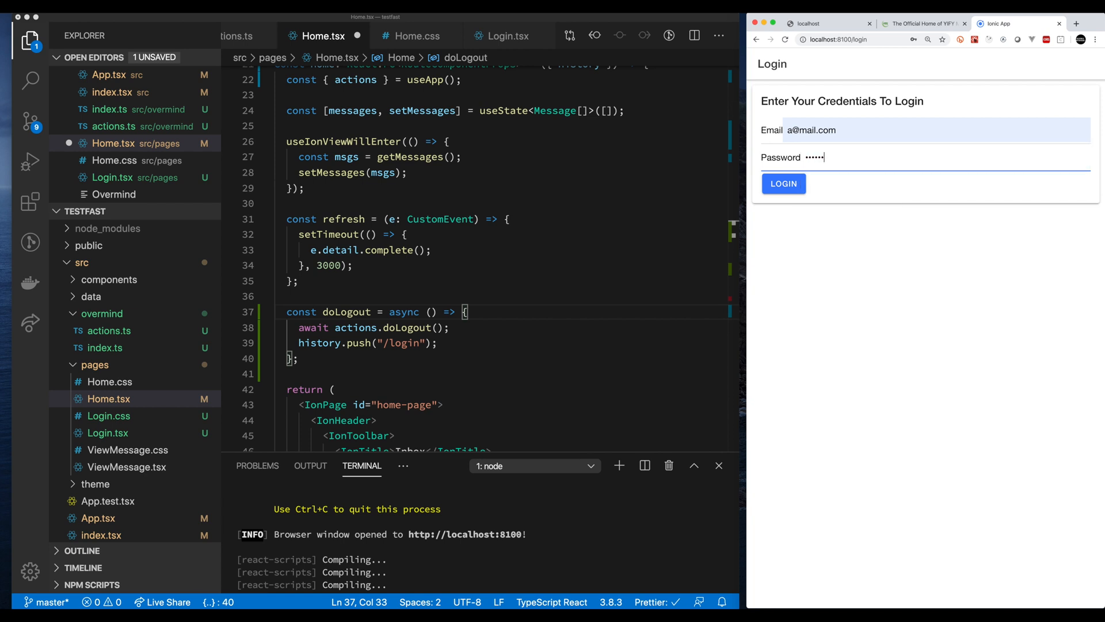
left_click(782, 183)
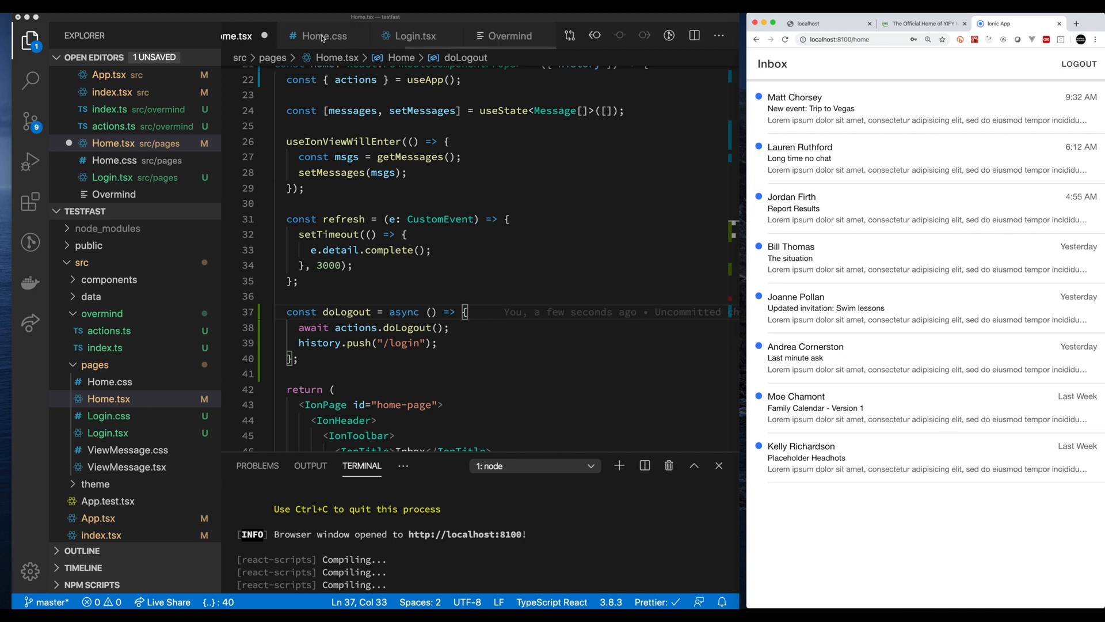
left_click(508, 35)
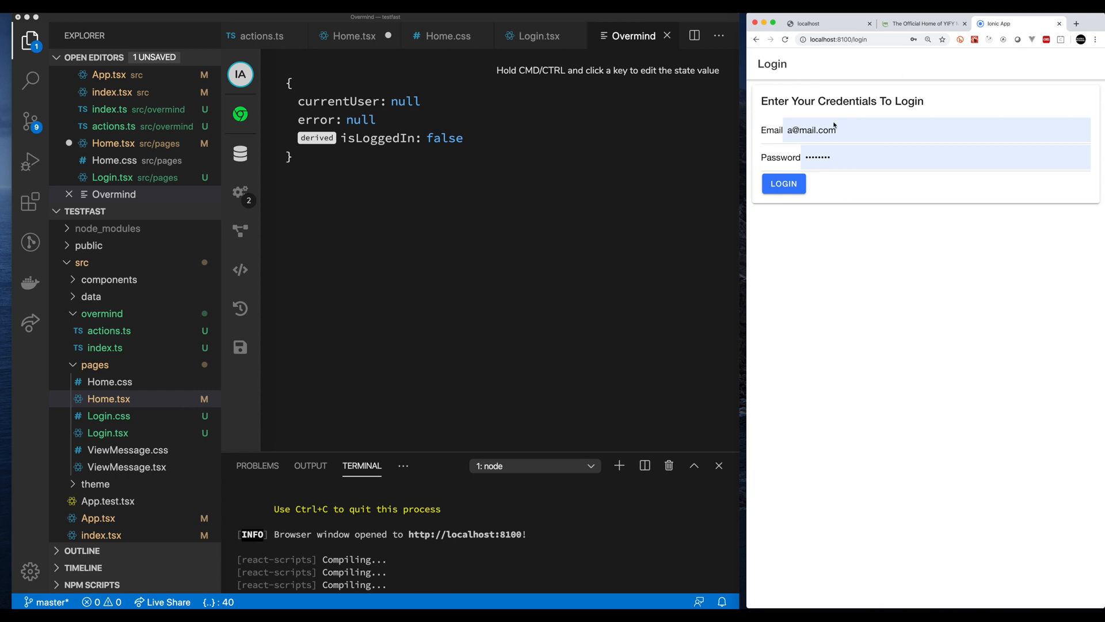
mouse_move(590, 195)
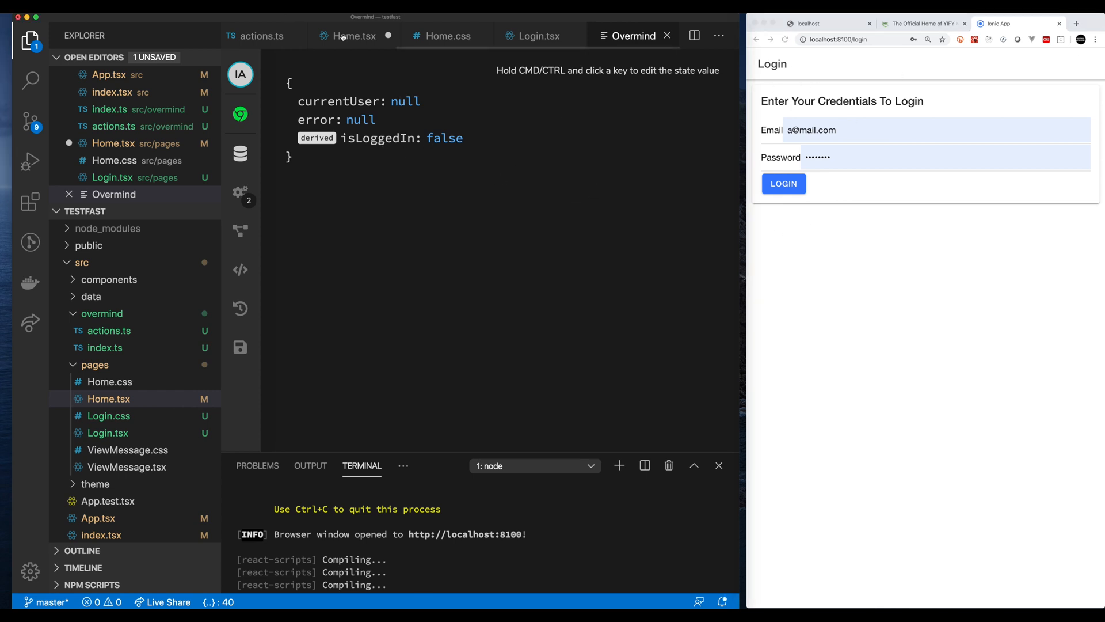
left_click(350, 36)
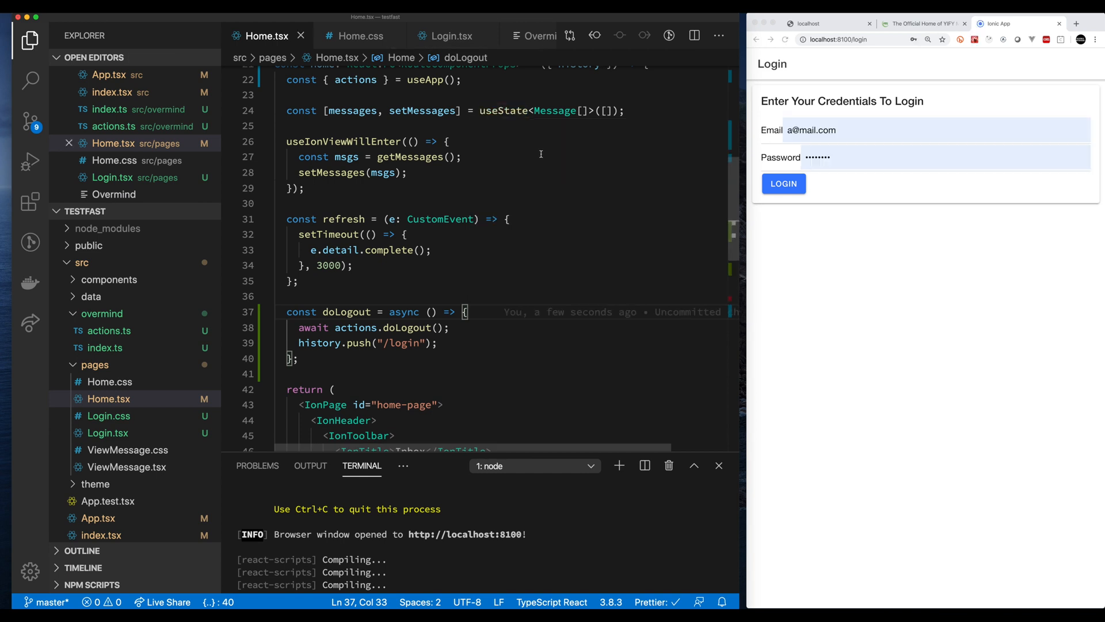